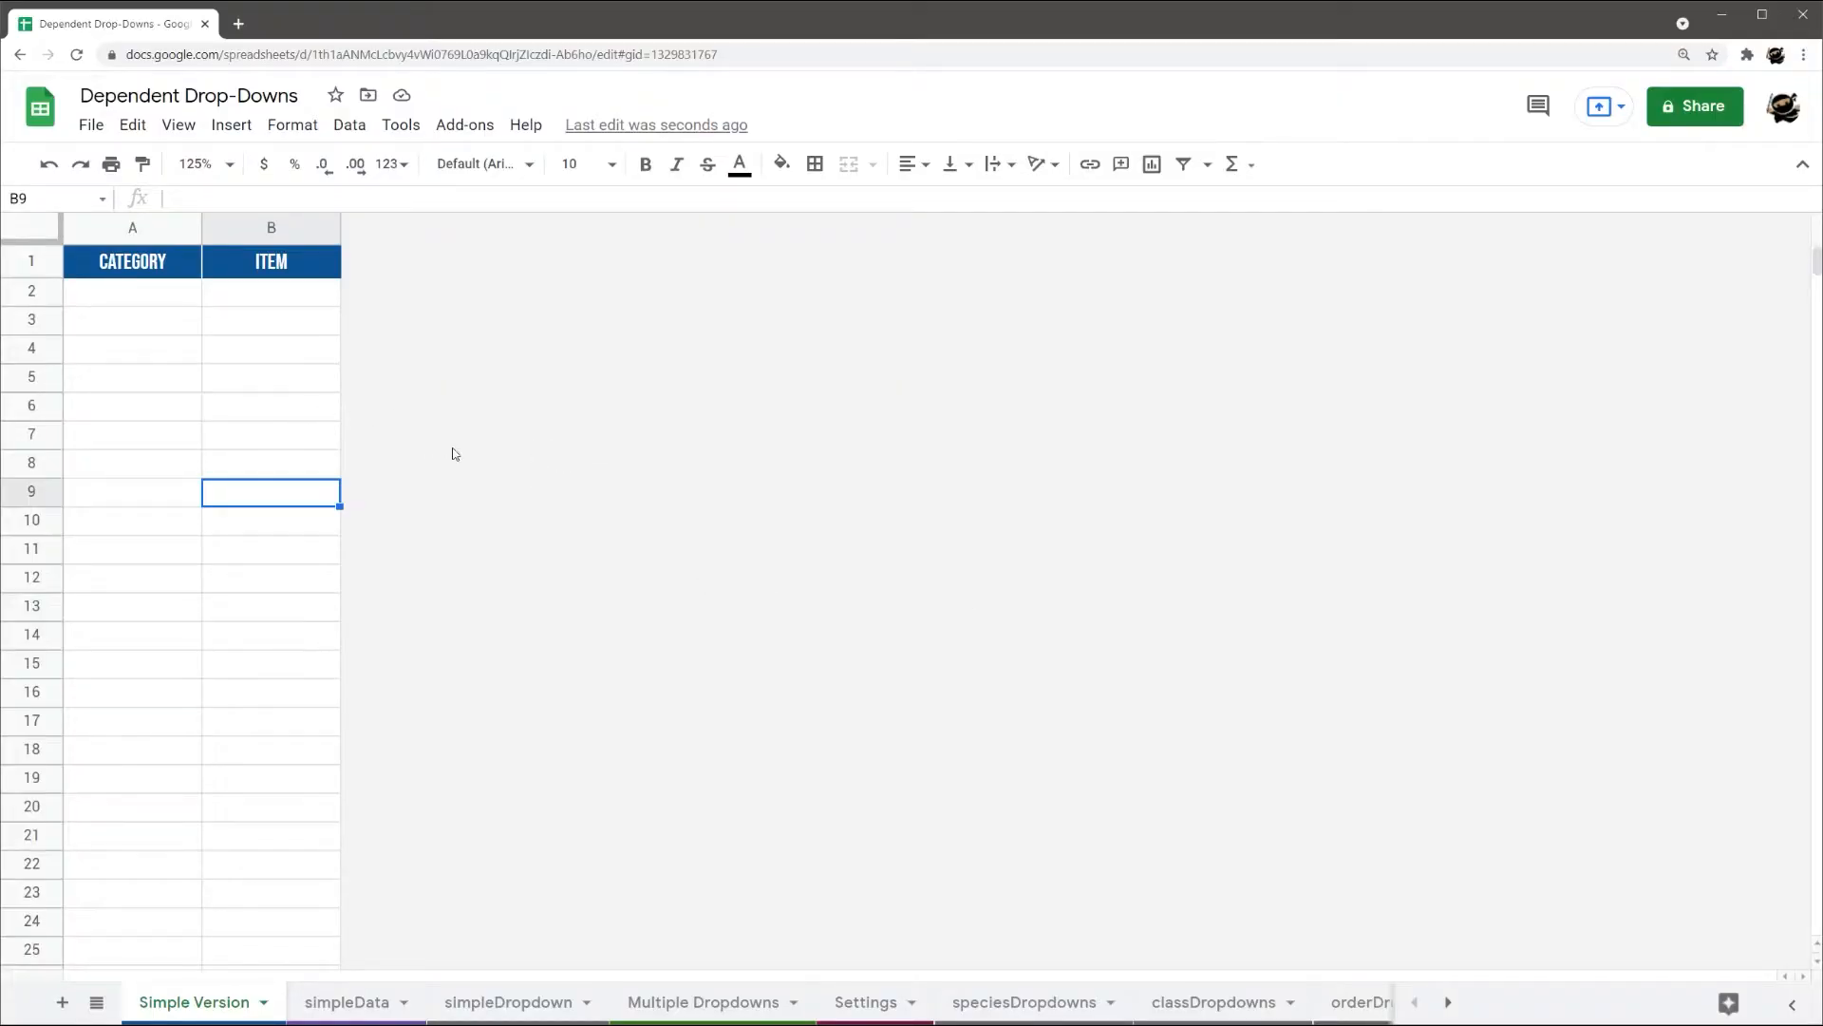
pyautogui.moveTo(492, 589)
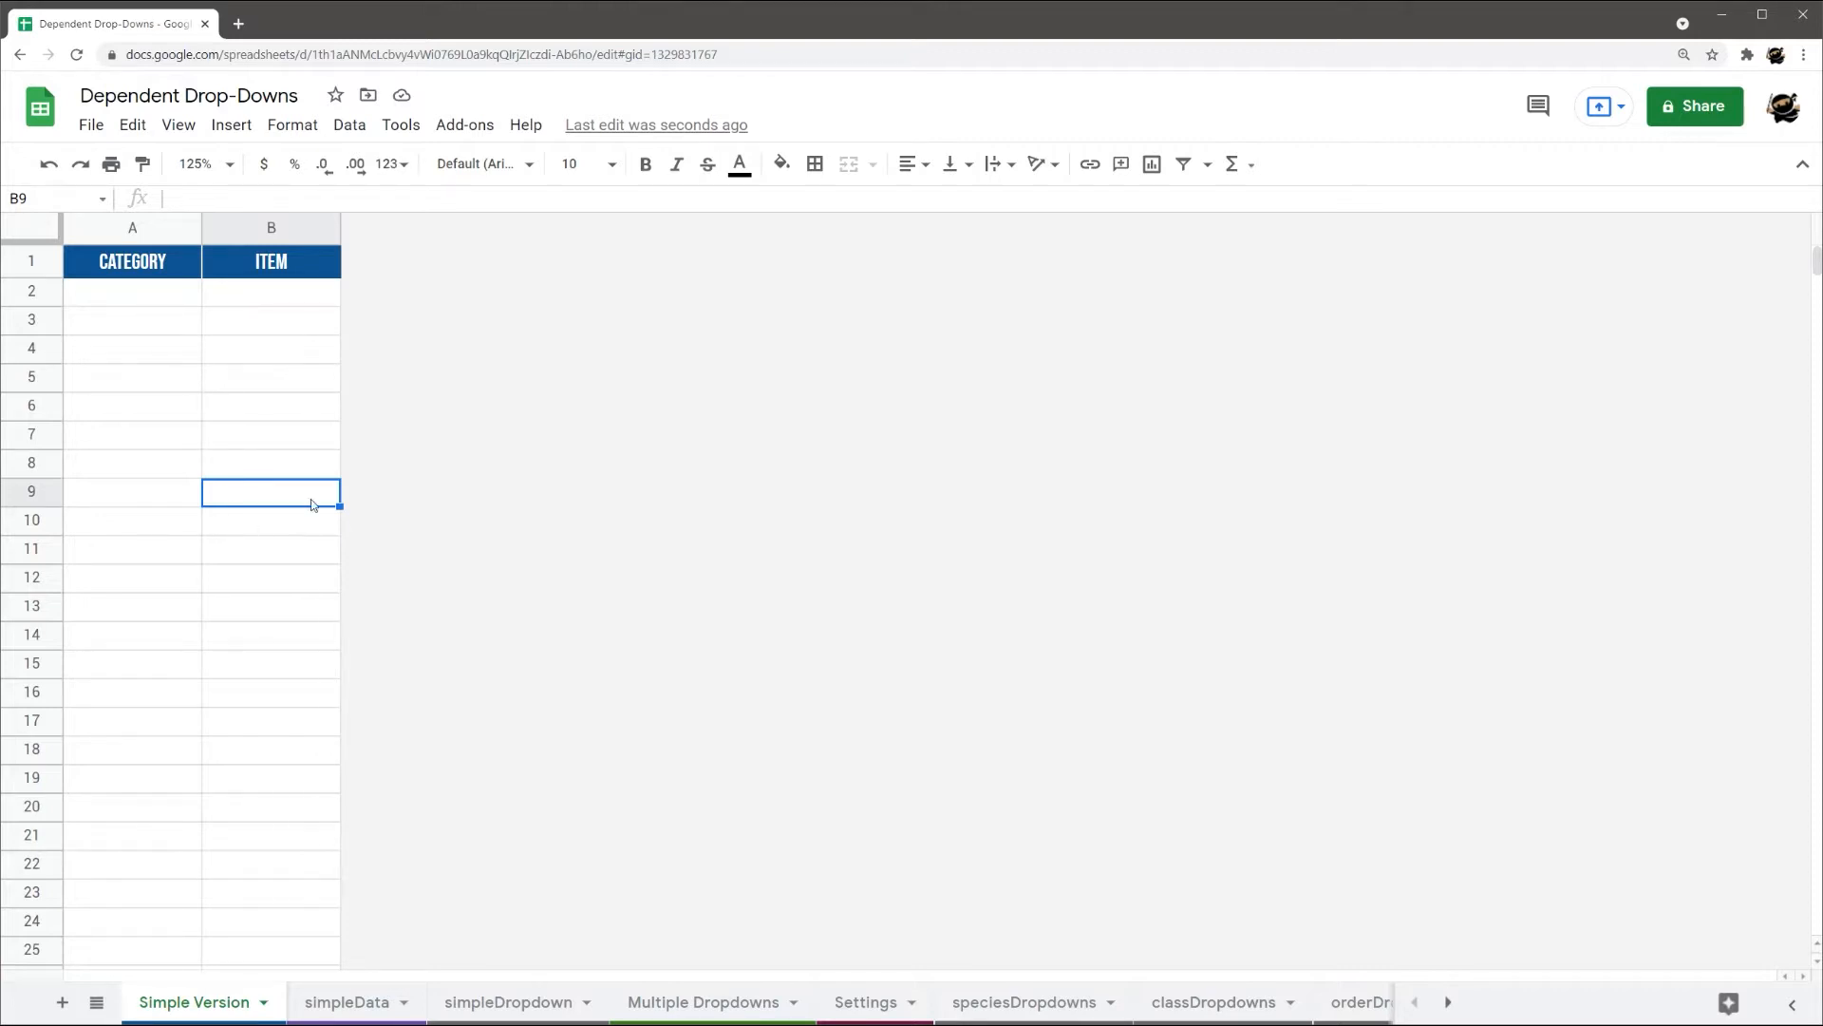
pyautogui.moveTo(202, 340)
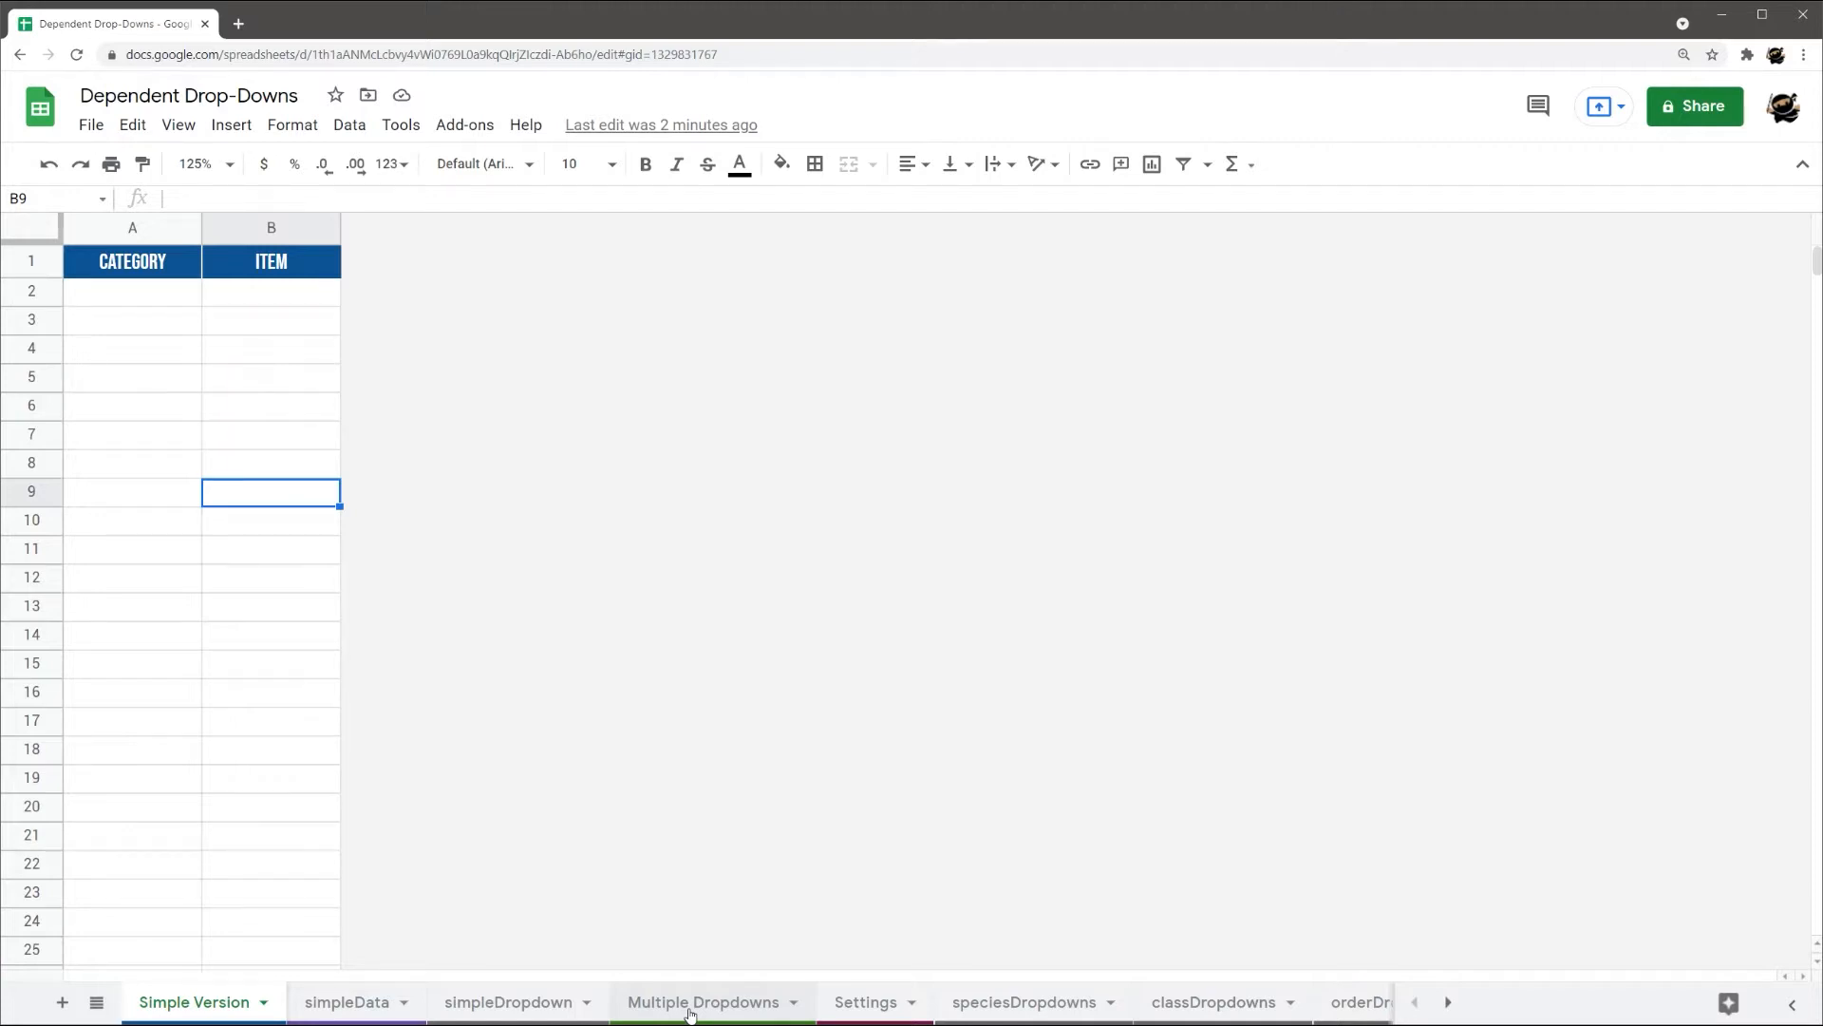
pyautogui.moveTo(428, 690)
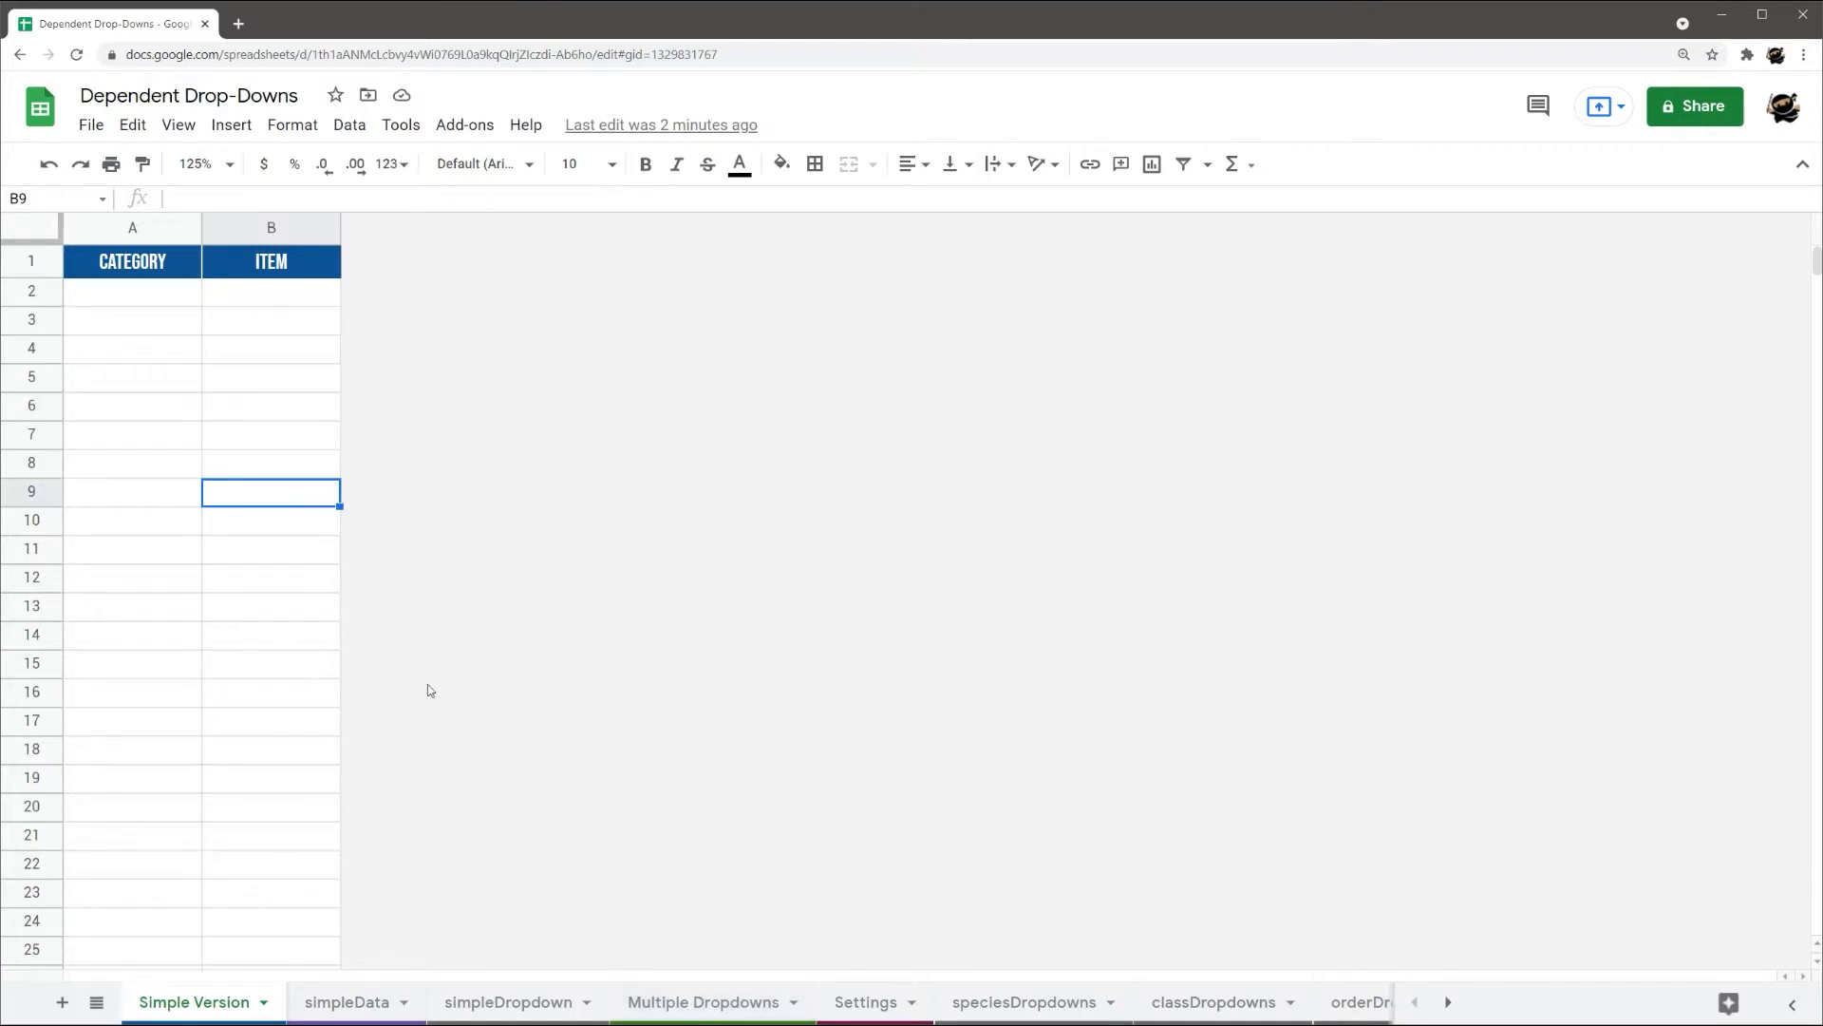
pyautogui.moveTo(148, 234)
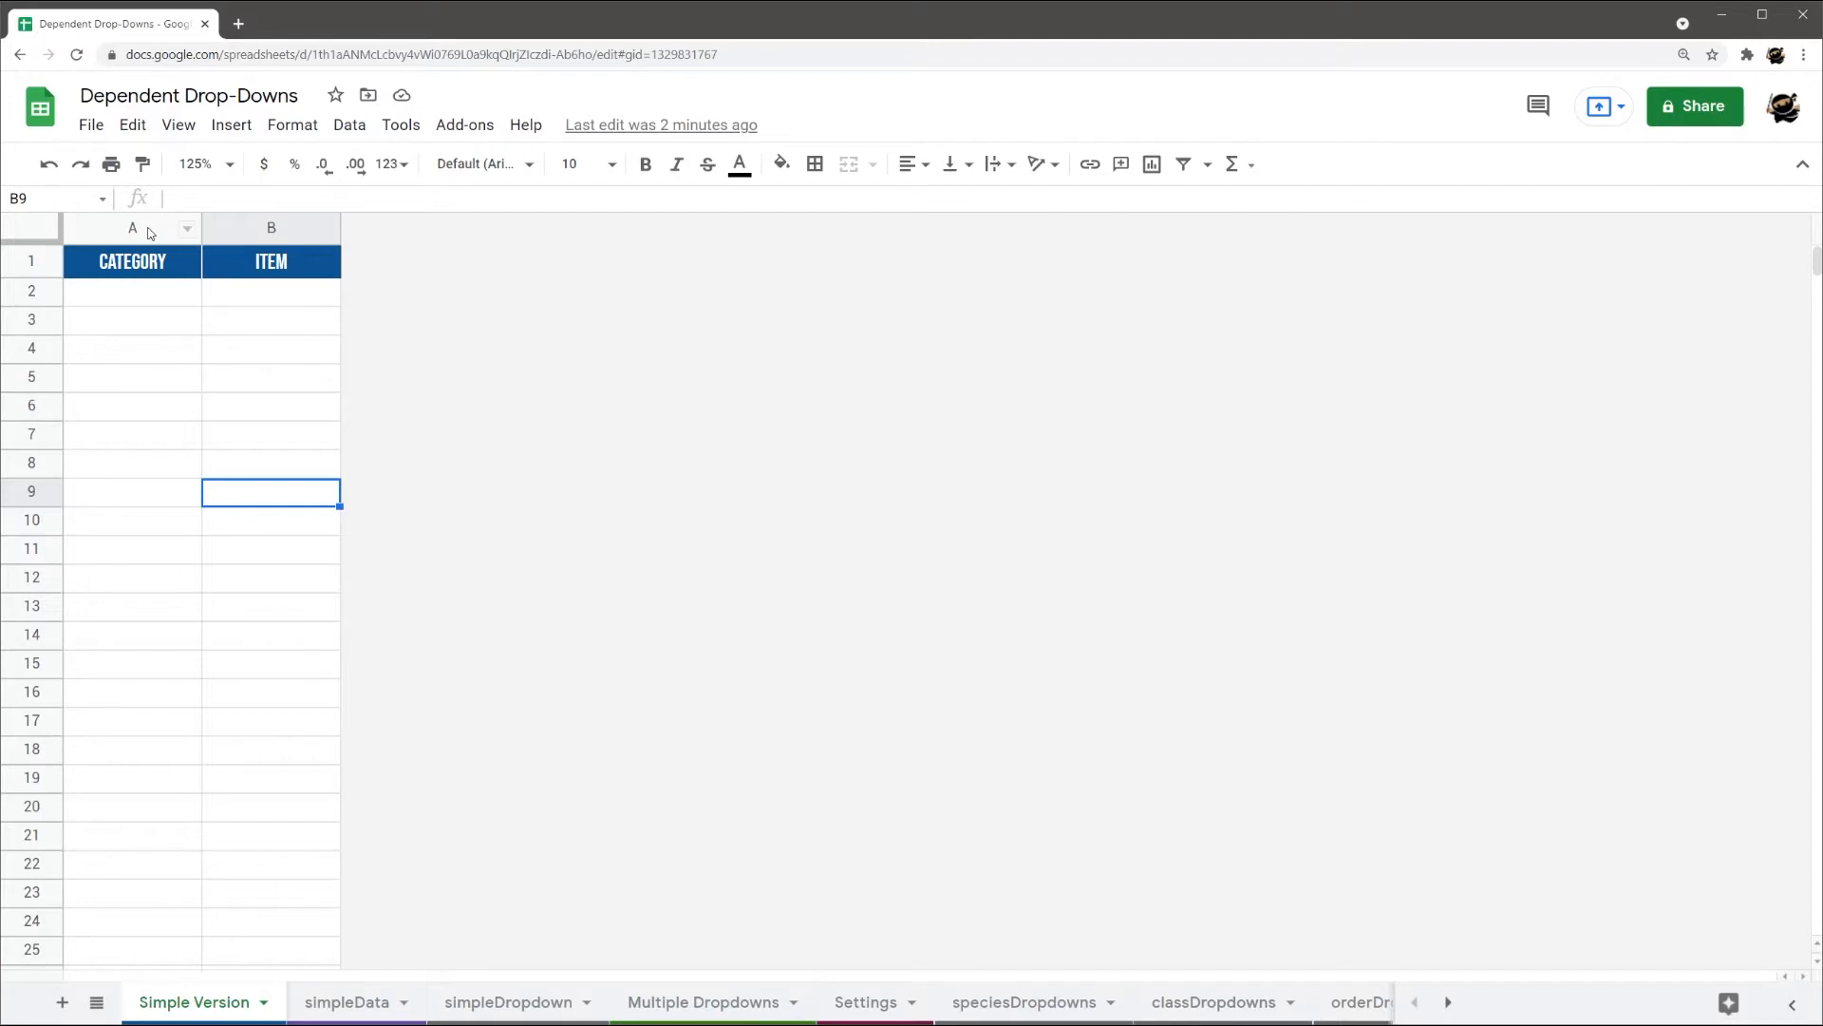
# Review the simpleData item list Apple through Kiwi, then return to Simple Version
pyautogui.click(345, 1001)
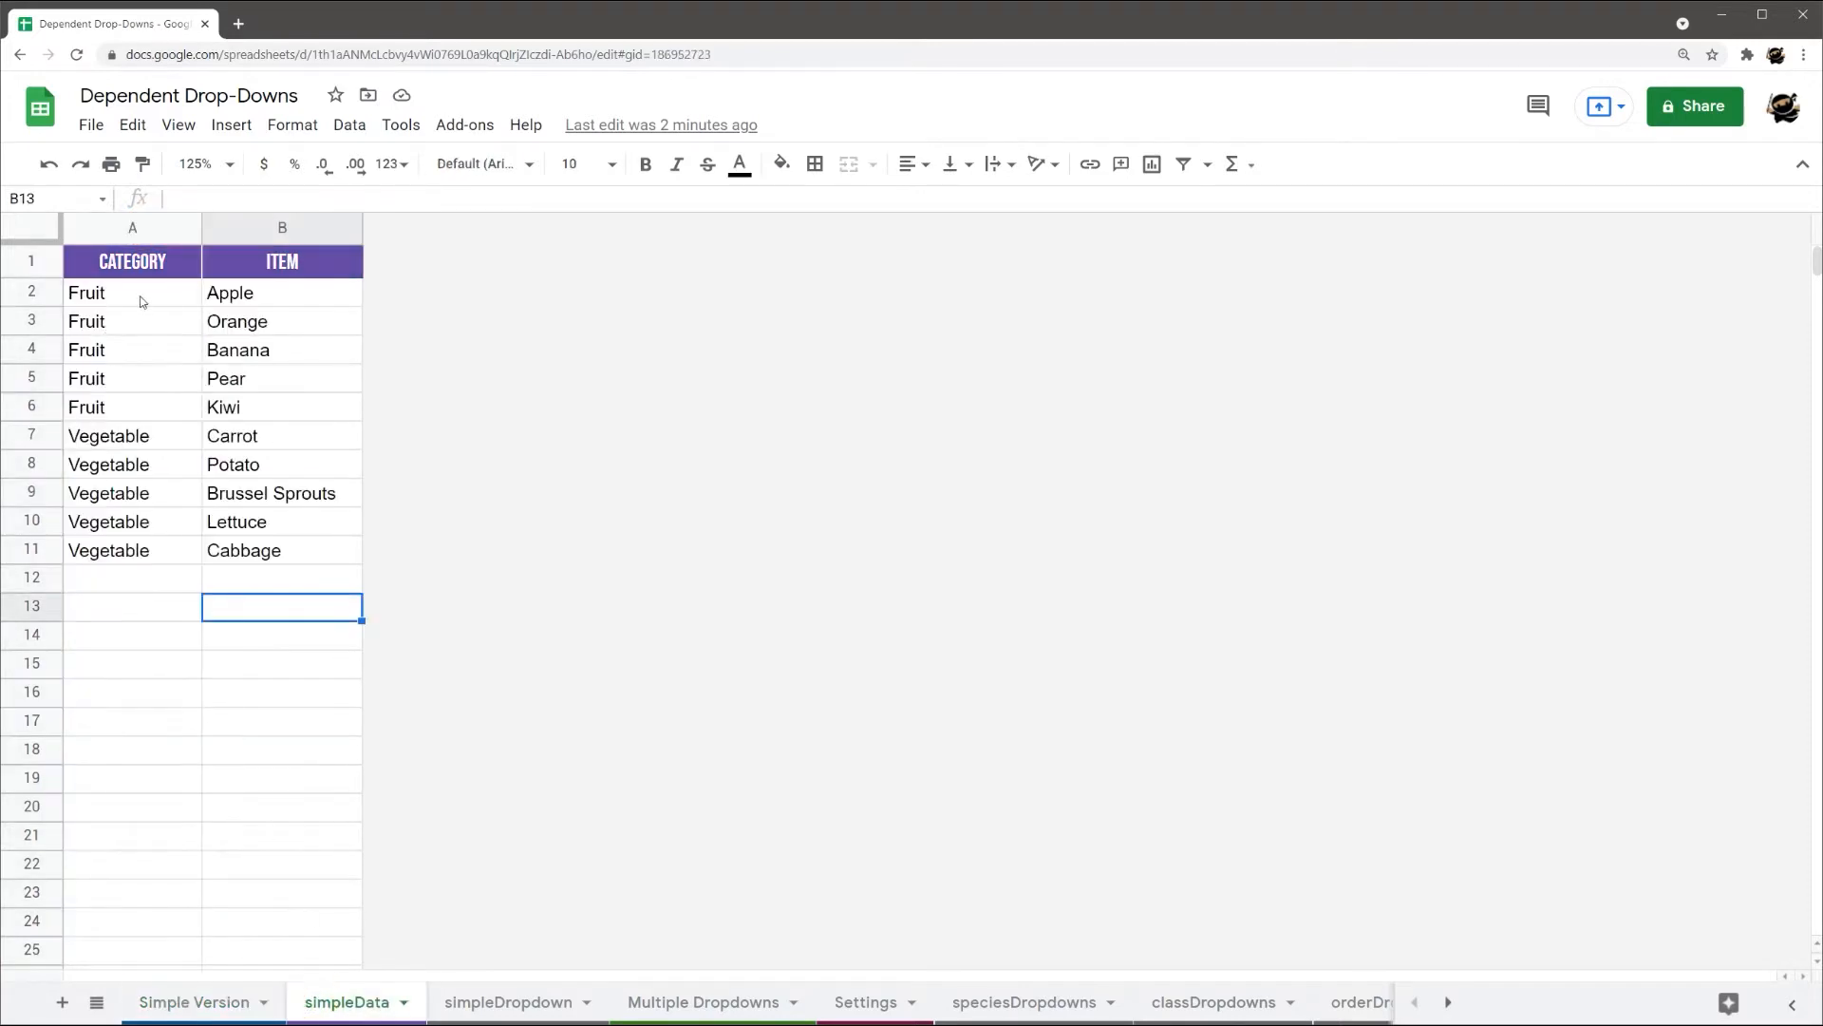
pyautogui.click(116, 292)
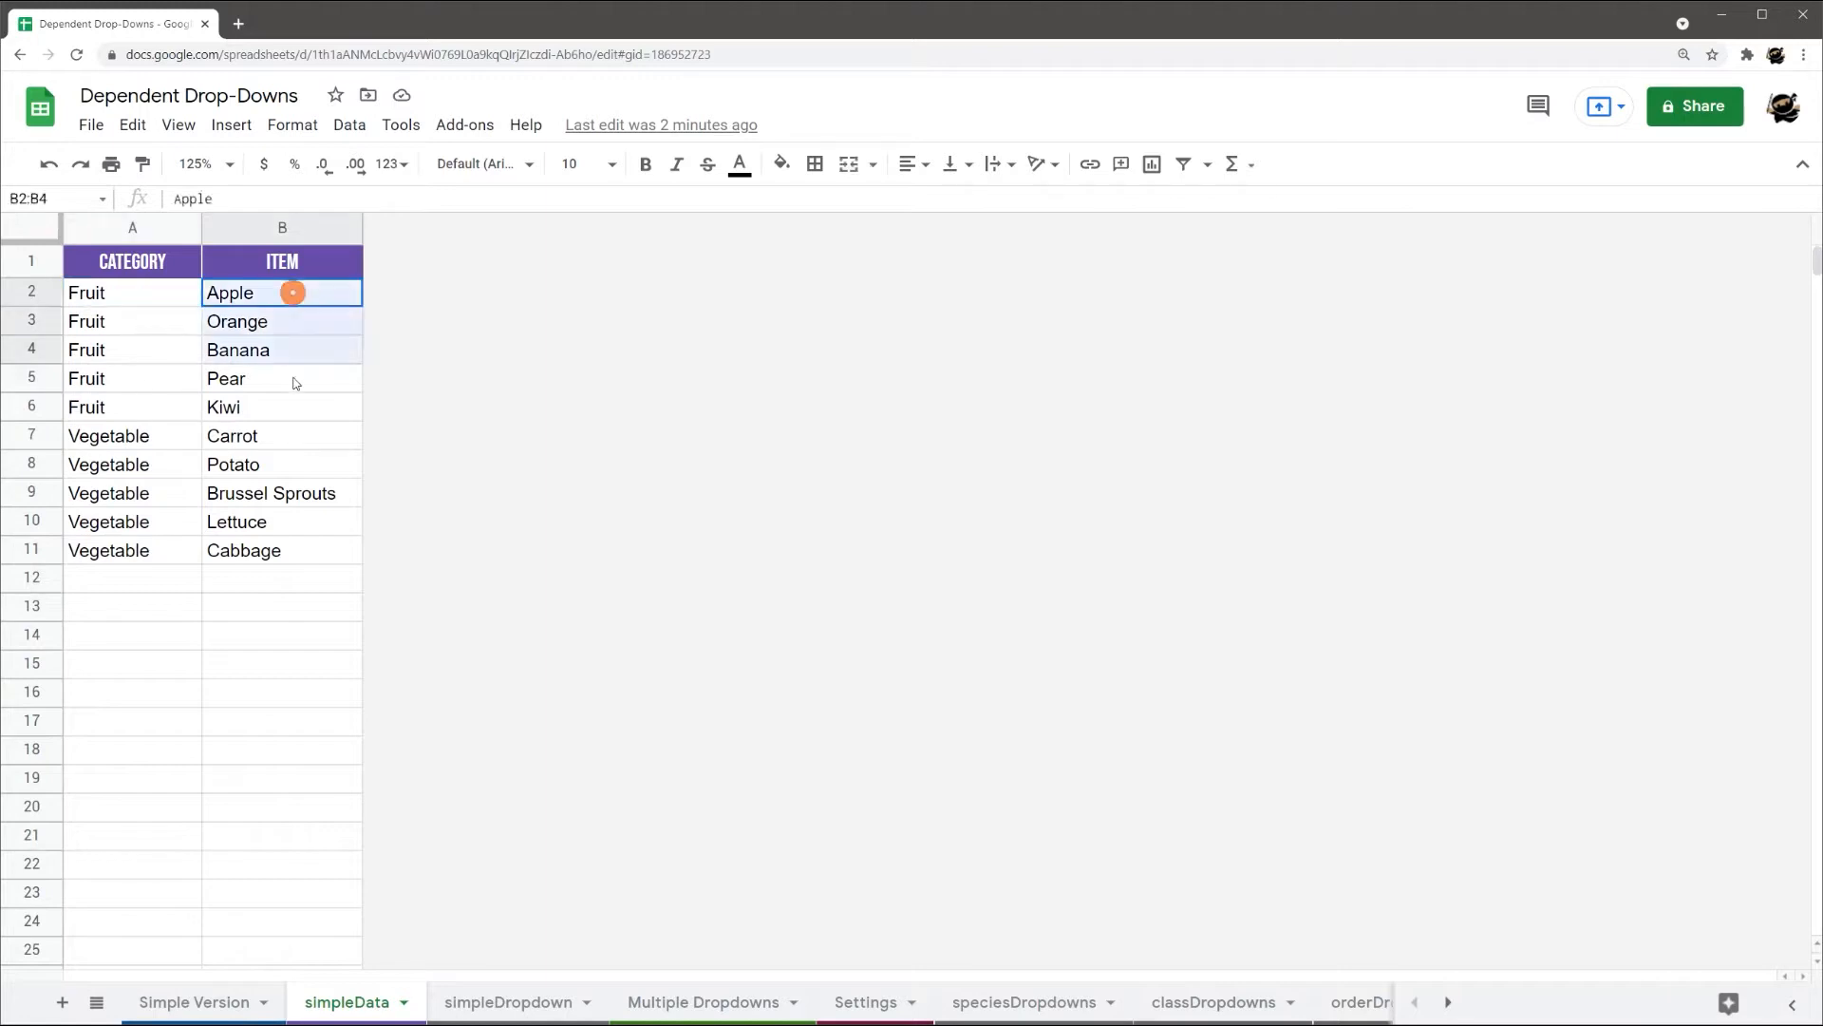
pyautogui.moveTo(281, 293); pyautogui.dragTo(281, 406)
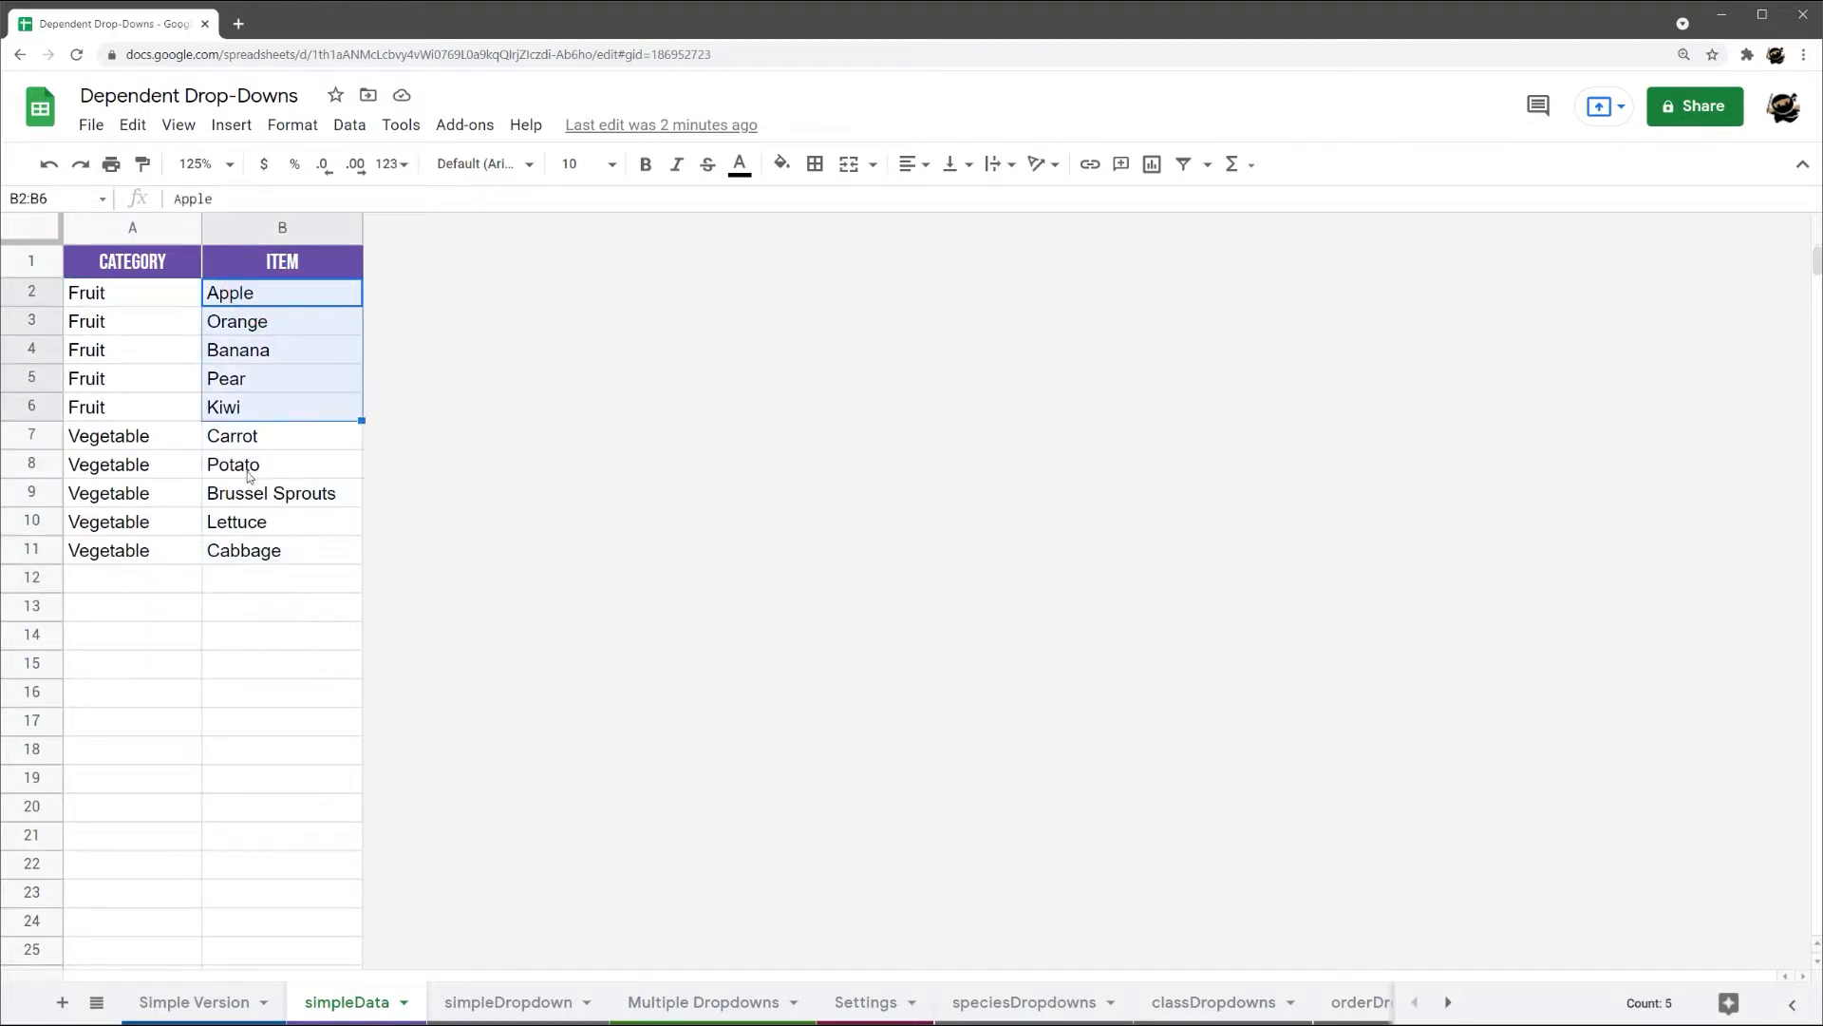
pyautogui.click(193, 1001)
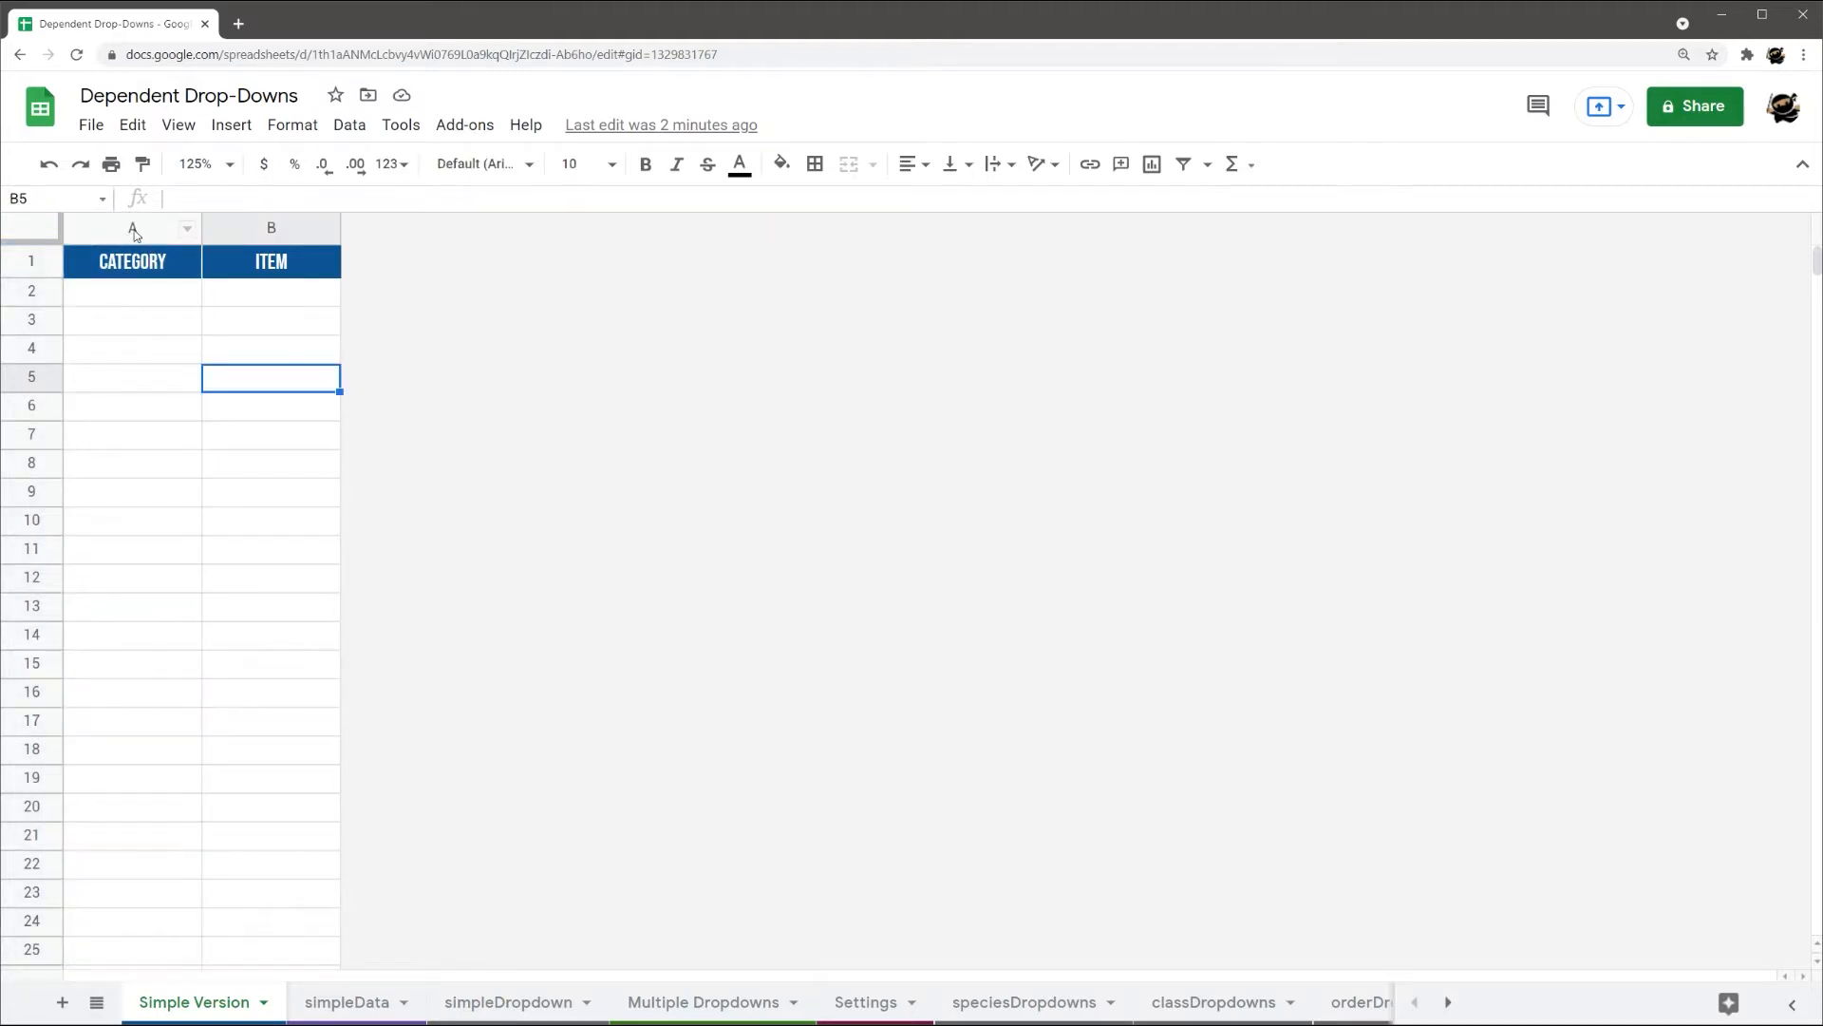
# Give Category cells A2:A1000 a drop-down list from range simpleData!A2:A
pyautogui.click(131, 226)
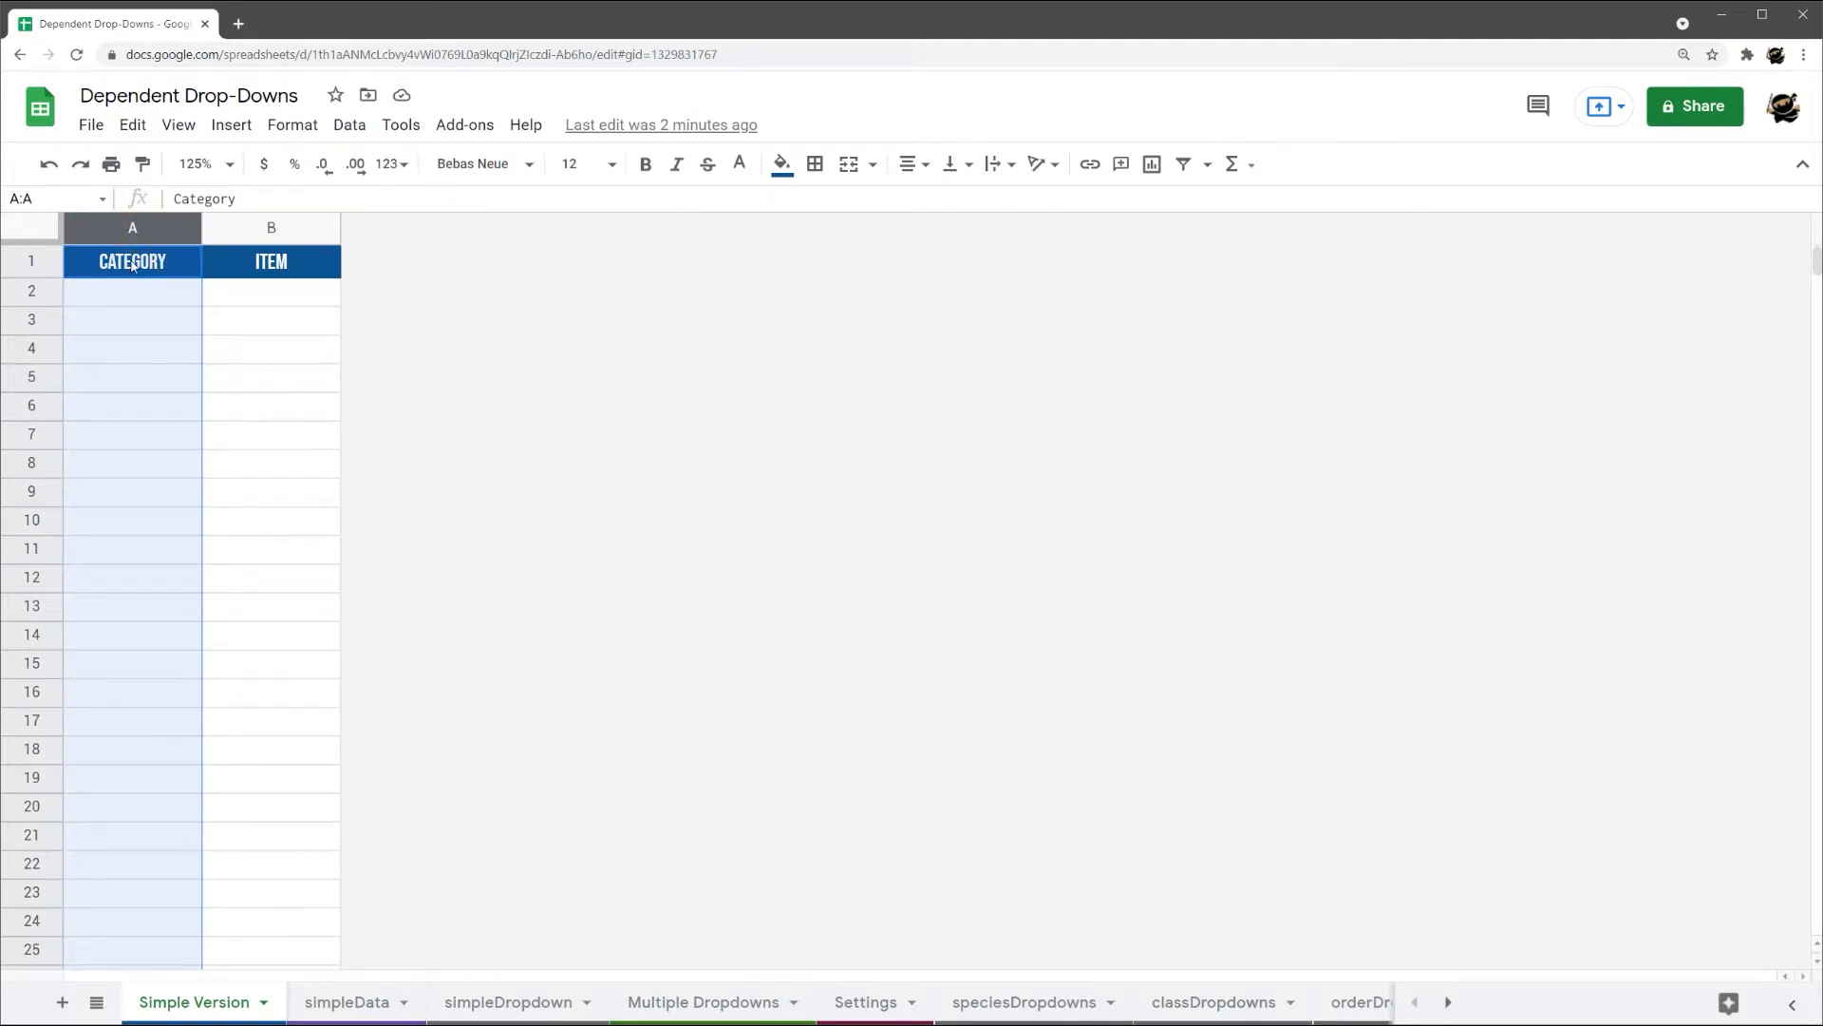
pyautogui.click(133, 289)
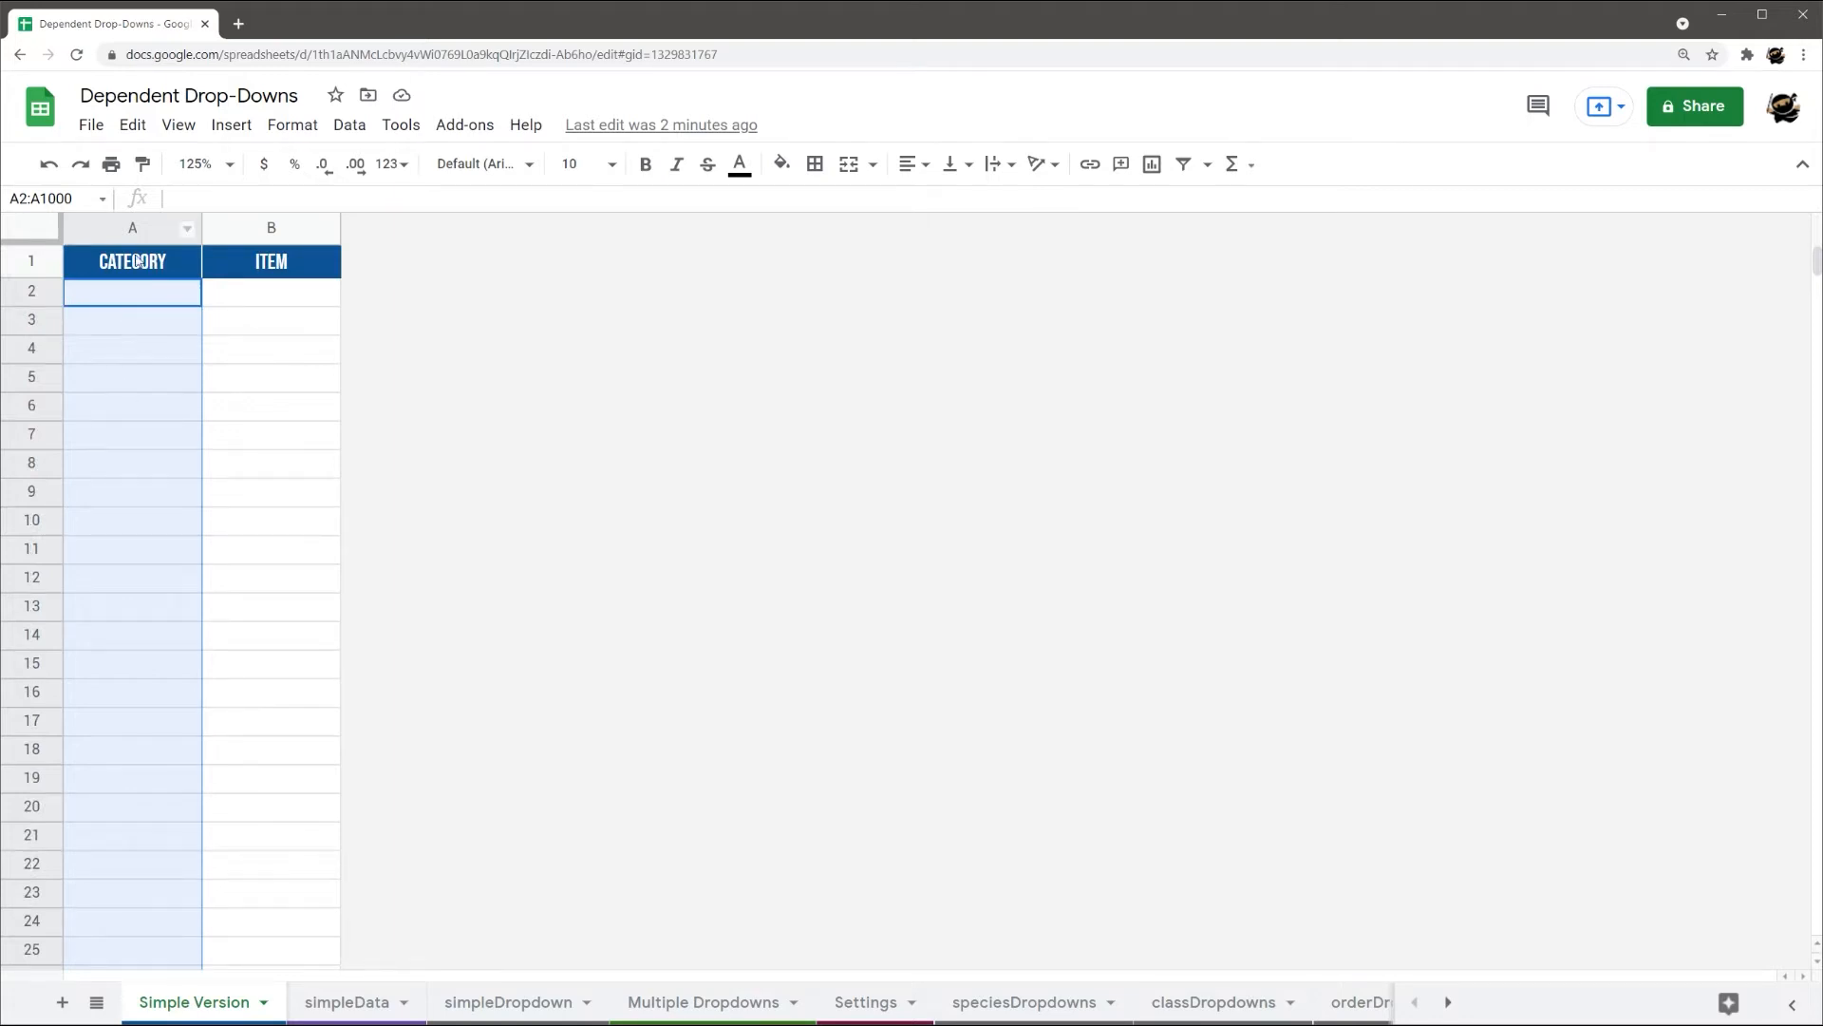
pyautogui.rightClick(133, 291)
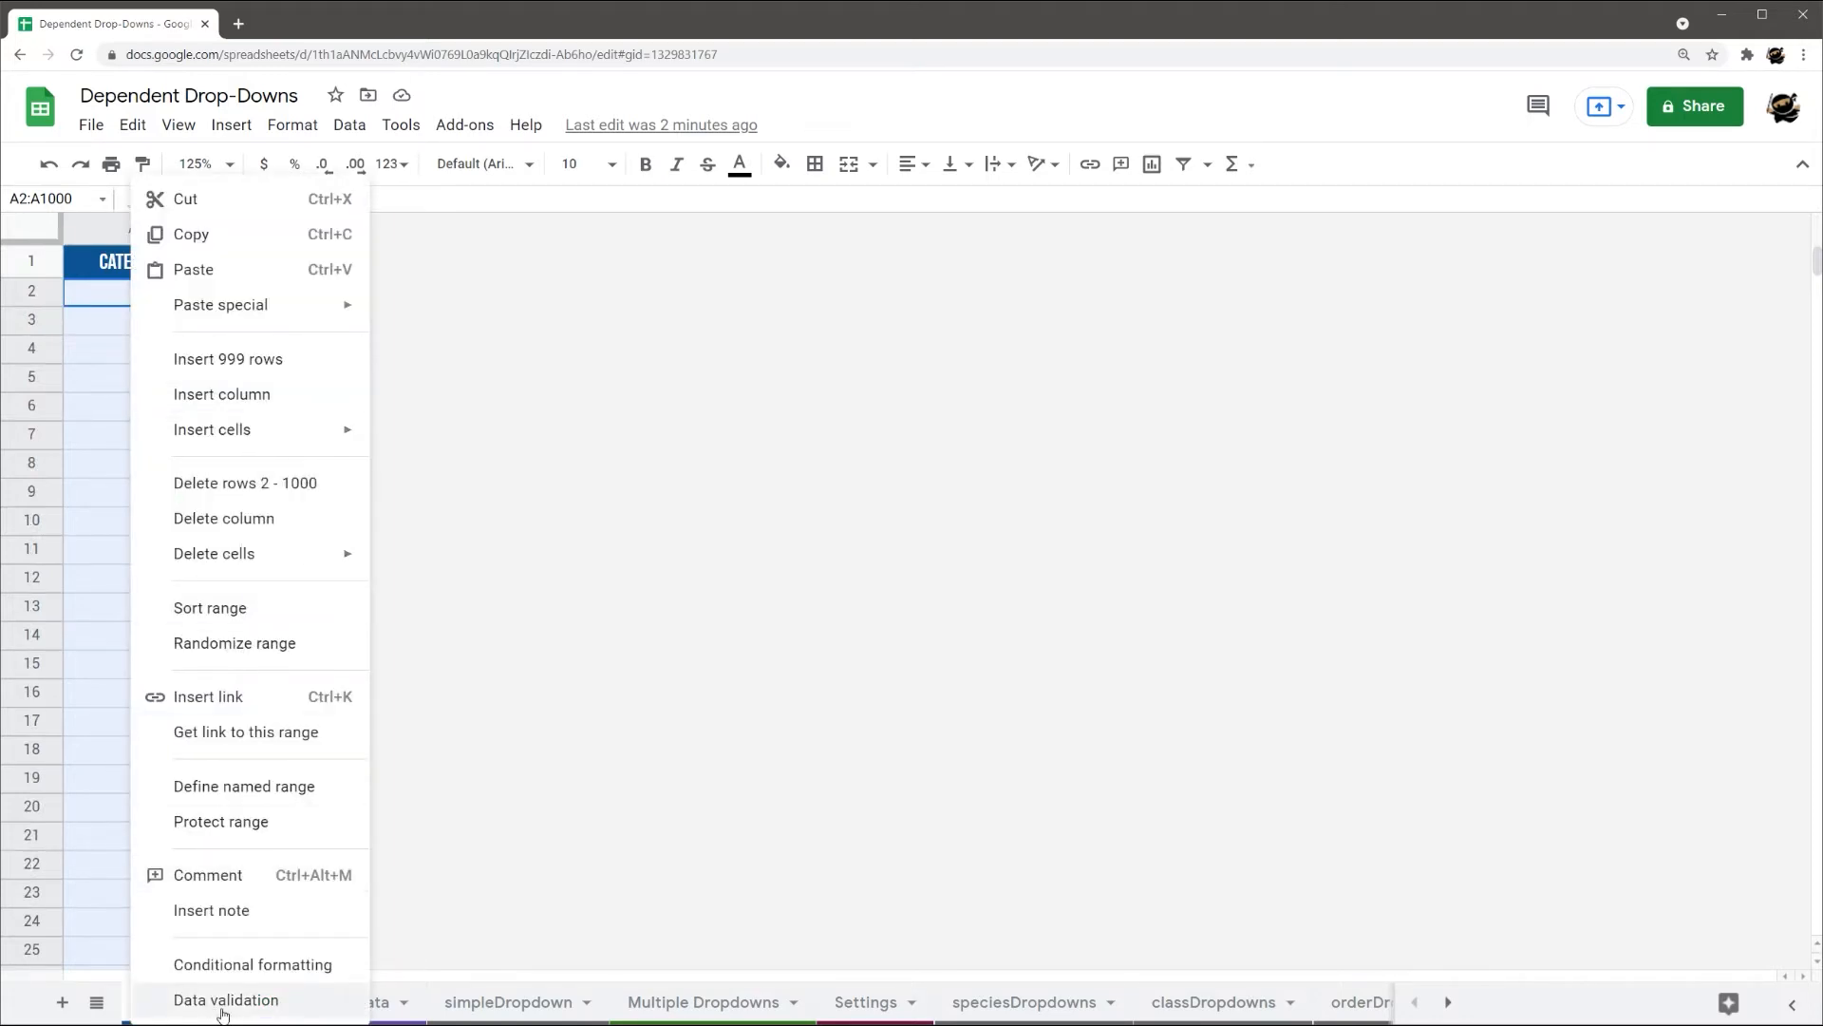
pyautogui.click(226, 999)
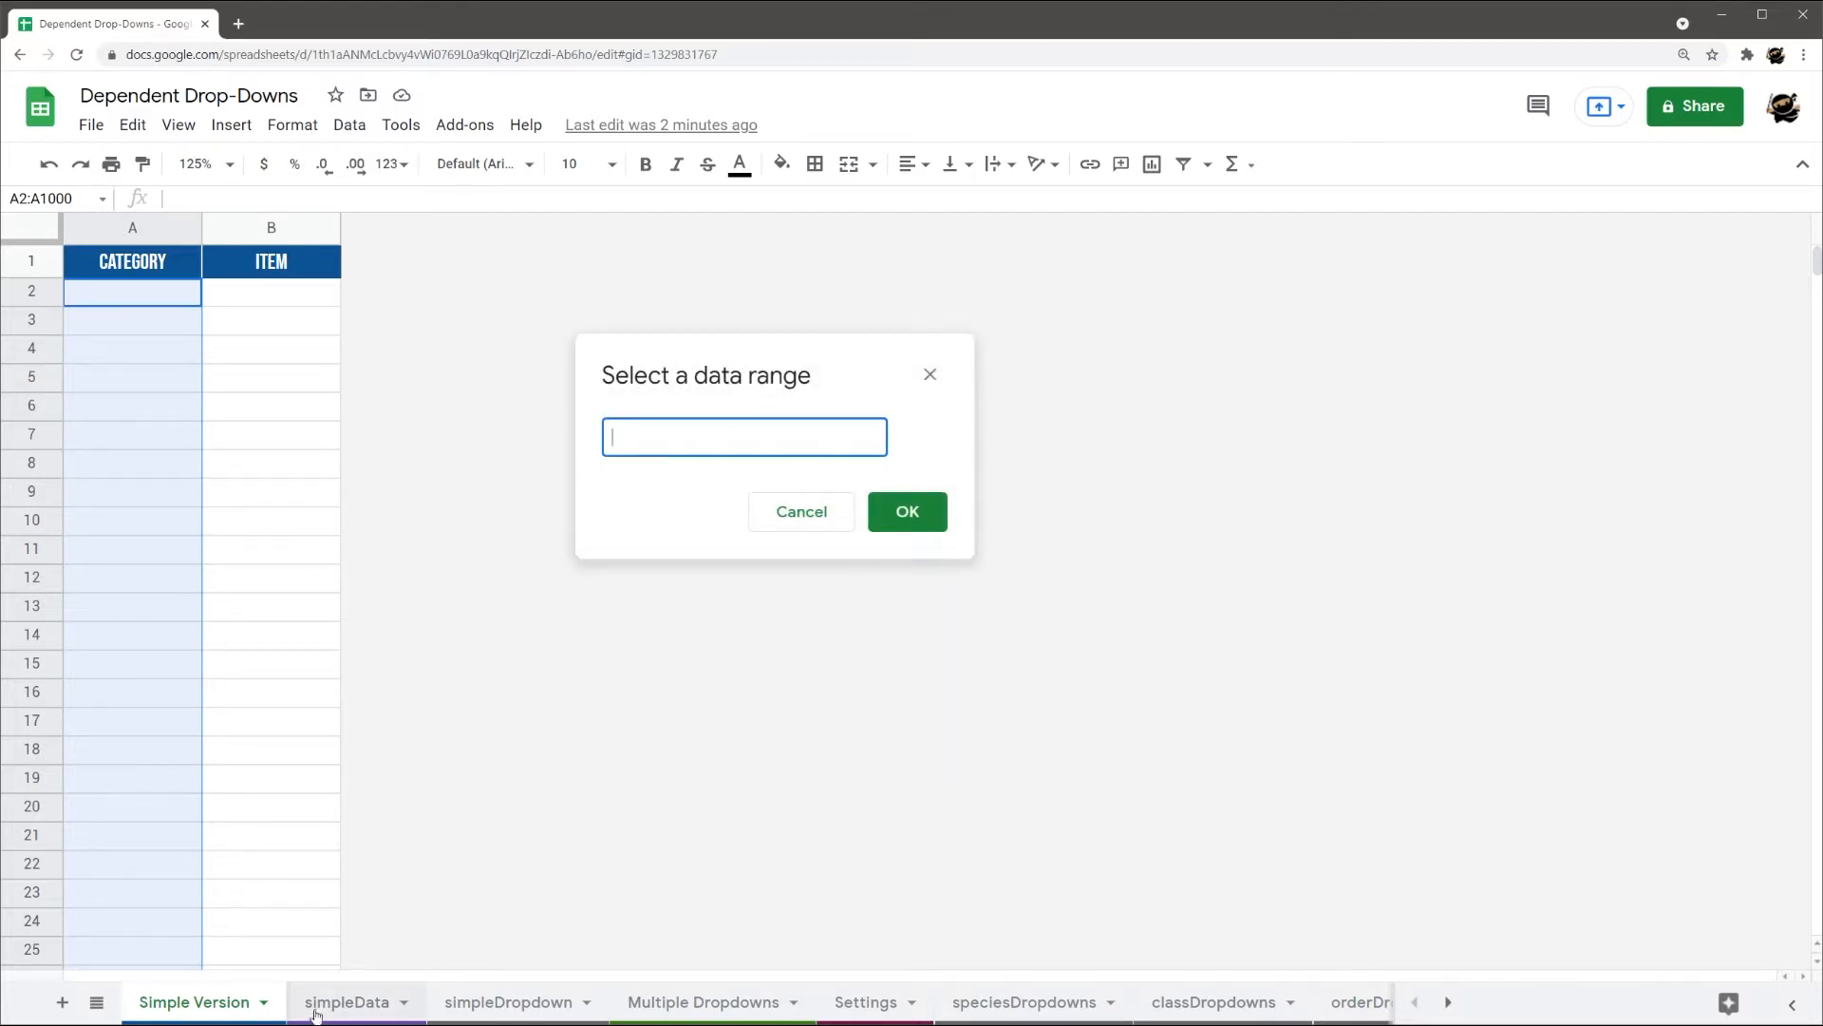
pyautogui.click(346, 1001)
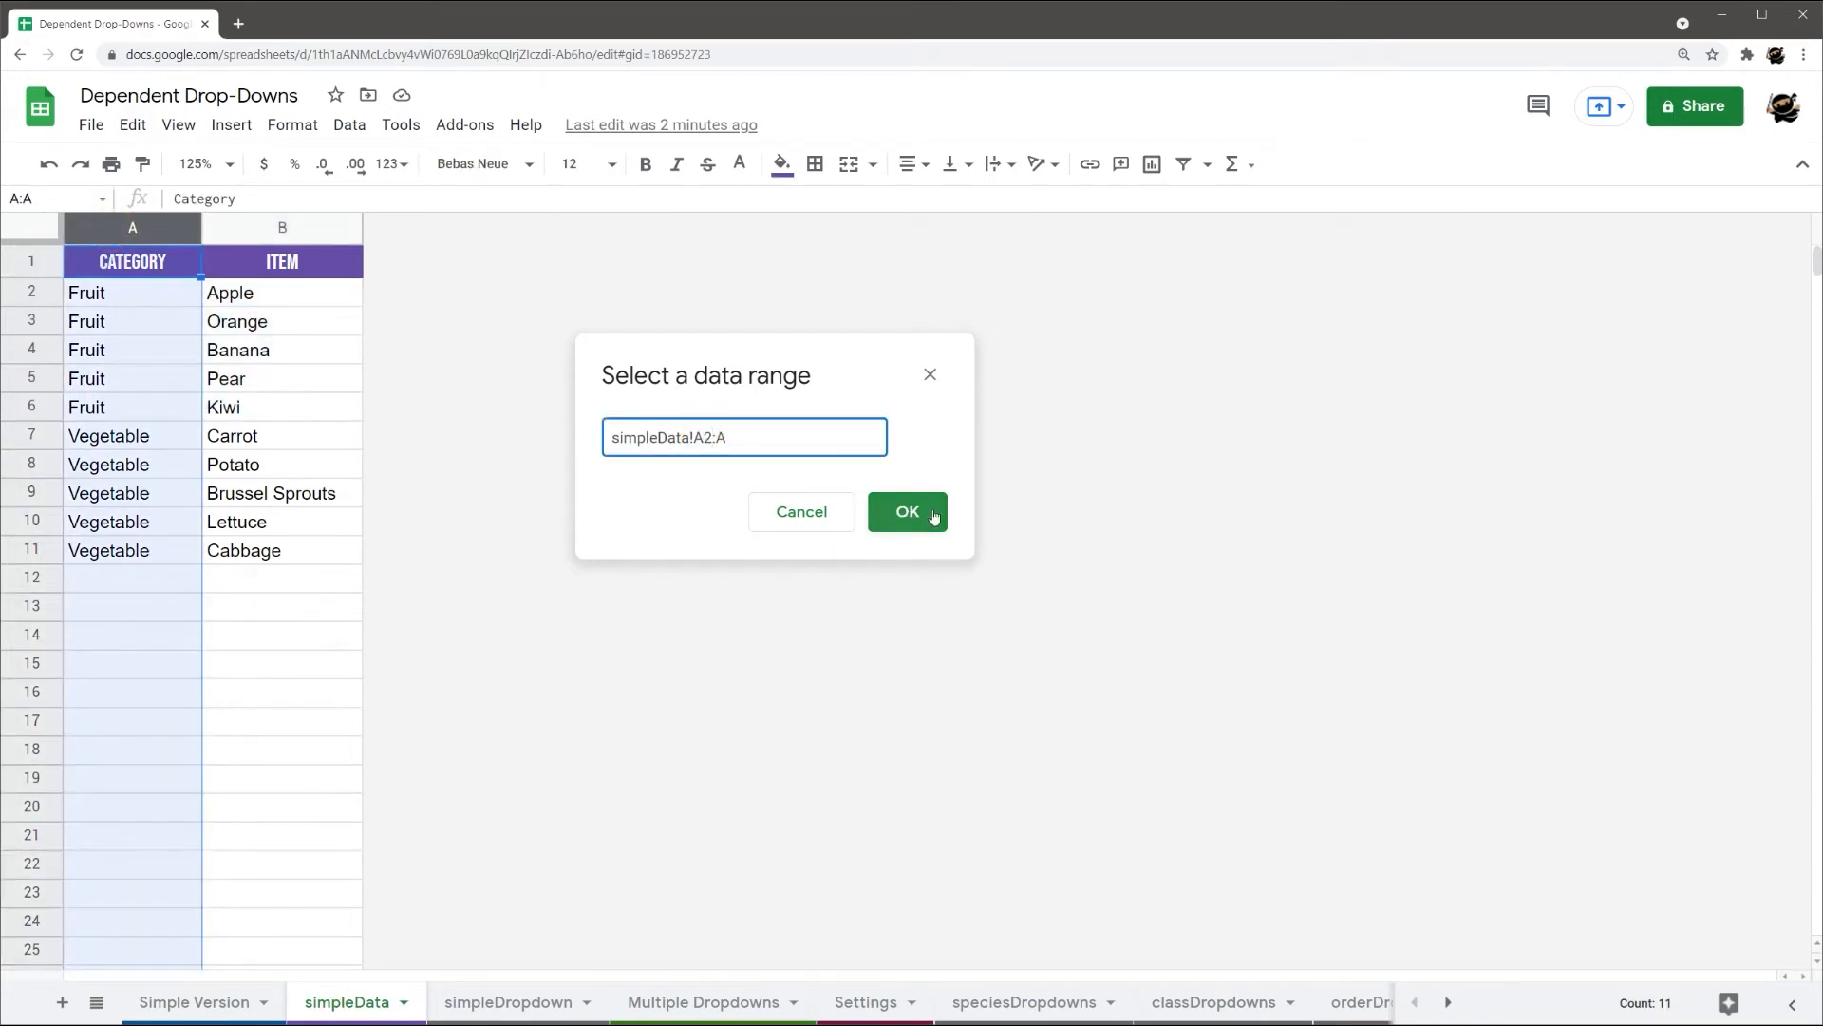
pyautogui.click(908, 511)
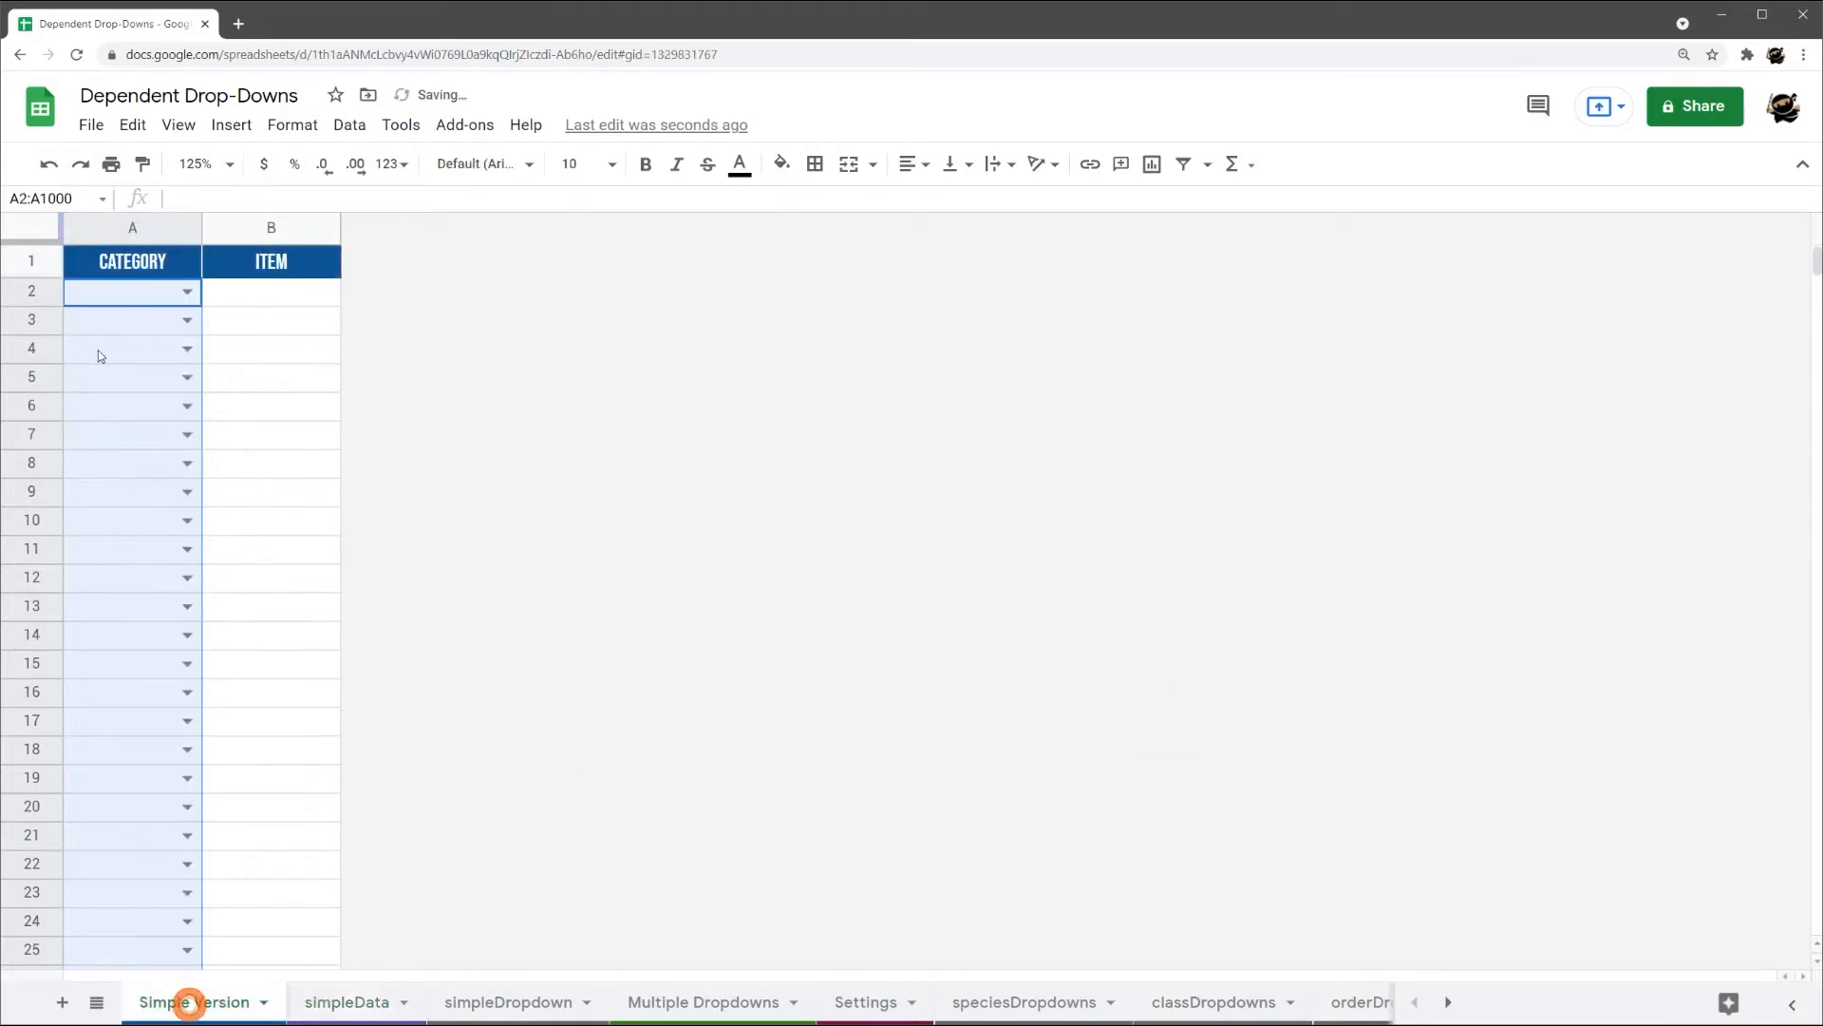
pyautogui.click(186, 291)
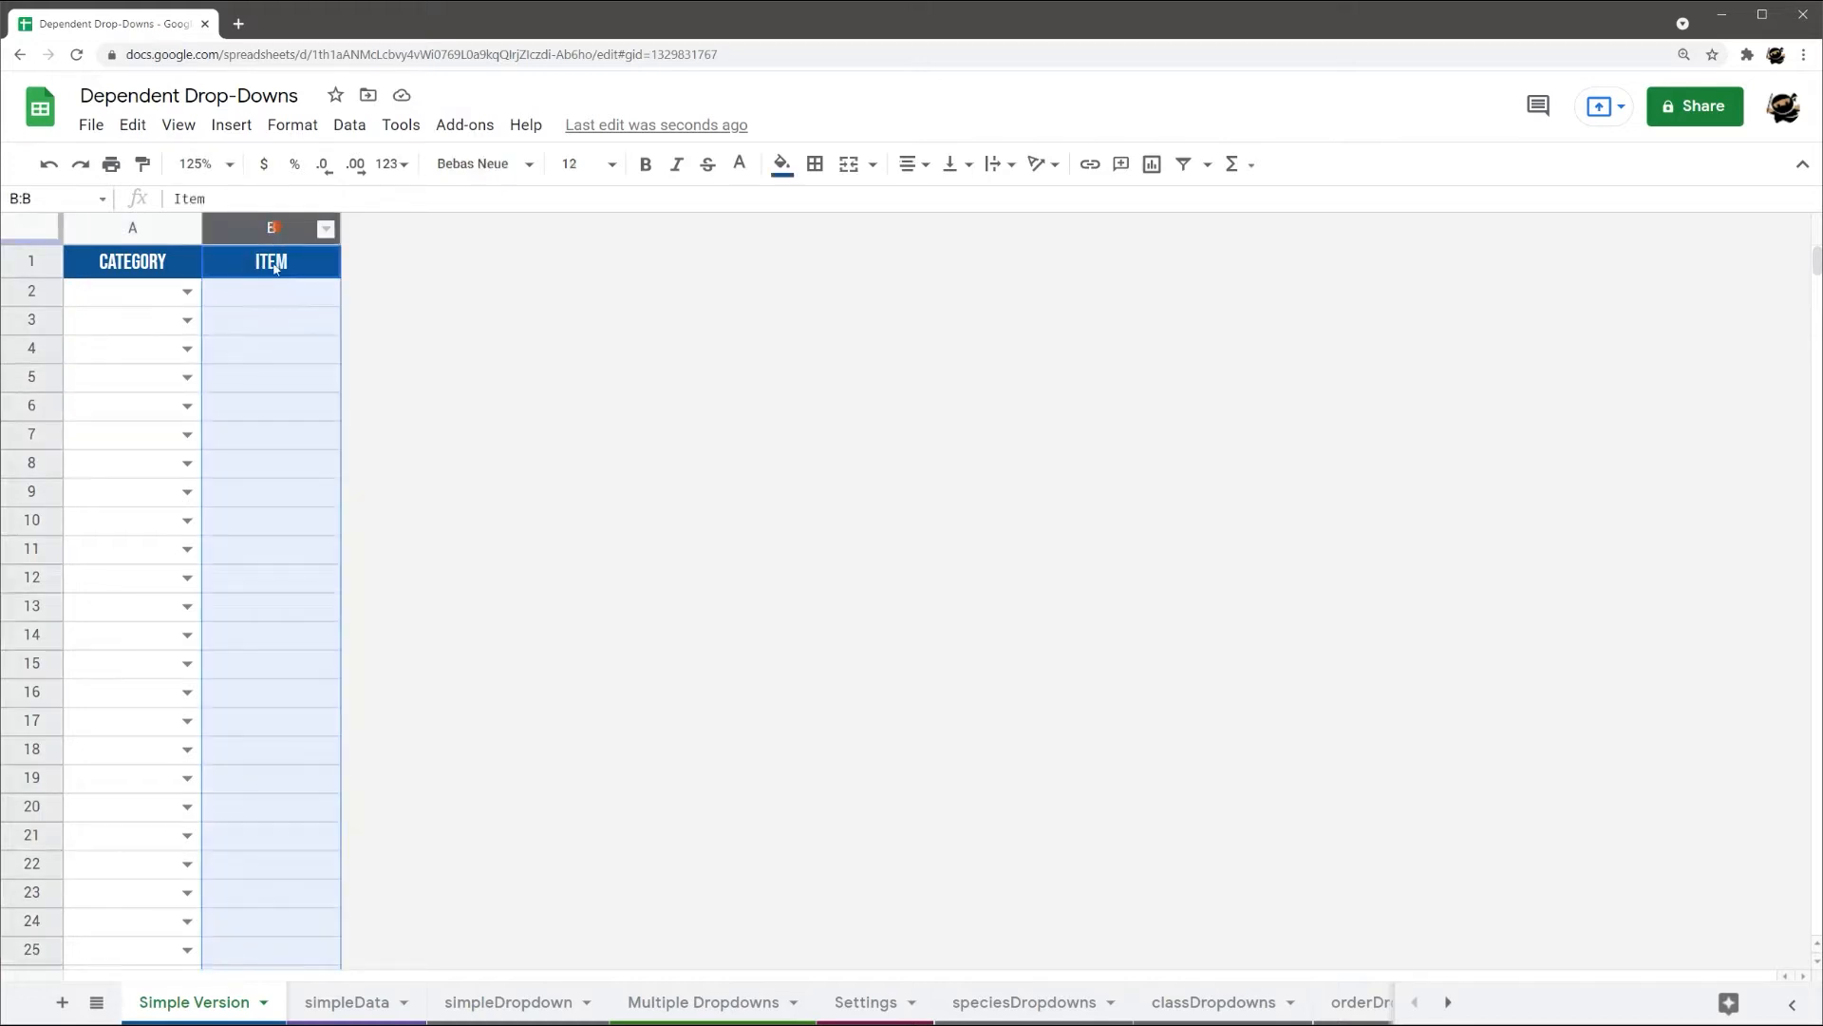
# Enter =filter(simpleData!B:B,simpleData!A:A='Simple Version'!A2) in simpleDropdown A1
pyautogui.click(131, 292)
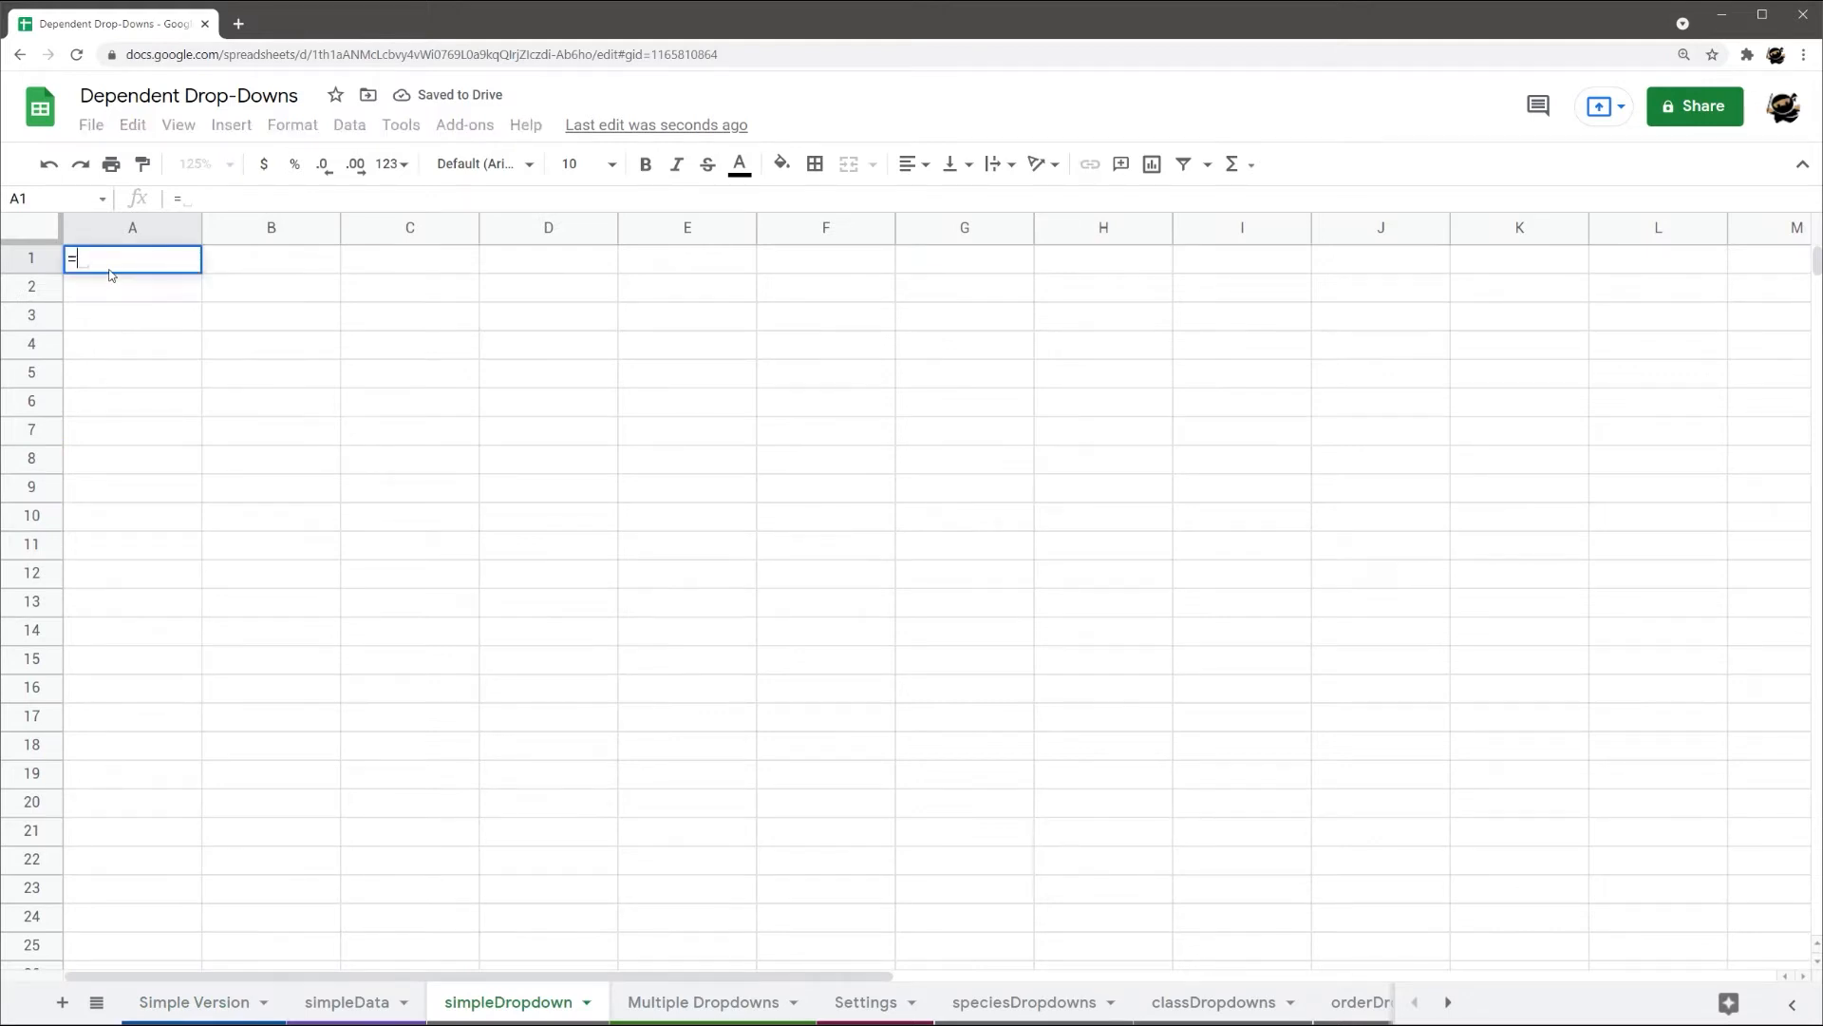
pyautogui.write('filter(')
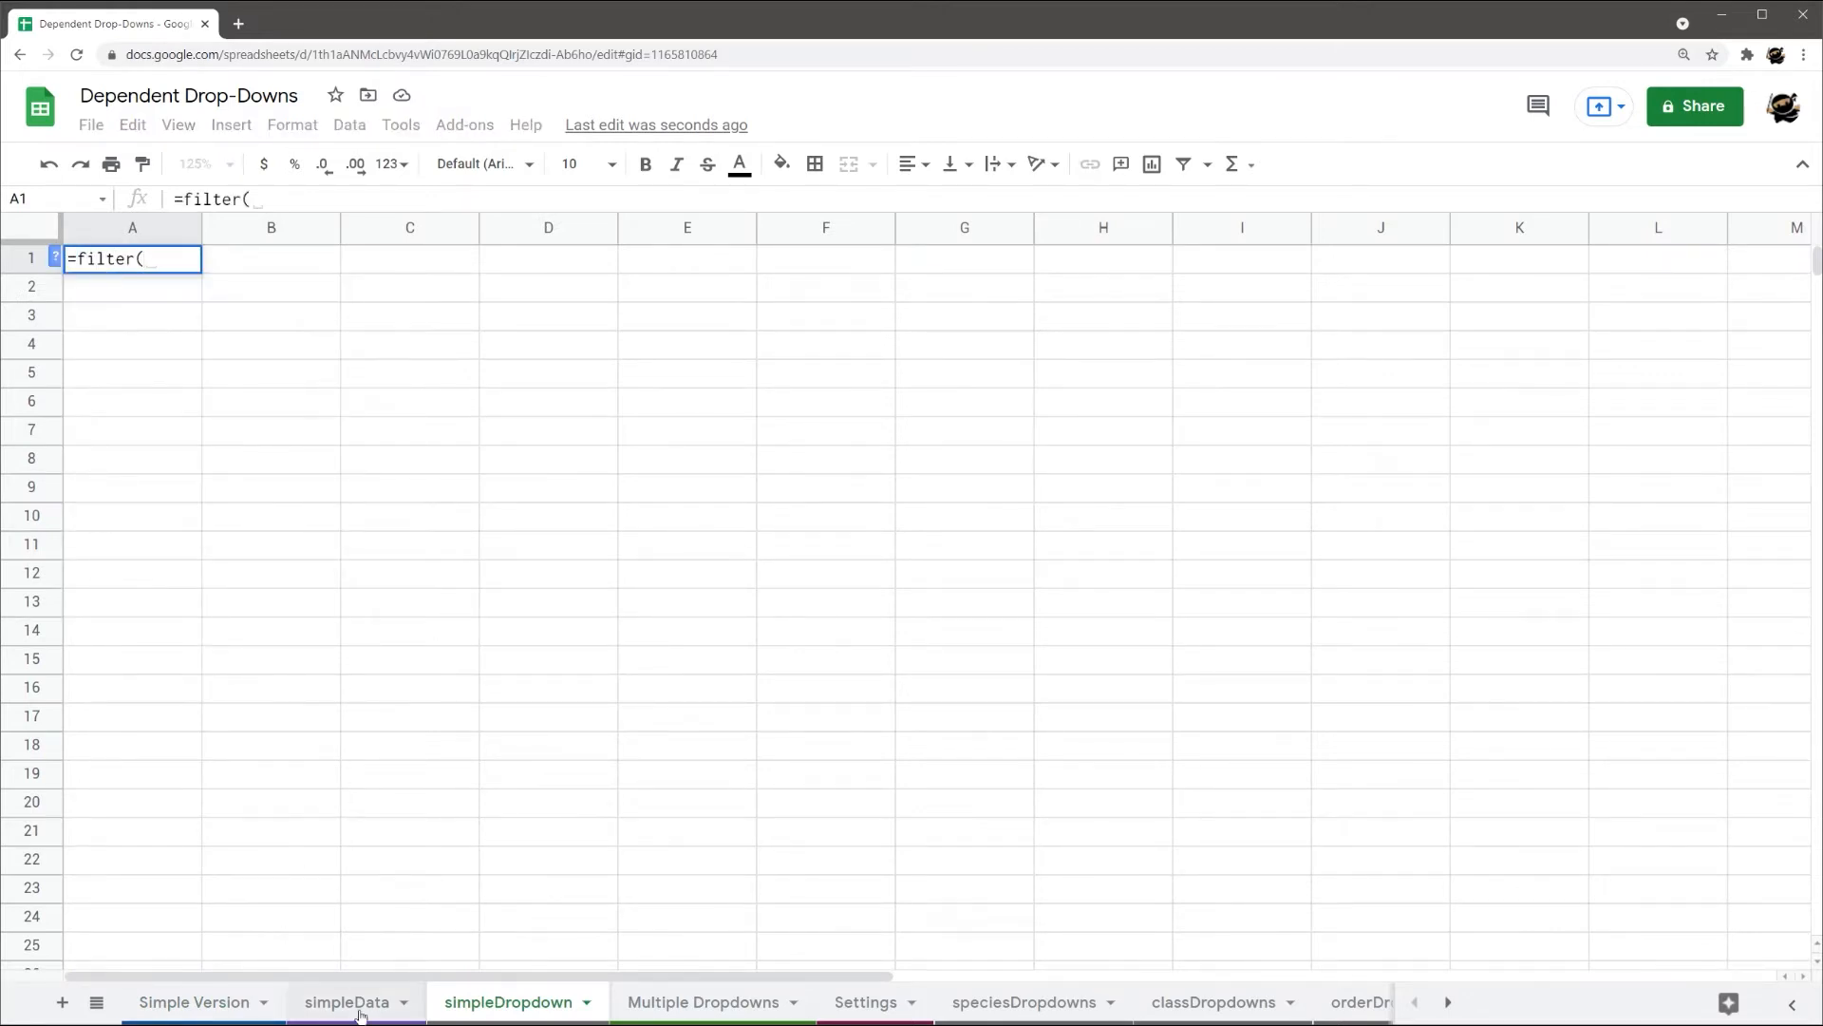
pyautogui.click(346, 1001)
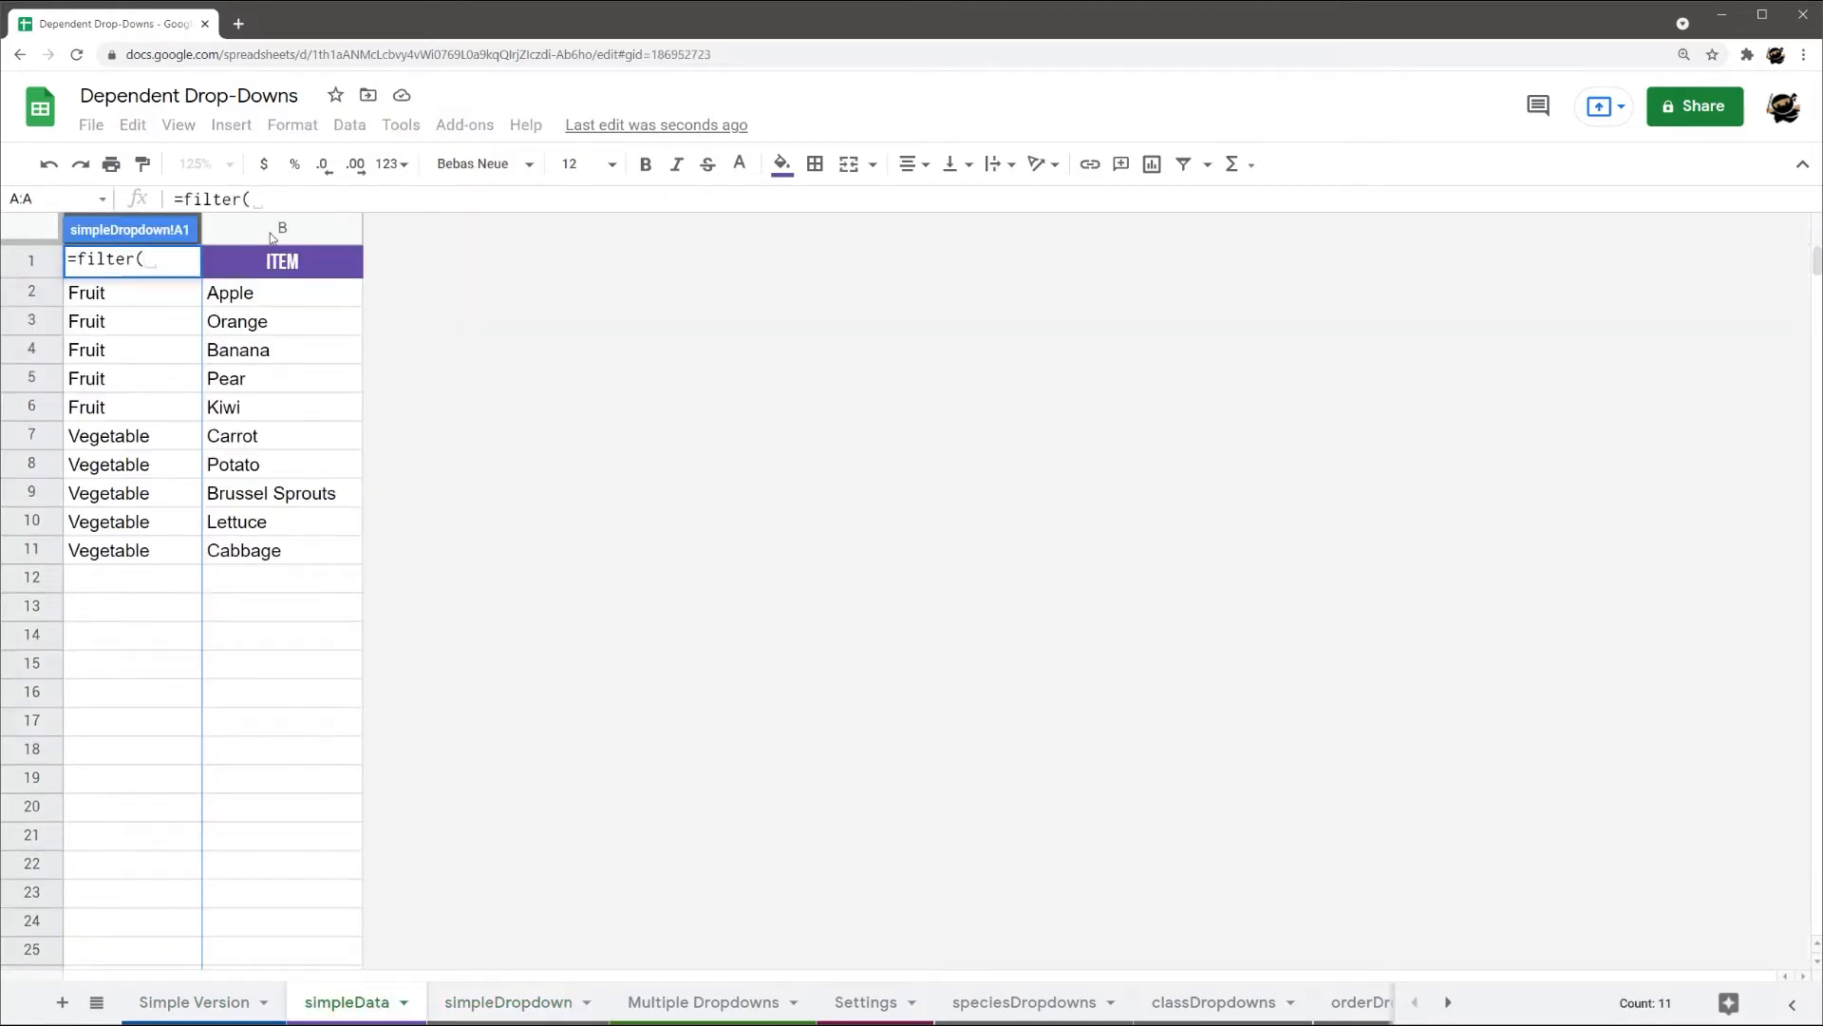
pyautogui.write('simpleData!B:B,')
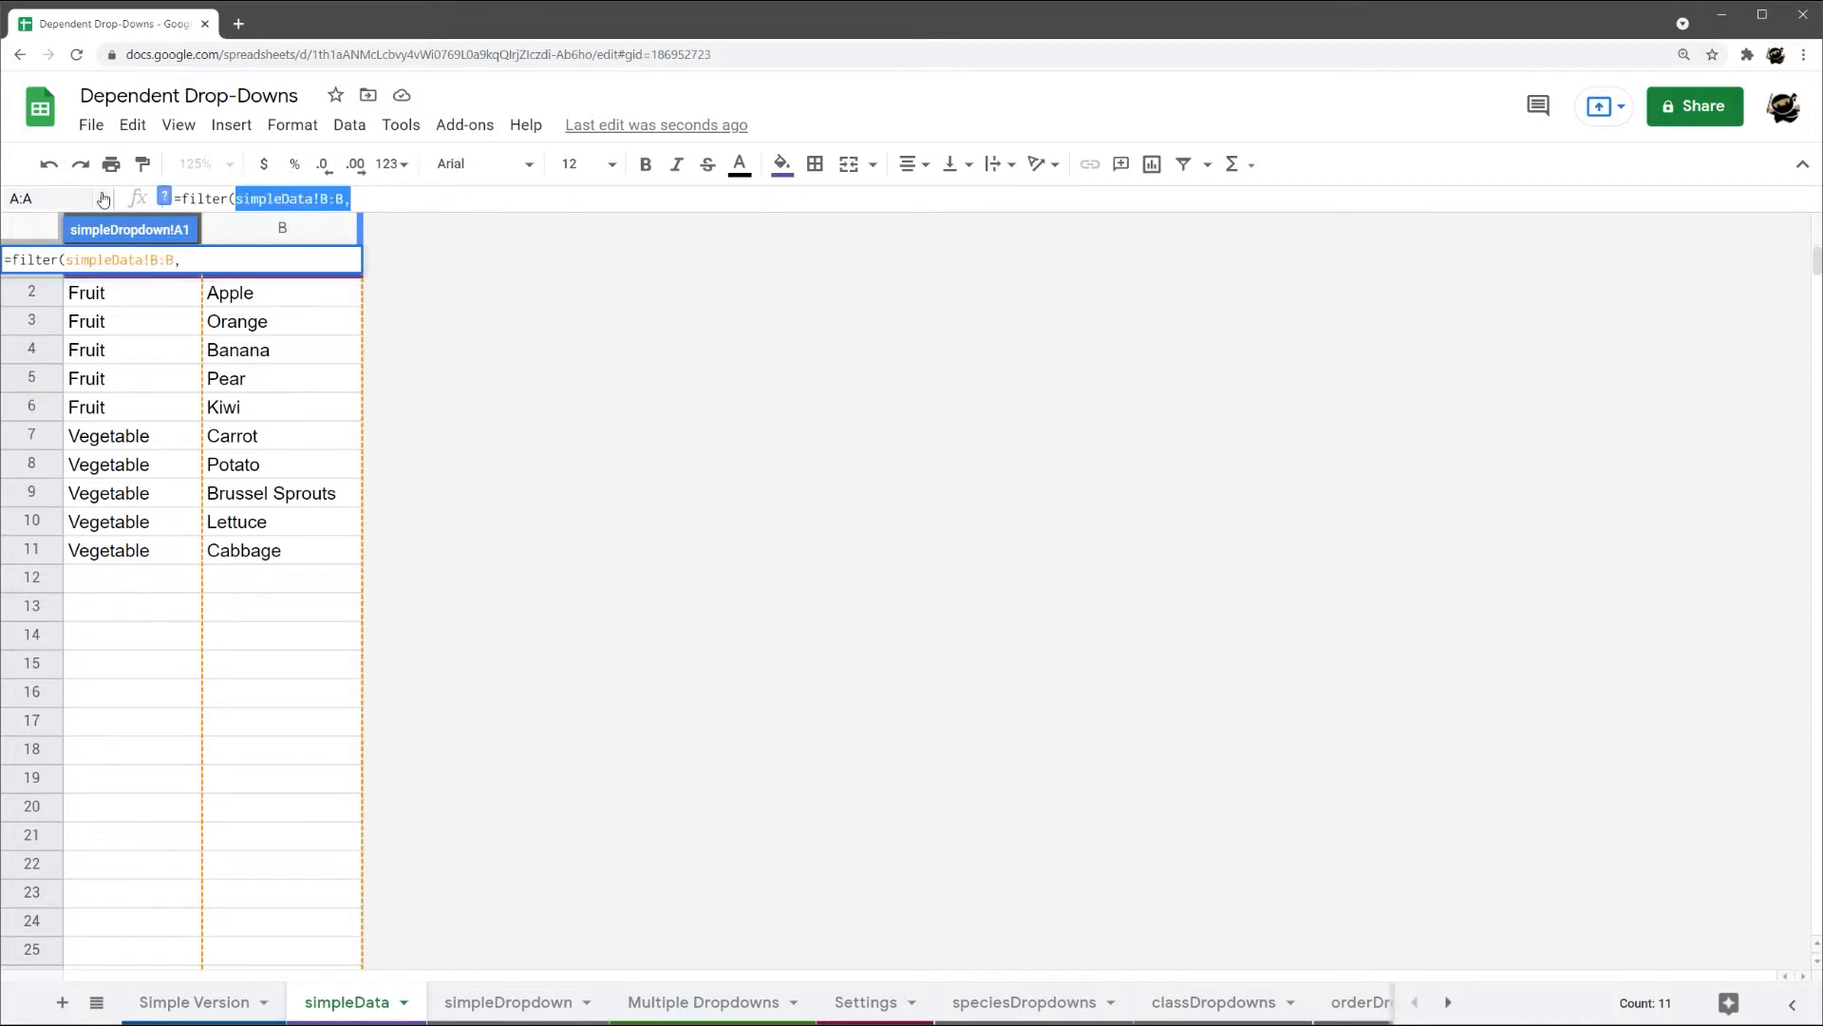
pyautogui.write('simpleData!A:B,')
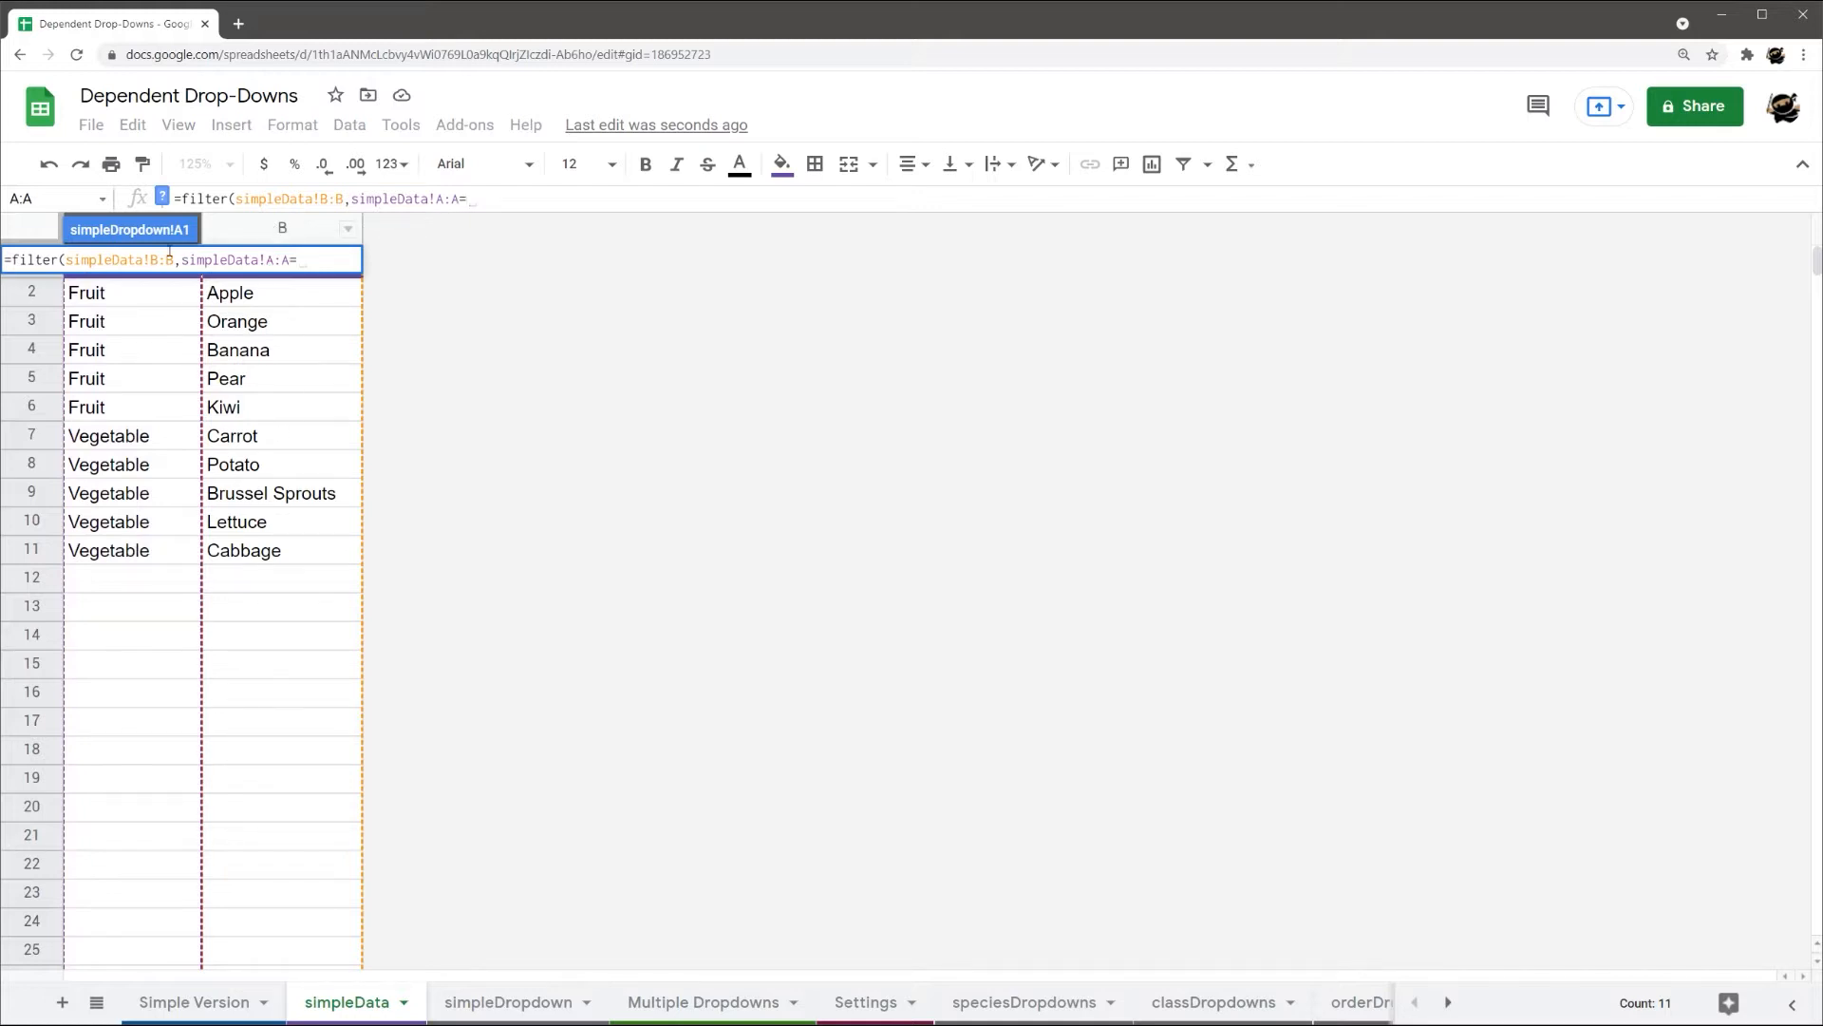
pyautogui.click(194, 1001)
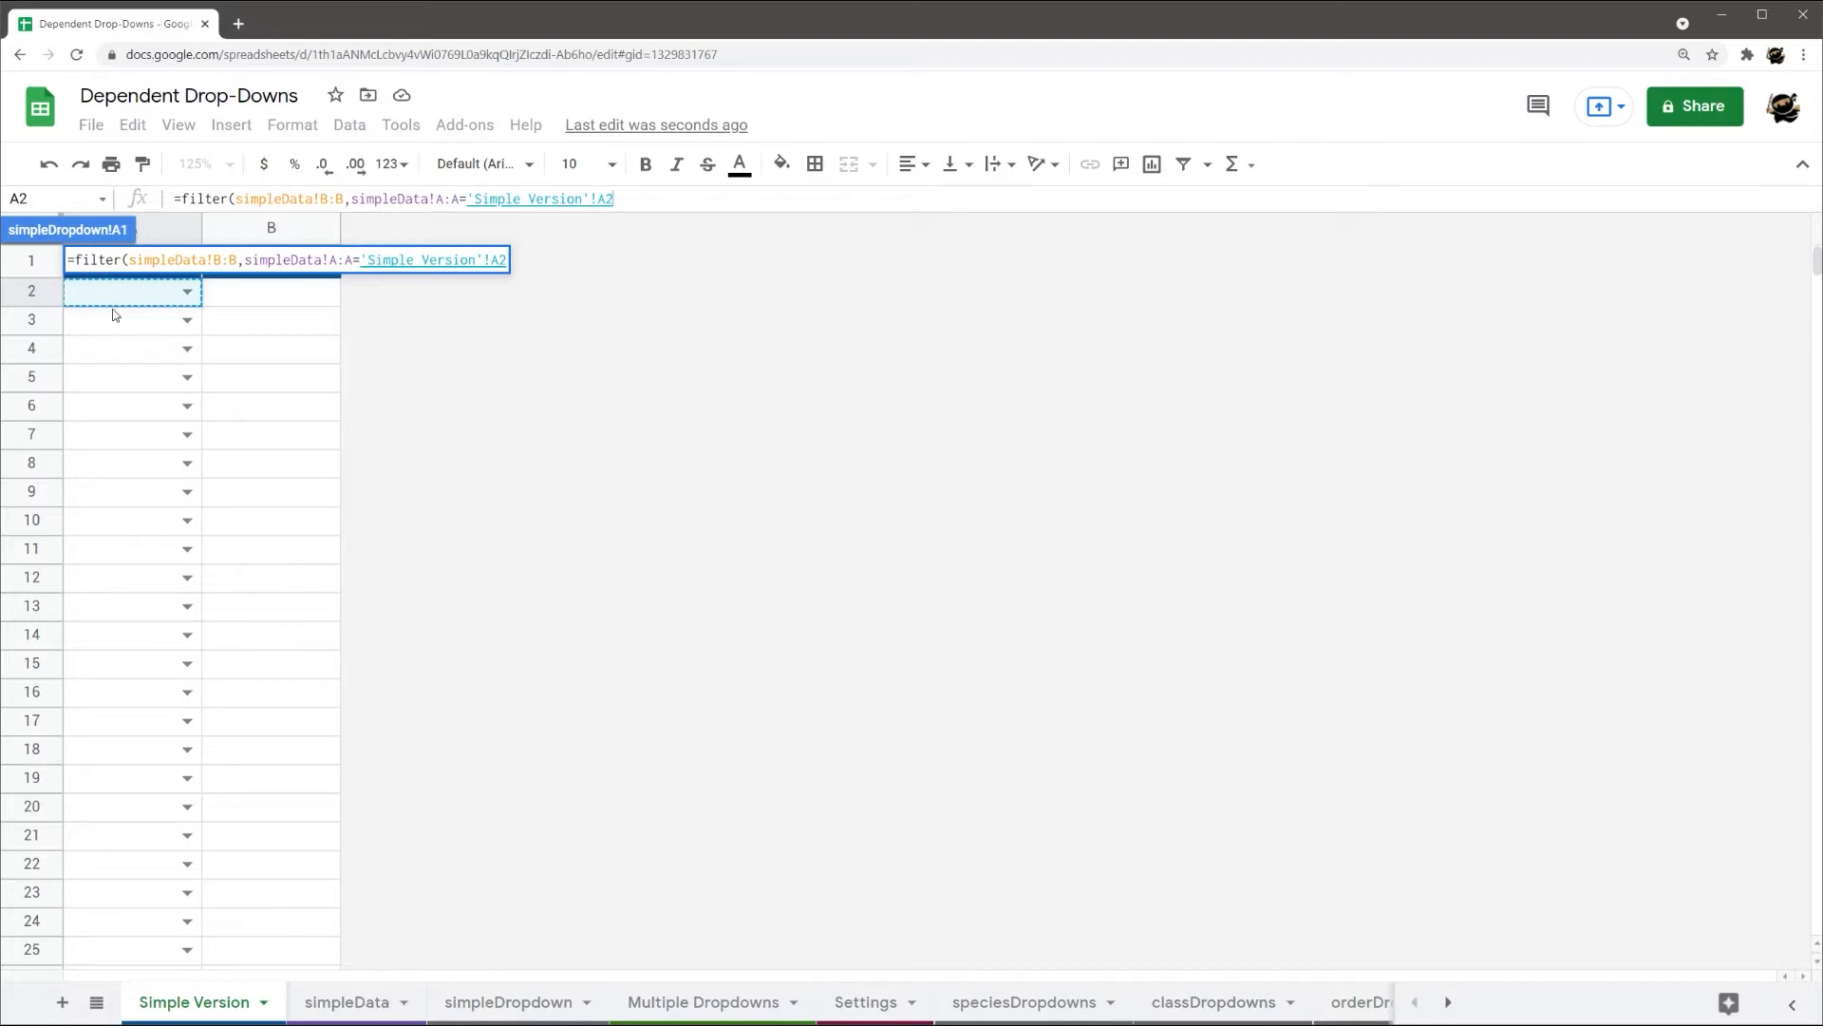
pyautogui.click(509, 1001)
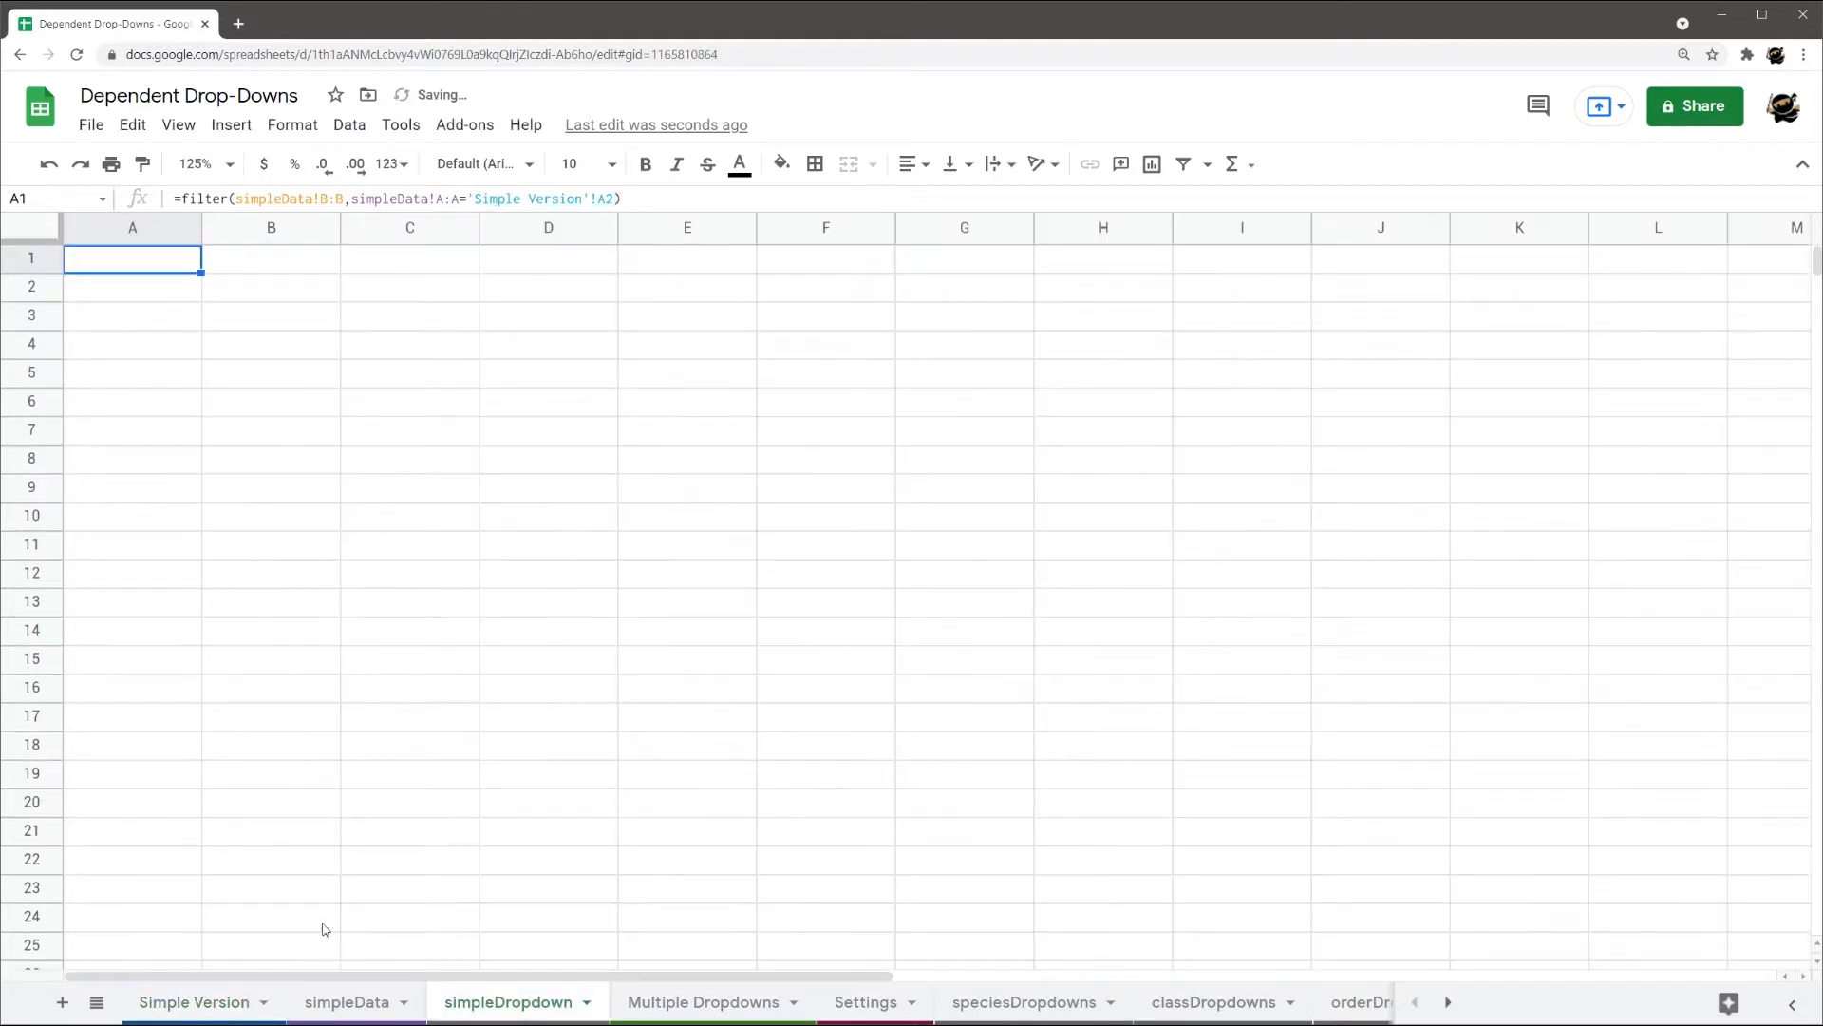
# Pick a category in Simple Version A2 so the helper lists Apple through Kiwi
pyautogui.click(193, 1001)
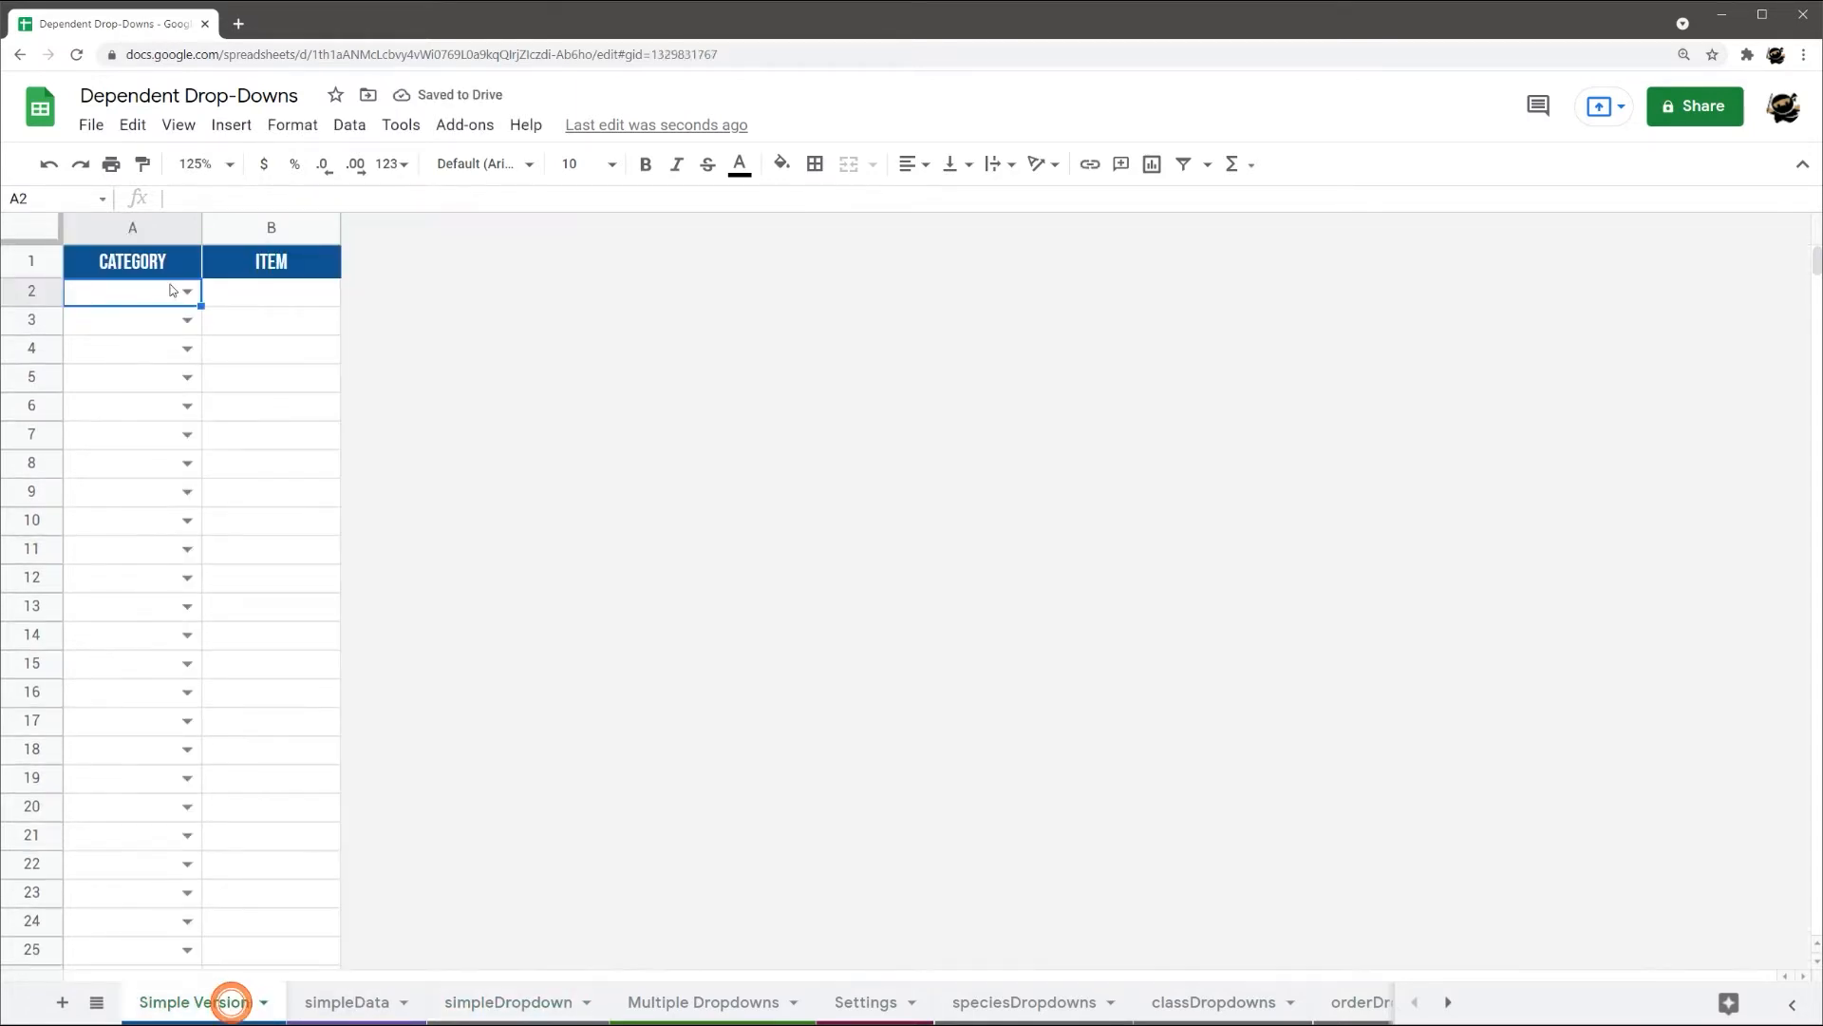
pyautogui.click(511, 1001)
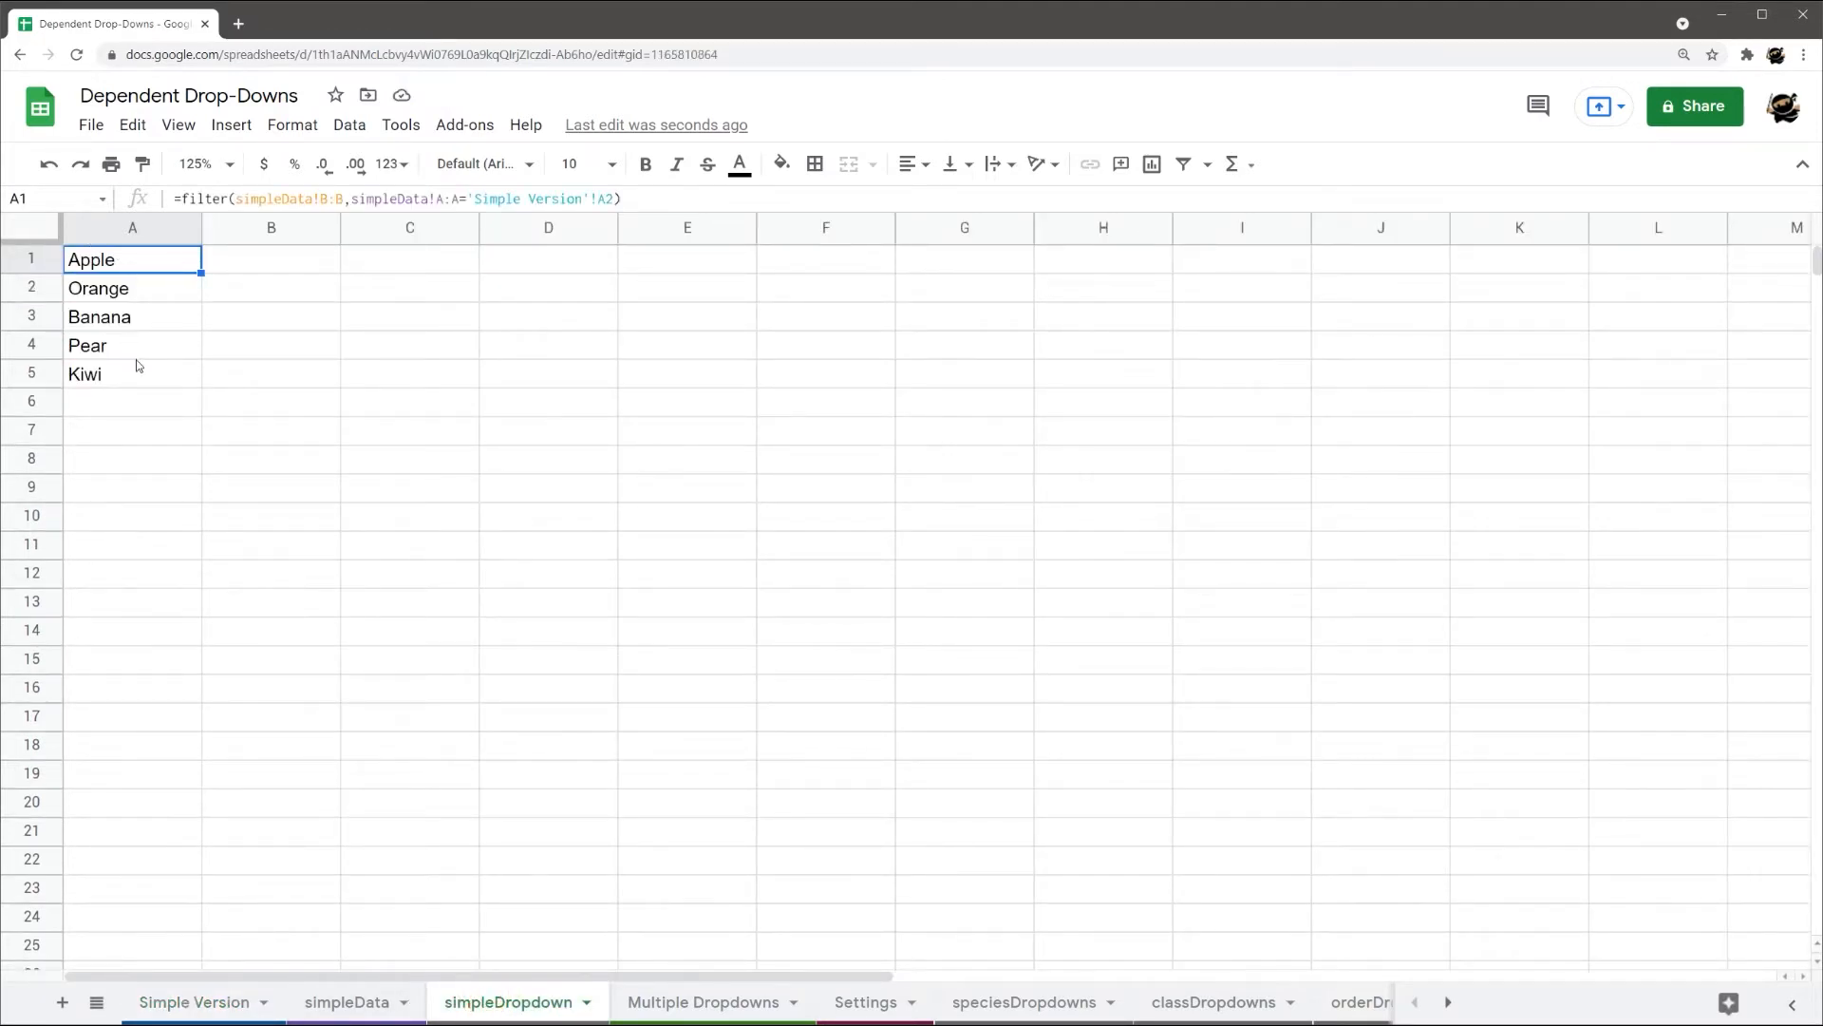
pyautogui.moveTo(193, 836)
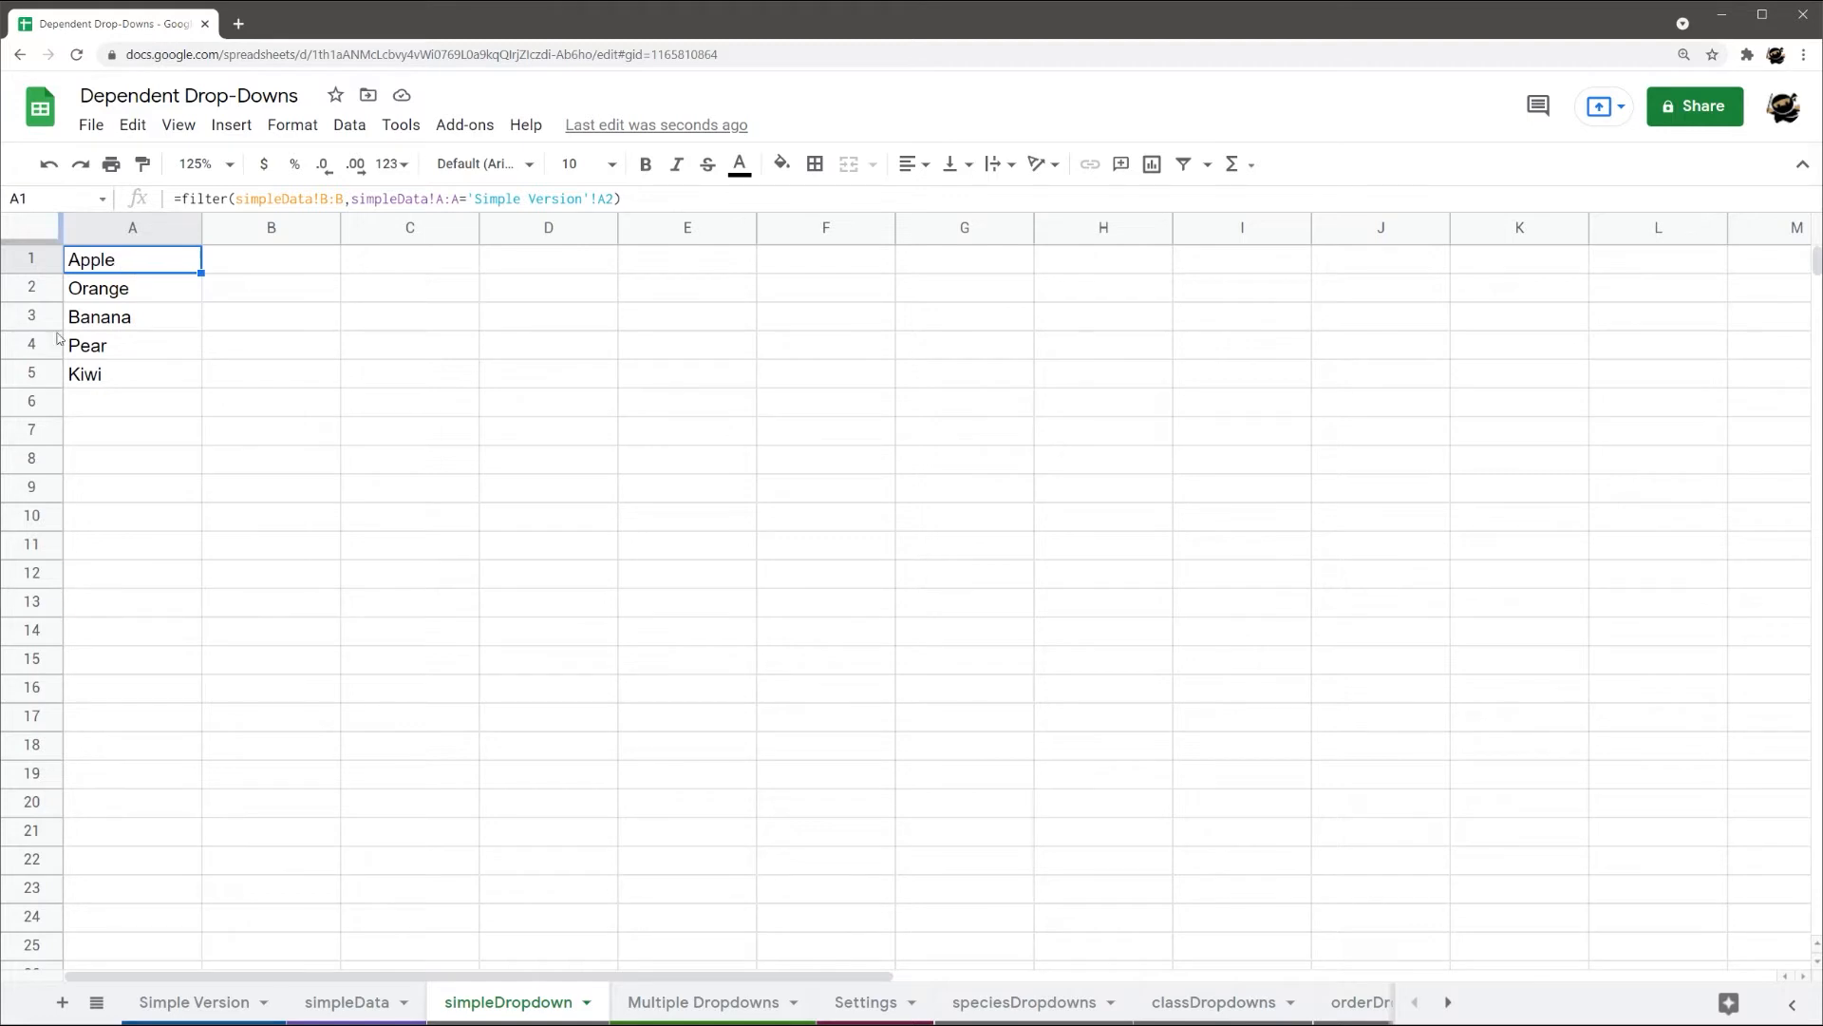
# Wrap A1's filter in TRANSPOSE and fill the formula down column A
pyautogui.doubleClick(131, 259)
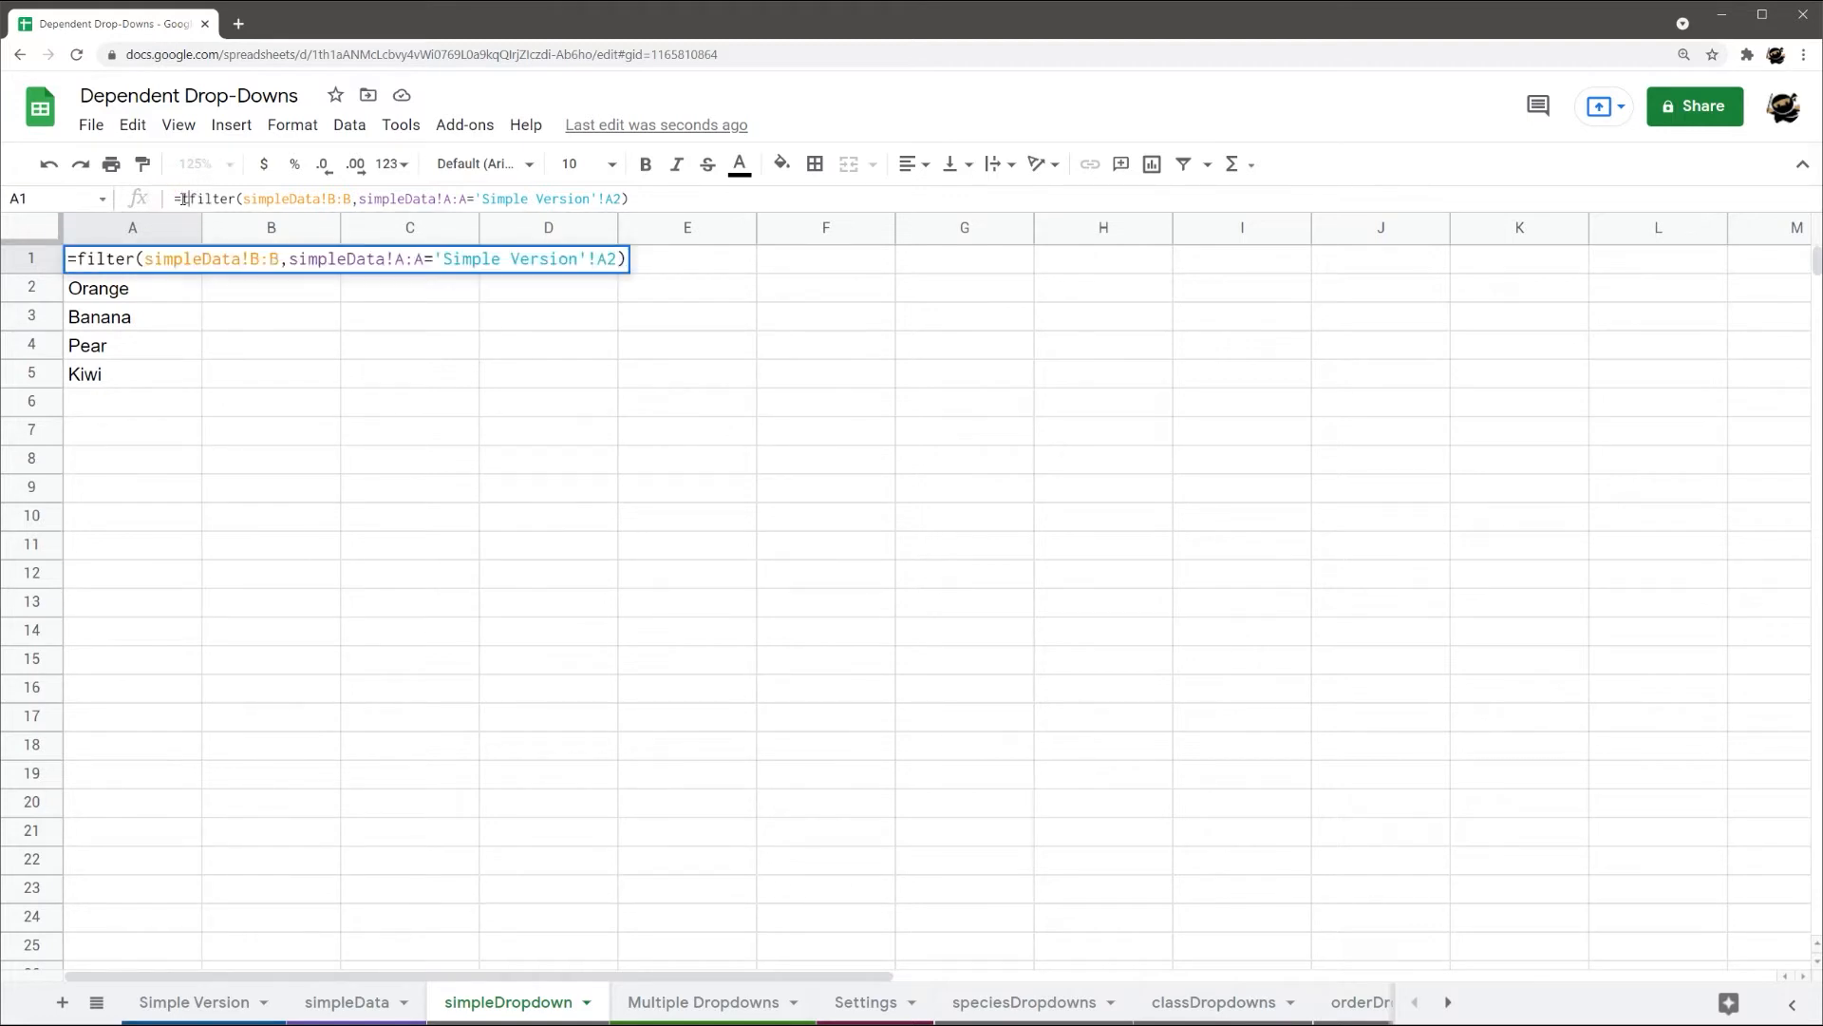
pyautogui.write('tran')
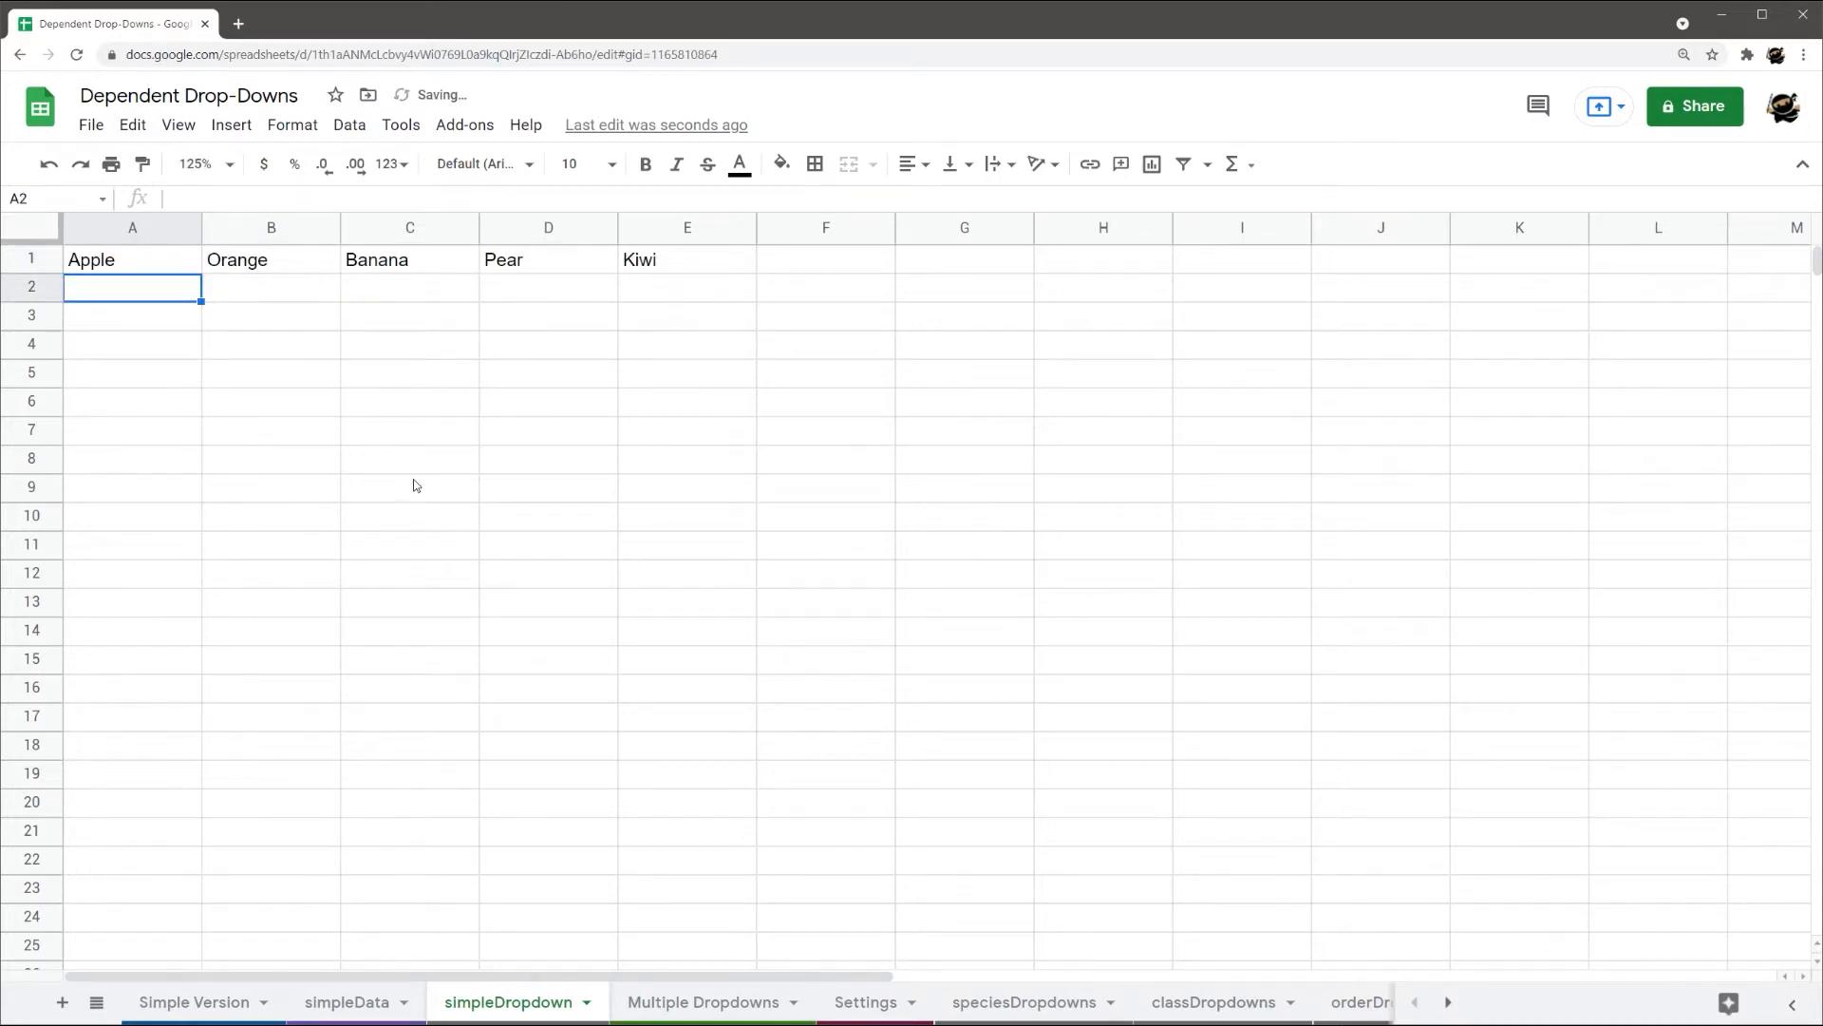
pyautogui.scroll(-3)
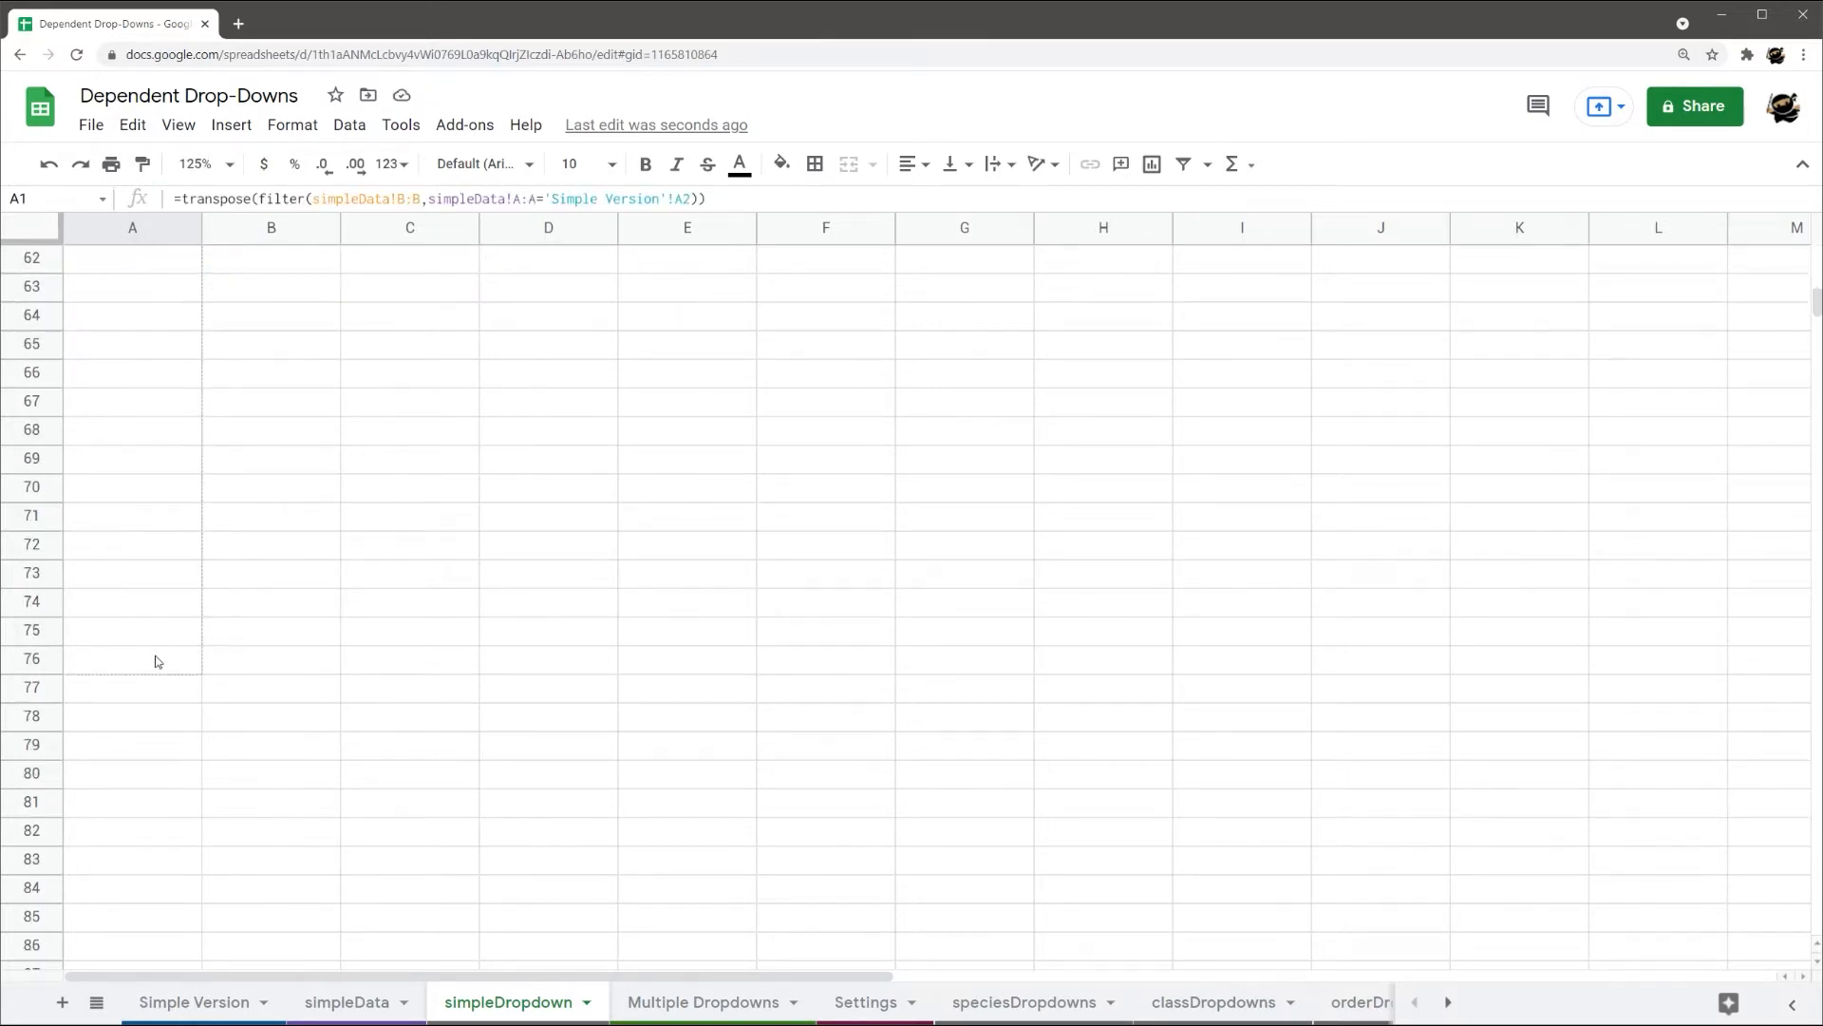
pyautogui.scroll(-3)
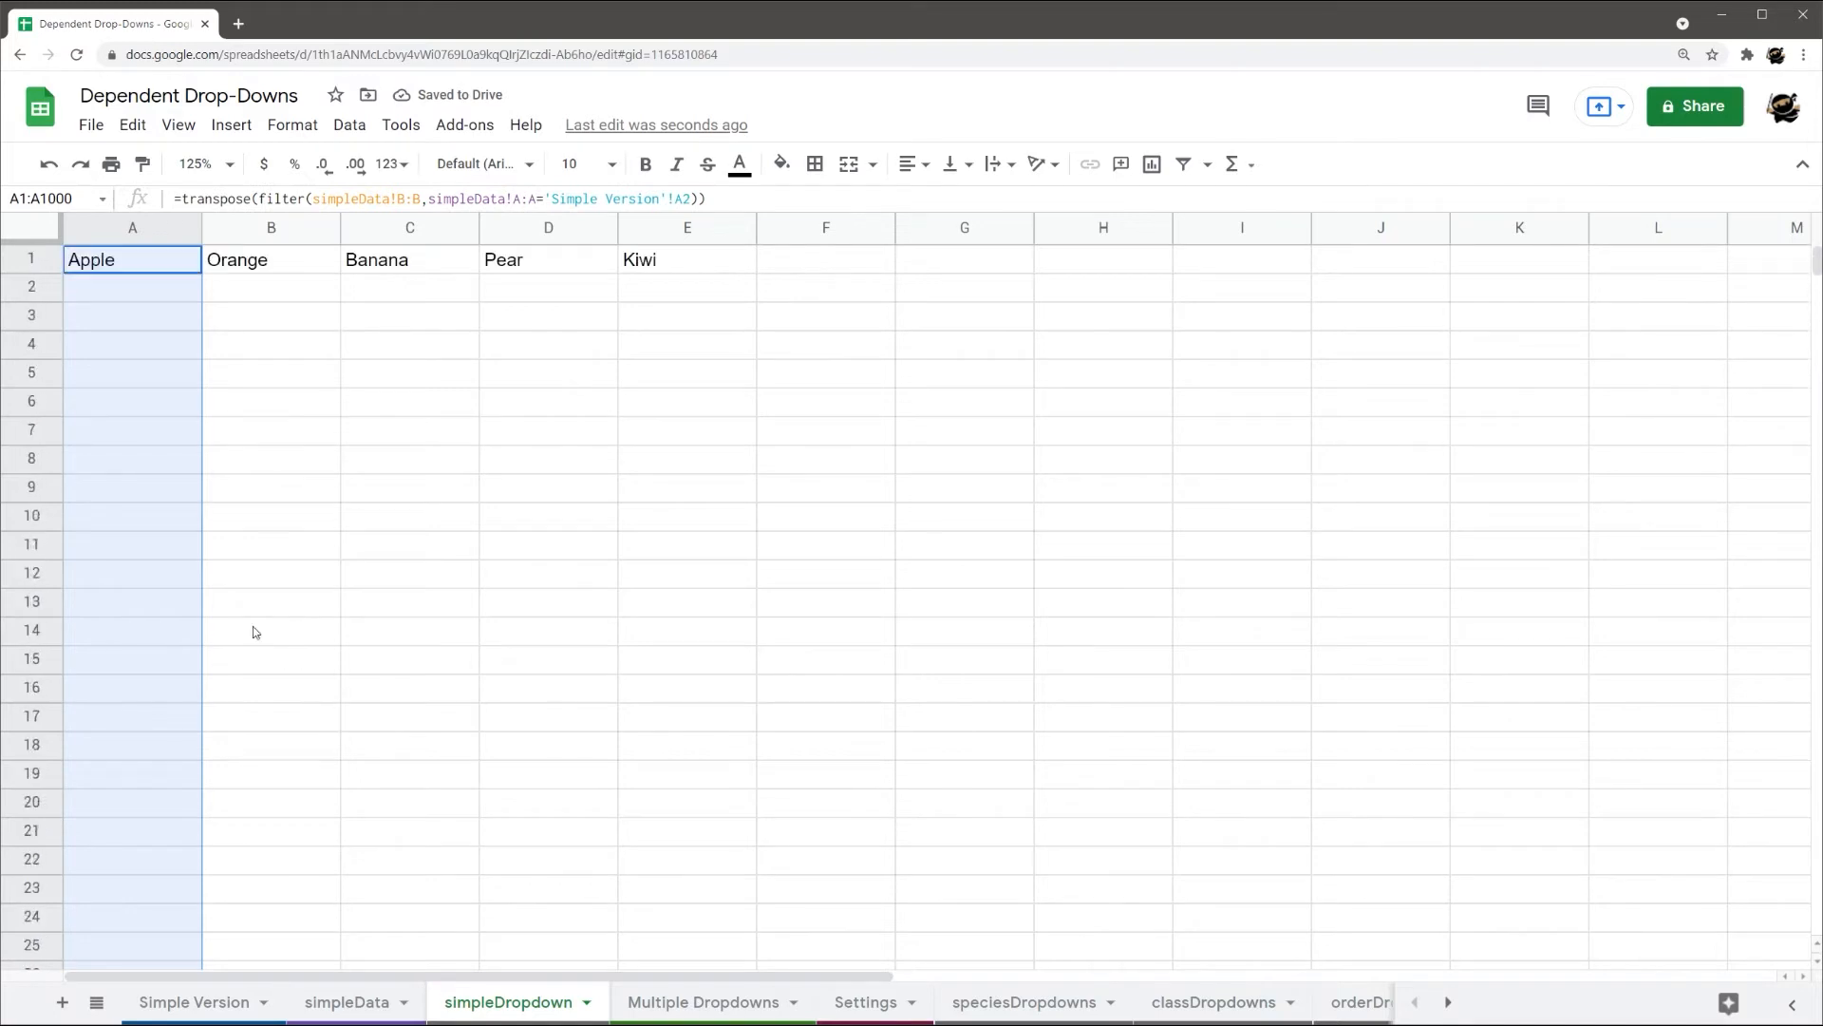
pyautogui.click(131, 315)
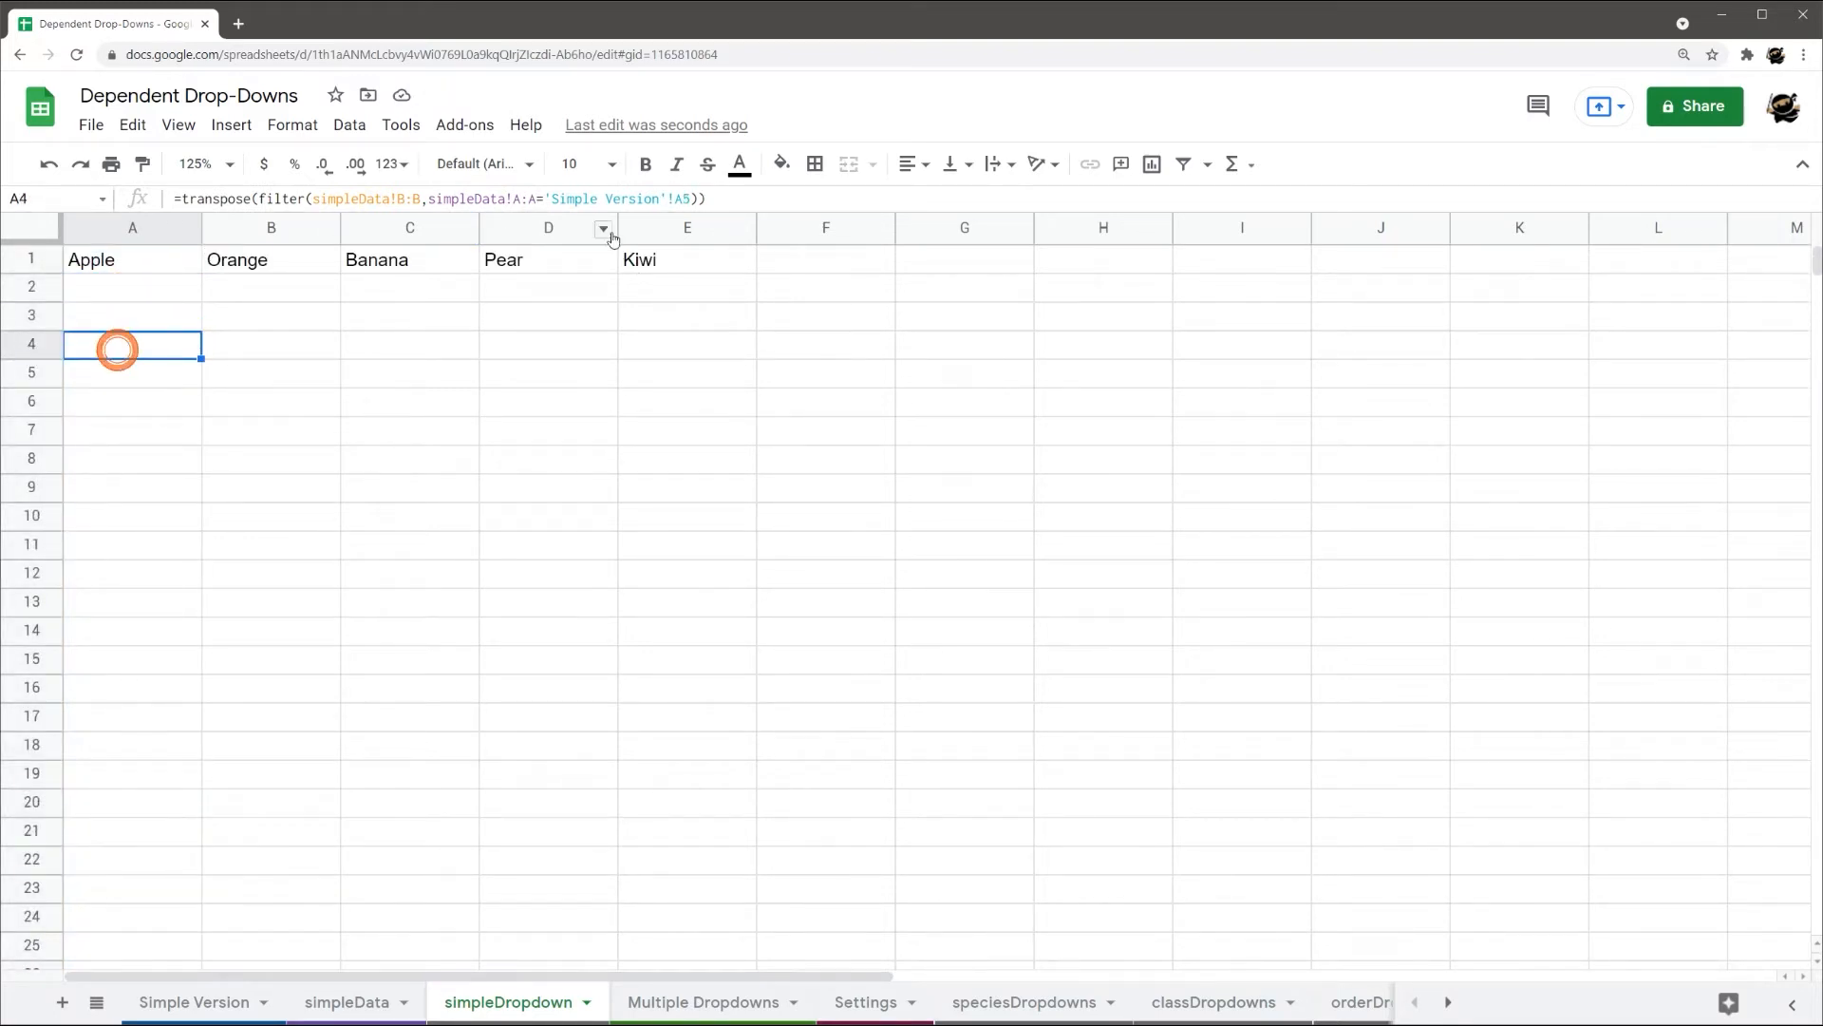
pyautogui.click(194, 1001)
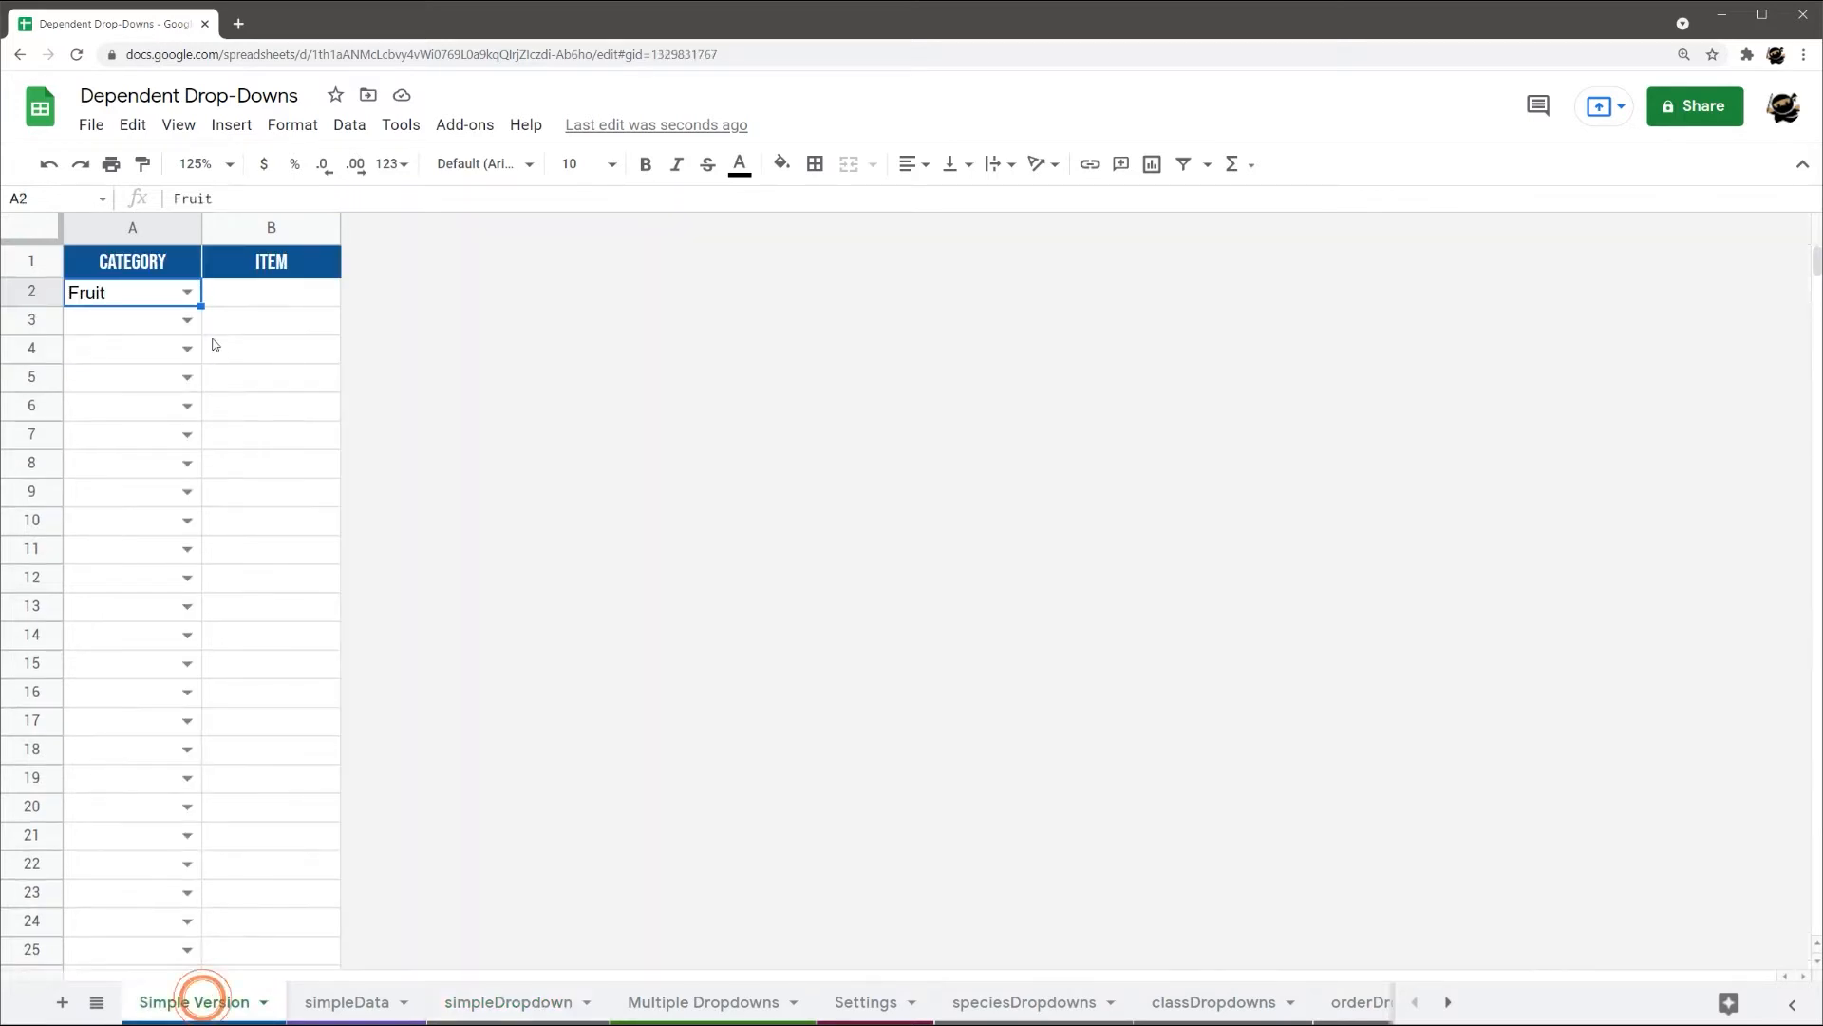
pyautogui.click(271, 293)
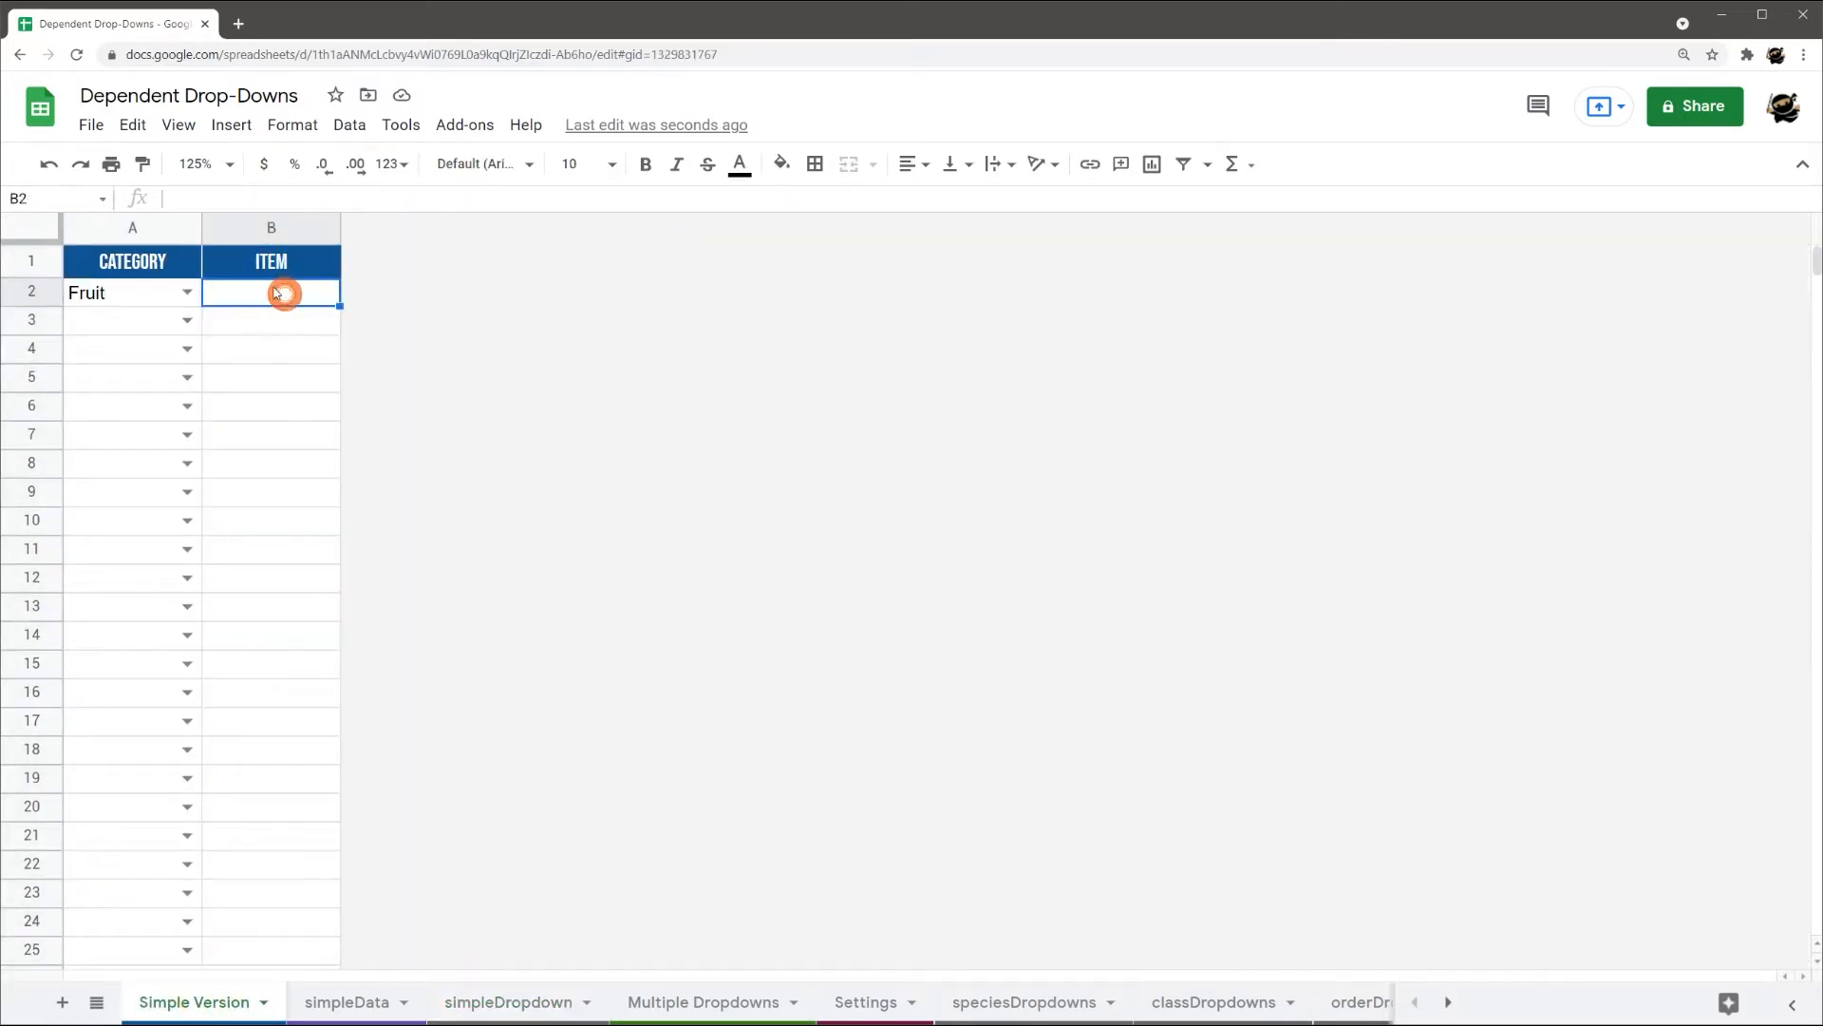
pyautogui.click(346, 1001)
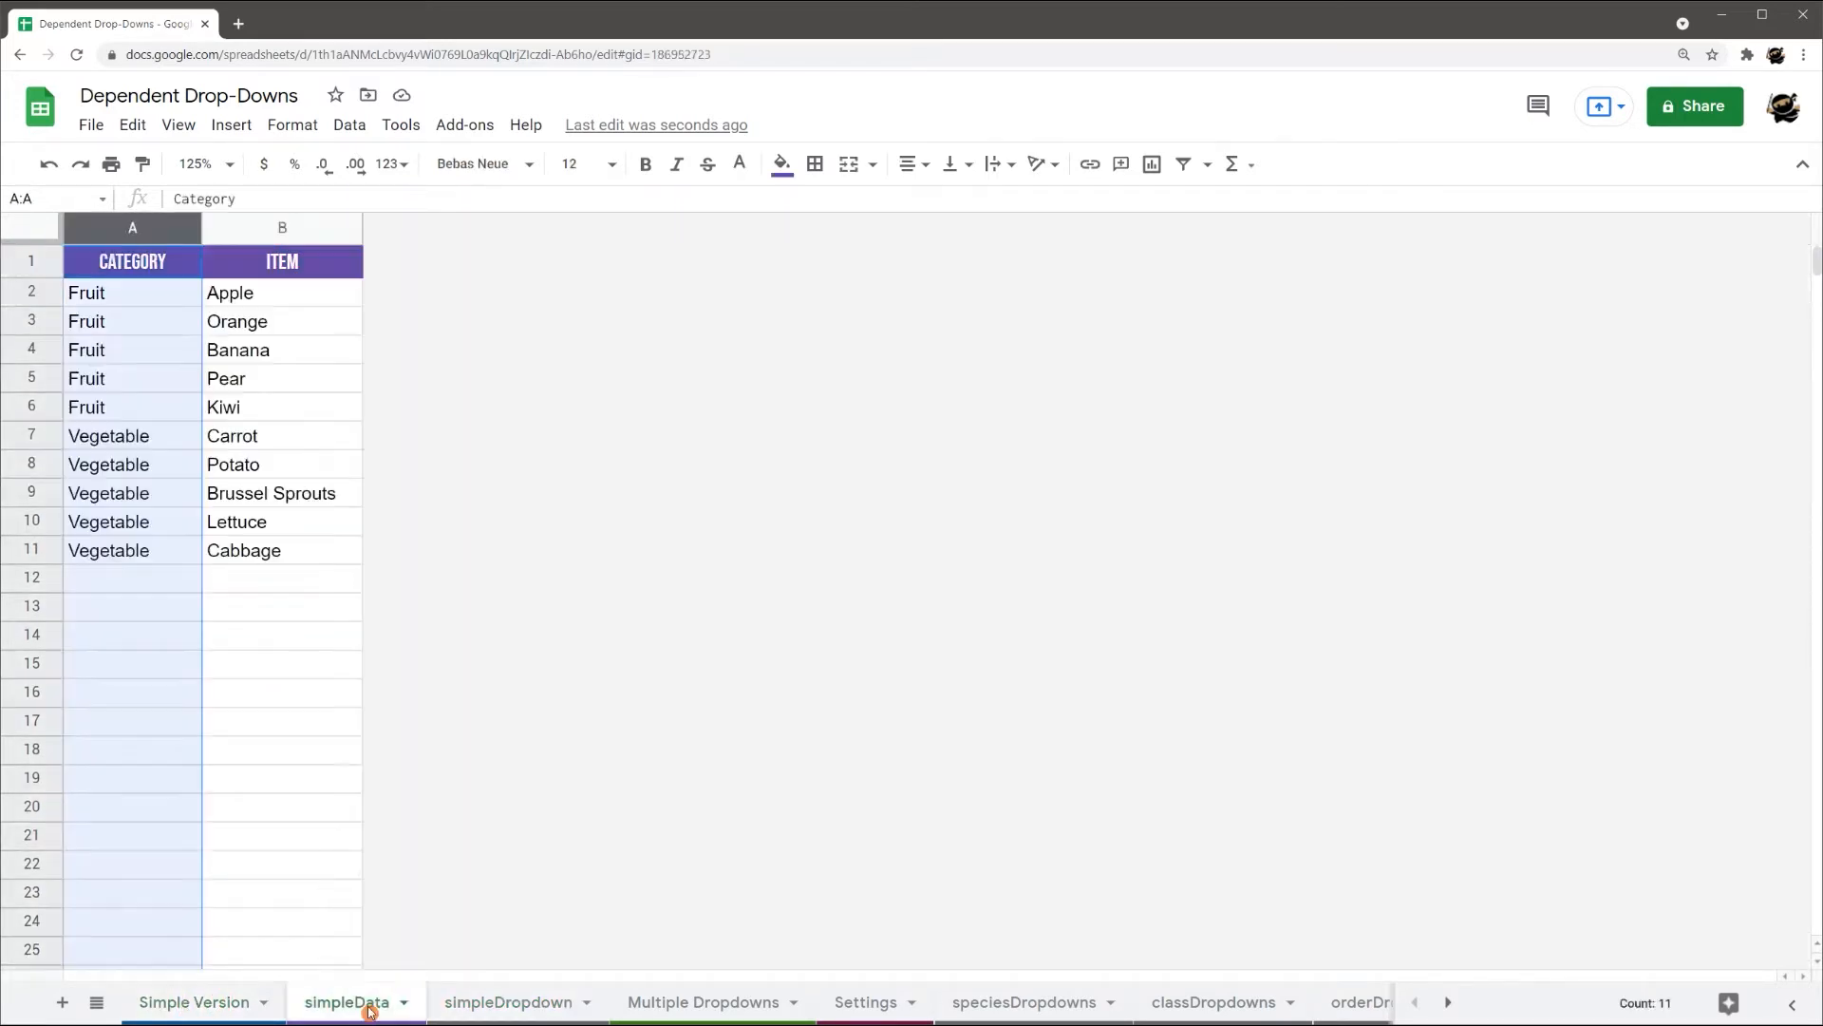
pyautogui.click(509, 1001)
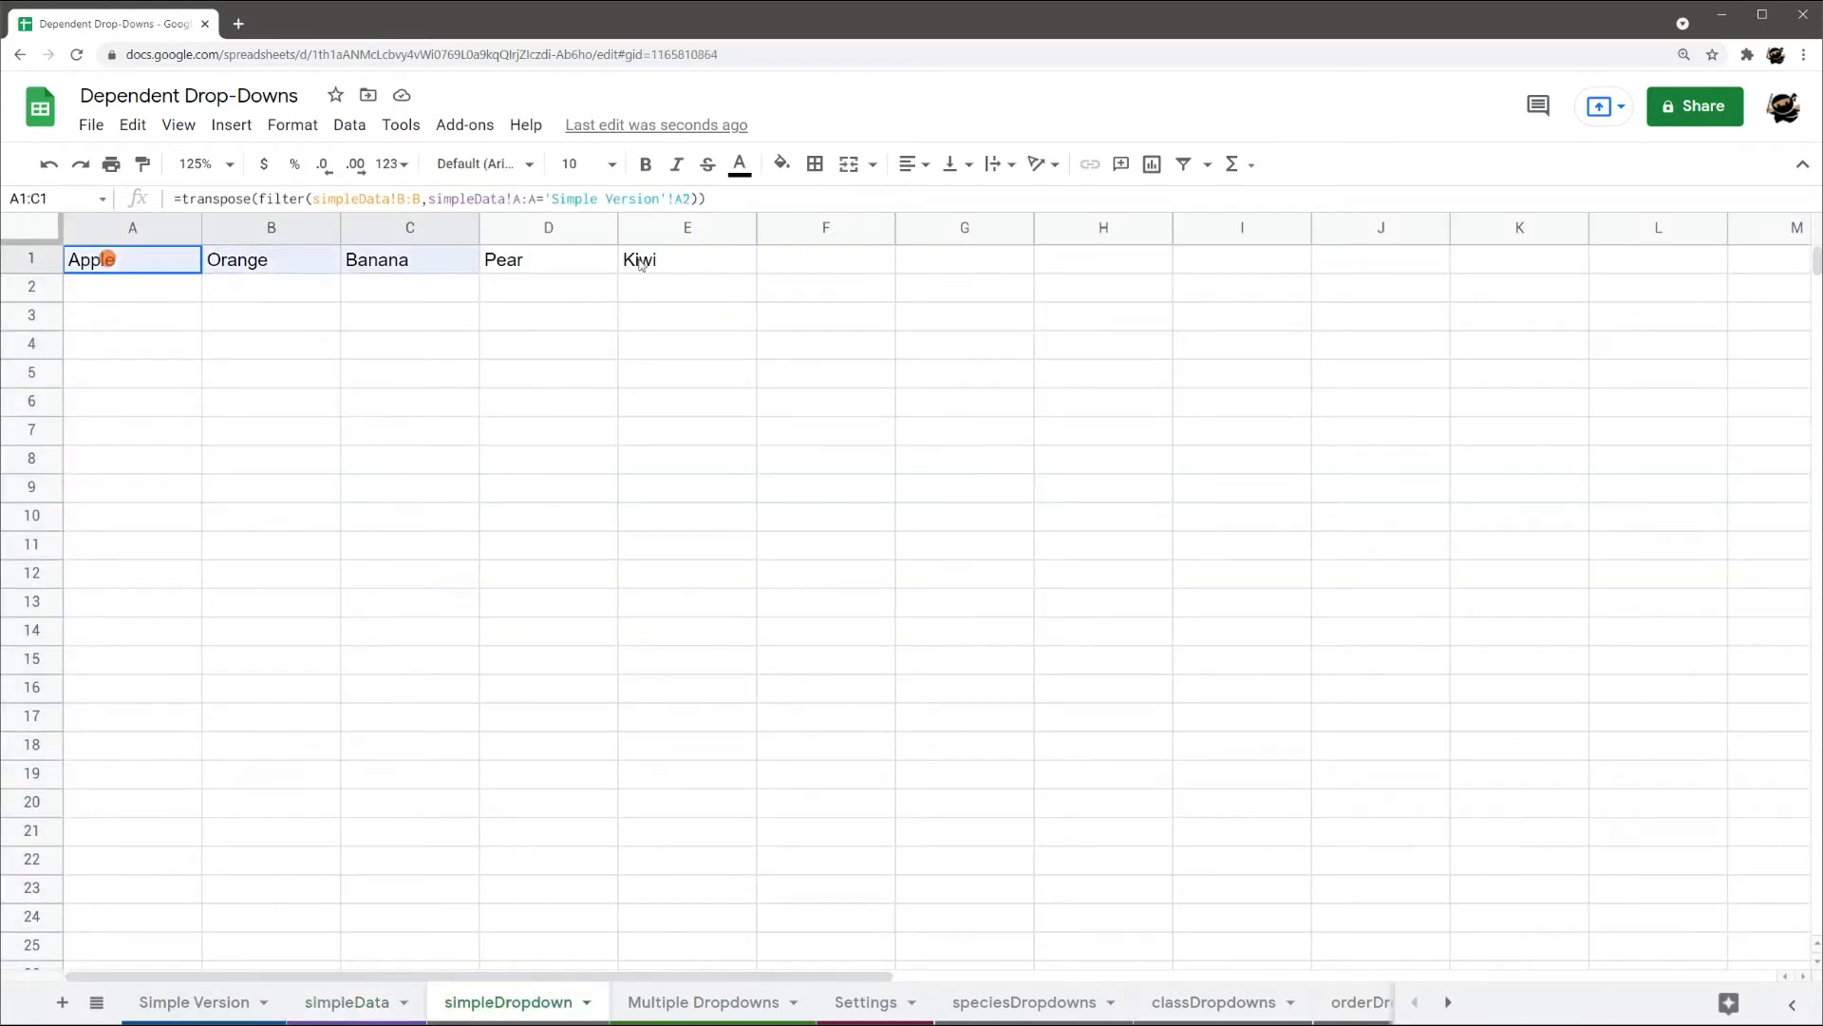
pyautogui.click(194, 1001)
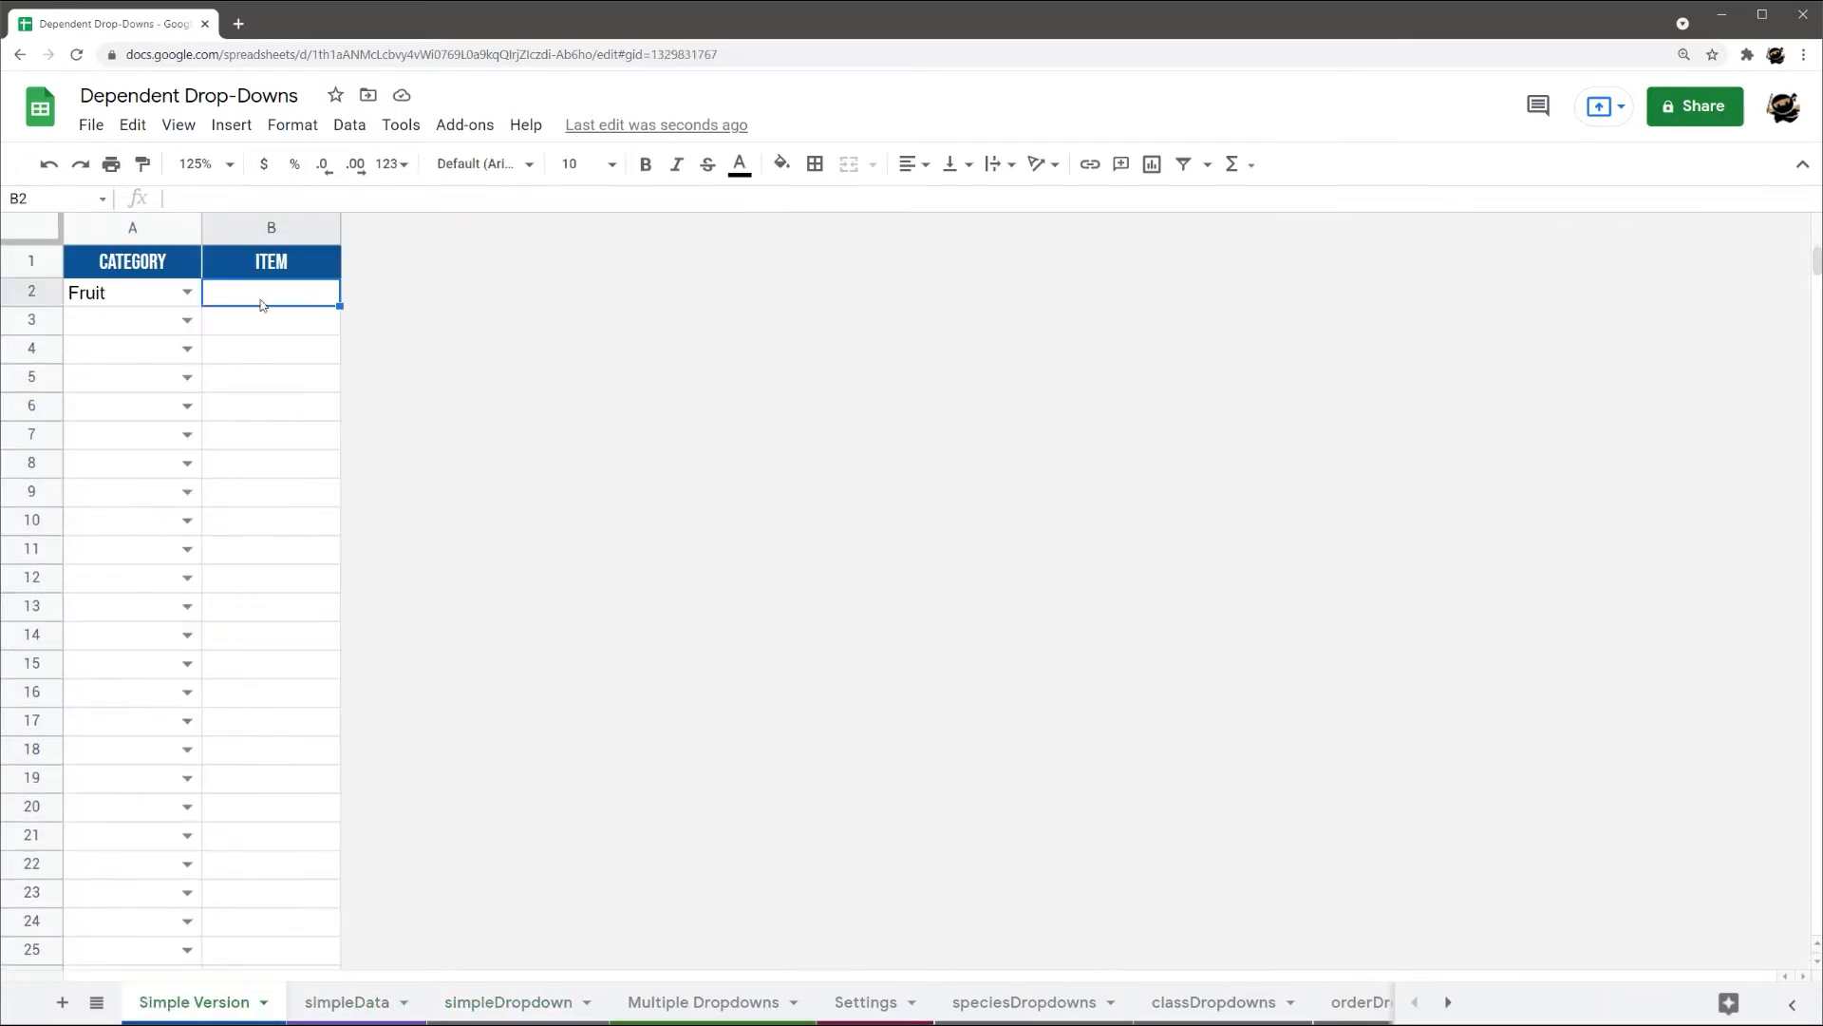
pyautogui.scroll(-3)
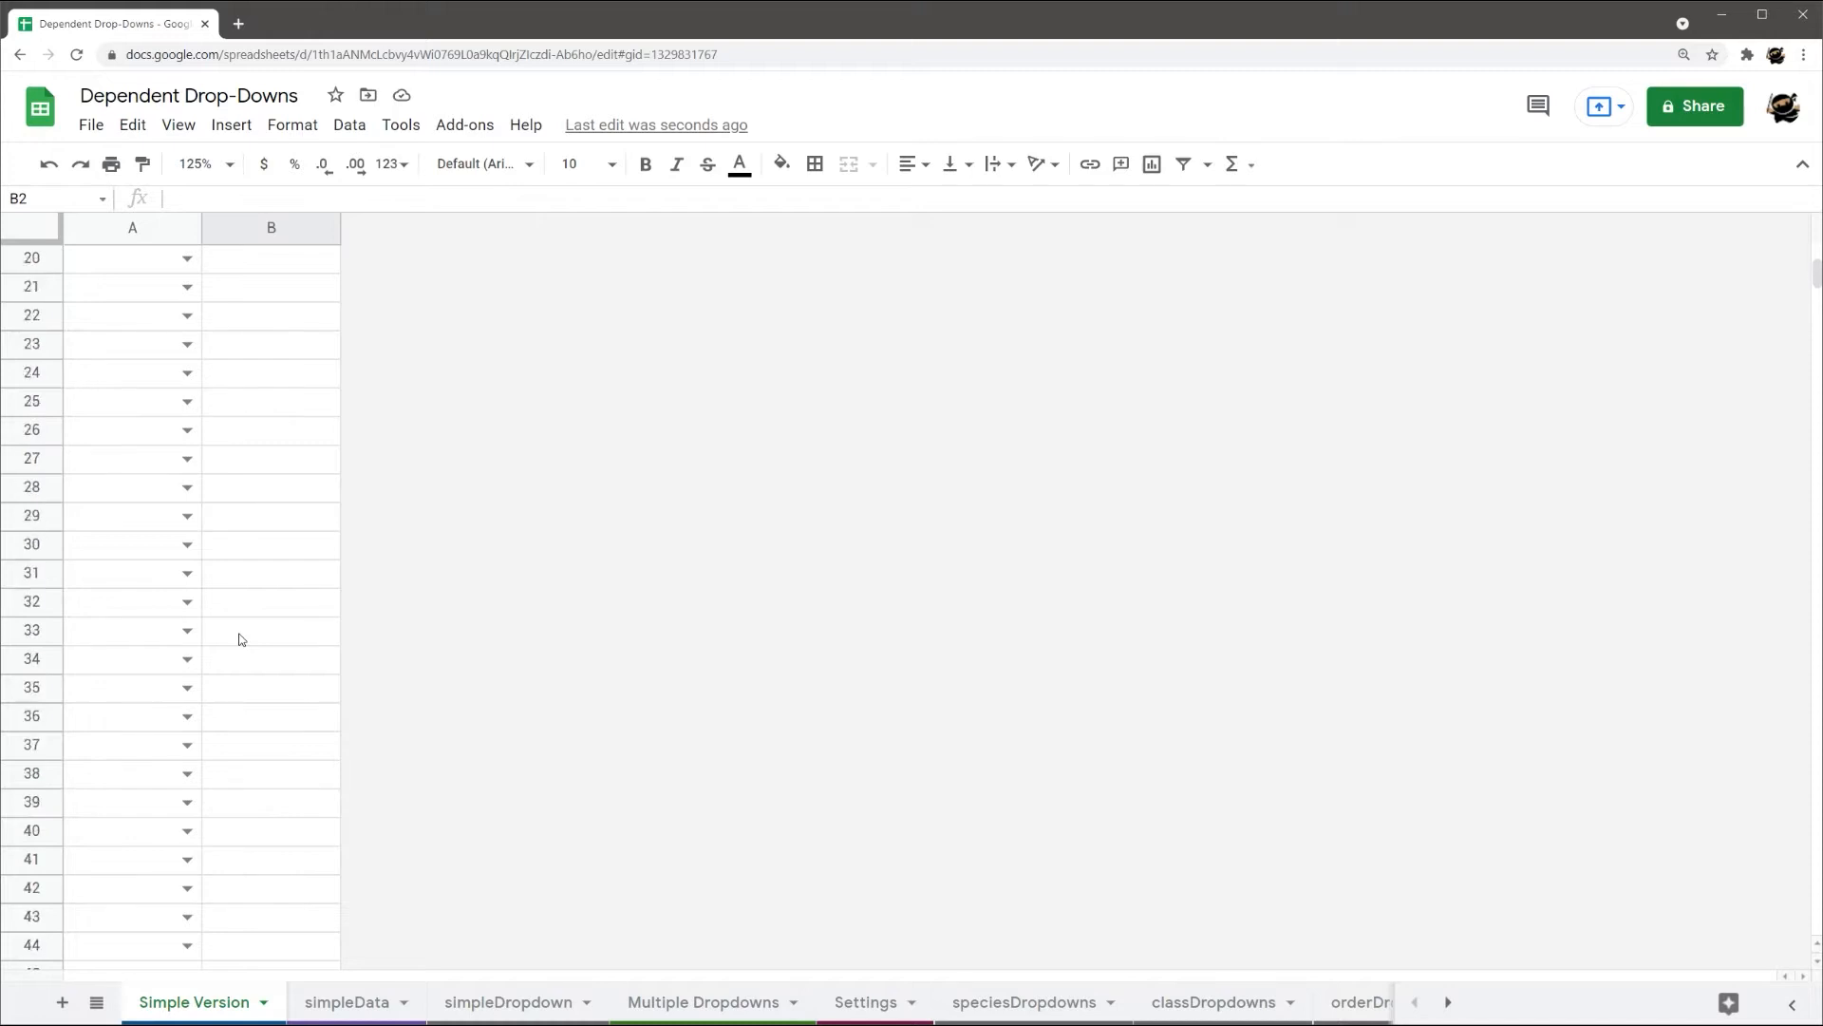
# Validate B2 as a list from range =simpleDropdown!1:1 with Reject input
pyautogui.rightClick(272, 290)
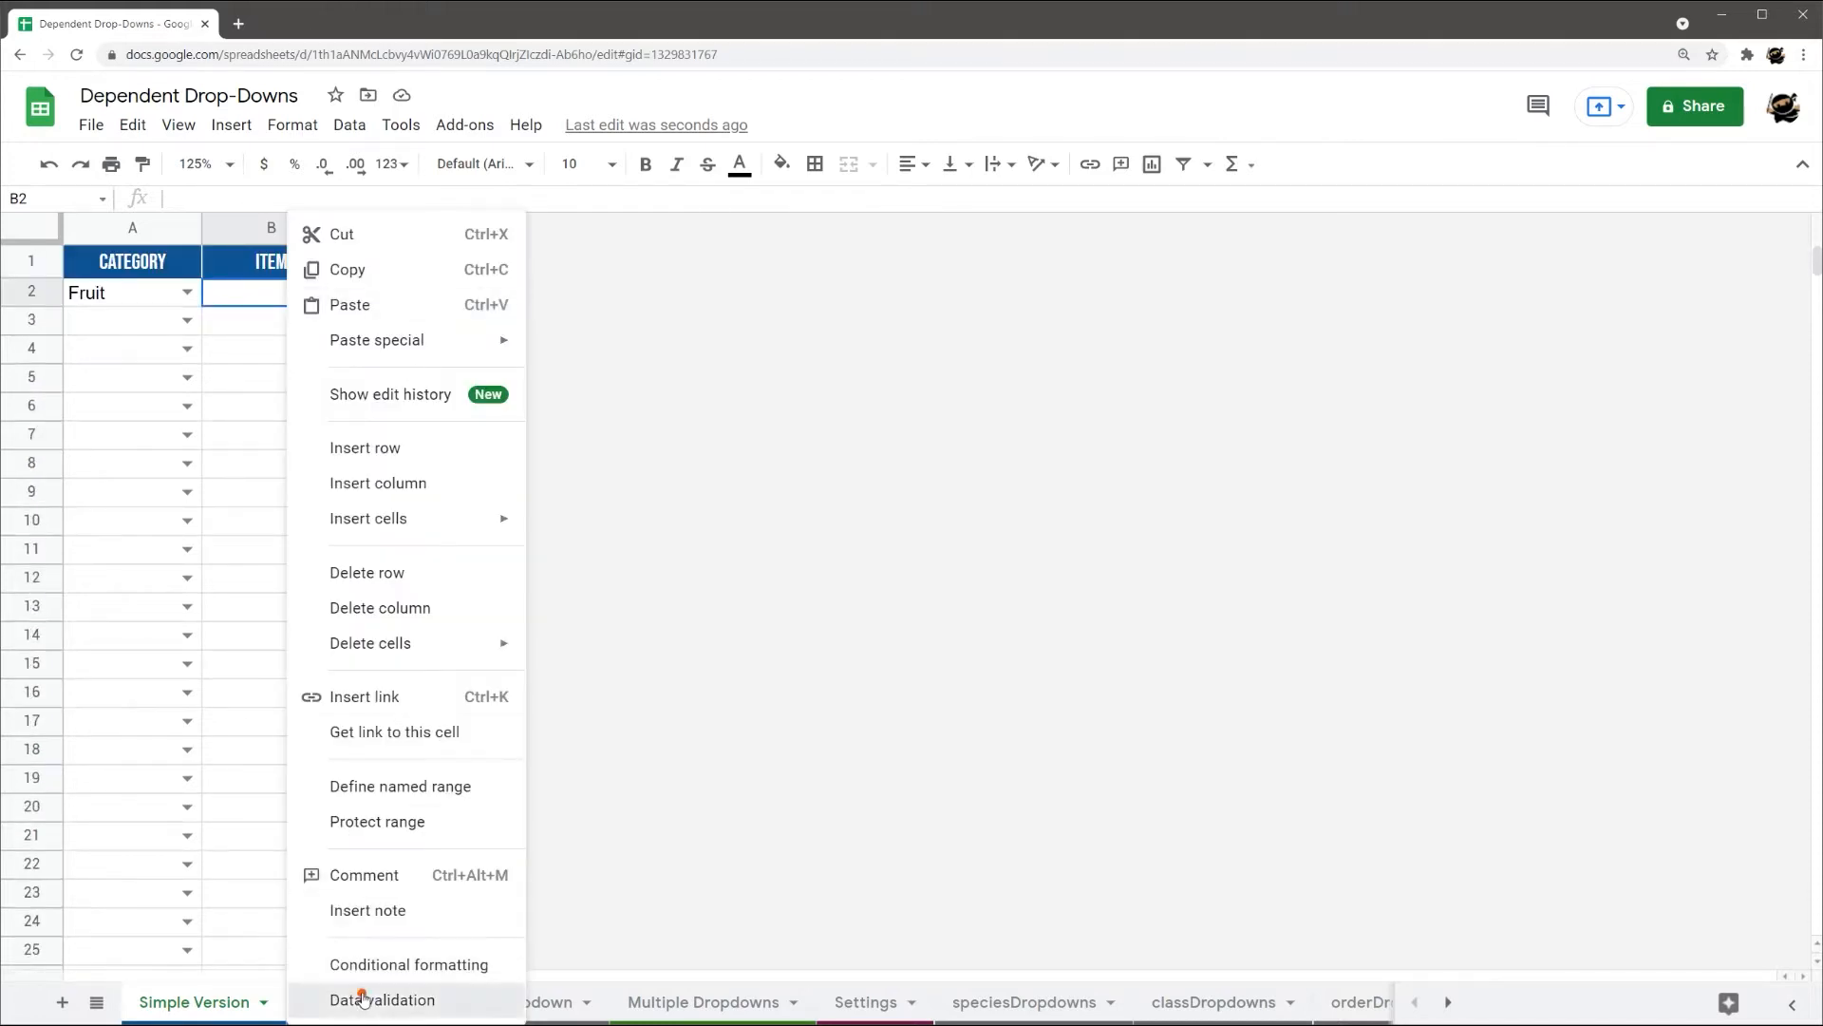
pyautogui.click(382, 1001)
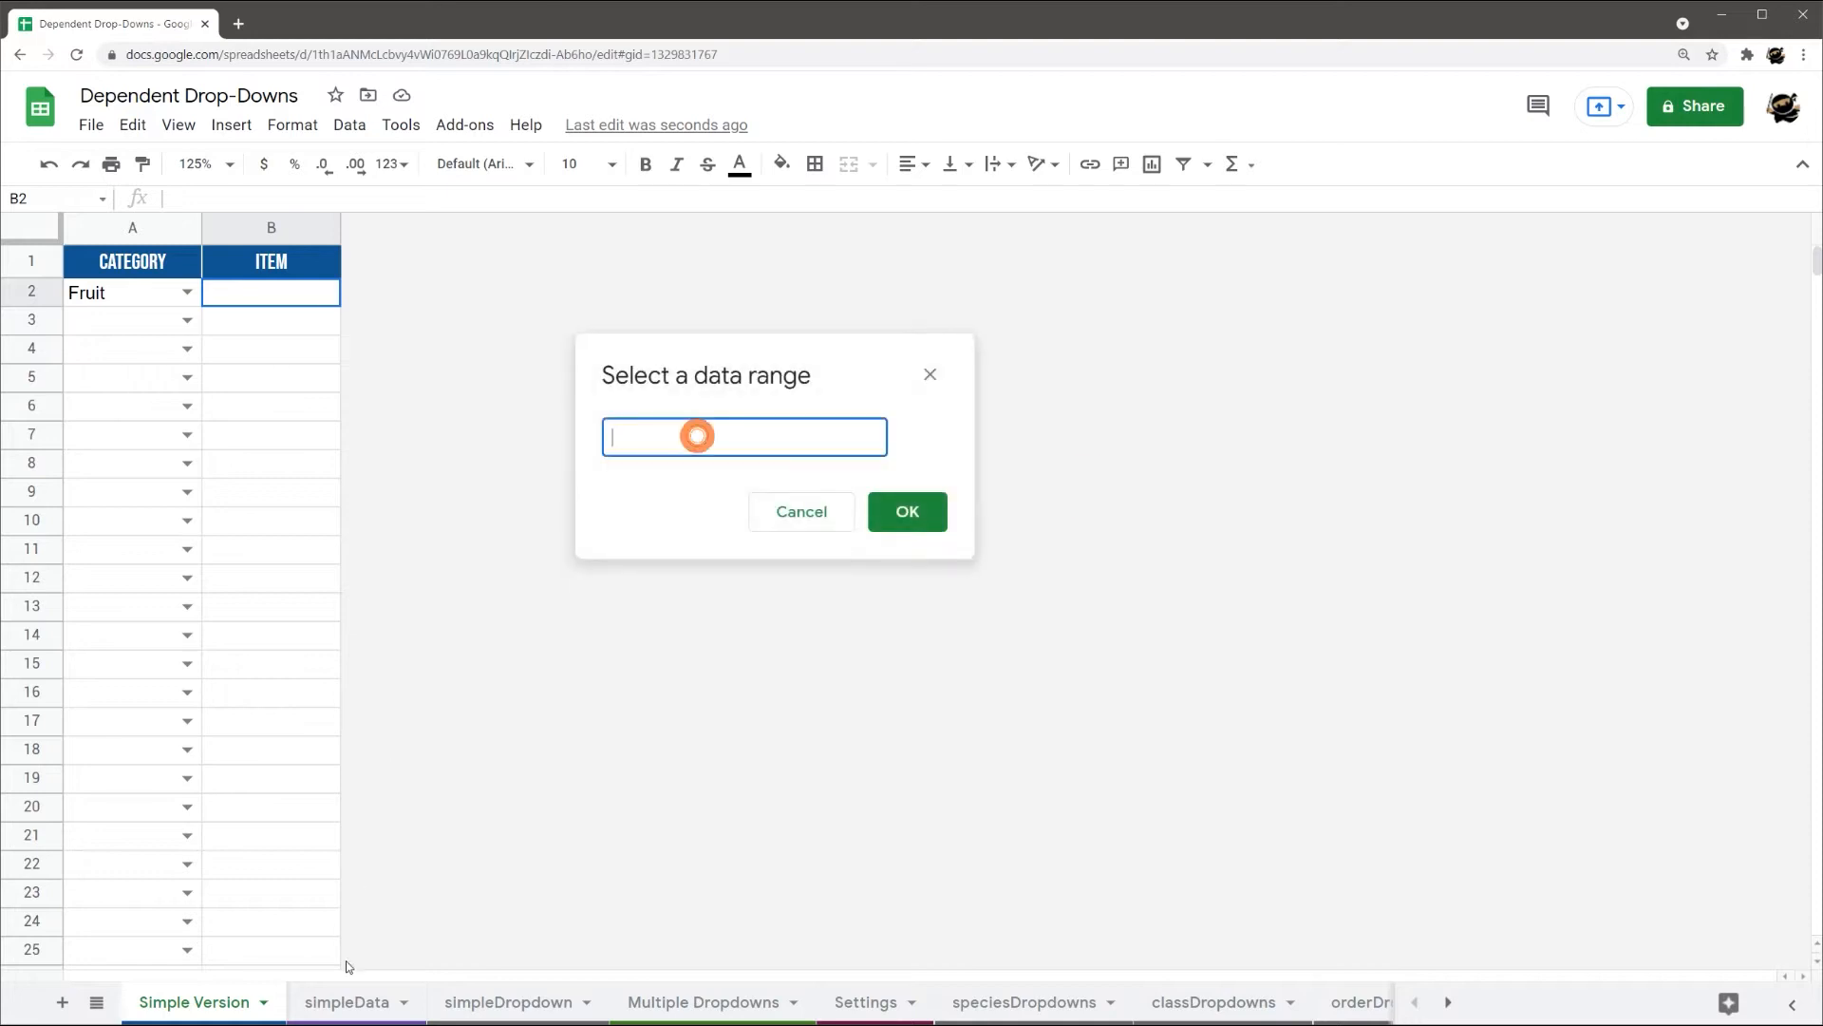
pyautogui.click(509, 1001)
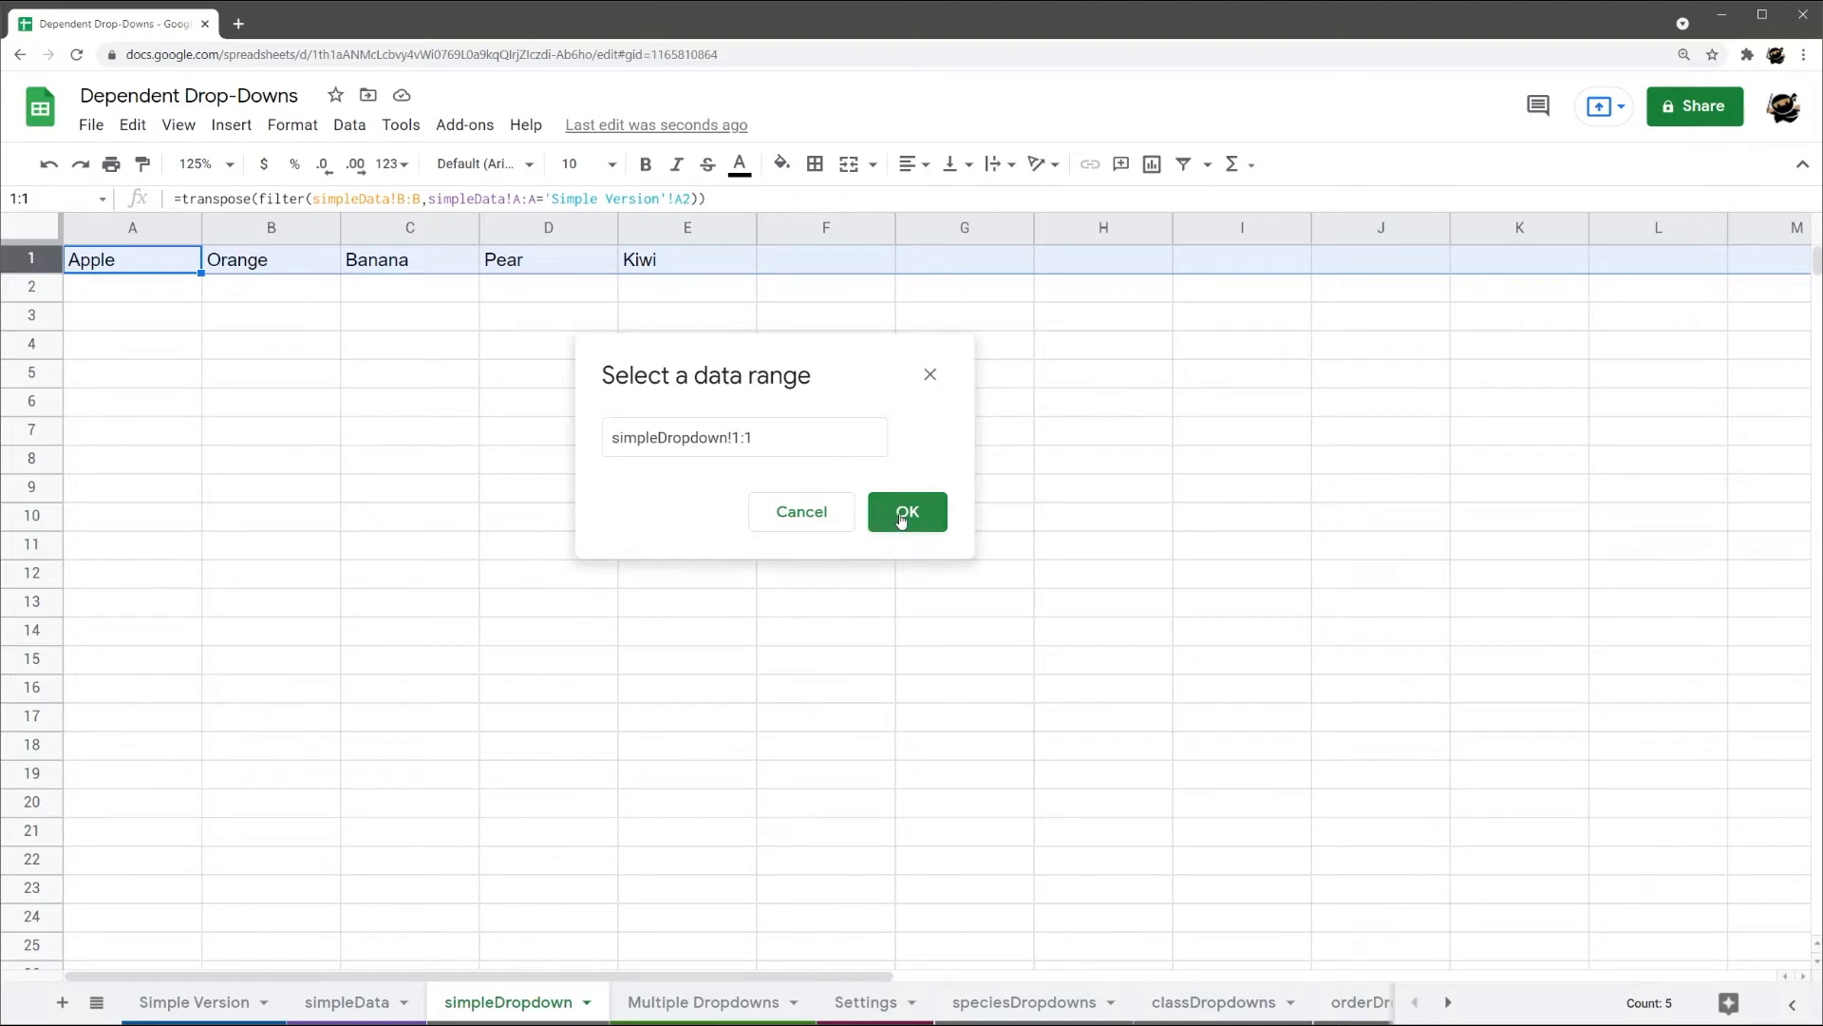
pyautogui.click(908, 511)
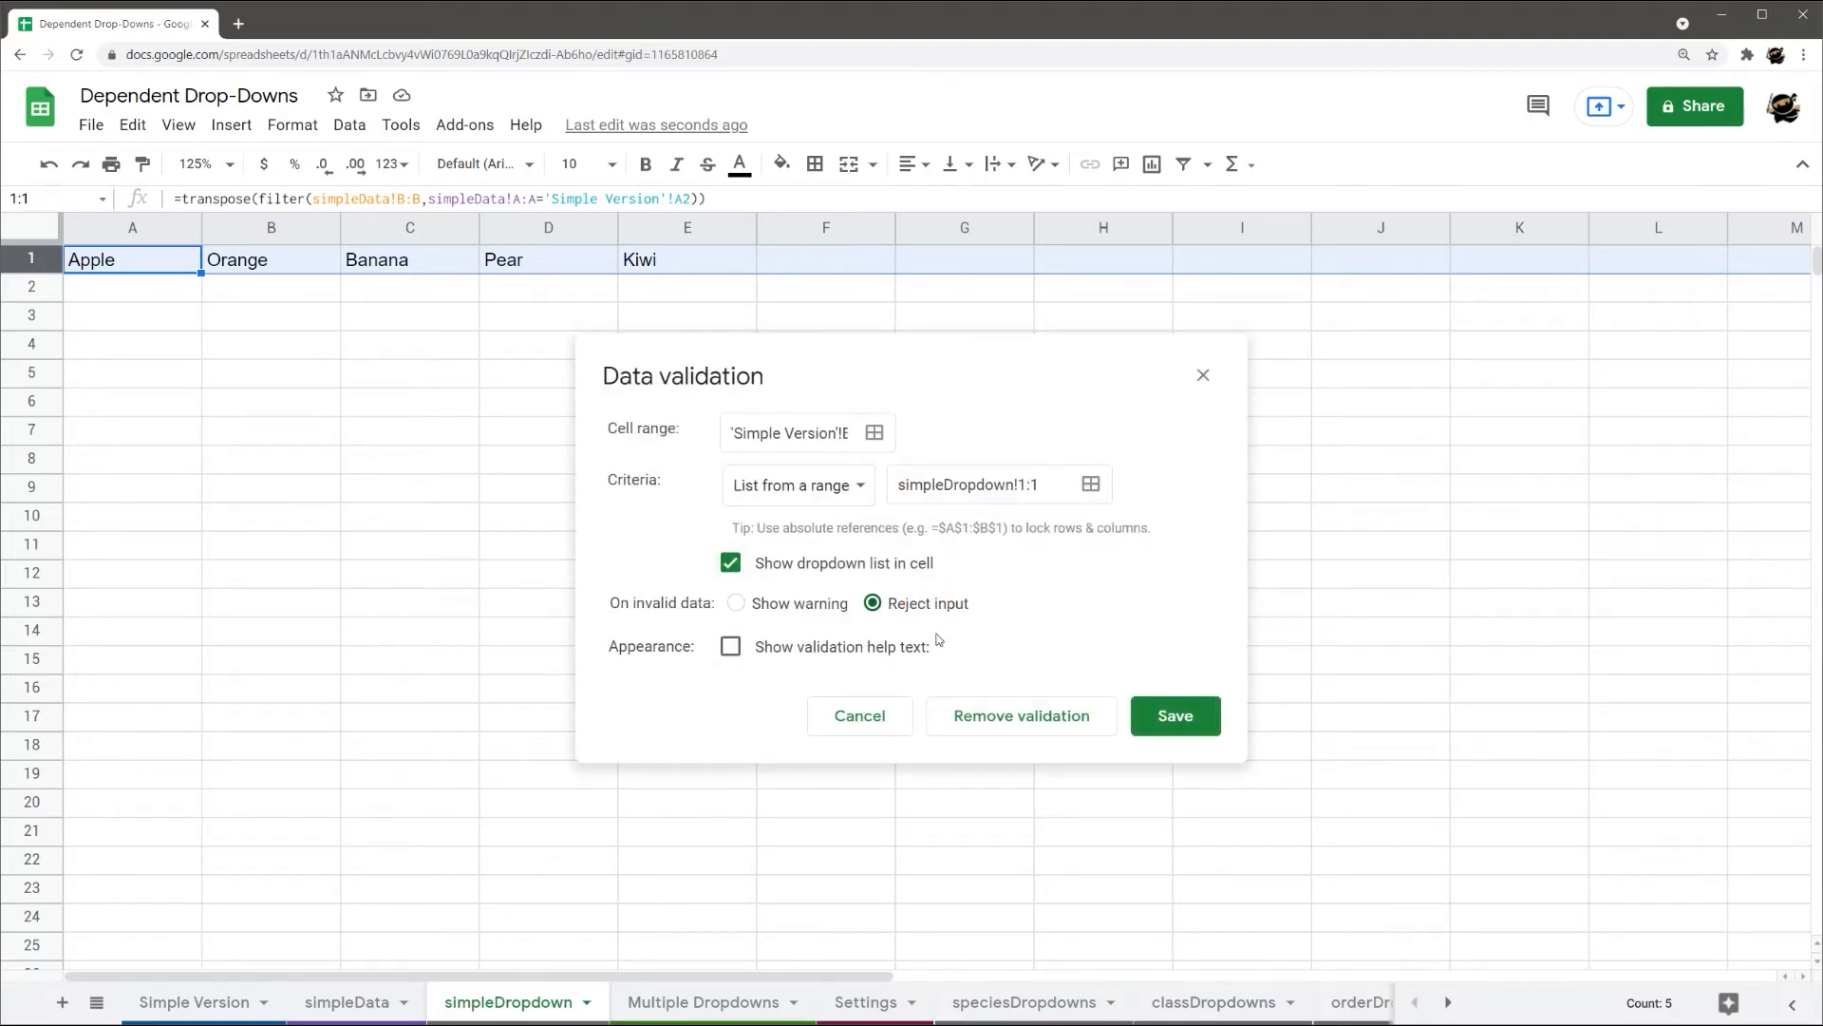
pyautogui.click(1173, 717)
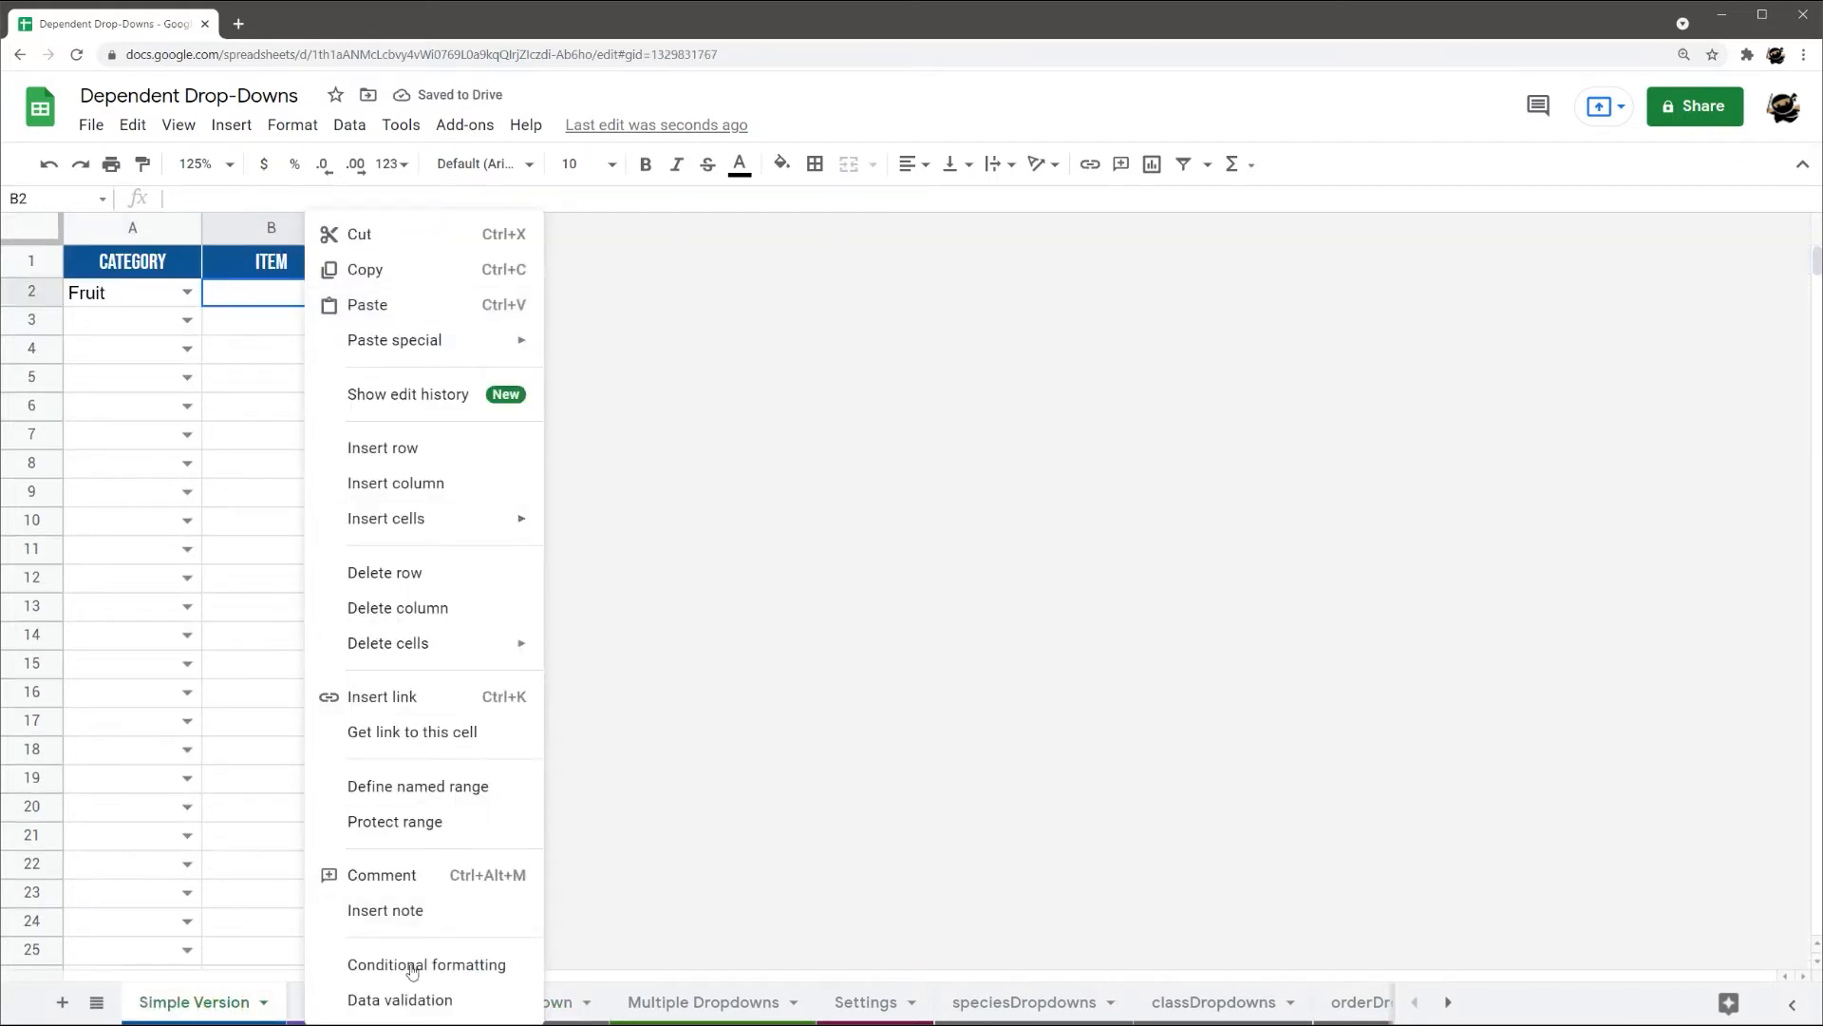
pyautogui.click(399, 999)
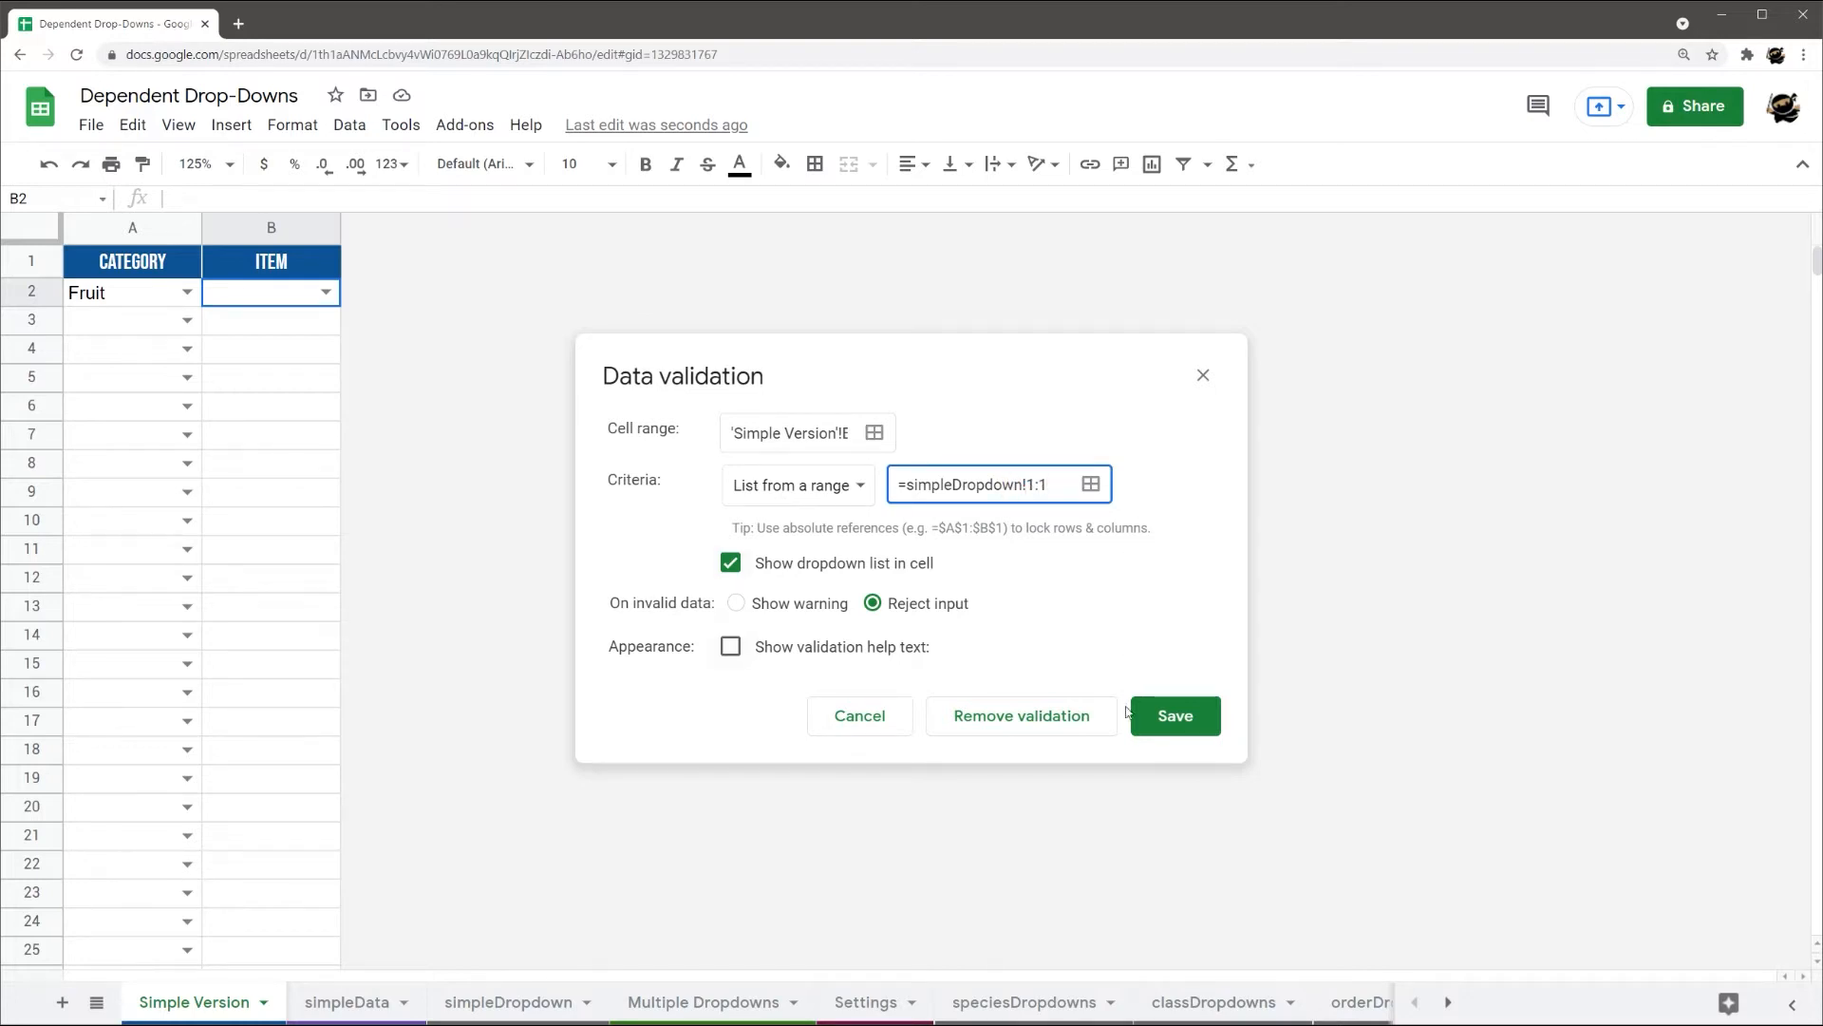
pyautogui.click(1174, 716)
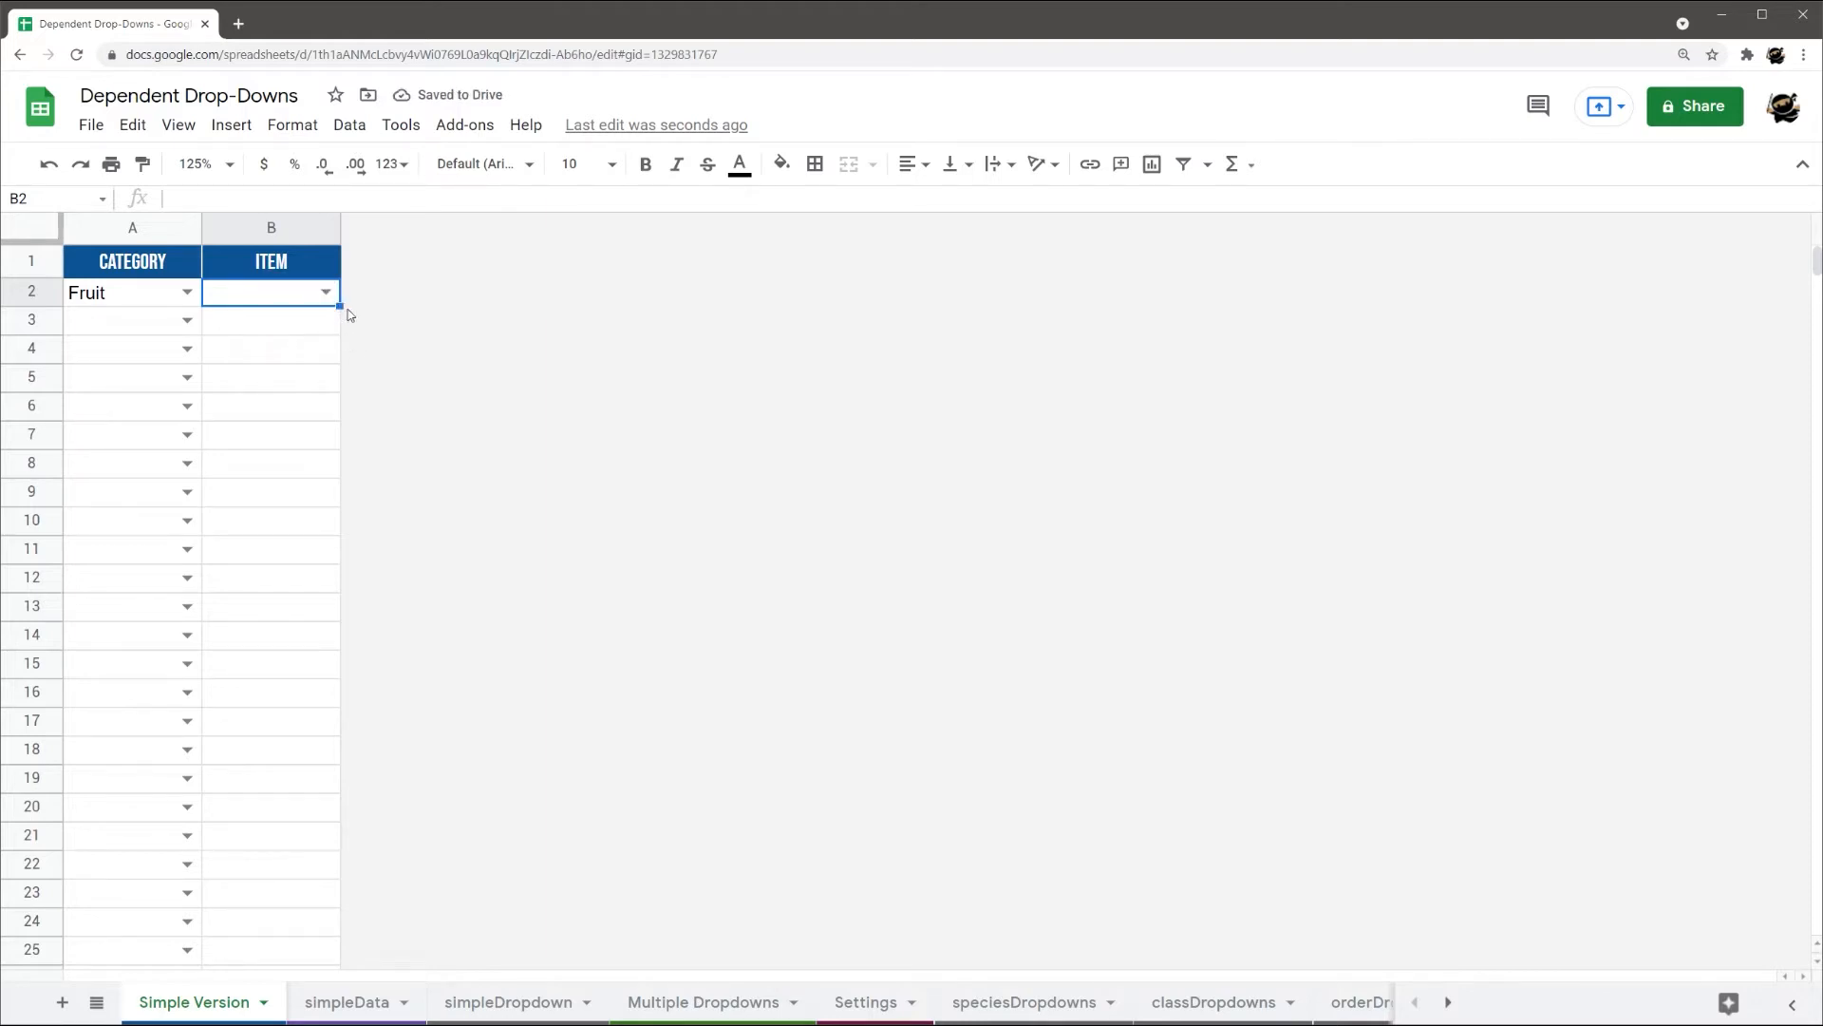
# Copy B2's validation down column B and test the B2 drop-down with Apple
pyautogui.scroll(-3)
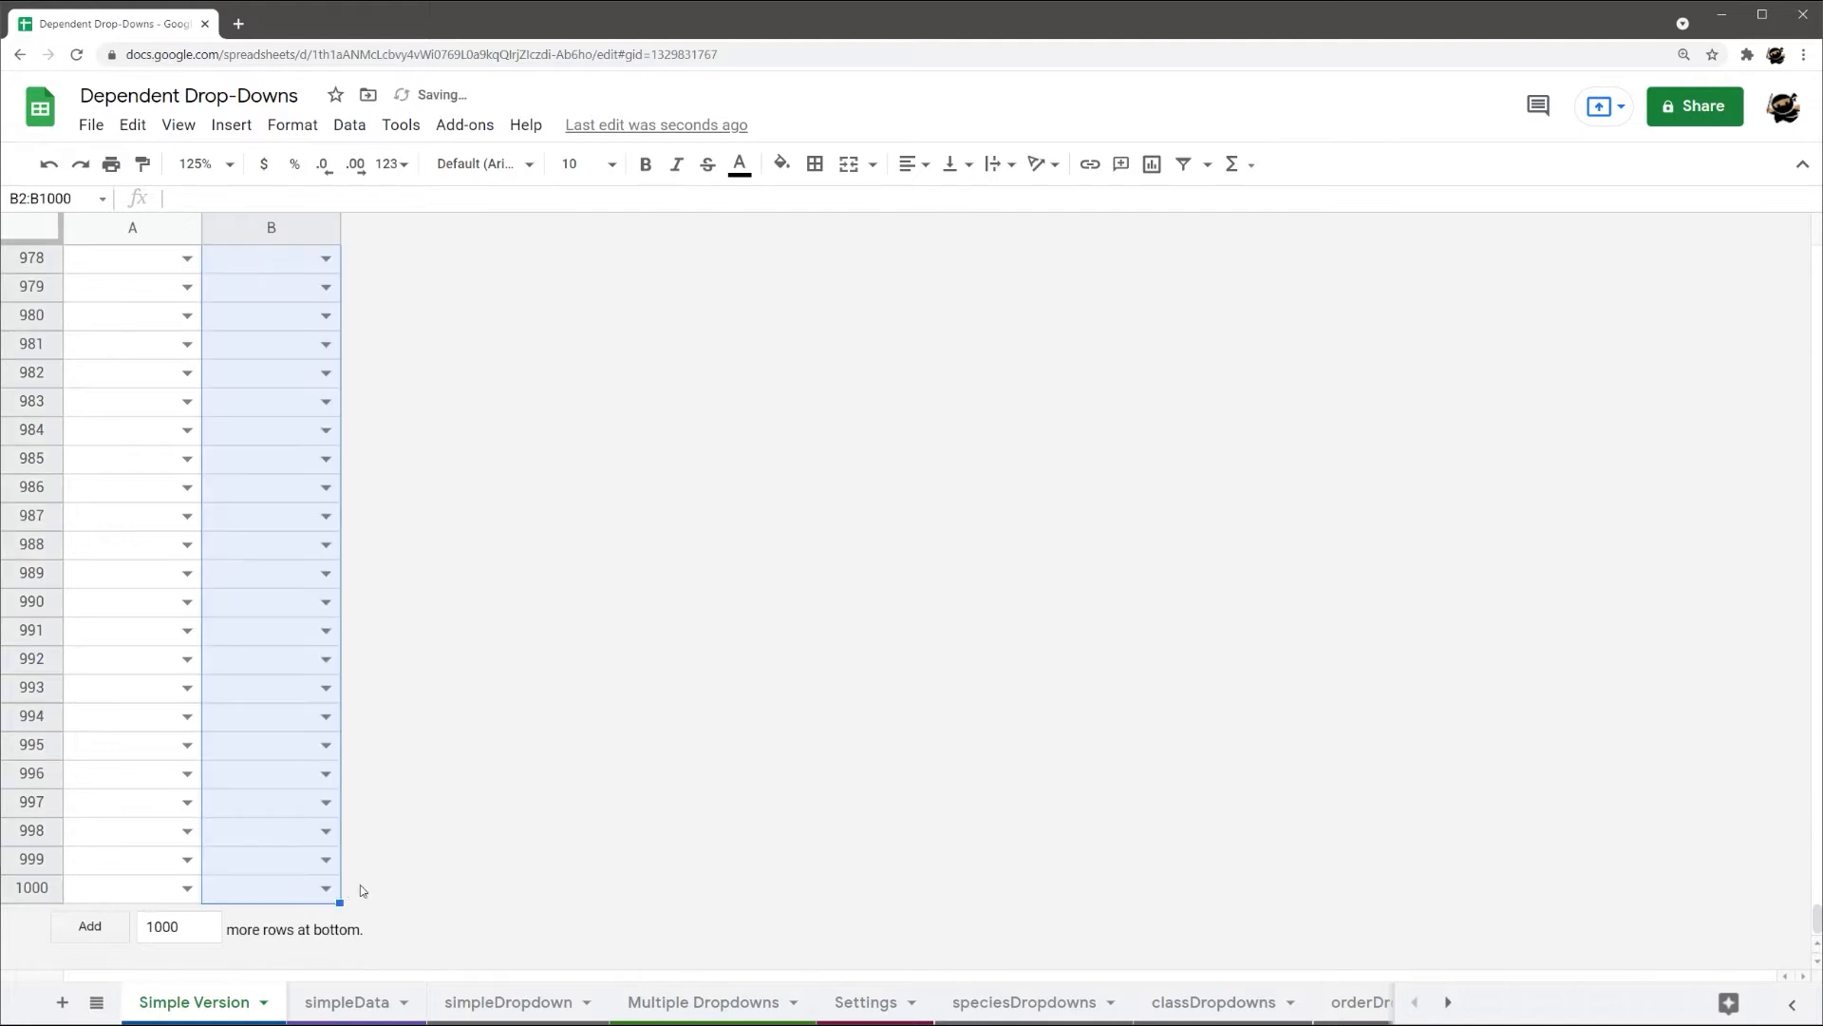
pyautogui.scroll(3)
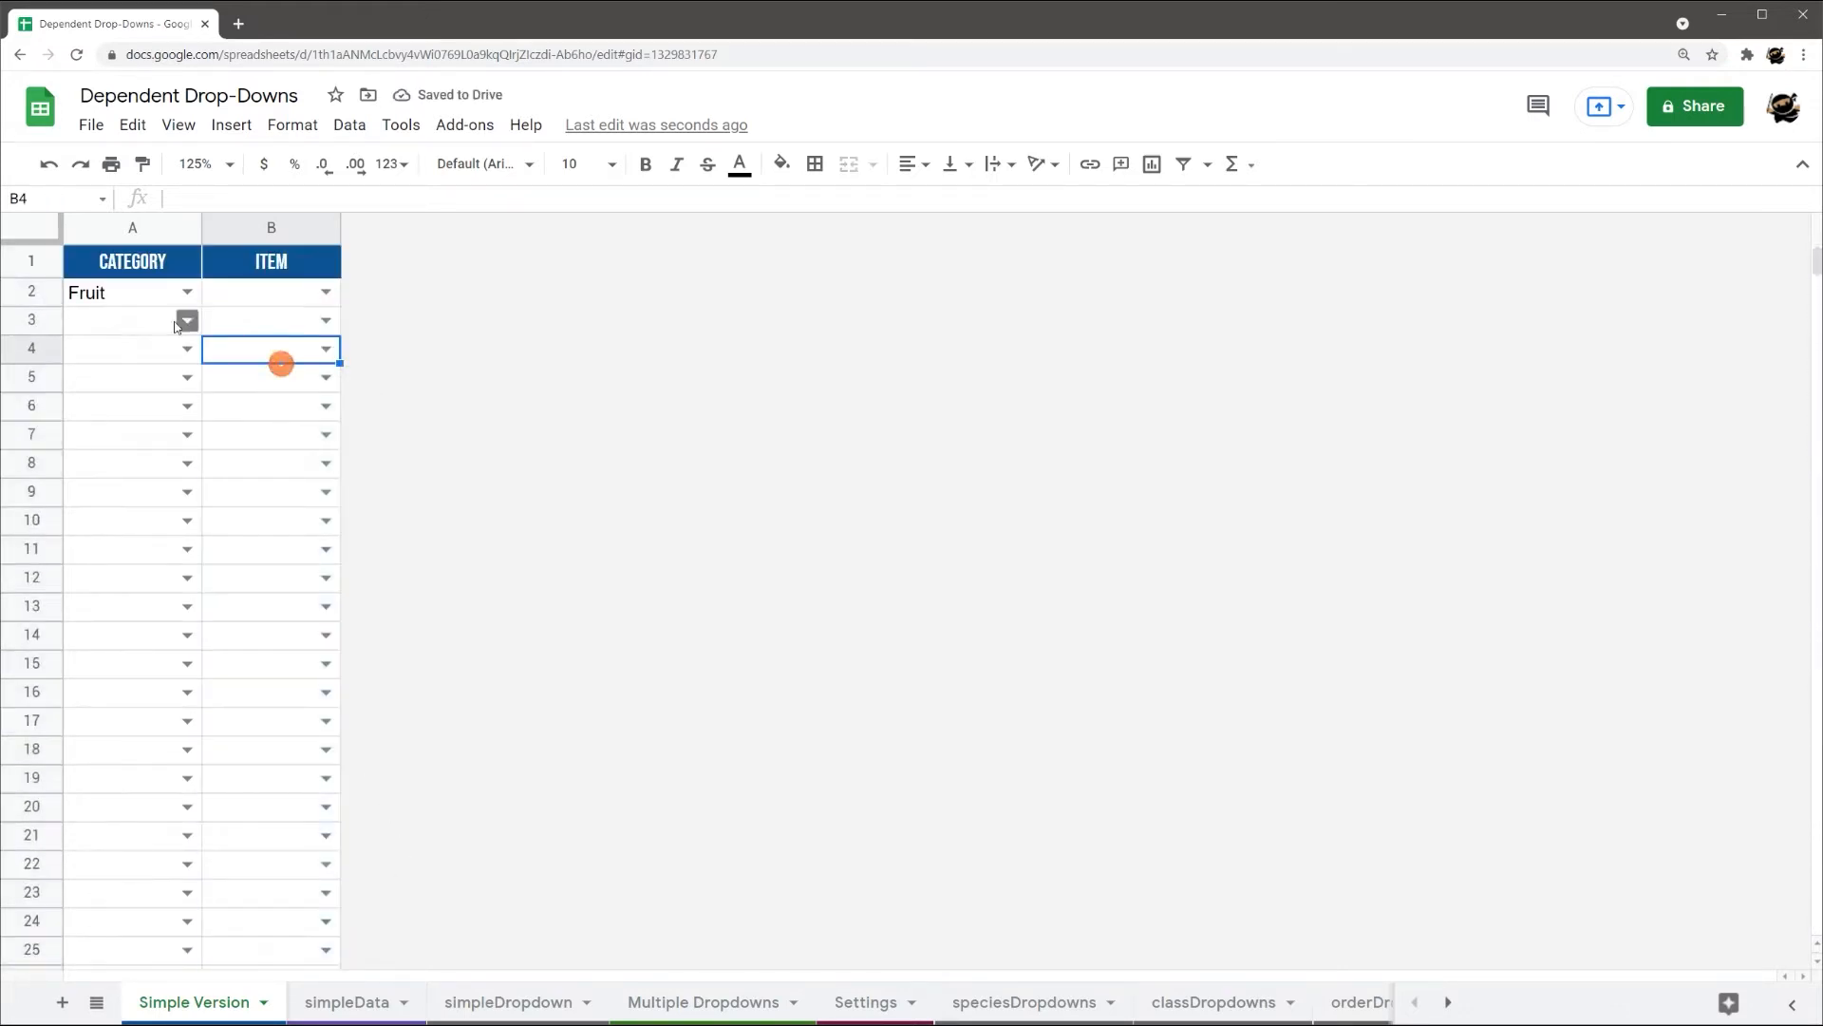
pyautogui.click(325, 292)
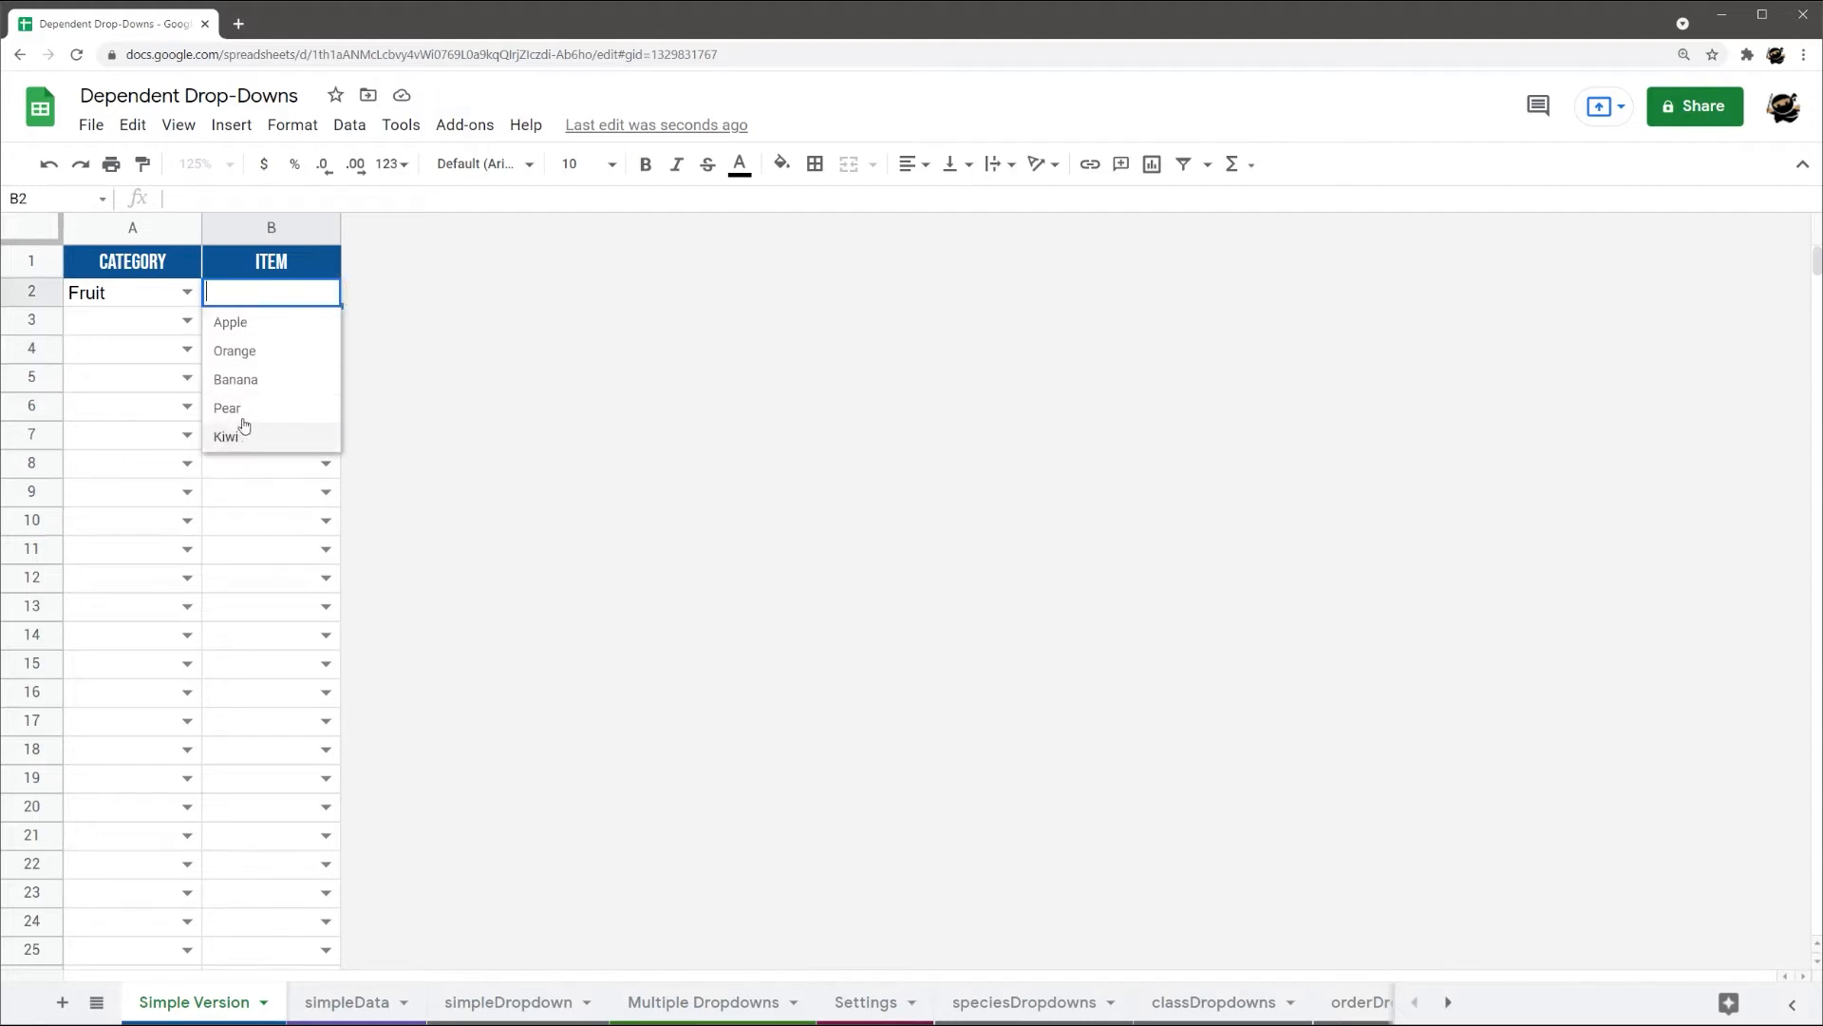
pyautogui.click(271, 319)
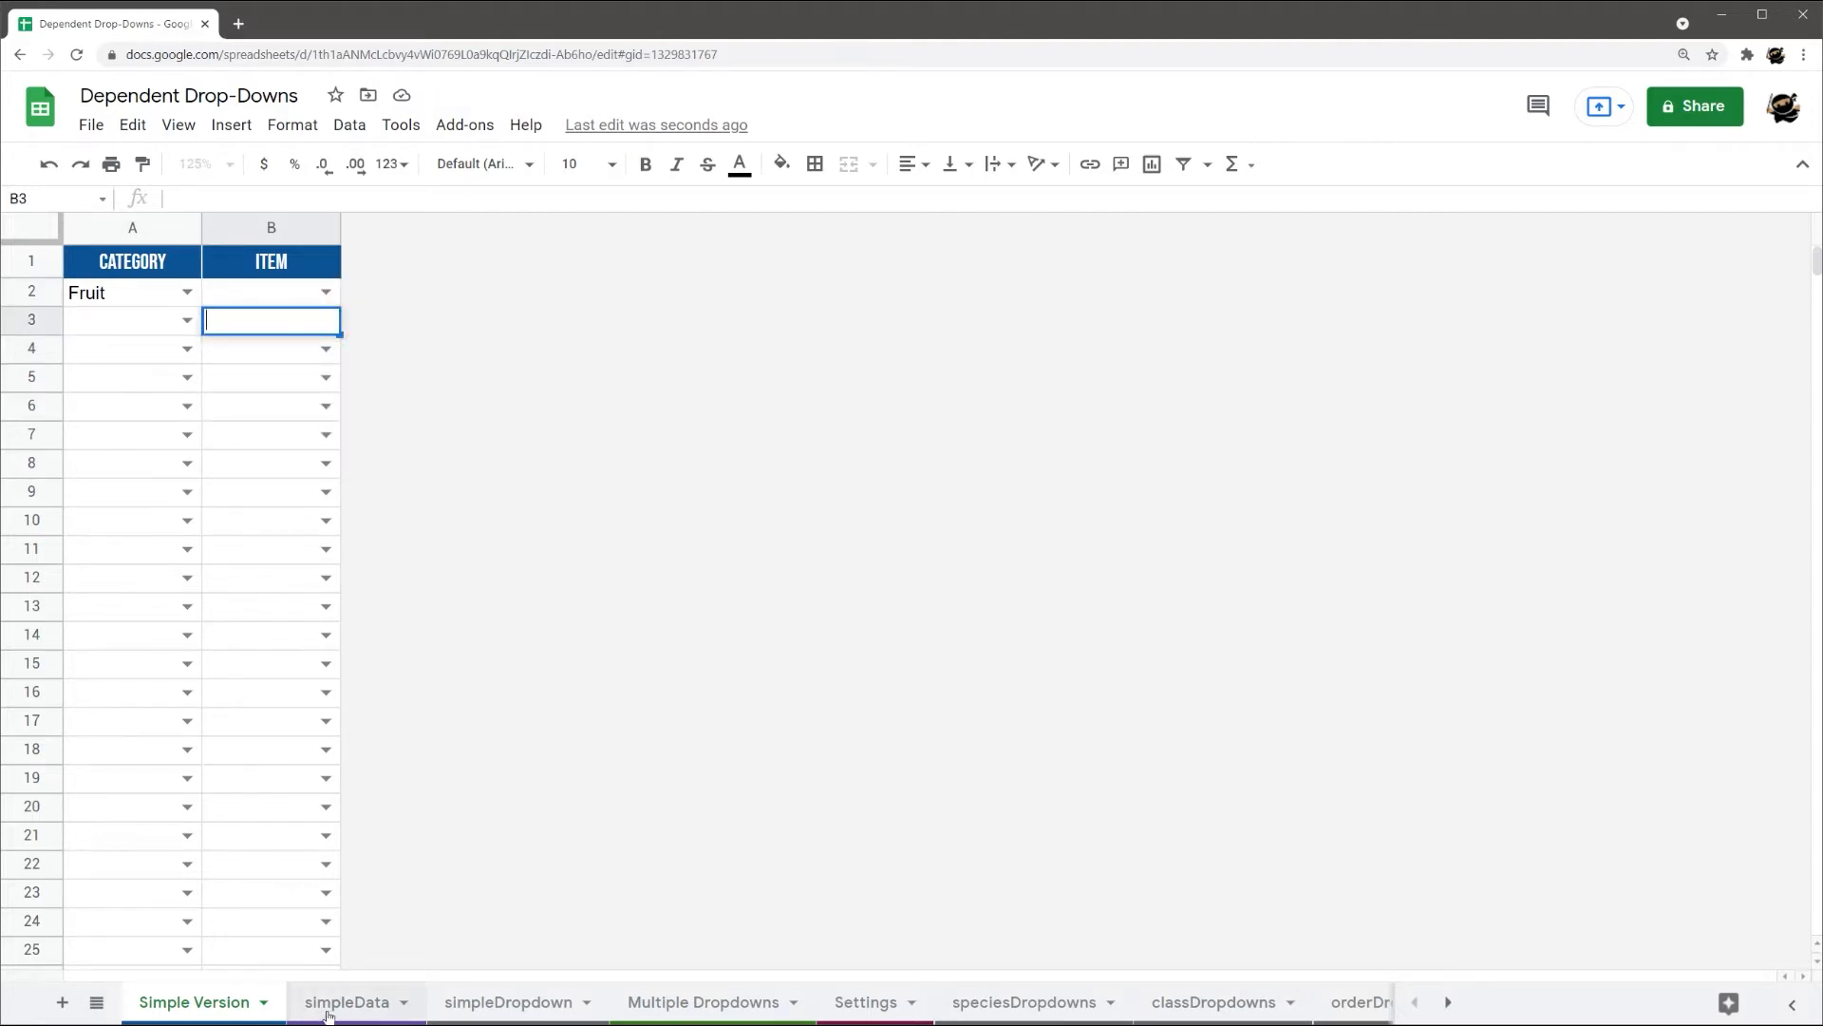
pyautogui.click(509, 1001)
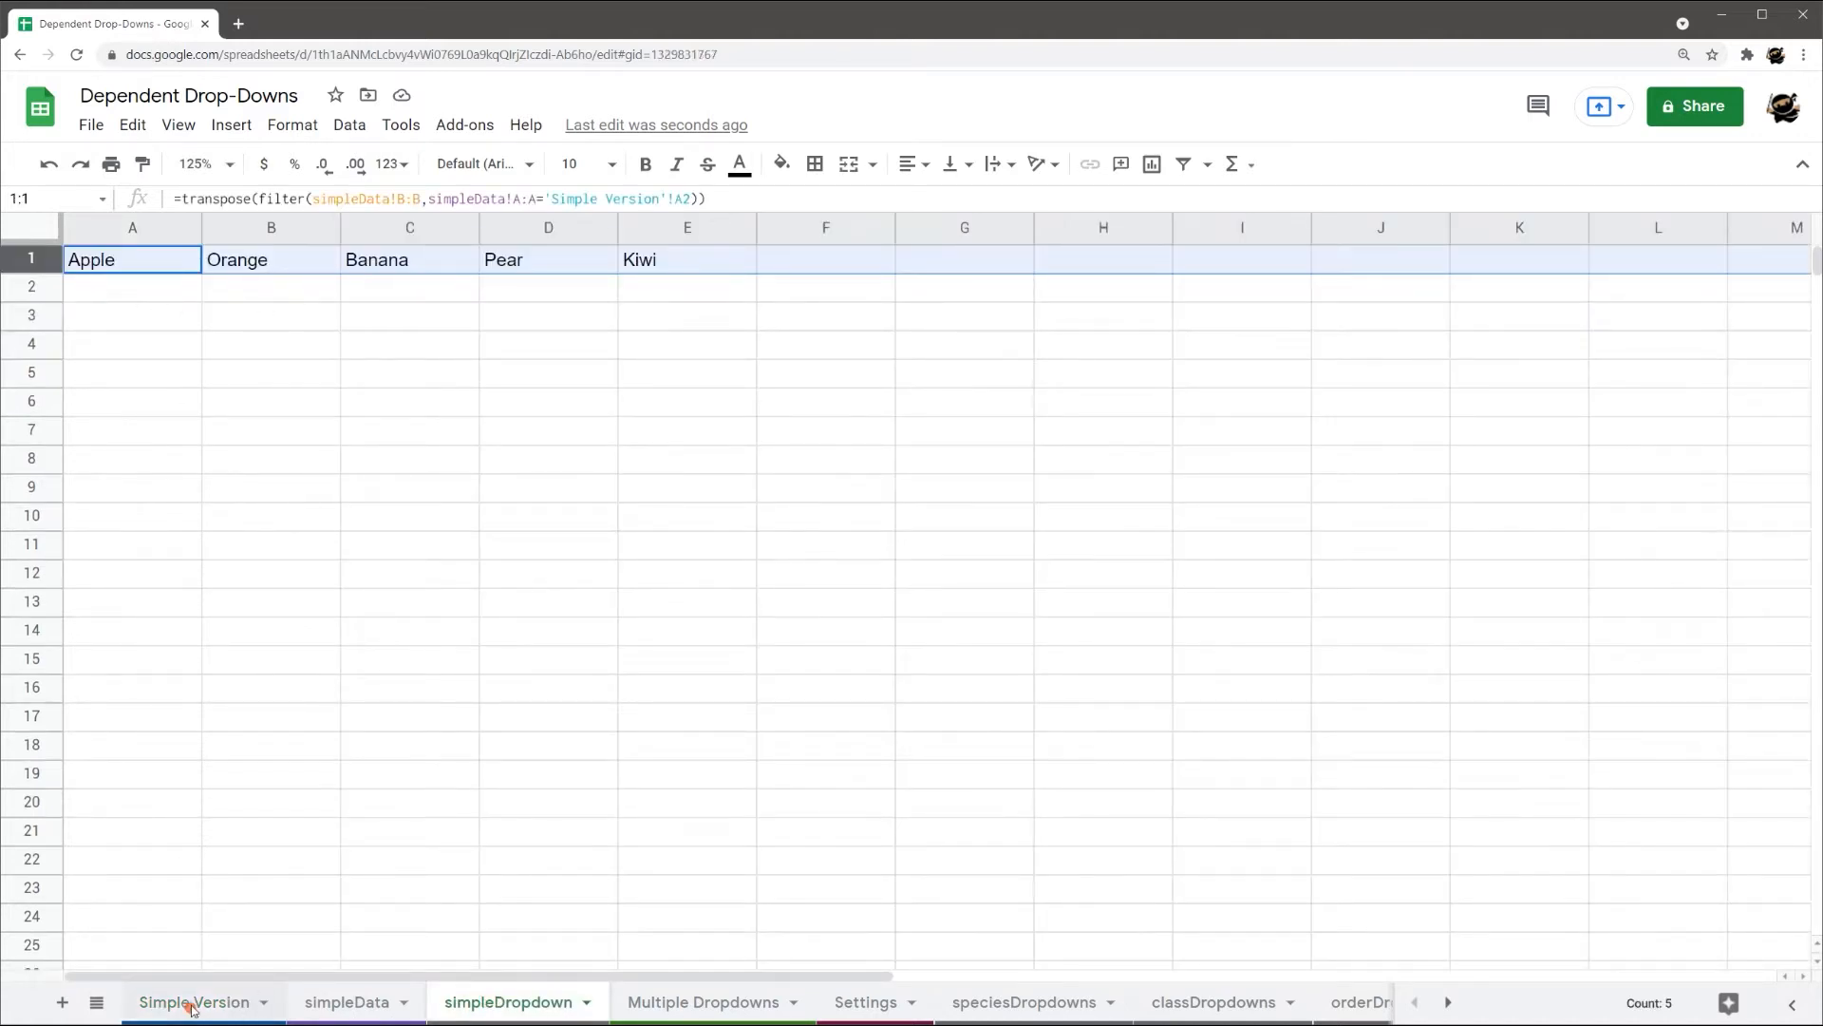
pyautogui.click(194, 1001)
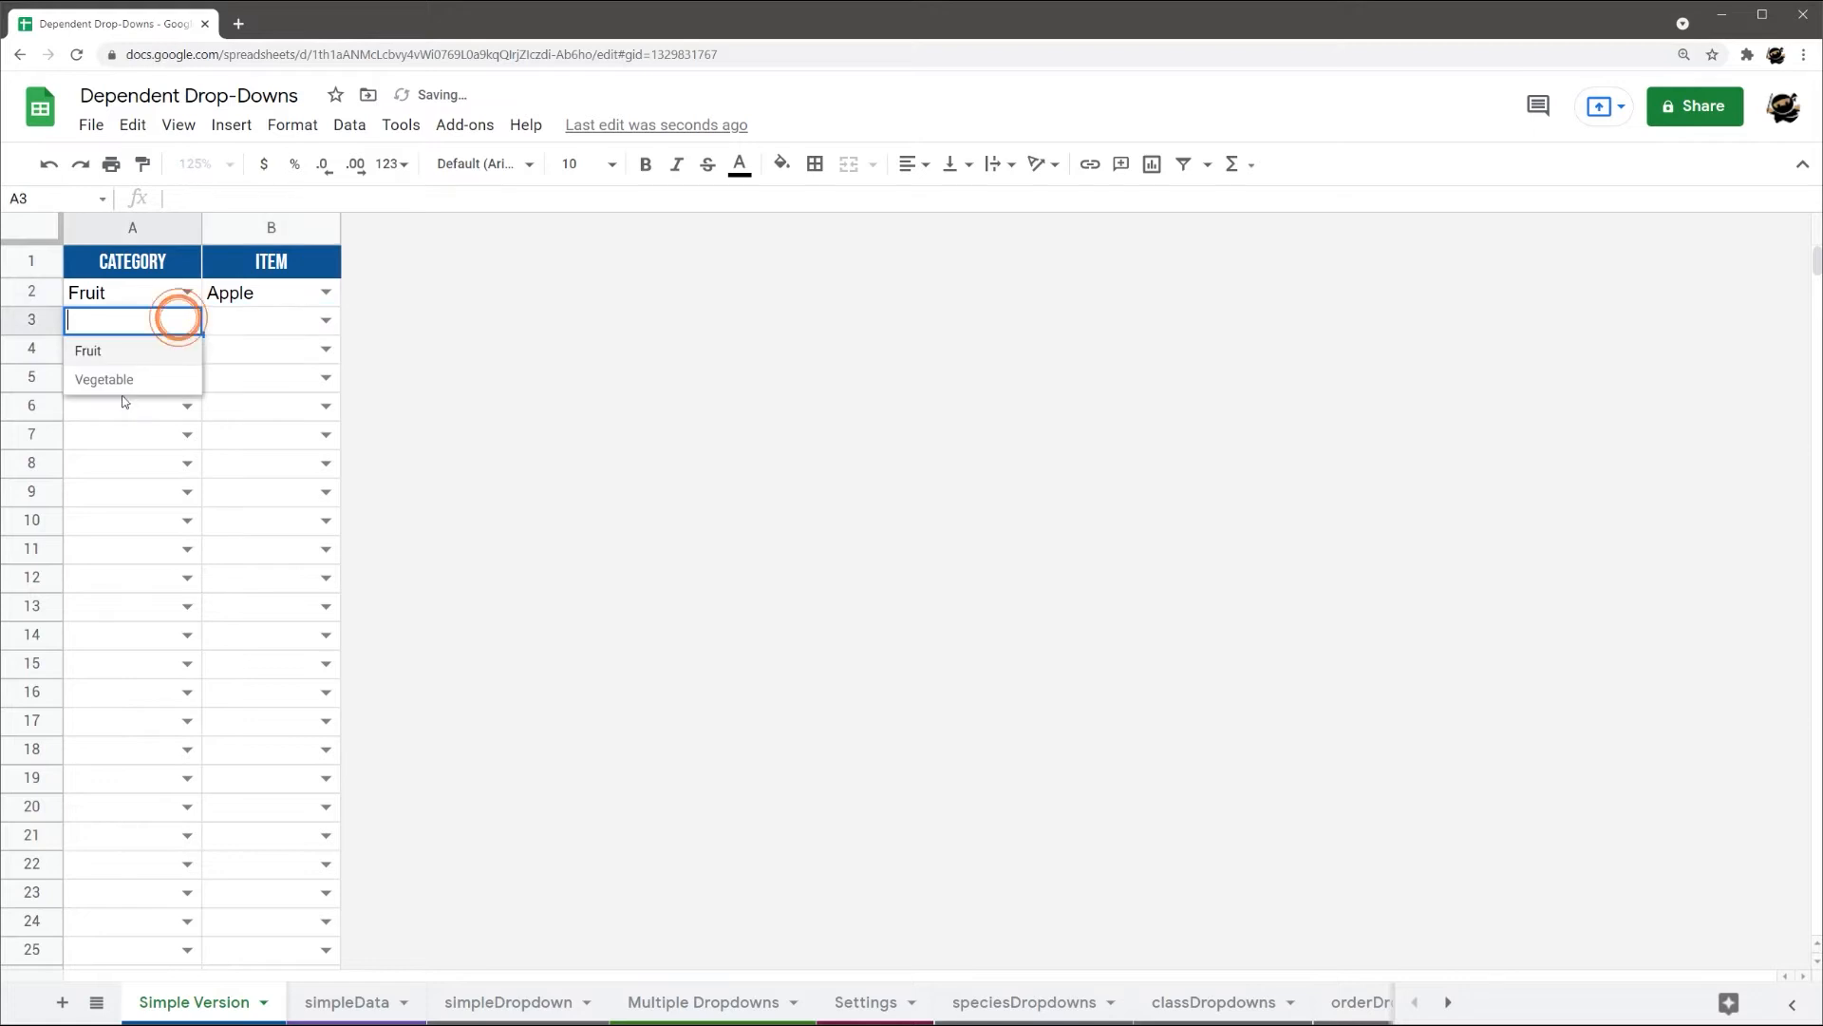
# Set row 3 to Vegetable / Brussel Sprouts, check B4's choices and widen column B
pyautogui.click(102, 378)
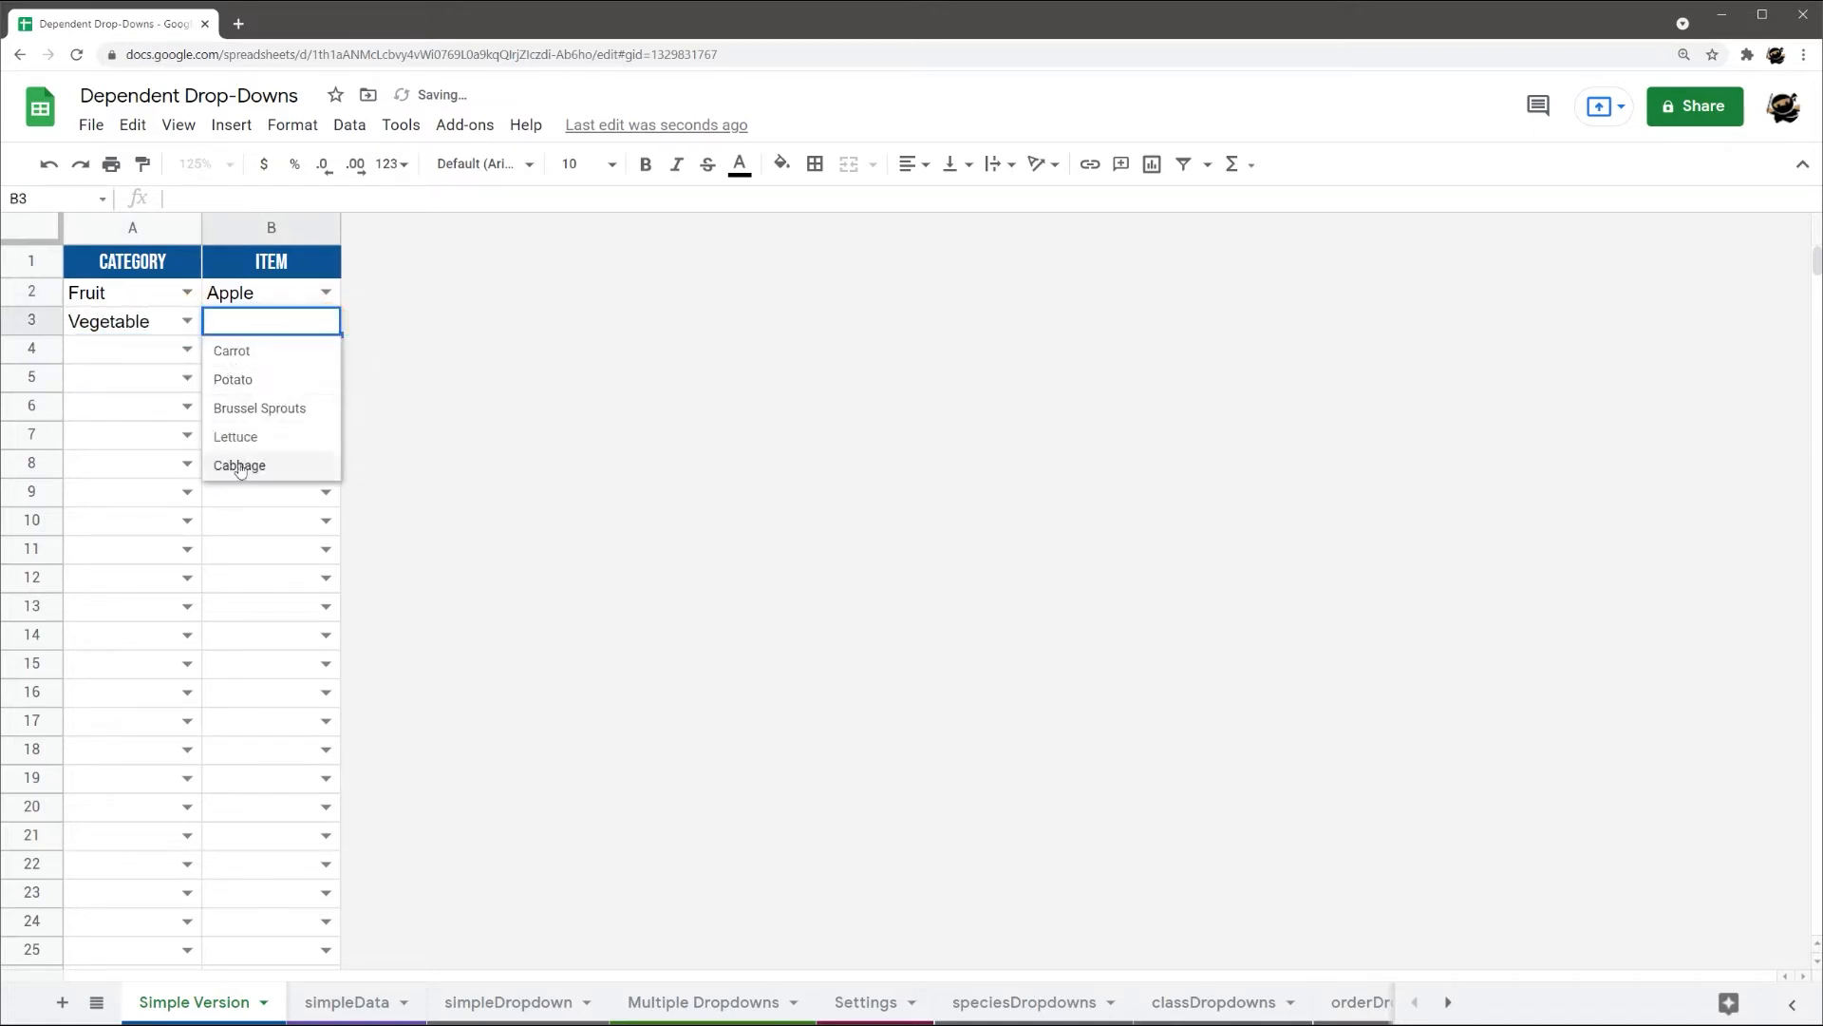
pyautogui.click(261, 407)
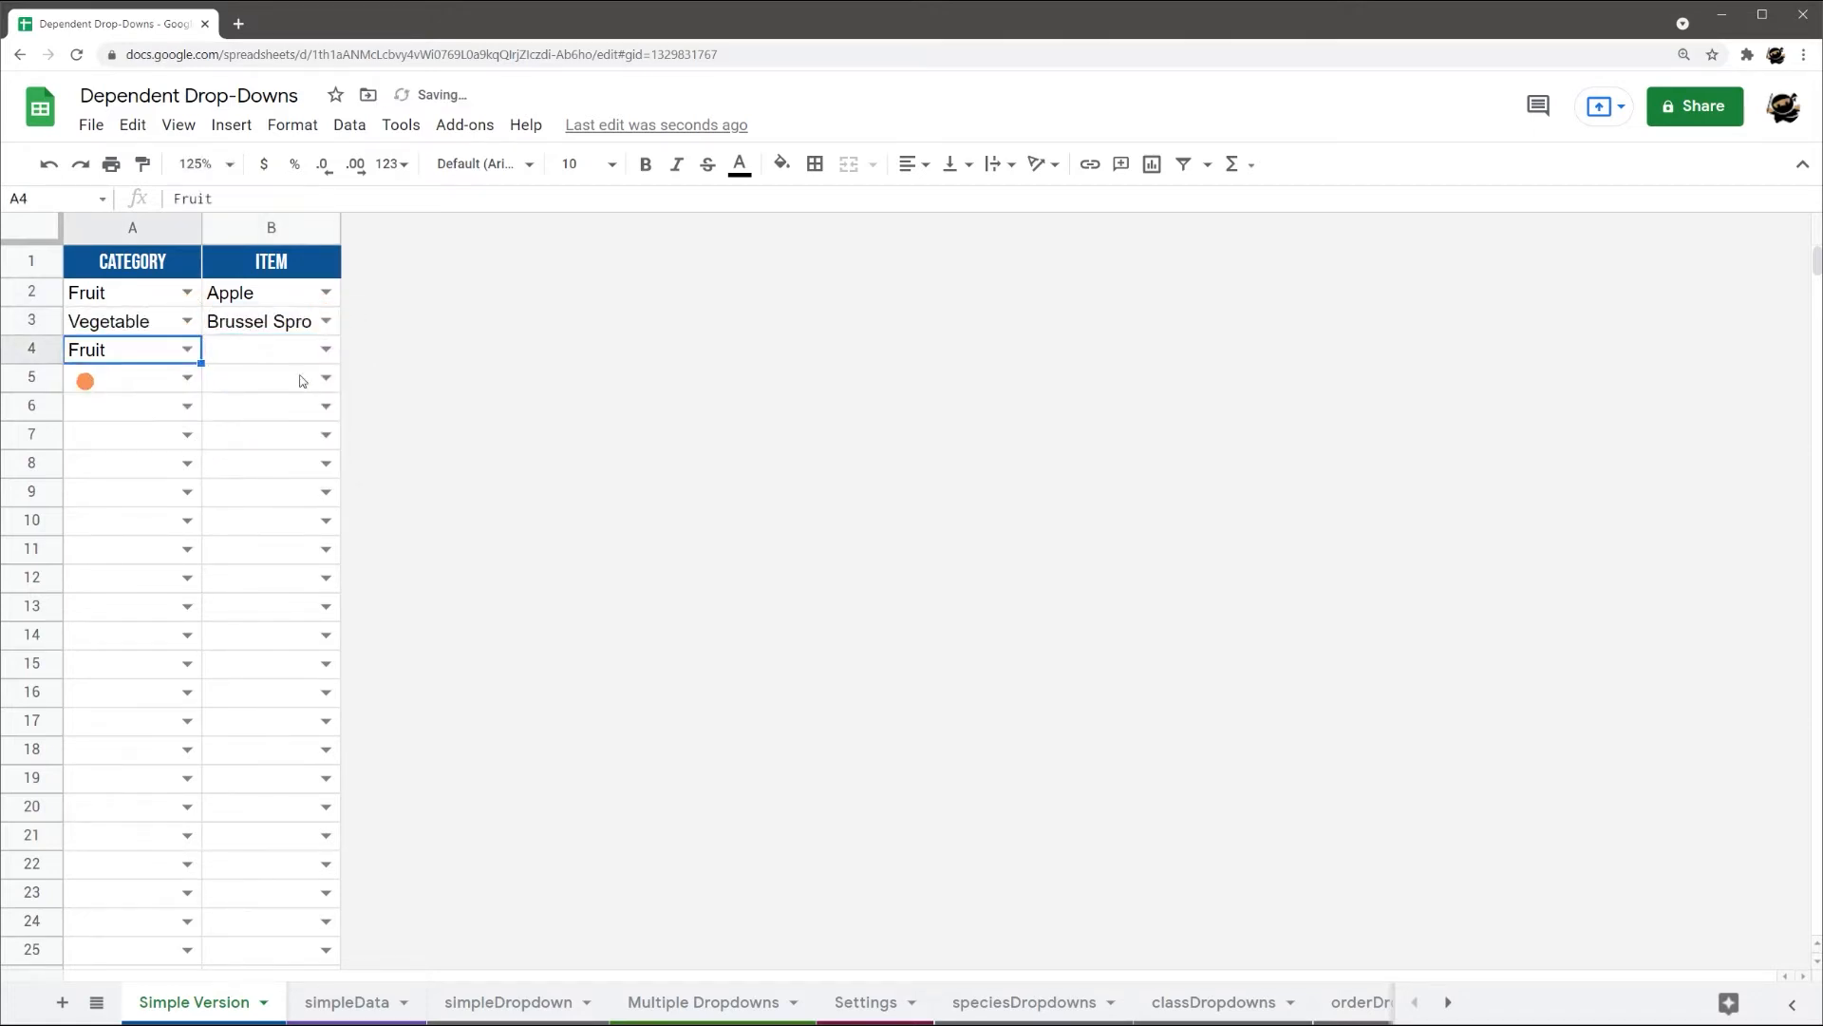
pyautogui.click(325, 349)
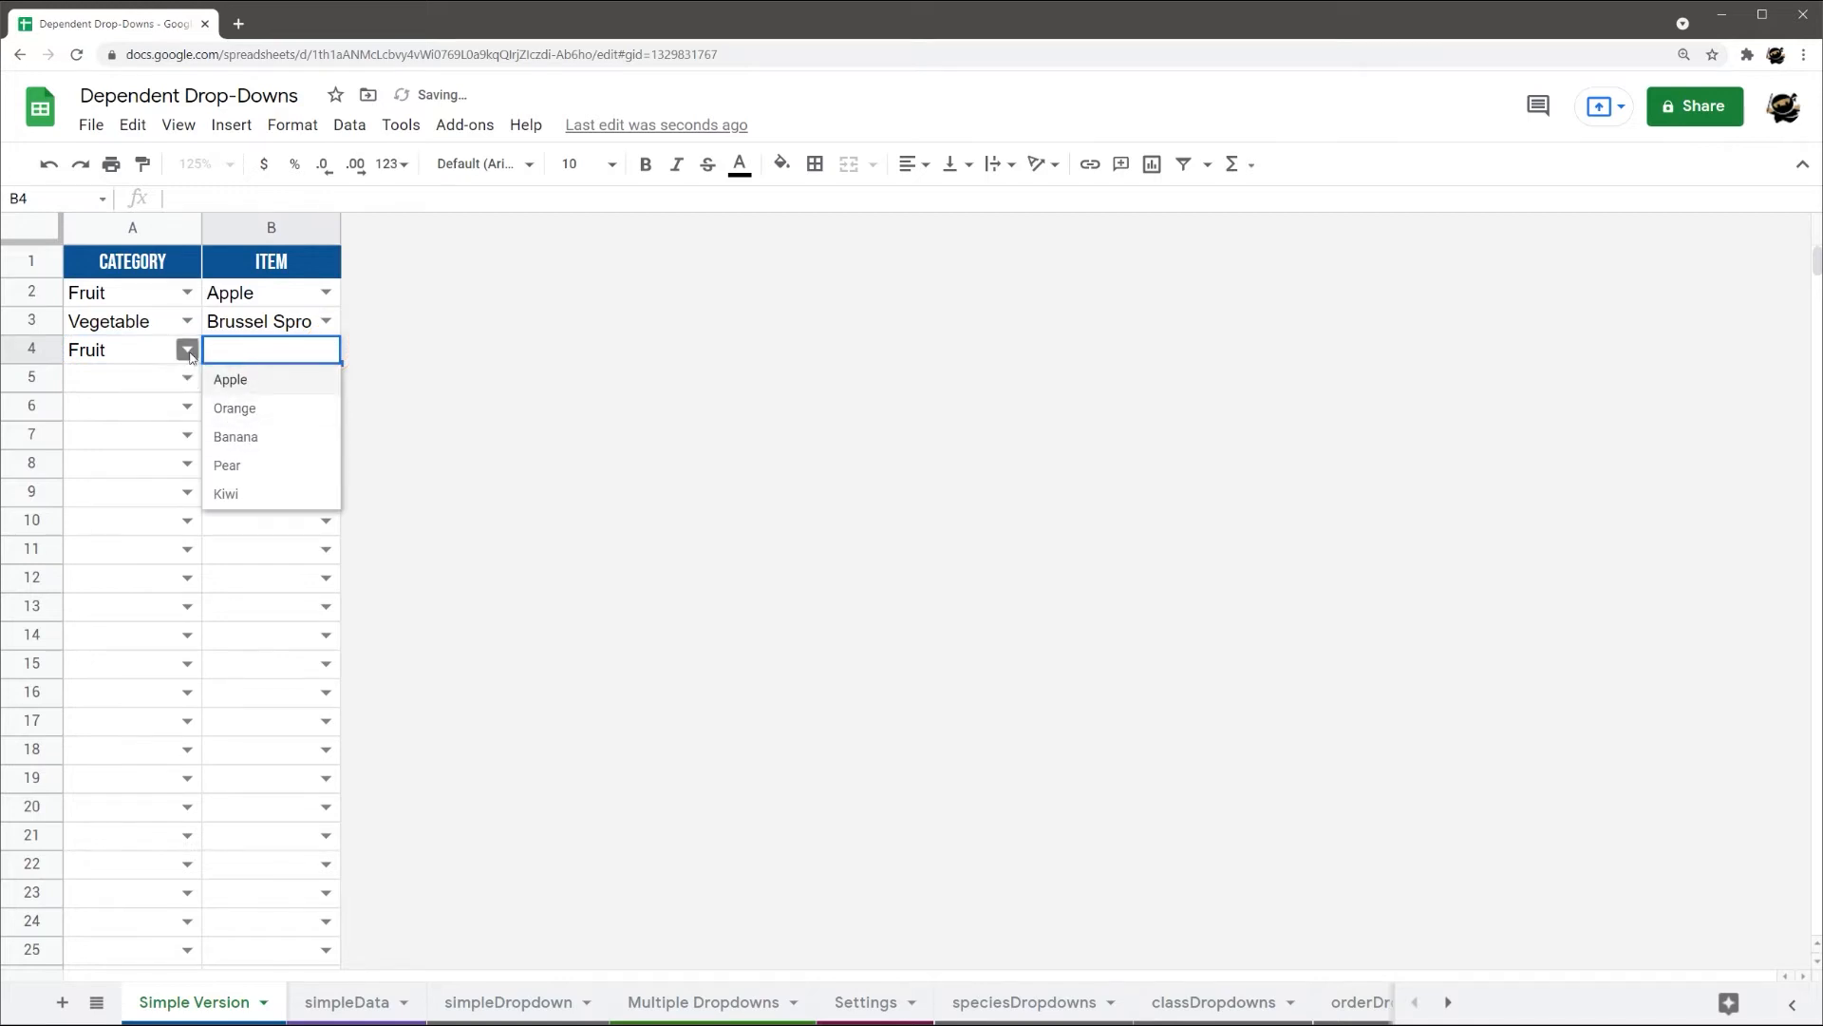
pyautogui.click(184, 349)
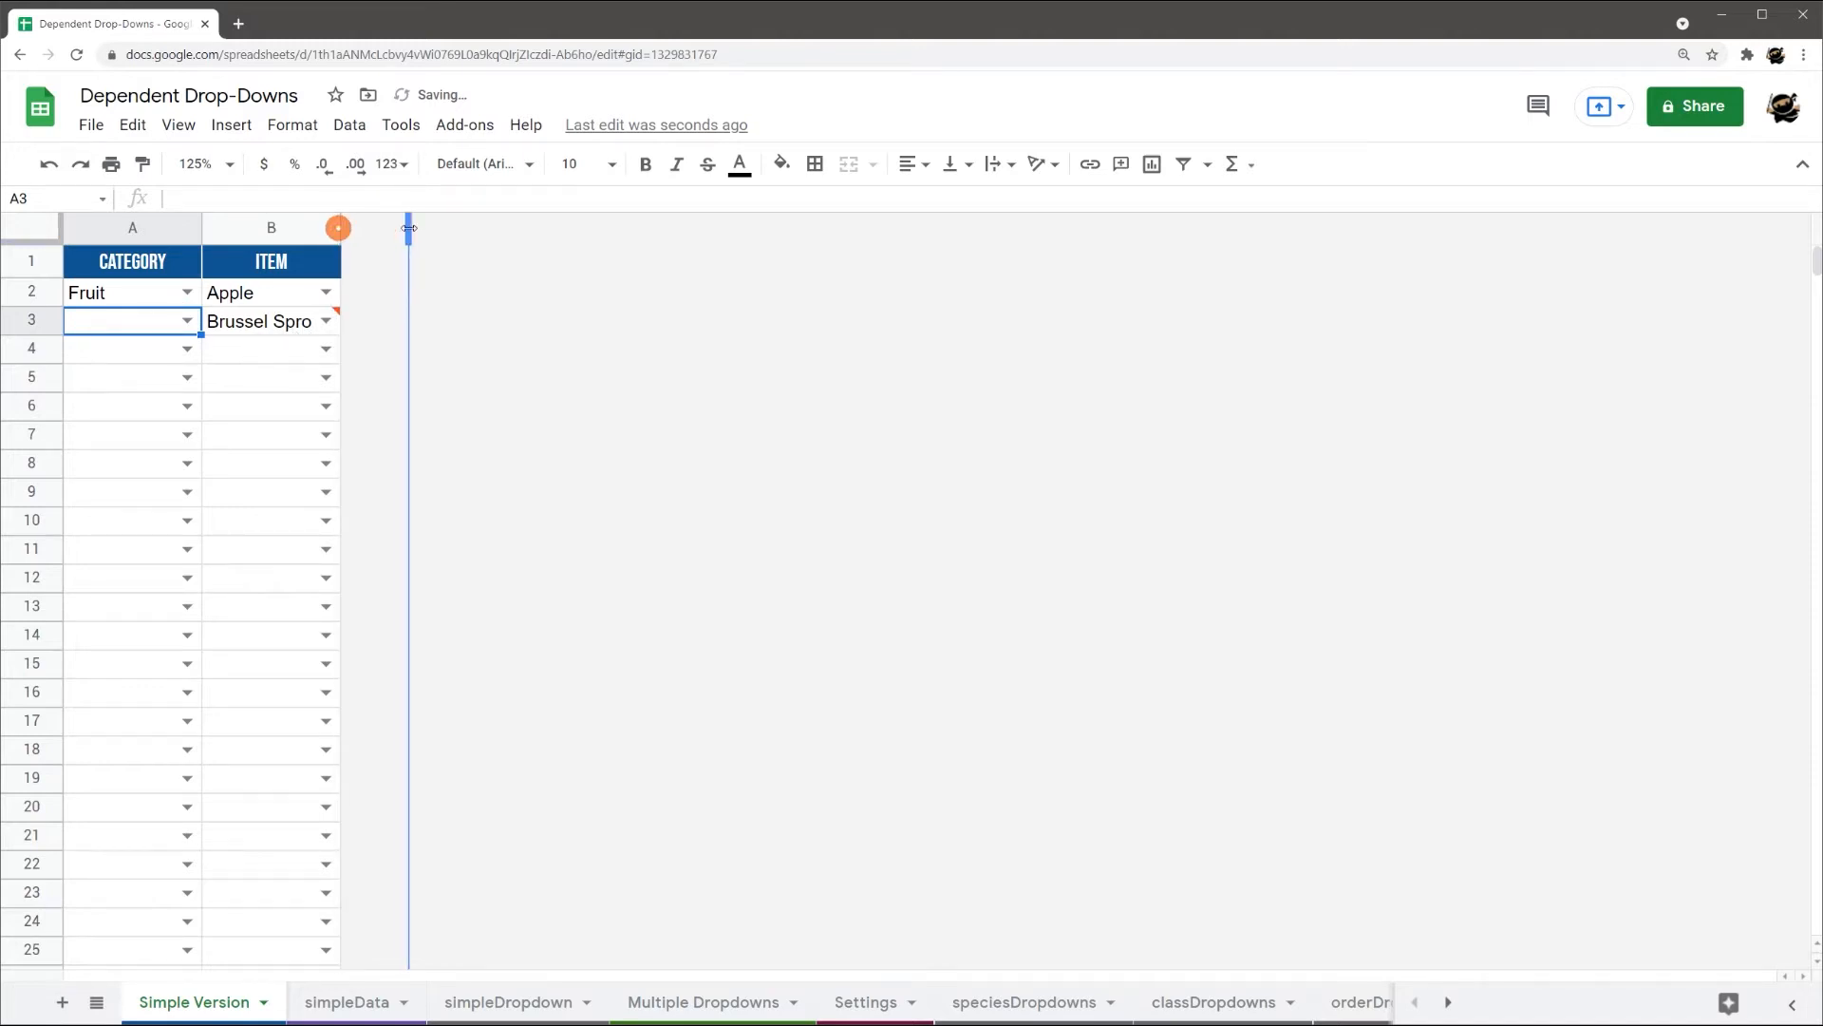
pyautogui.click(307, 319)
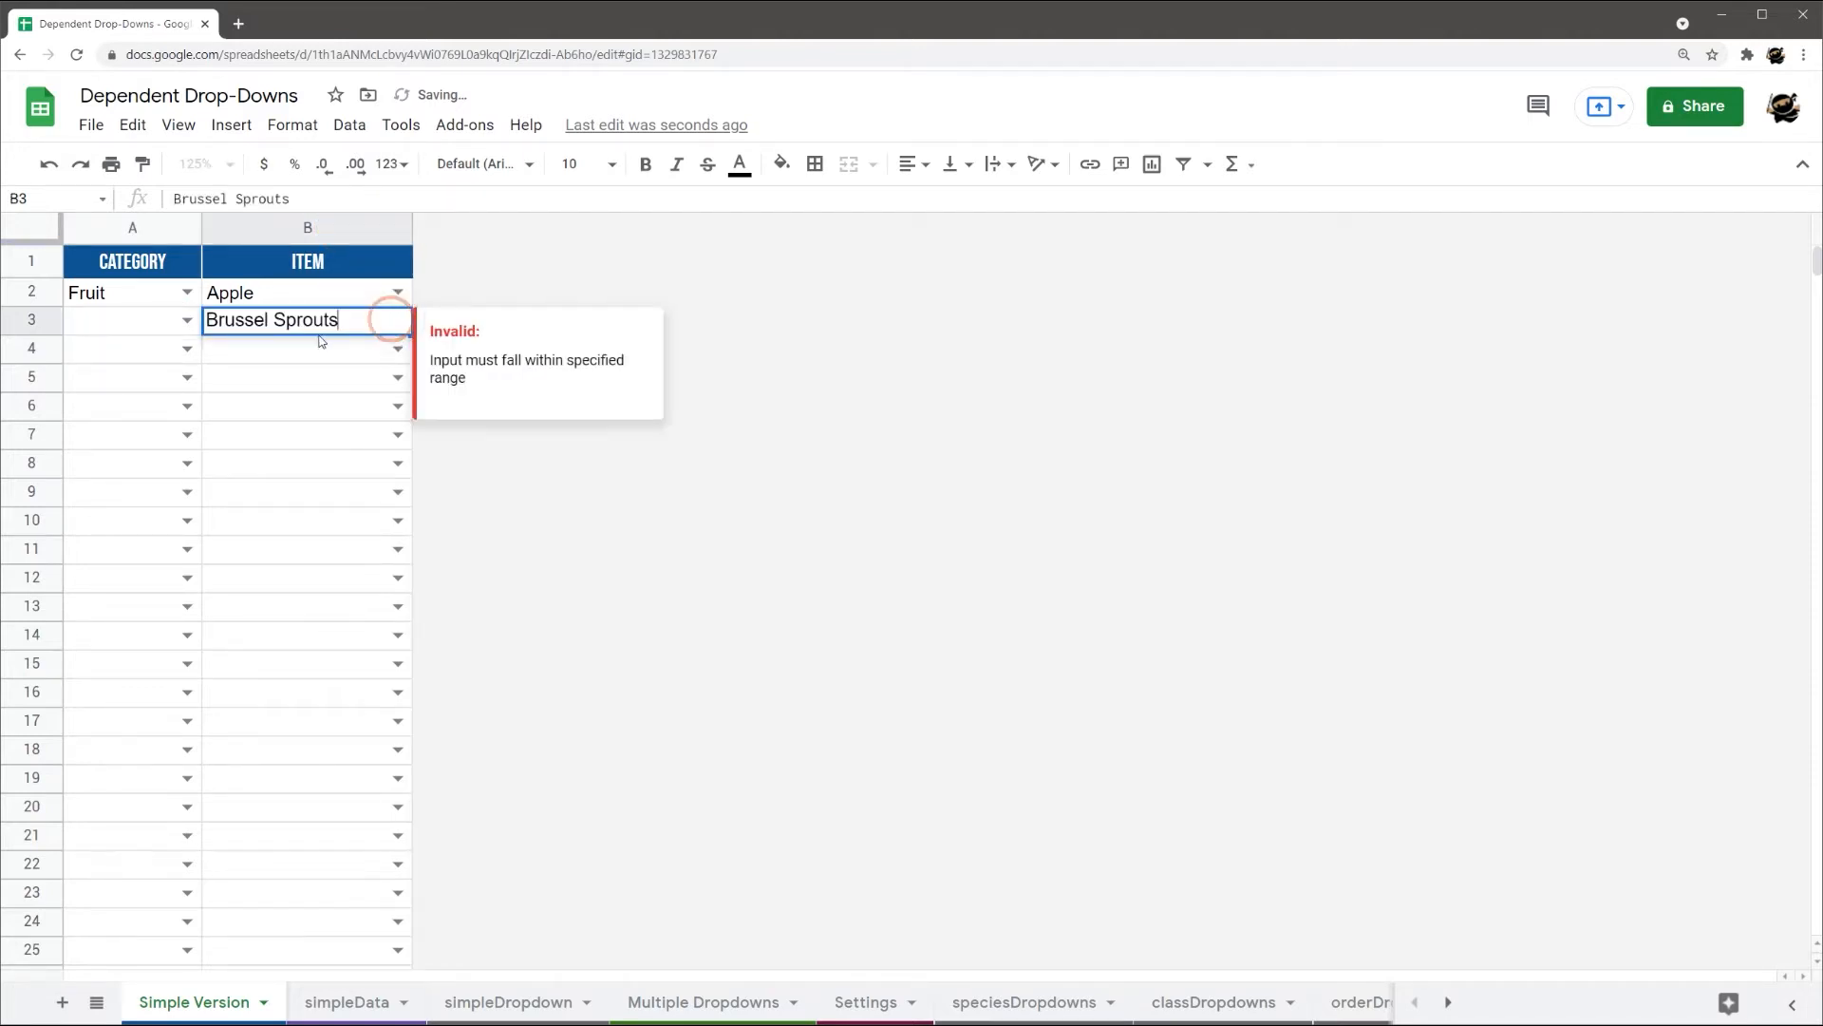
pyautogui.click(703, 1001)
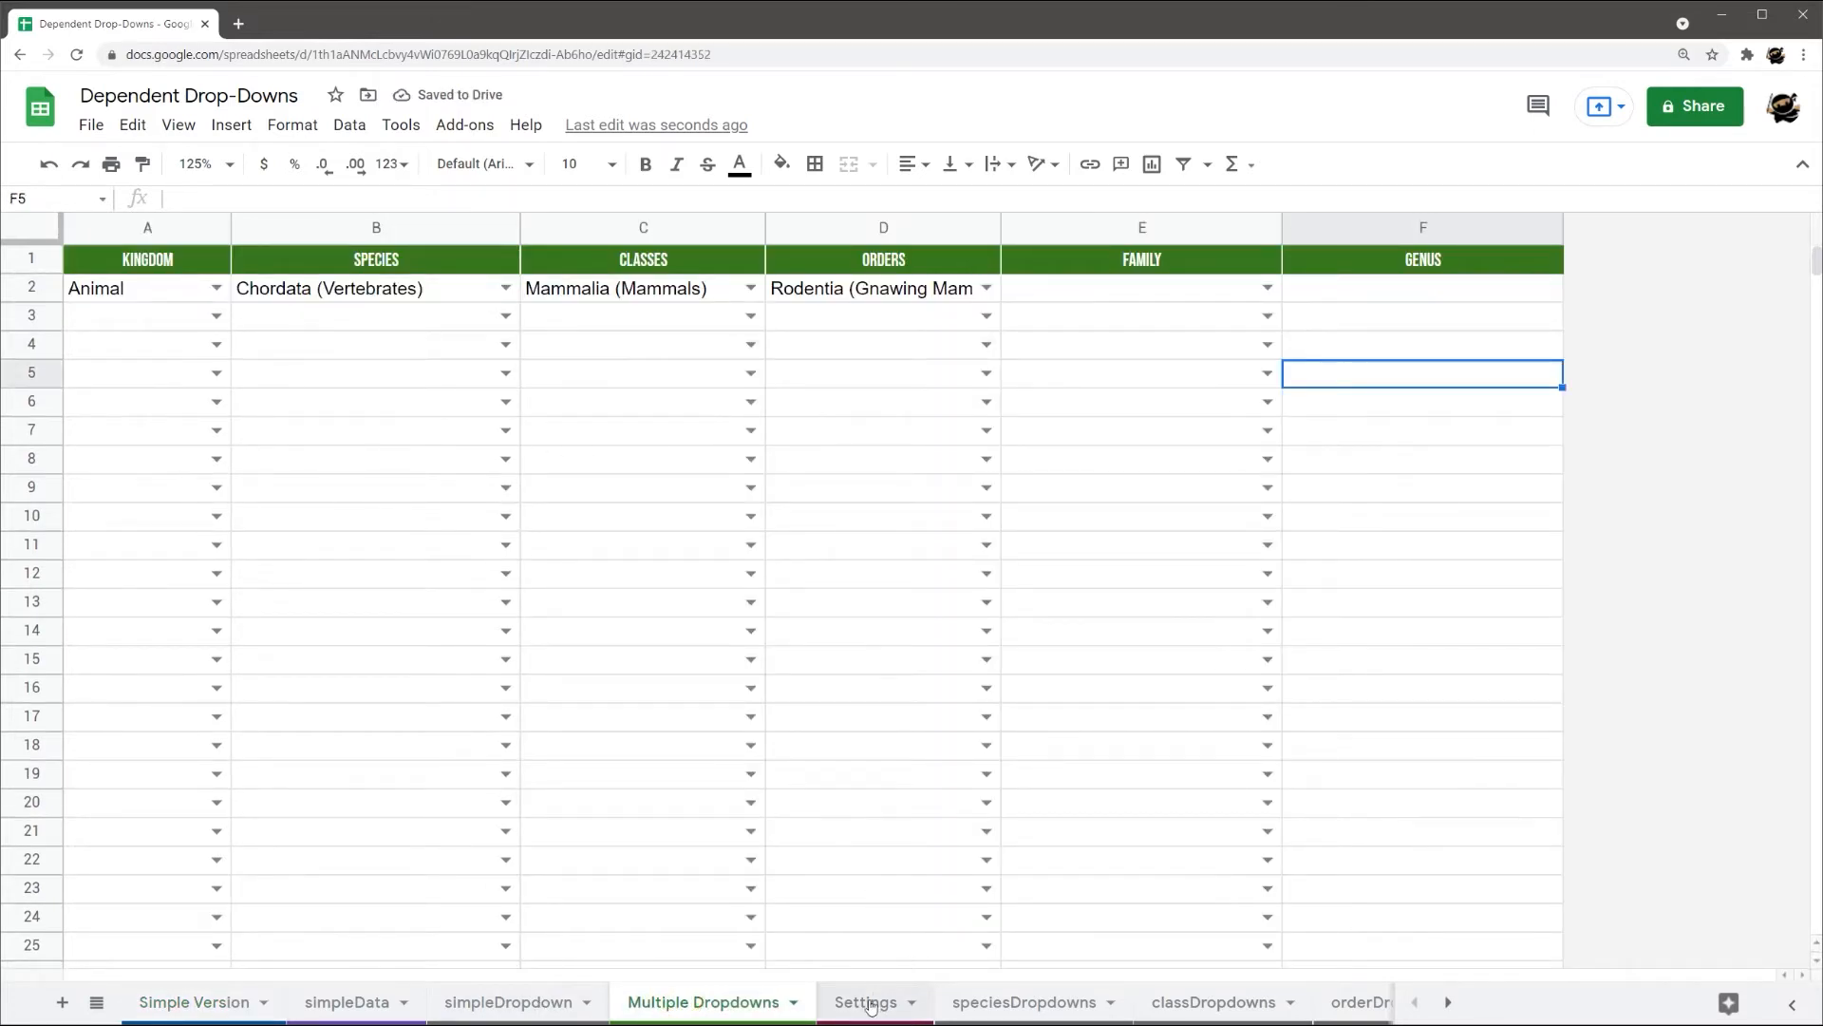
pyautogui.click(866, 1001)
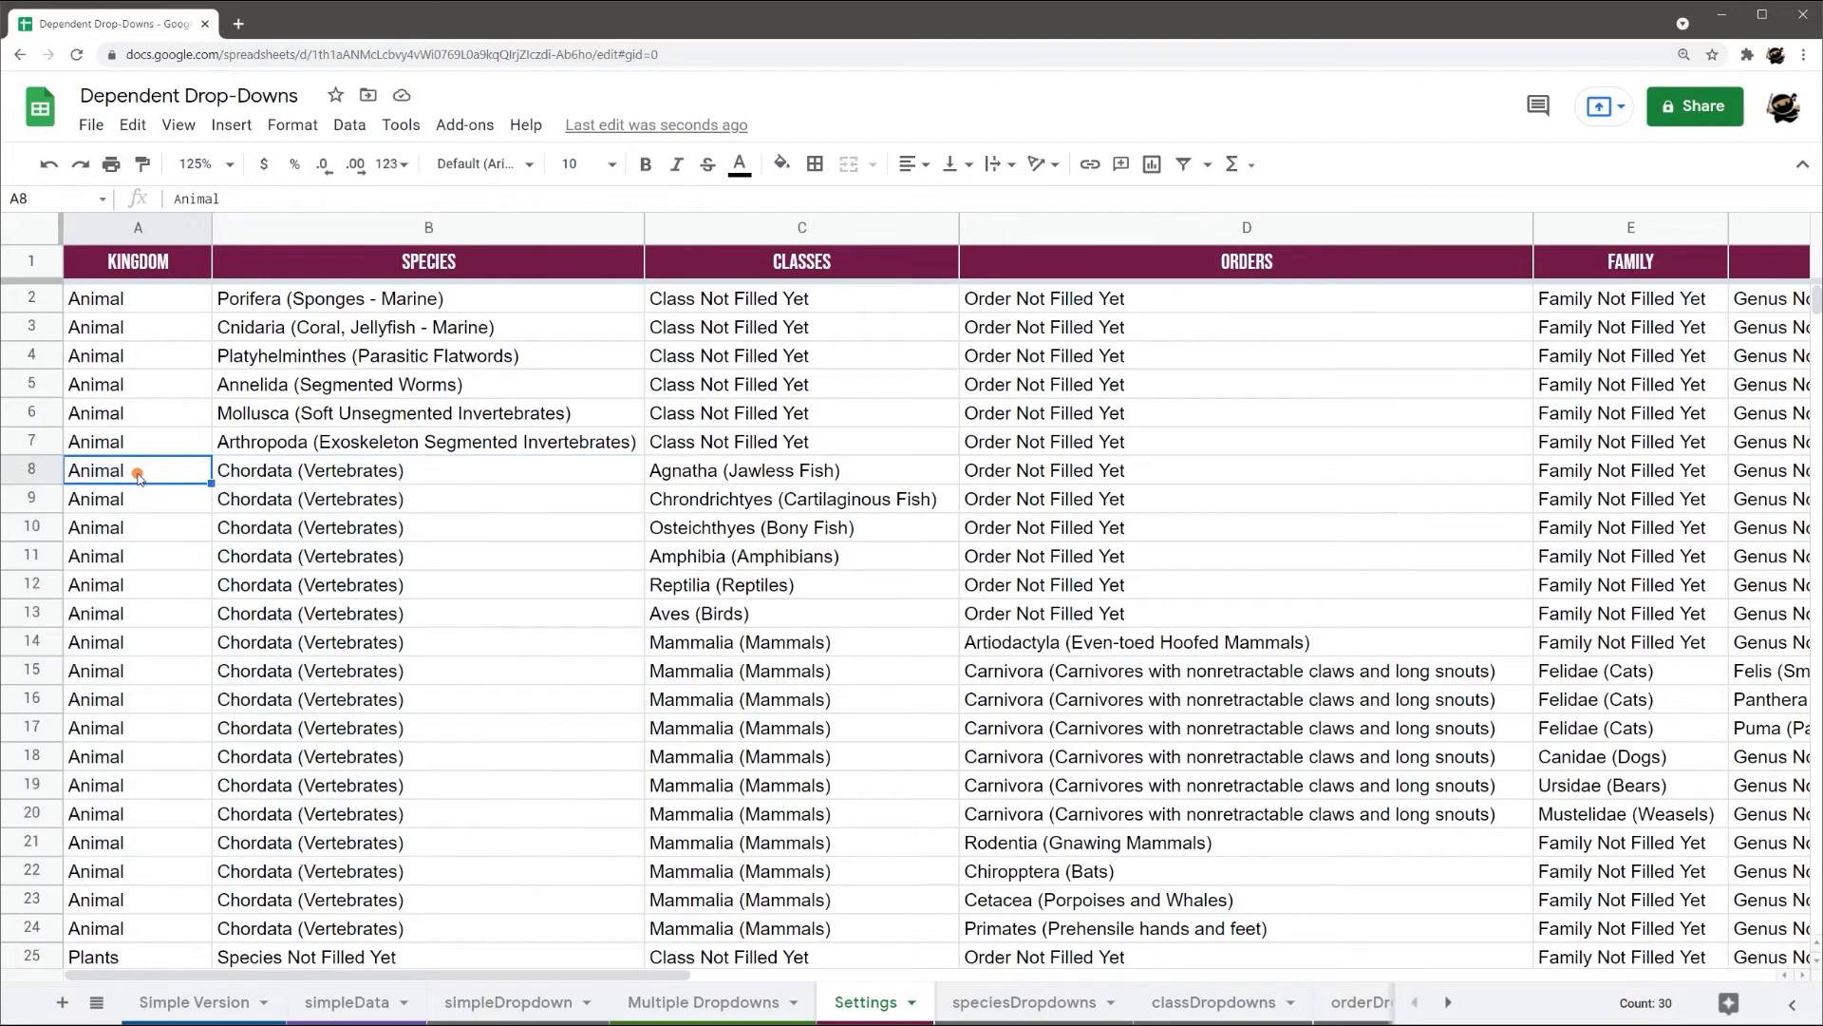
pyautogui.scroll(-3)
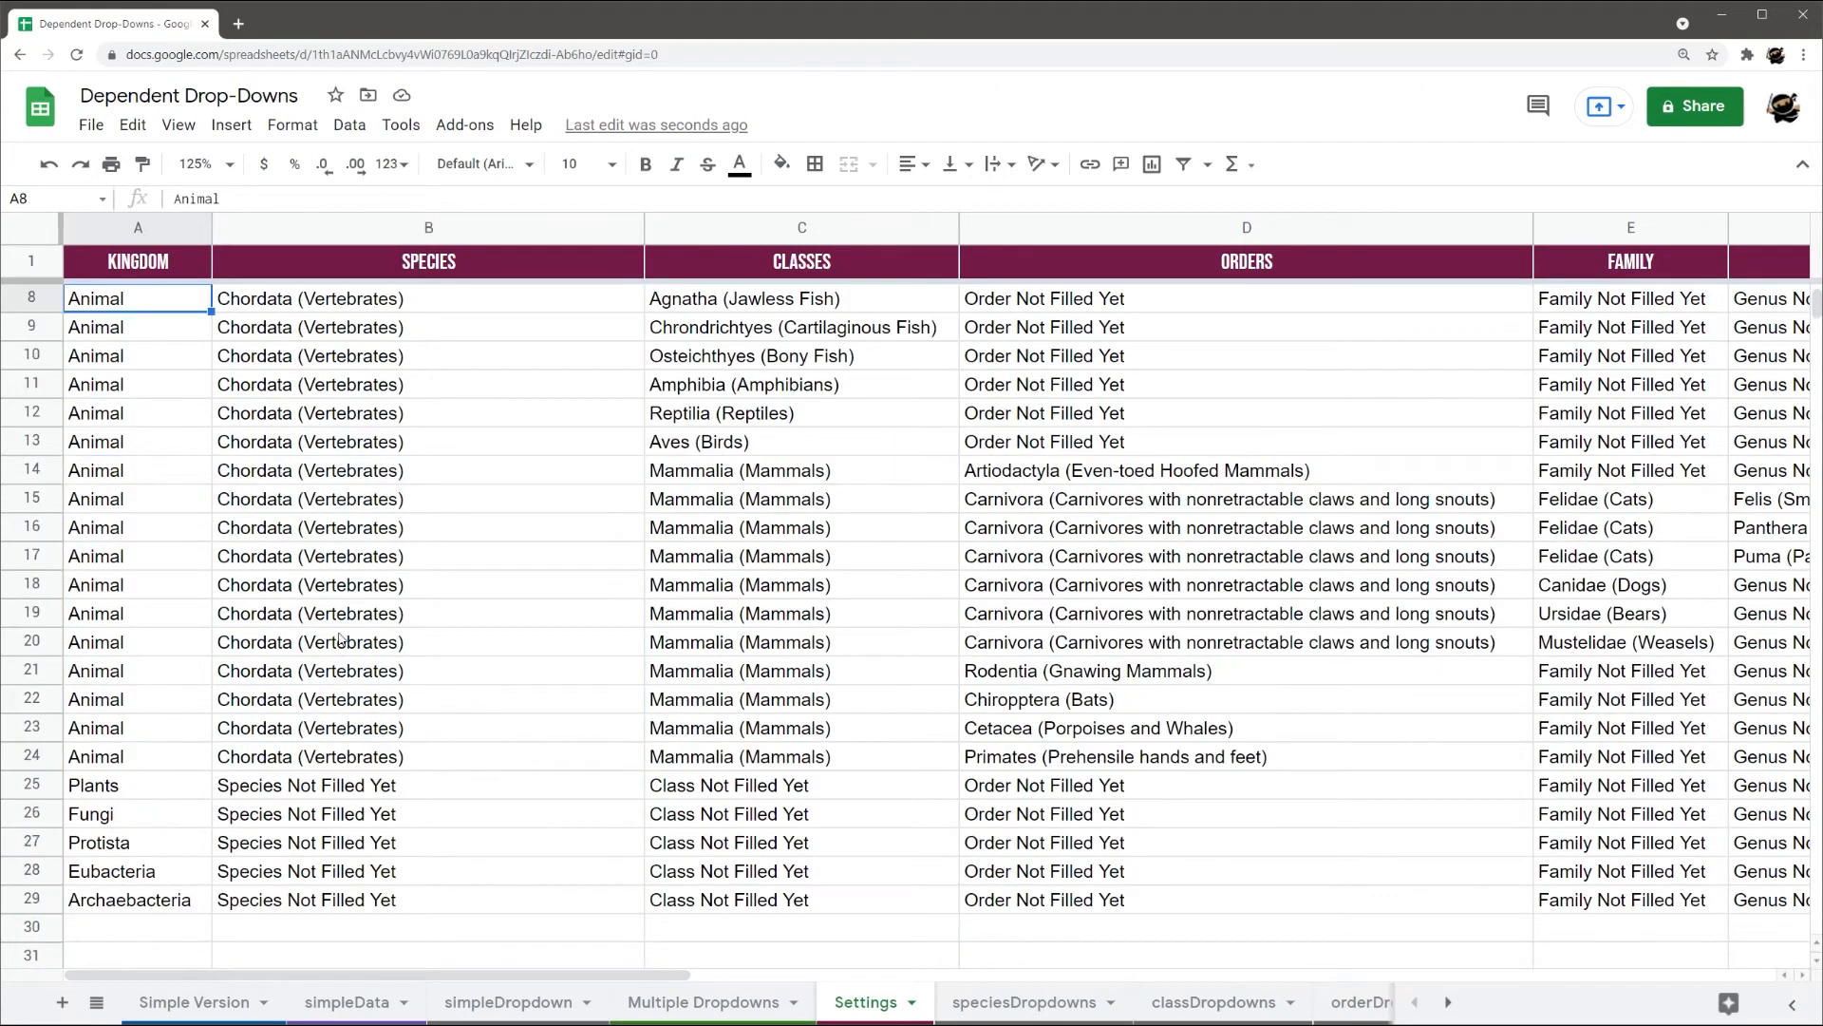
pyautogui.scroll(3)
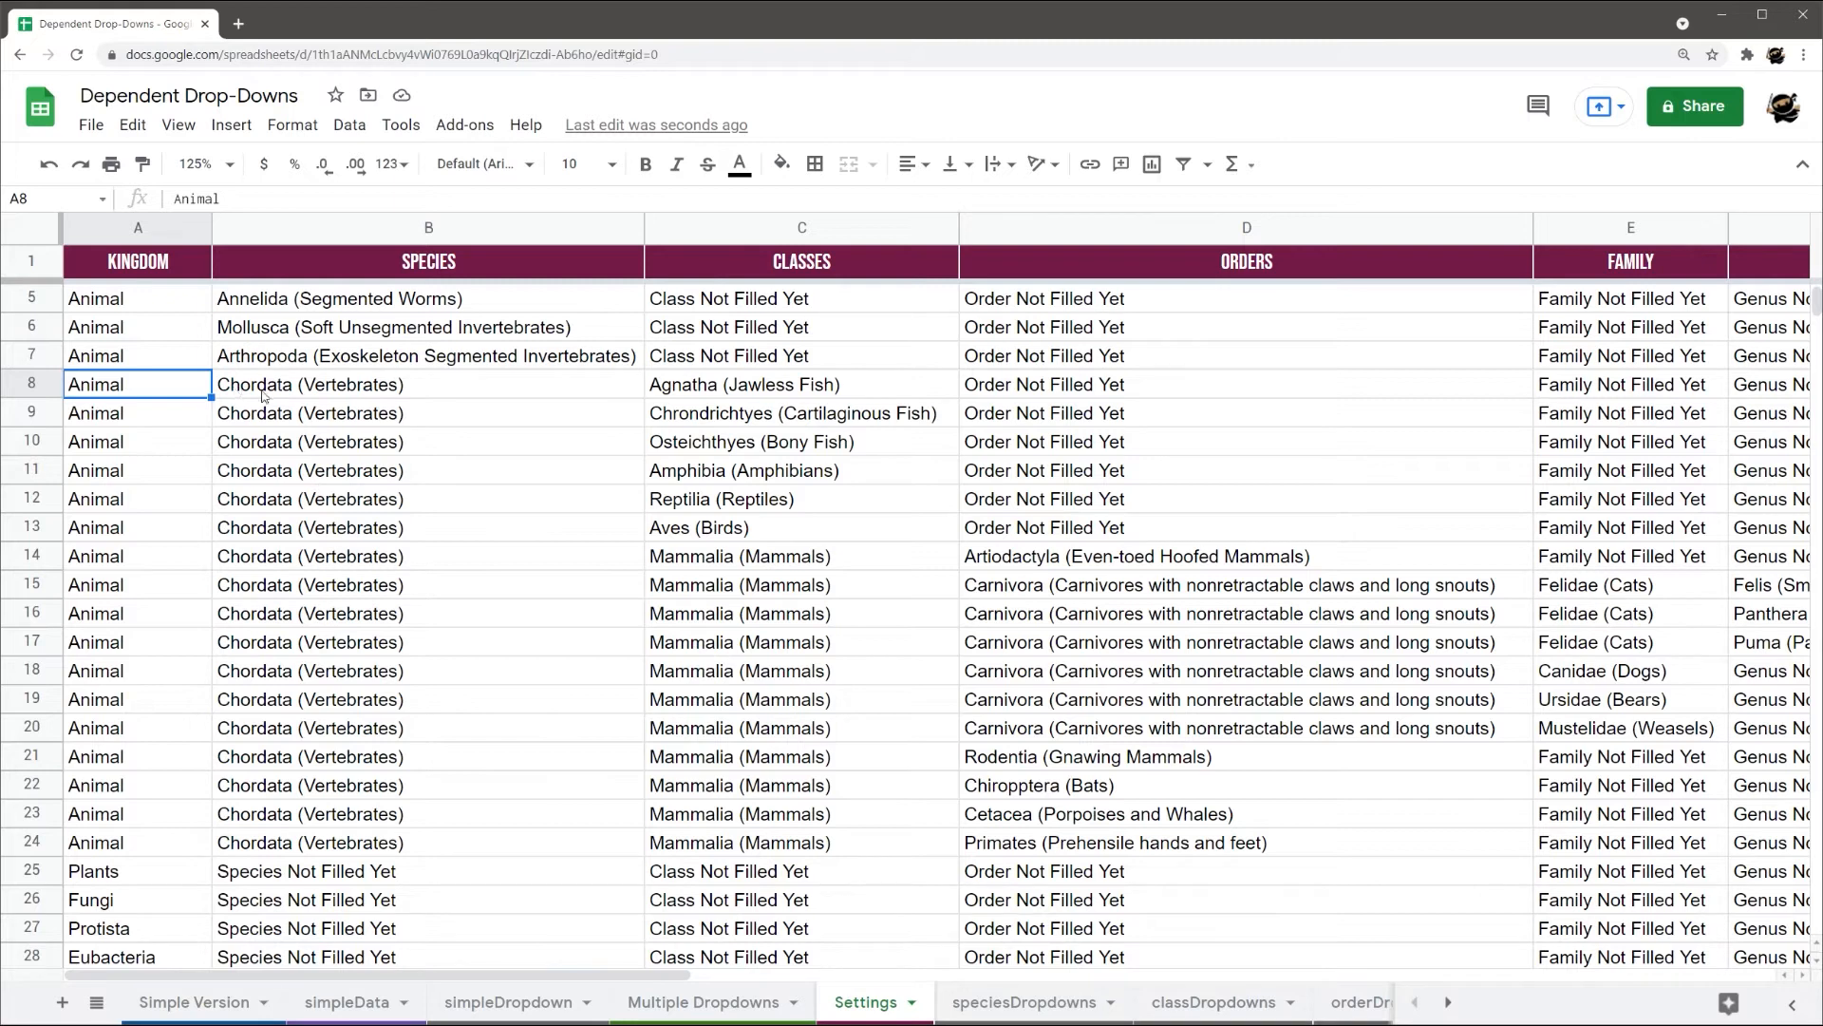
pyautogui.scroll(-3)
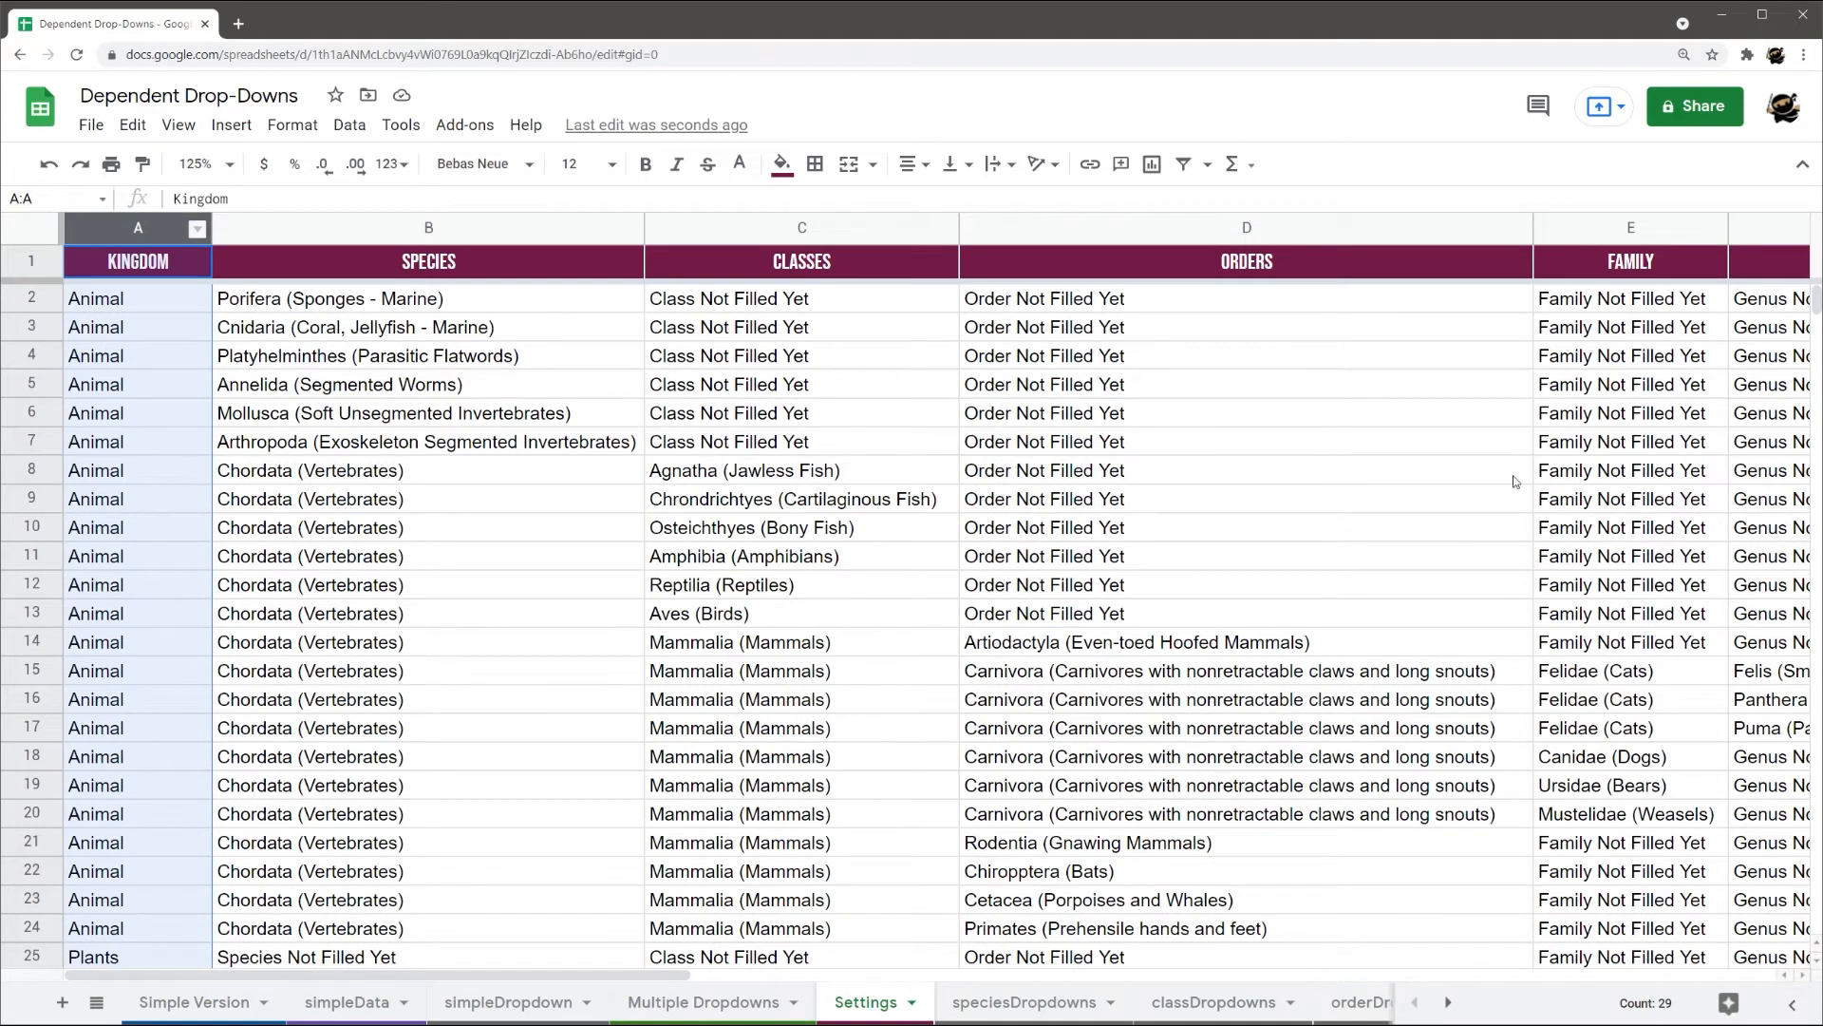
pyautogui.moveTo(190, 897)
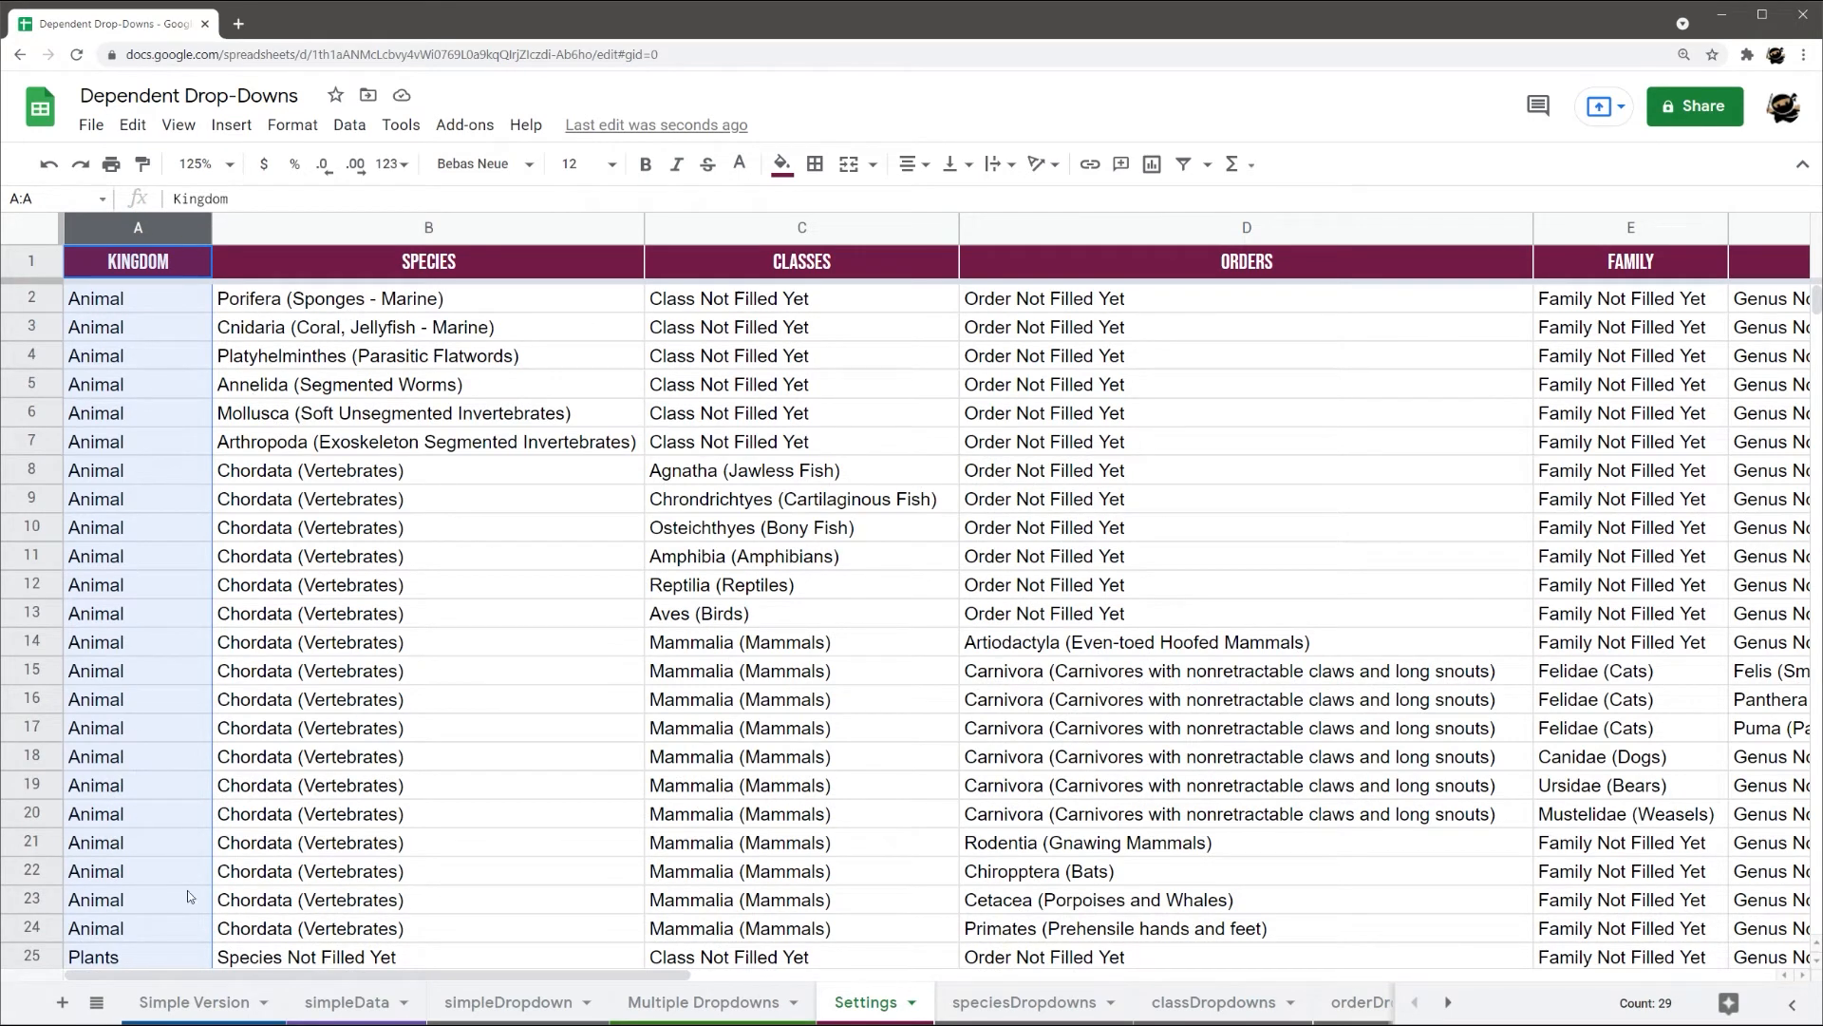
pyautogui.click(427, 228)
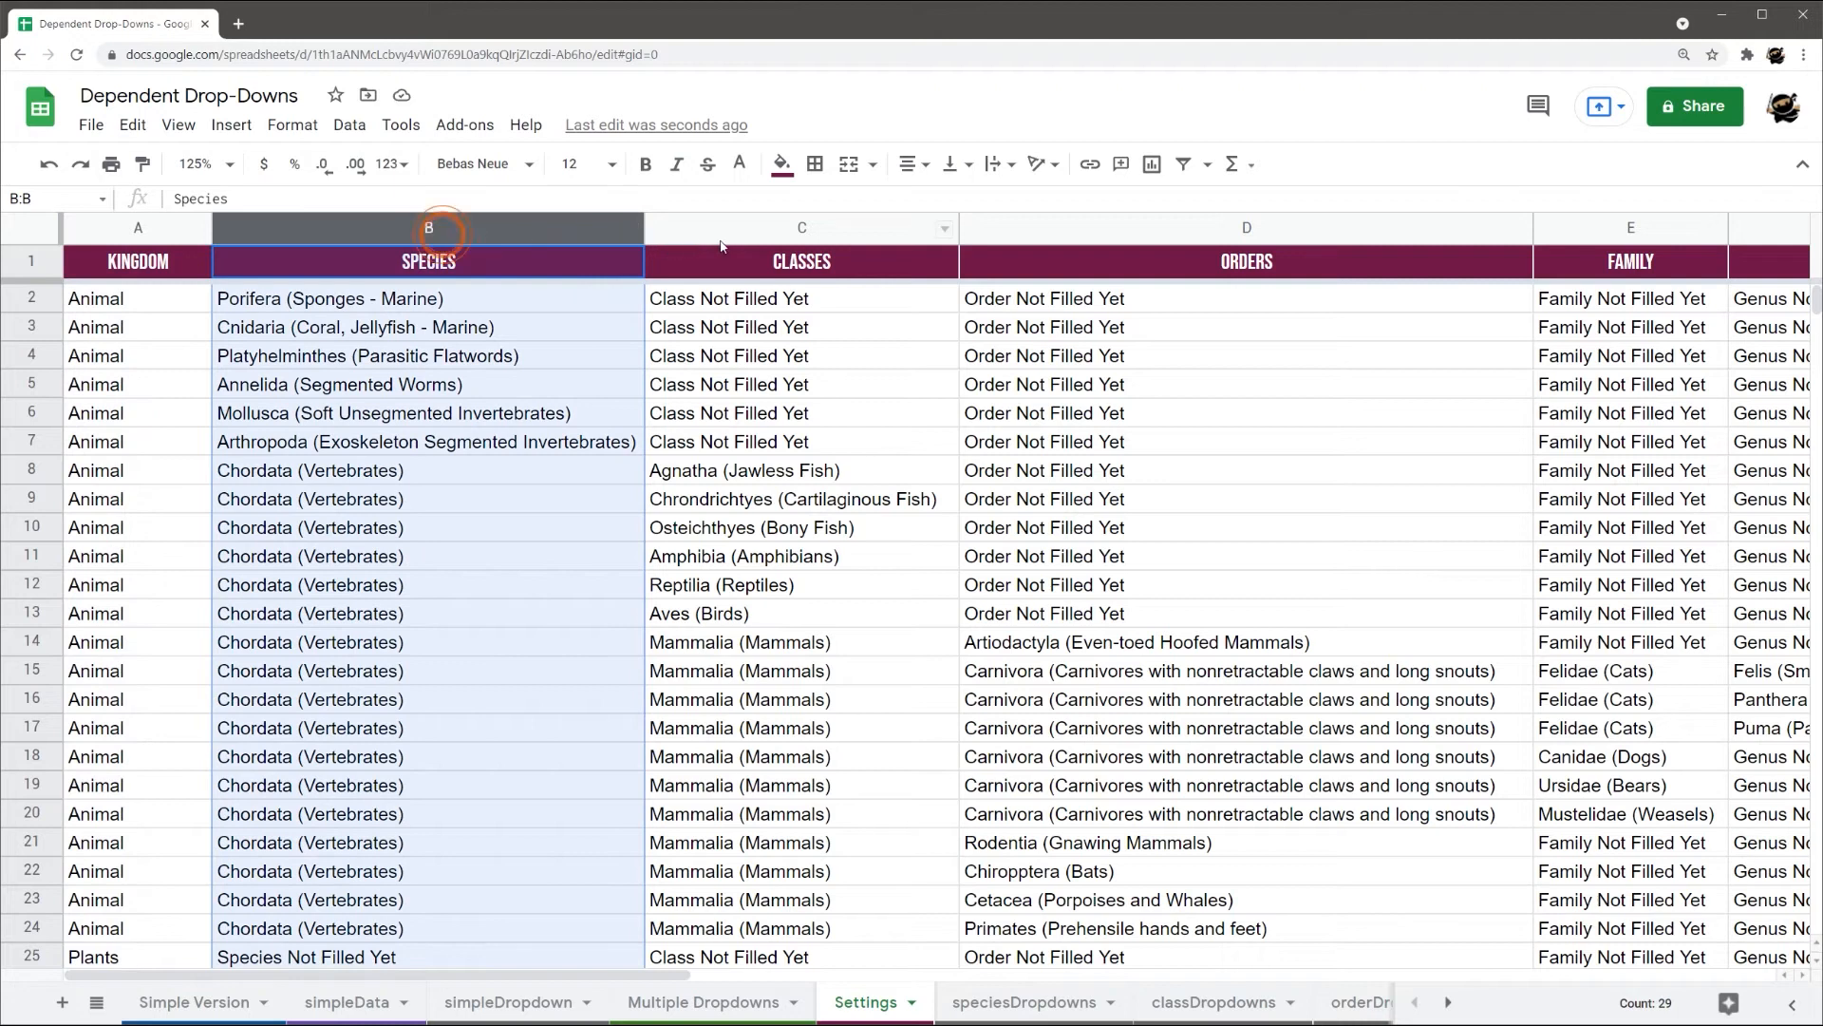
pyautogui.click(703, 1001)
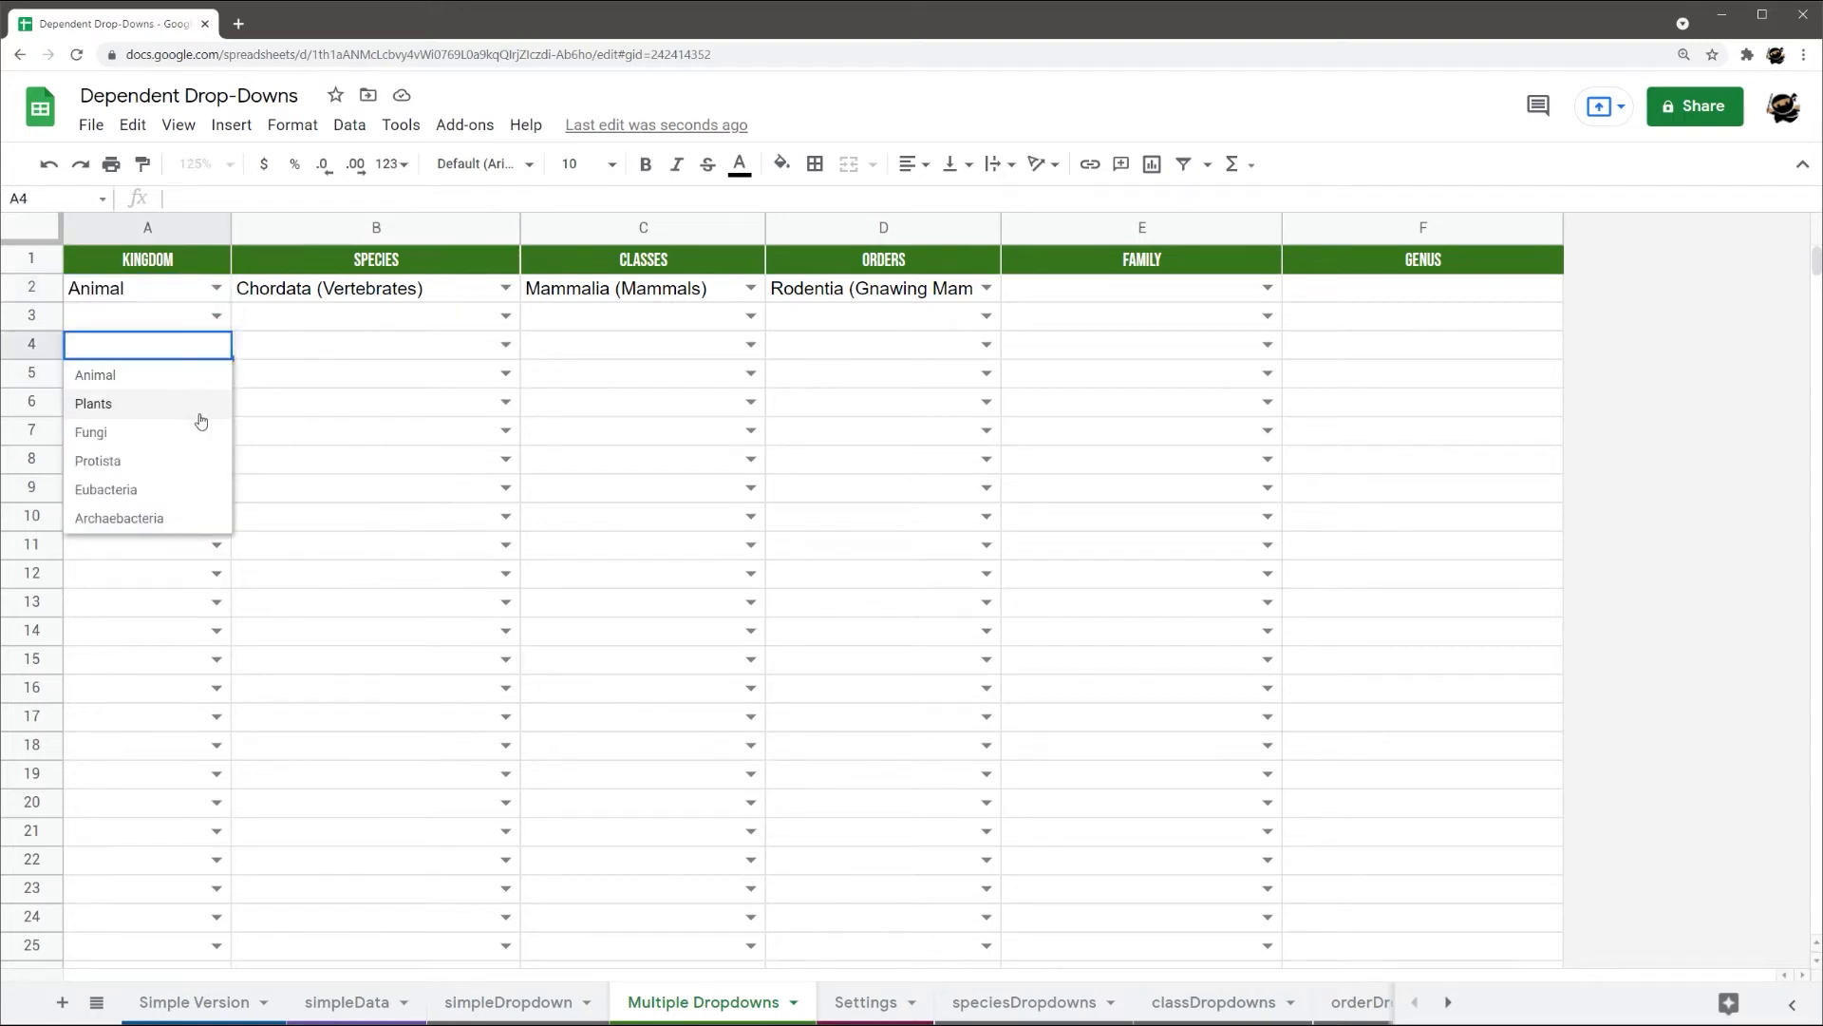
pyautogui.click(644, 344)
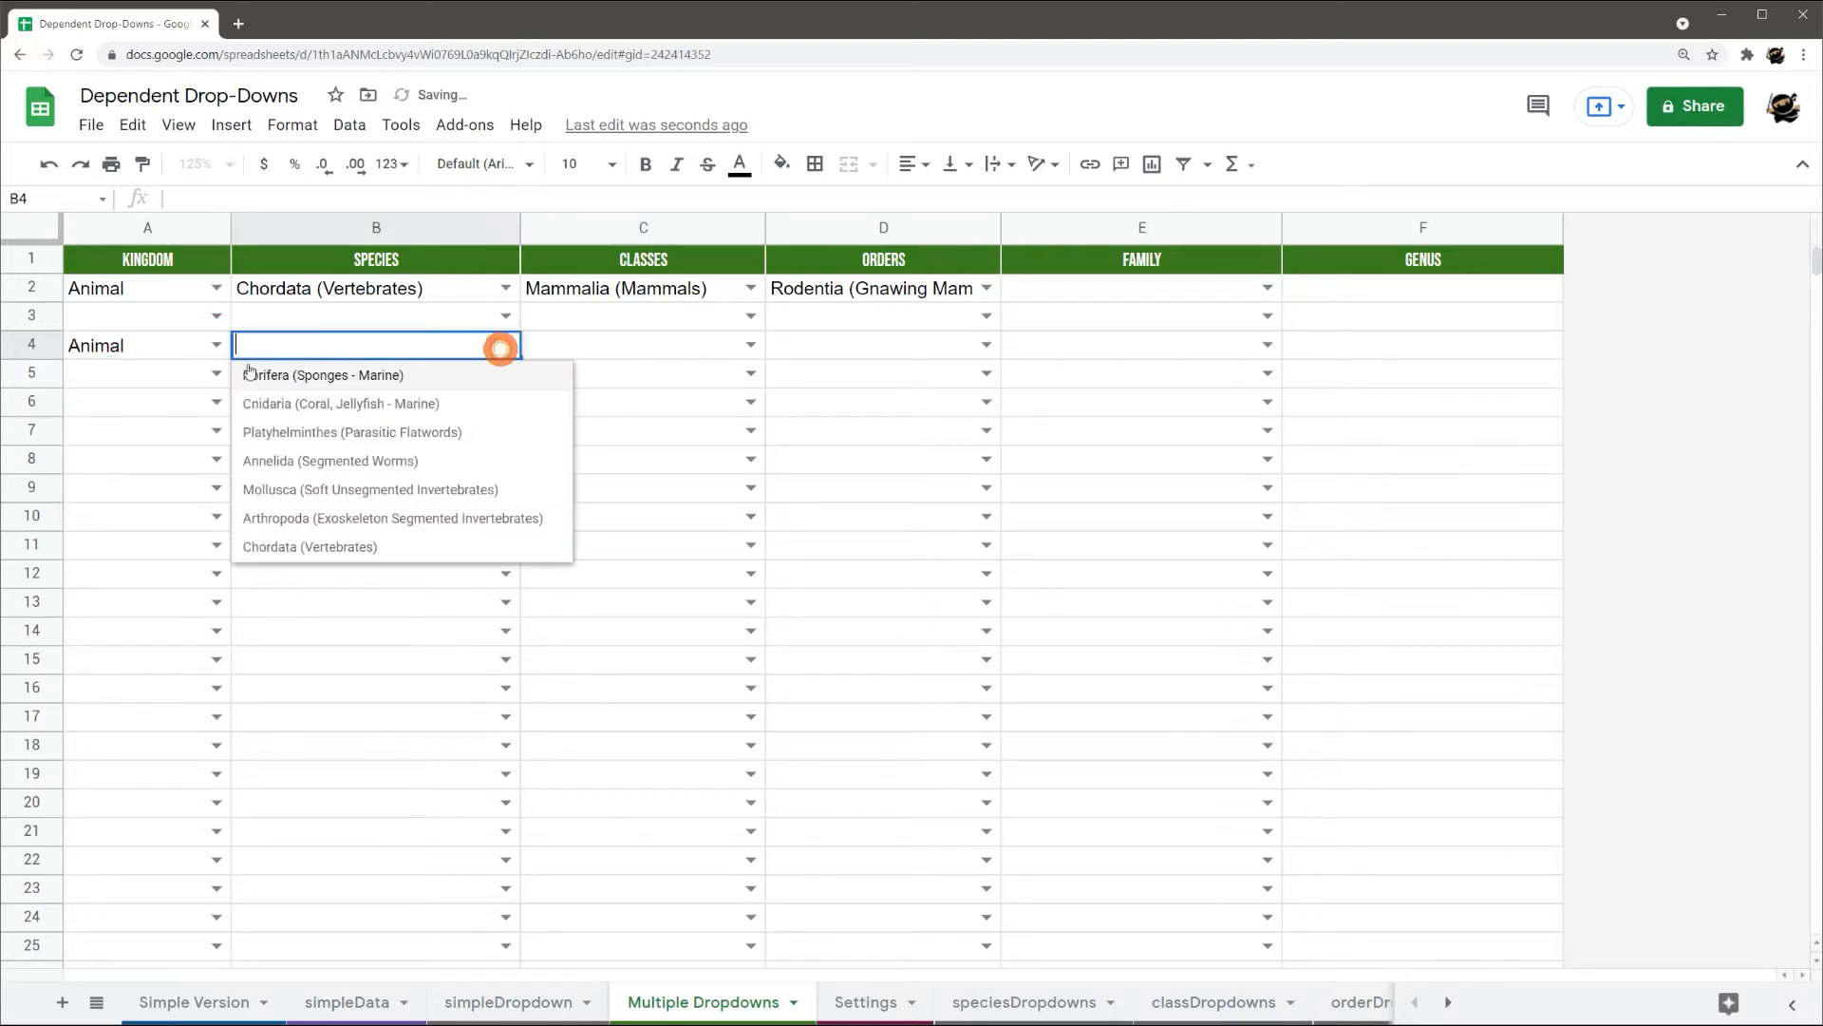
pyautogui.click(146, 344)
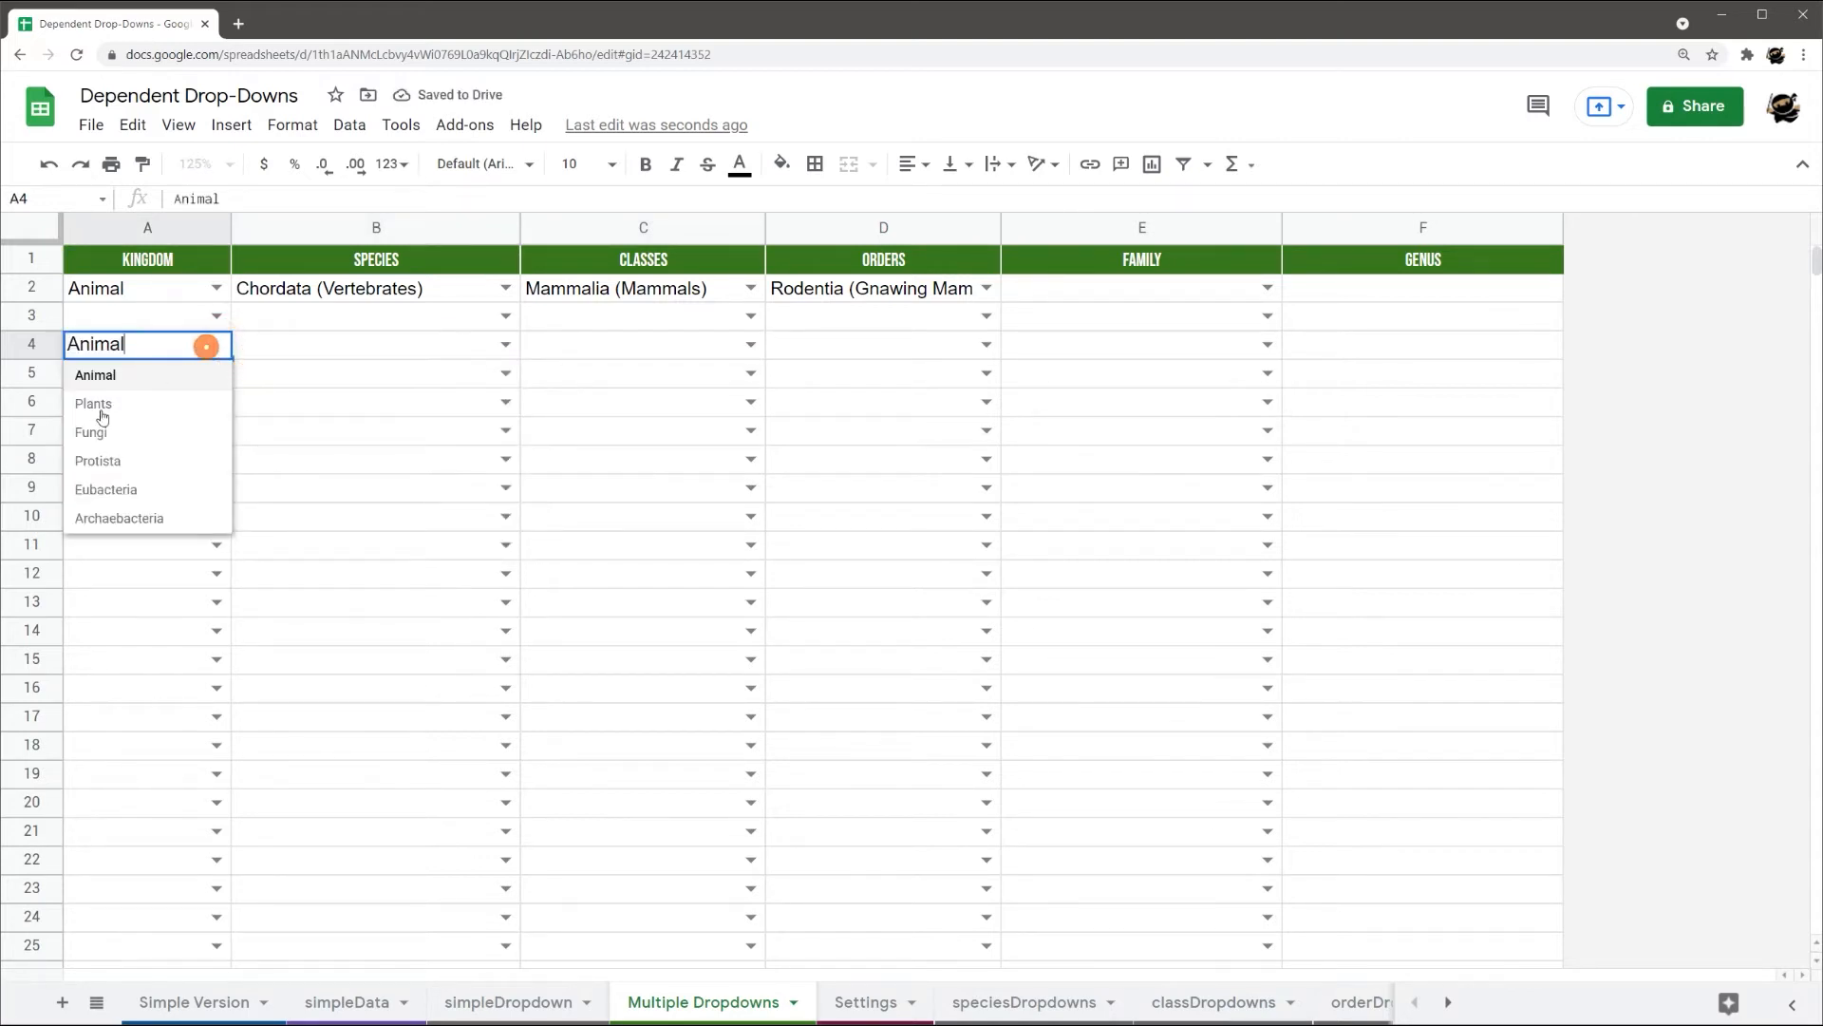
pyautogui.click(93, 403)
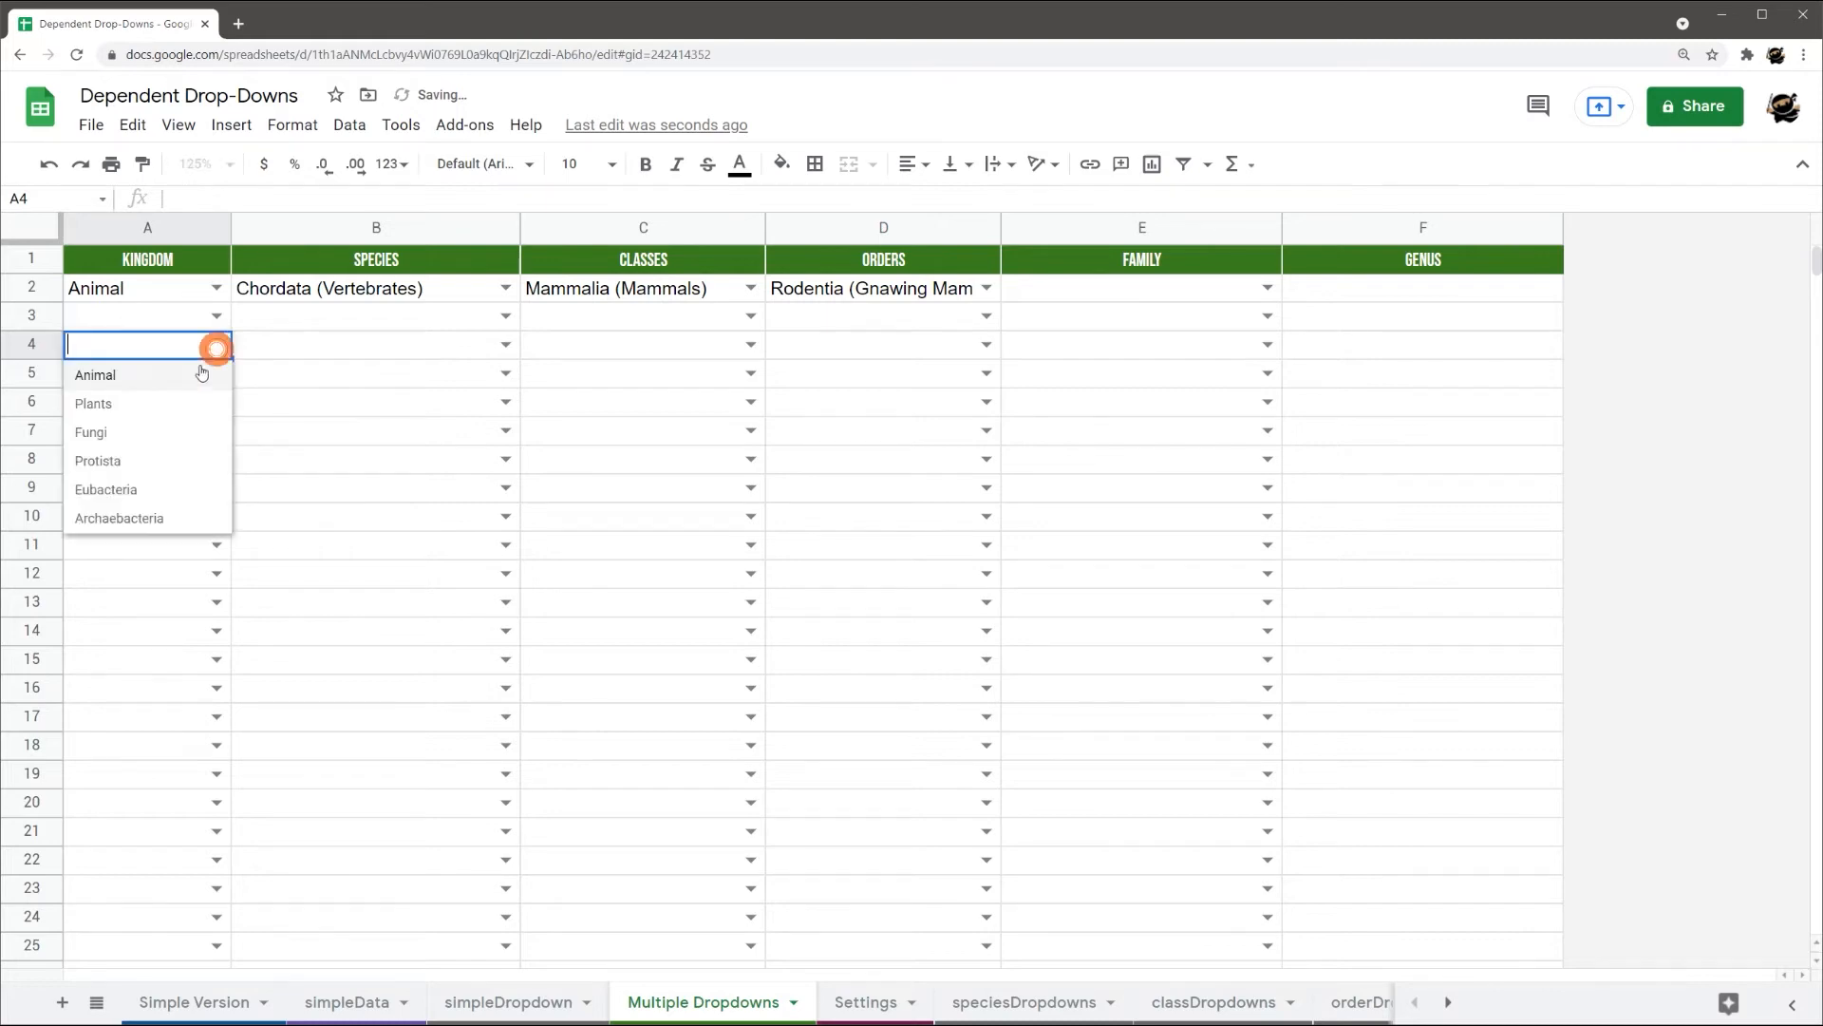
pyautogui.click(866, 1001)
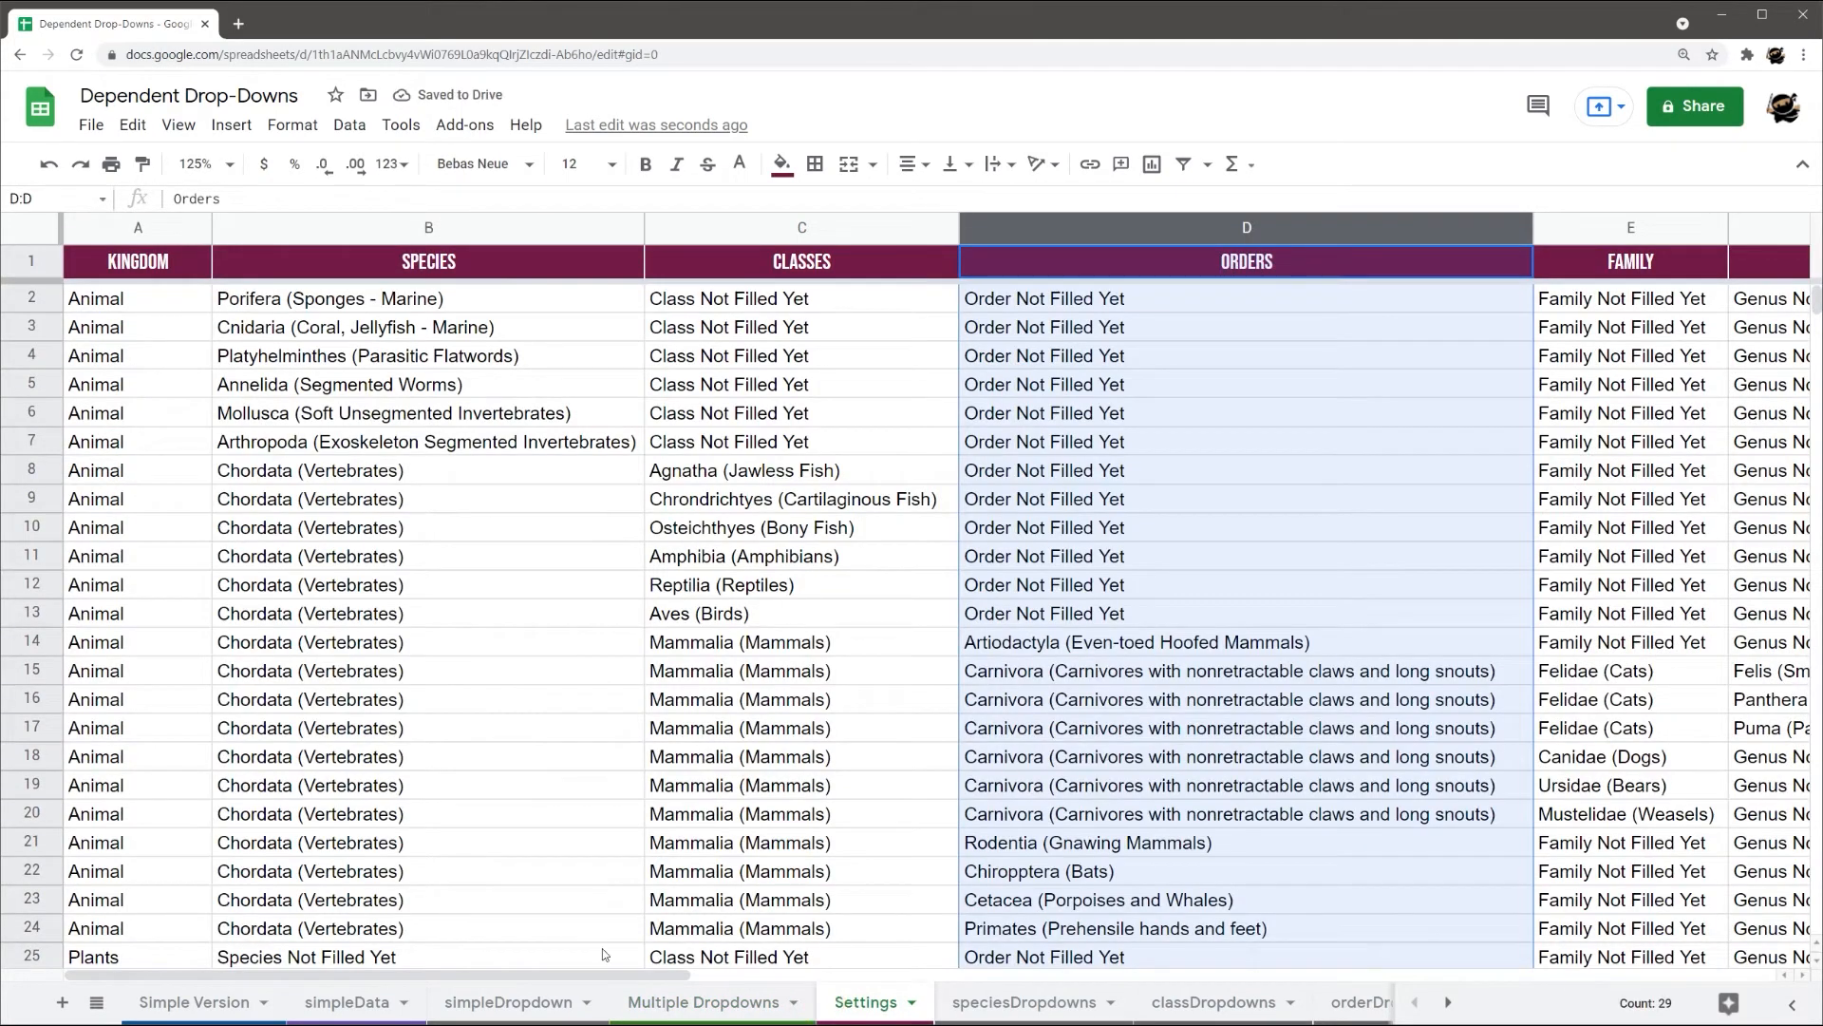
pyautogui.click(703, 1001)
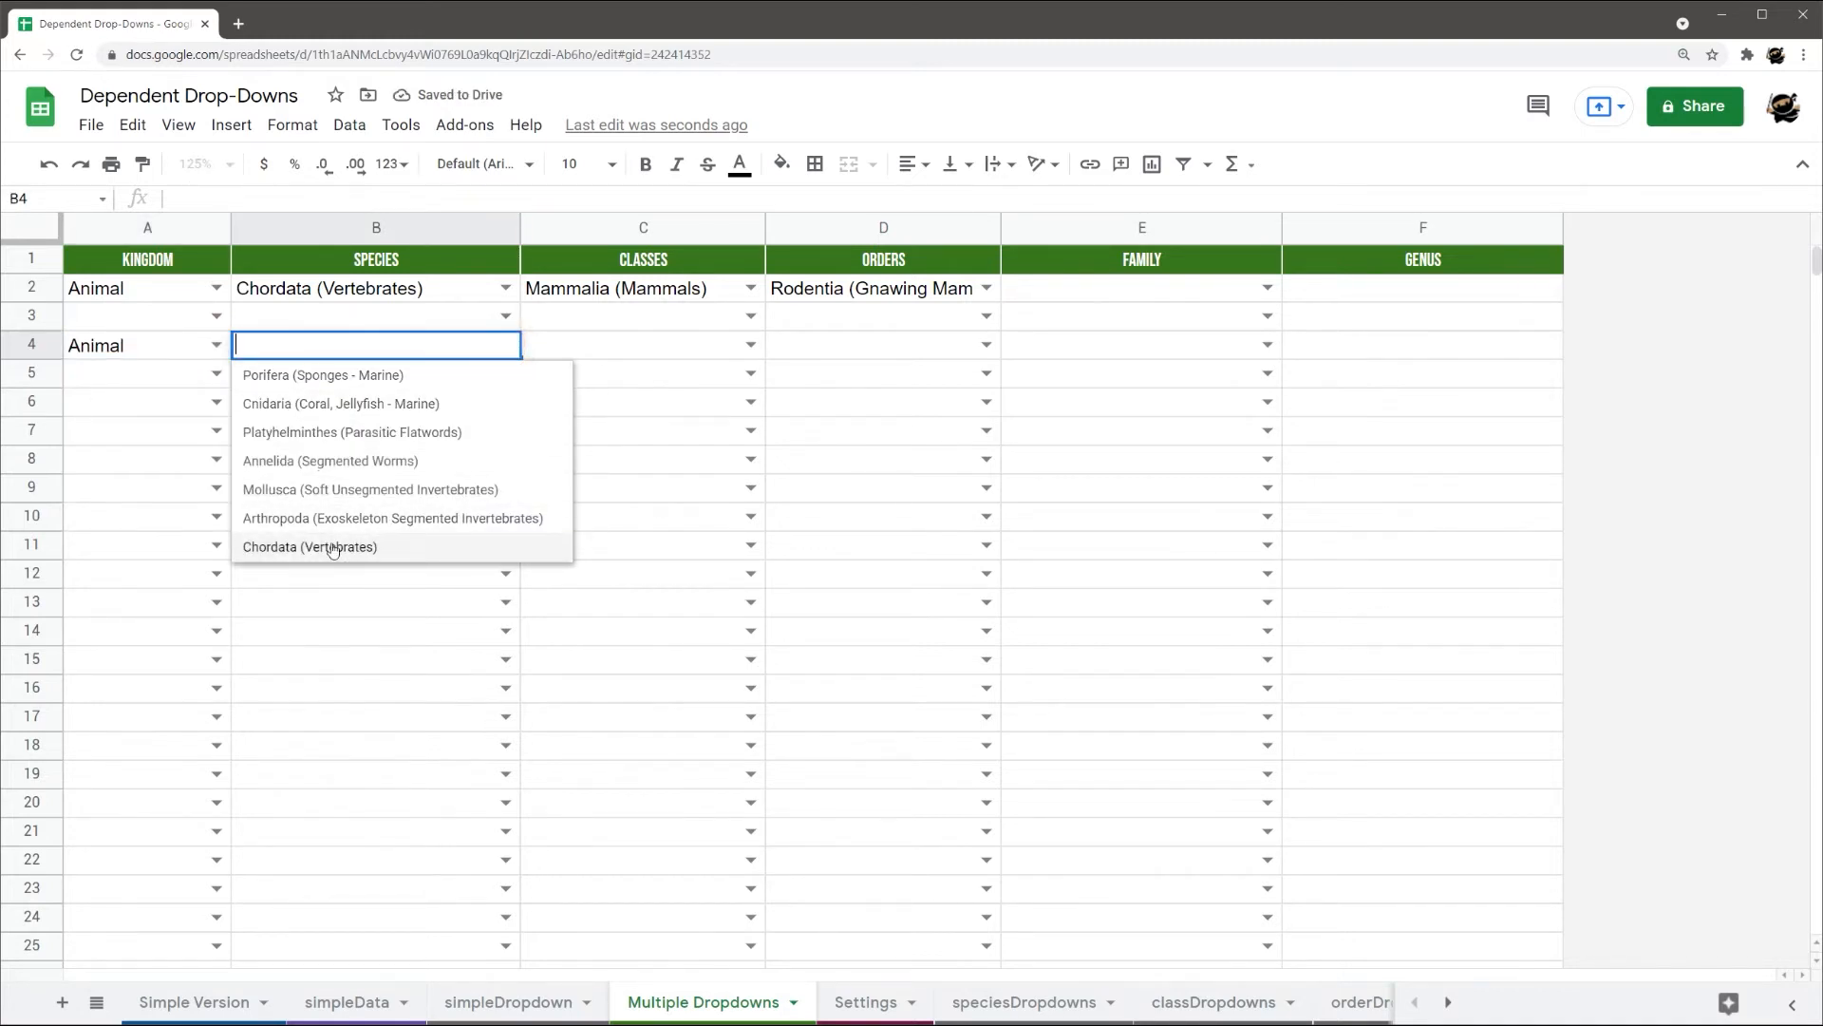
pyautogui.click(310, 547)
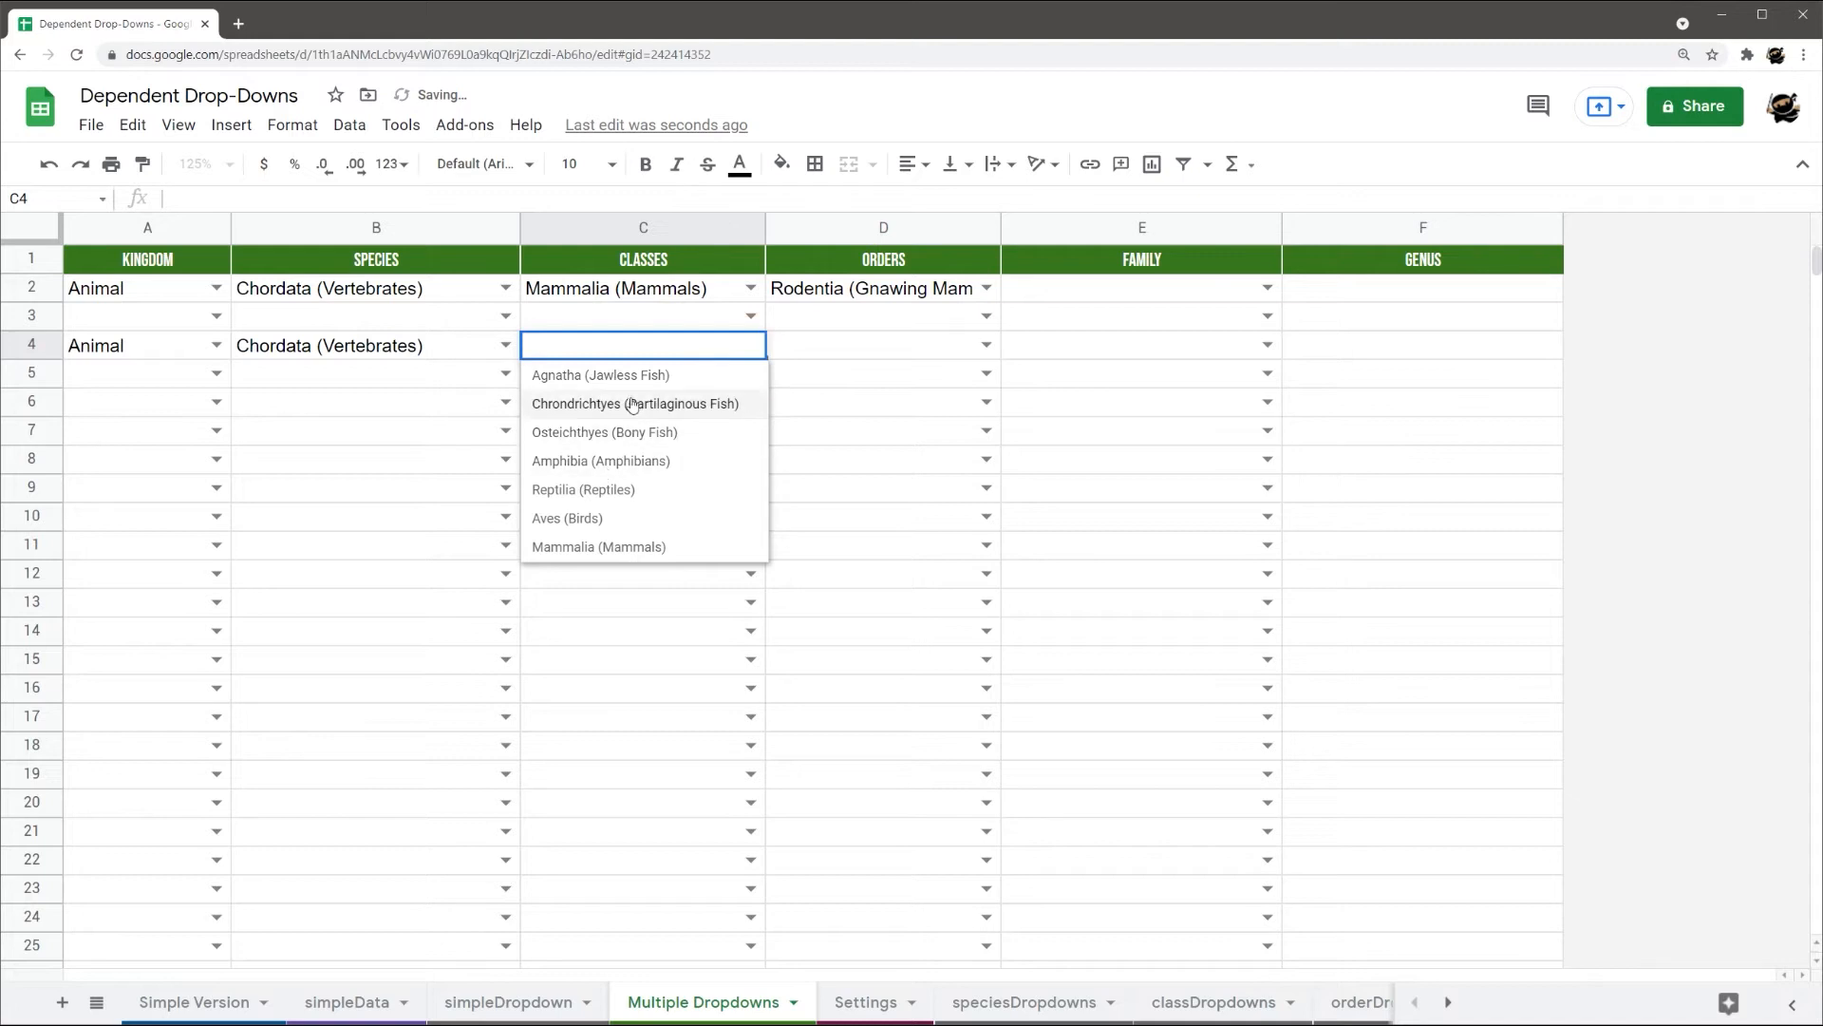
pyautogui.click(599, 547)
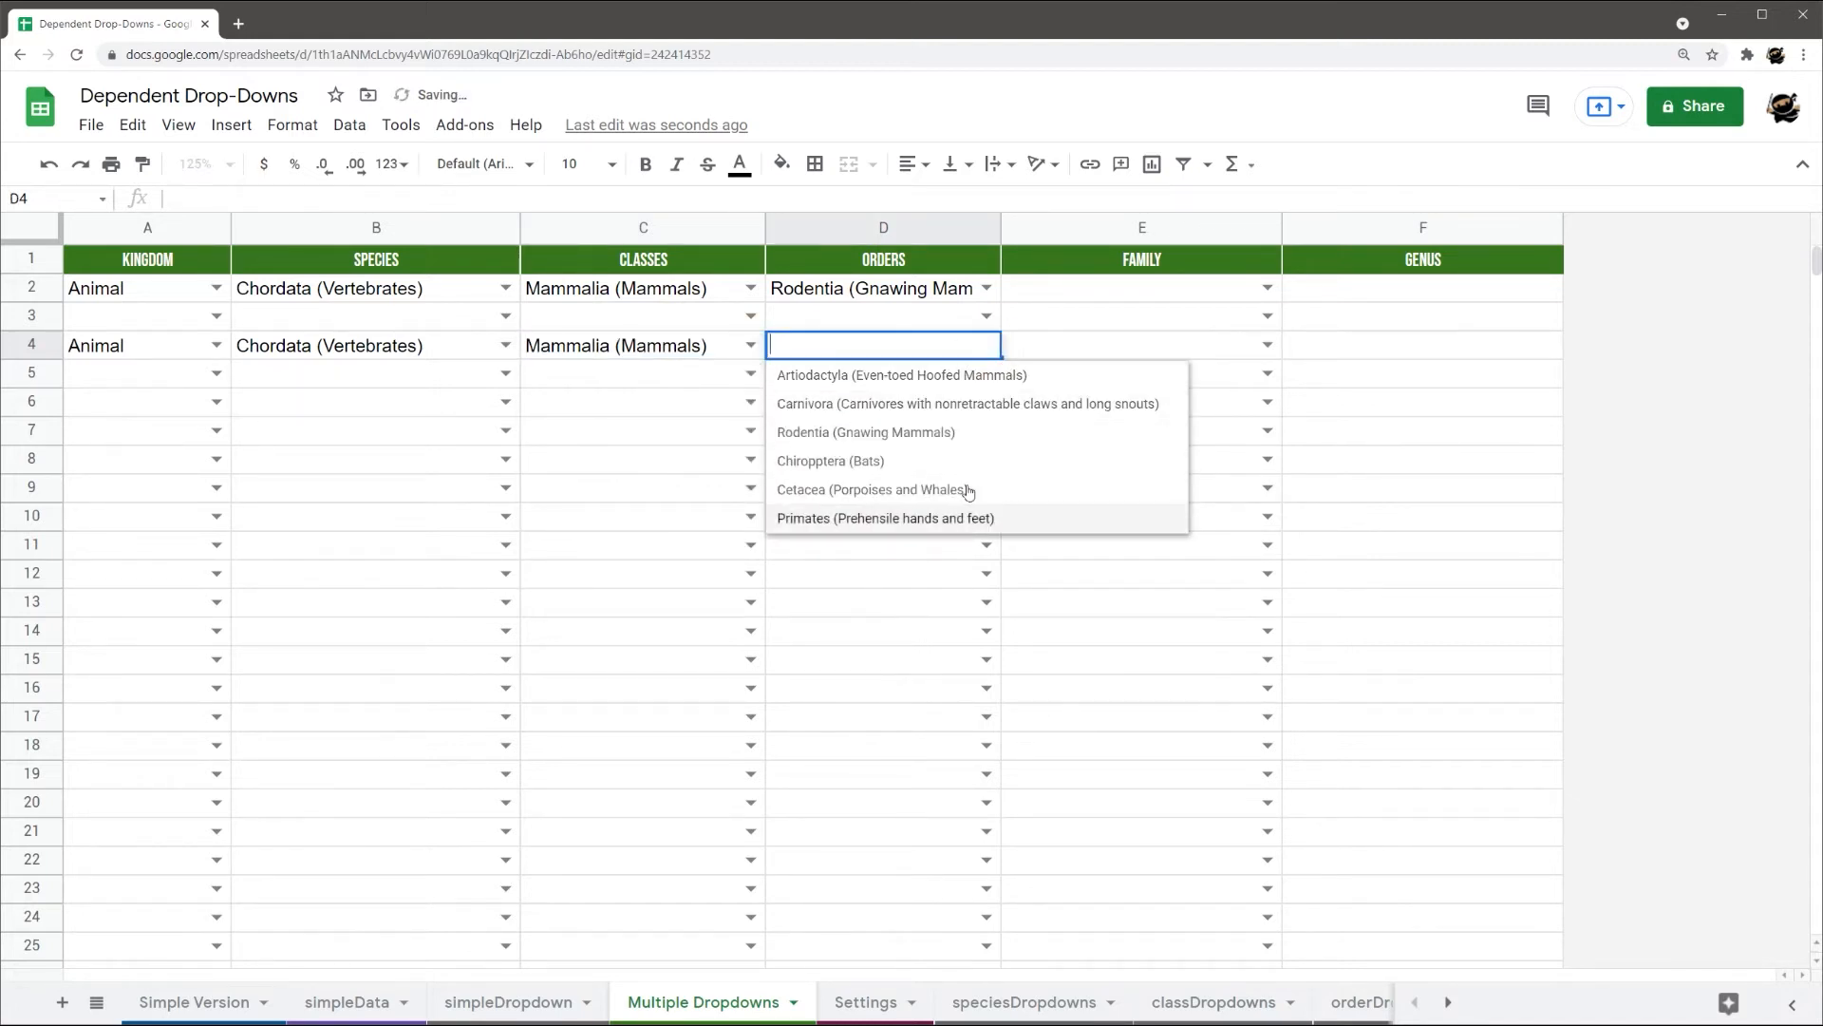
pyautogui.click(967, 403)
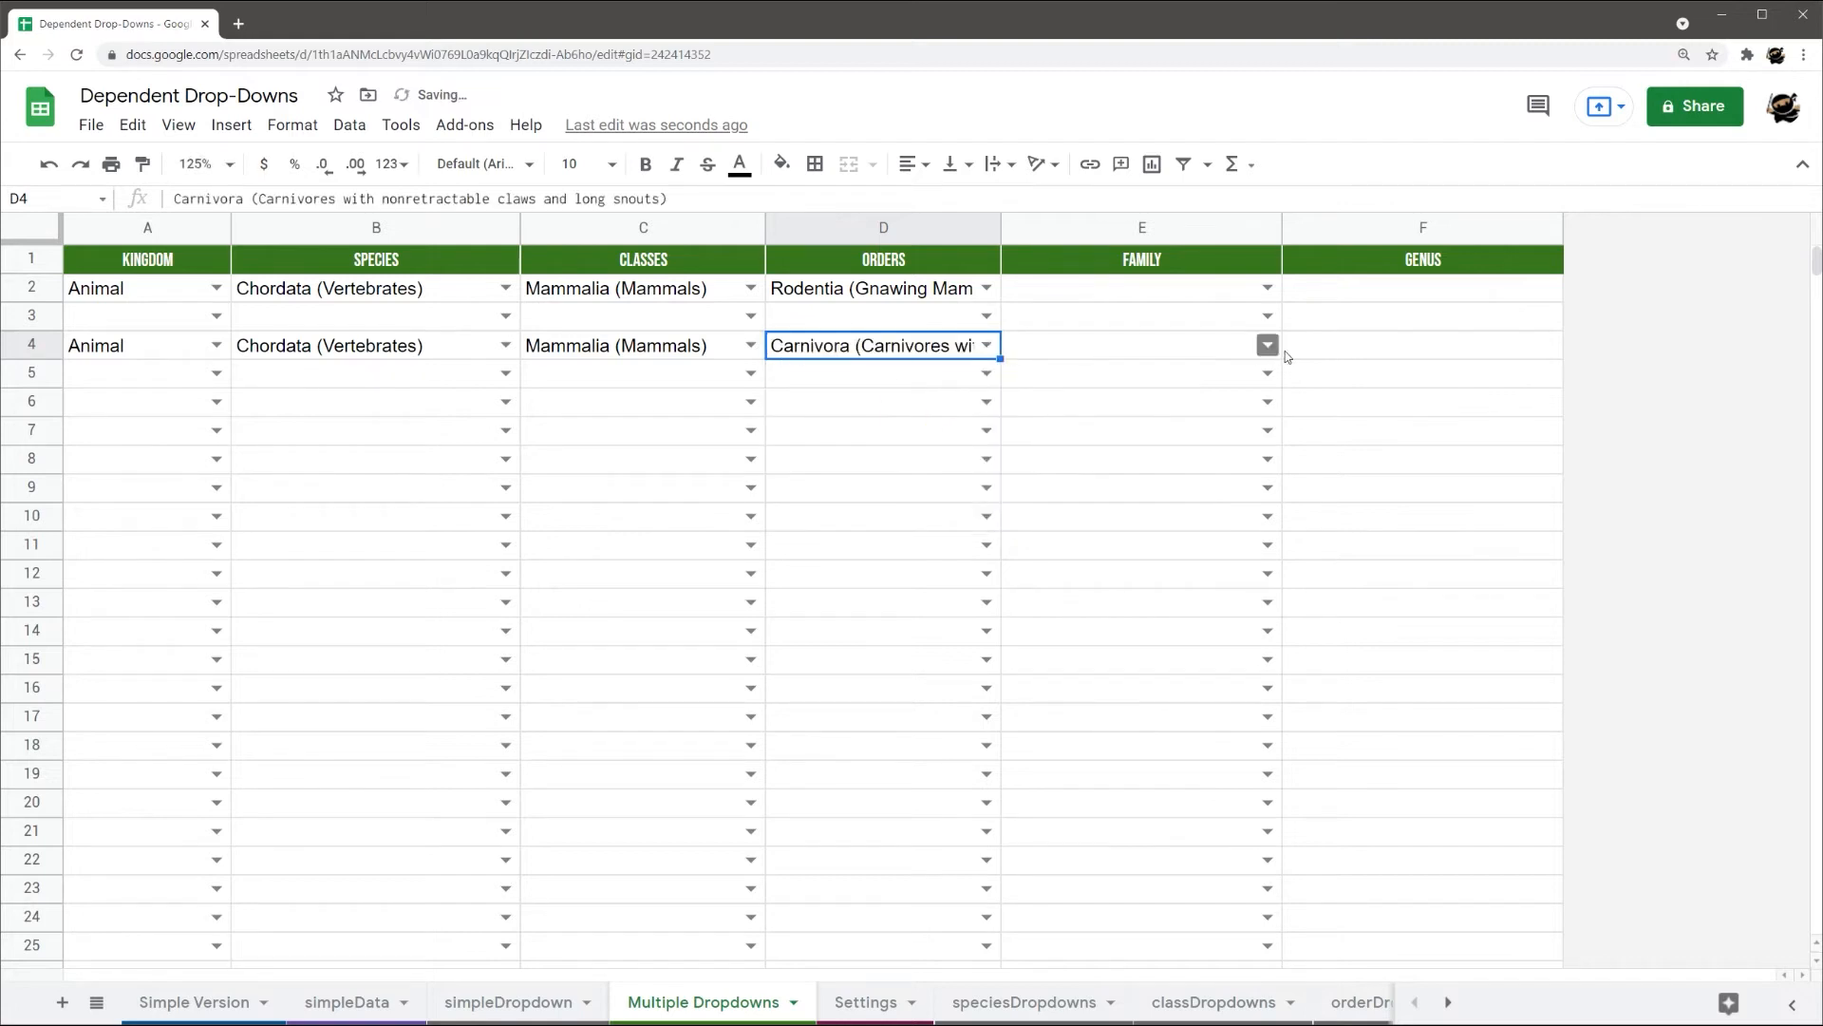
pyautogui.click(1267, 346)
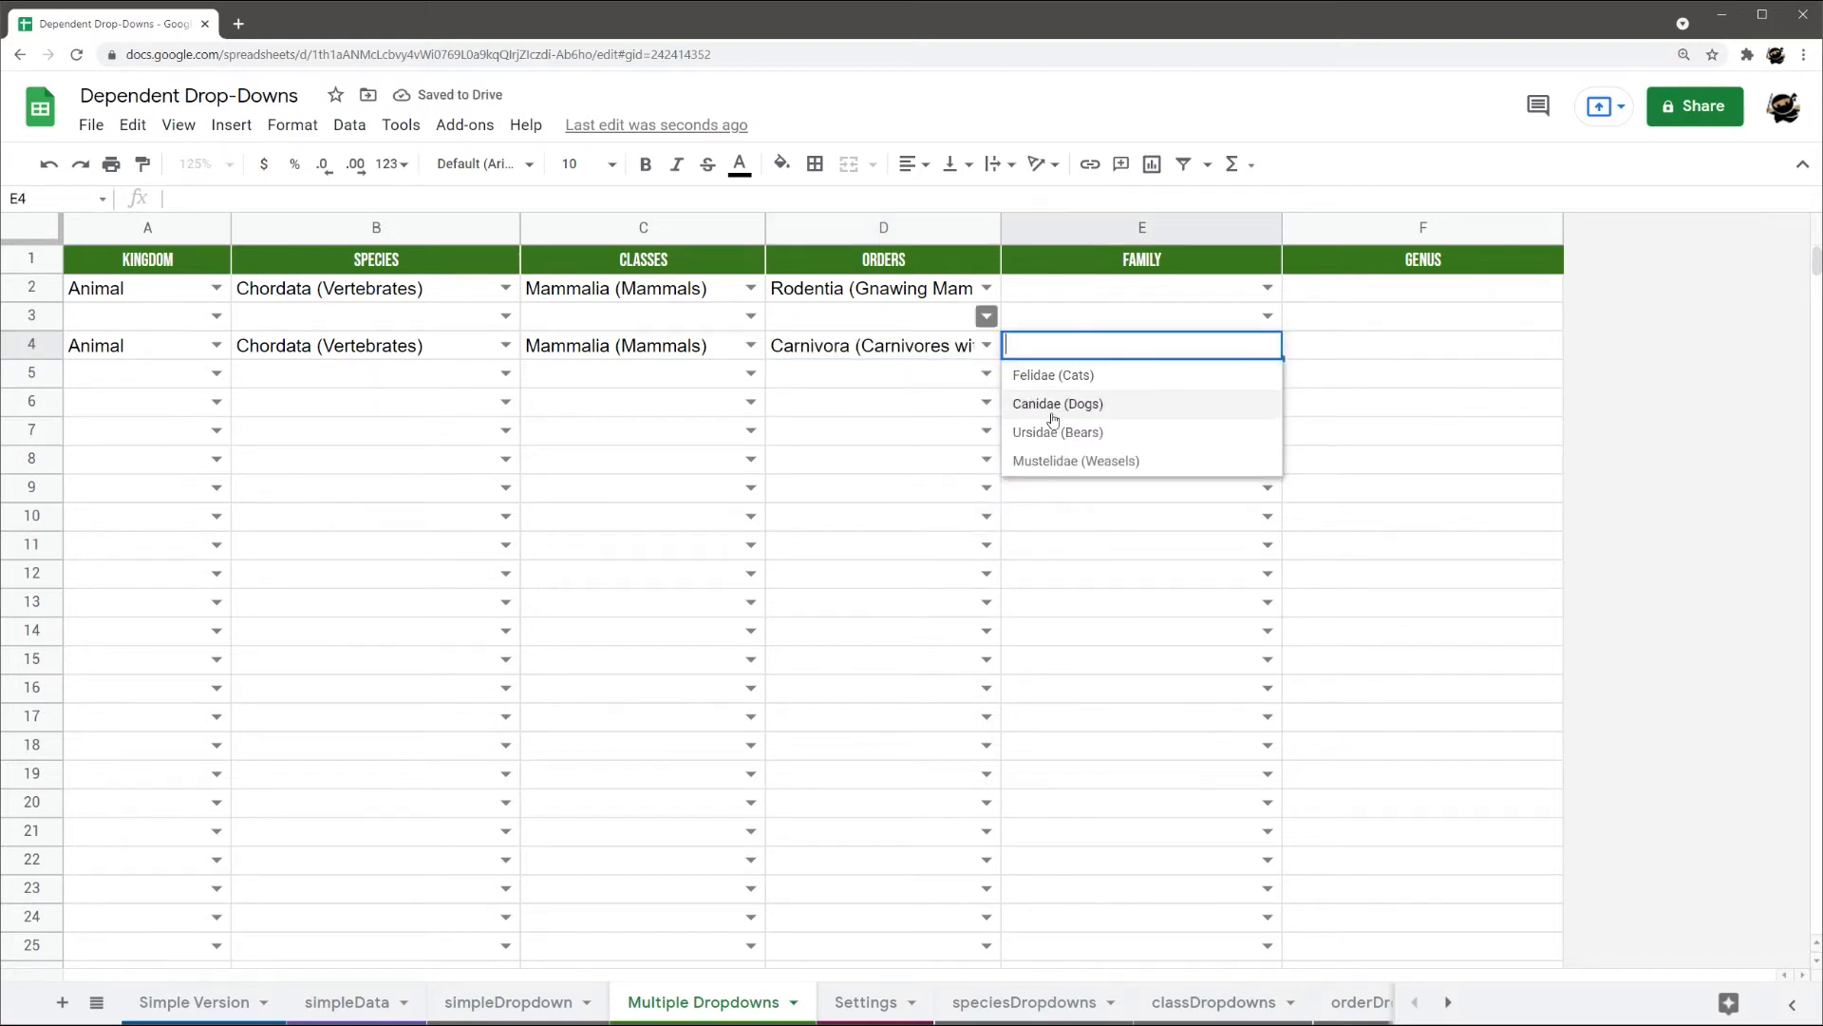
pyautogui.click(1052, 374)
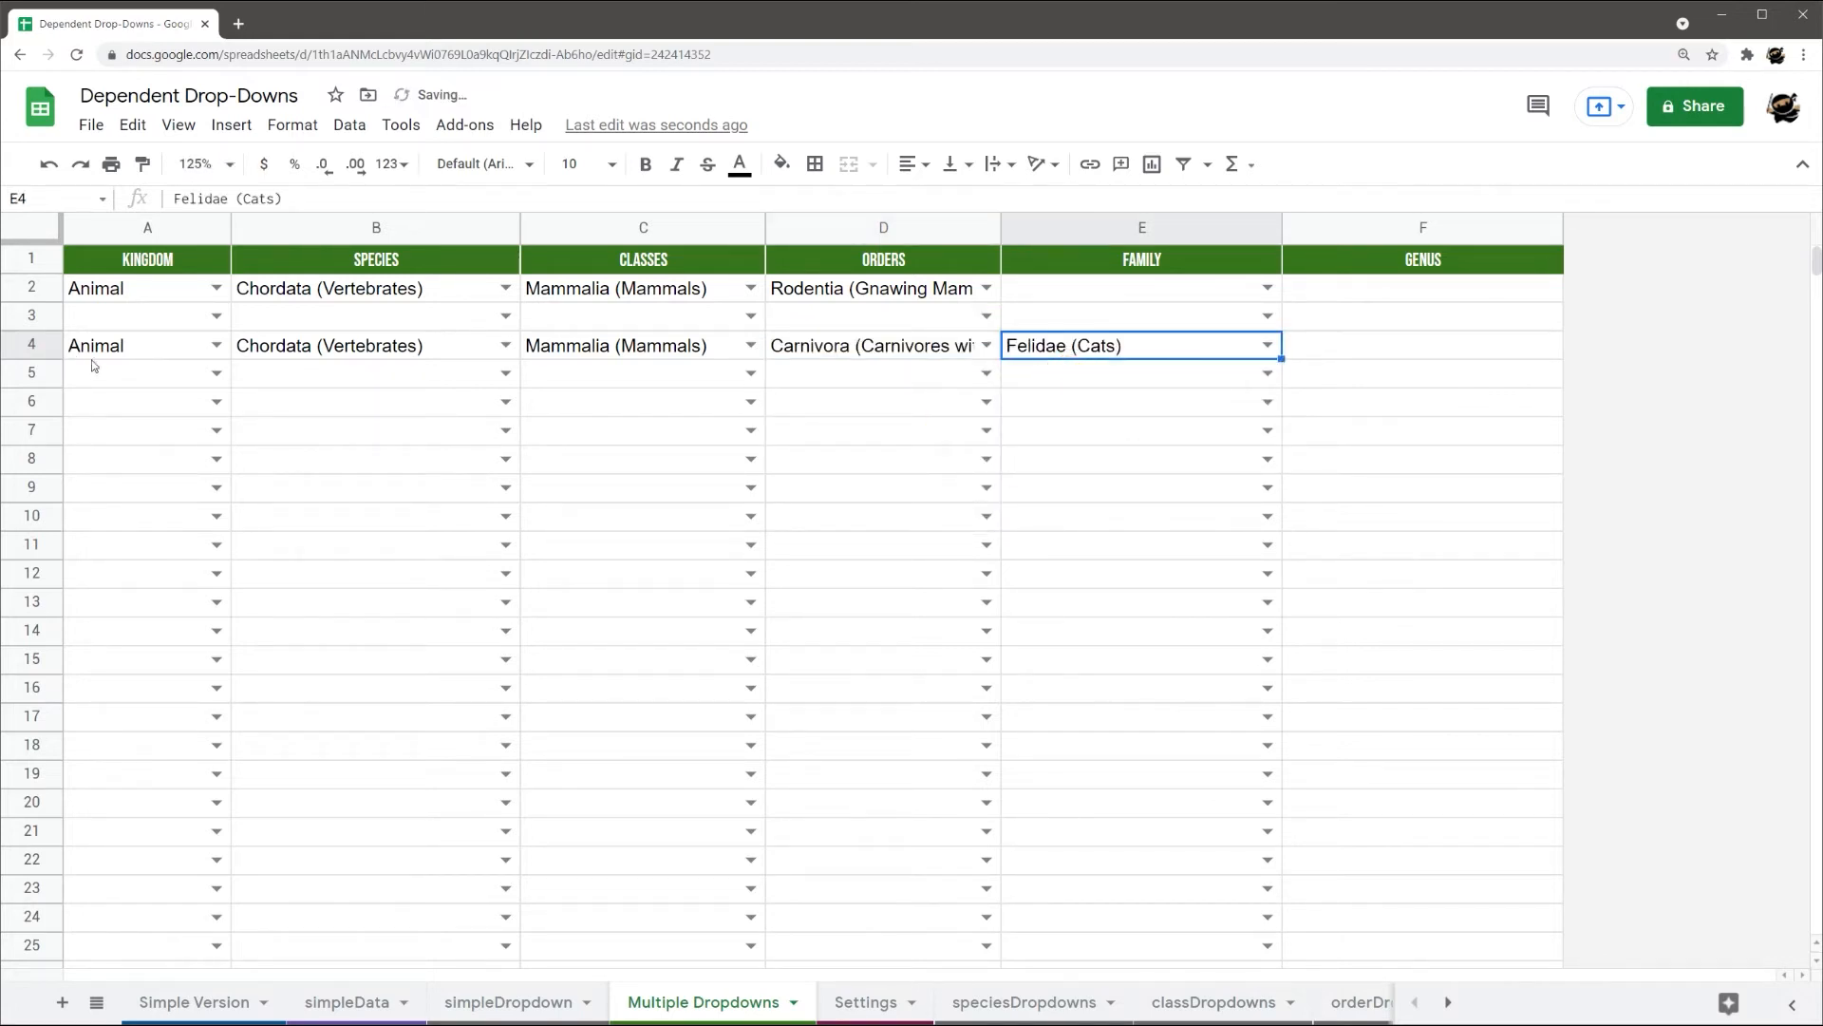
pyautogui.click(1141, 400)
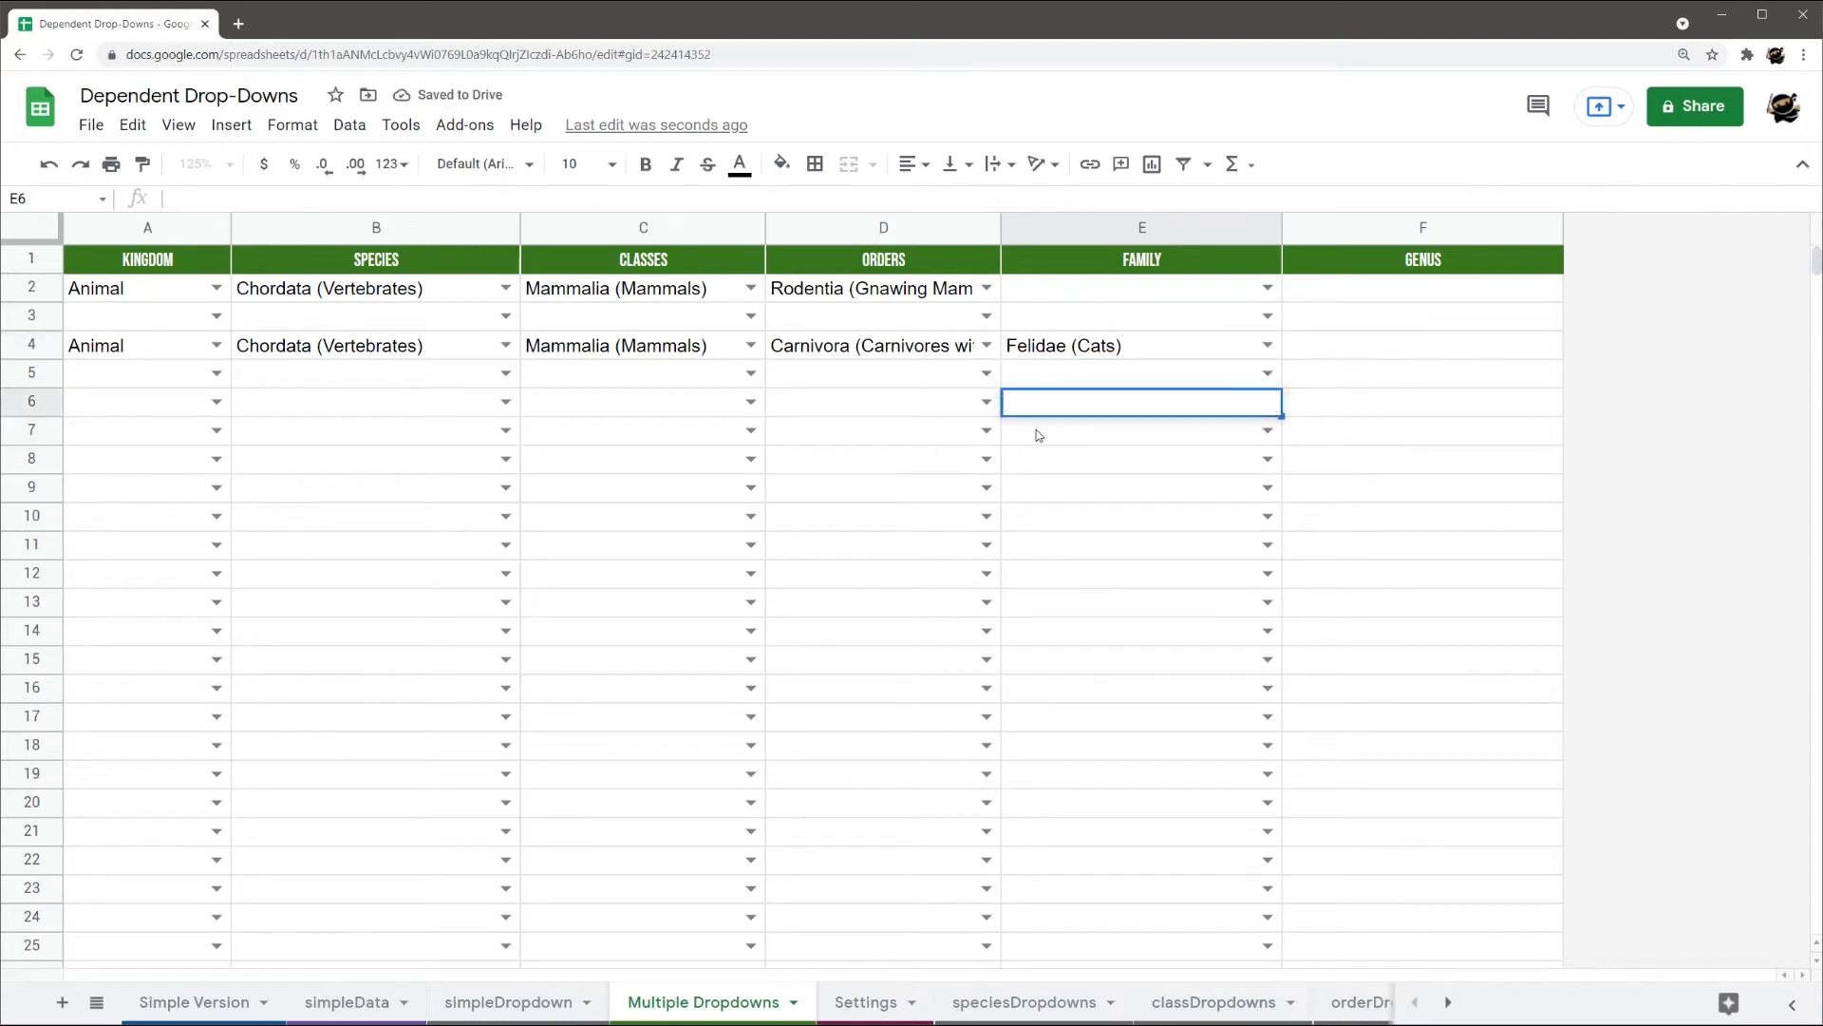
pyautogui.click(1142, 431)
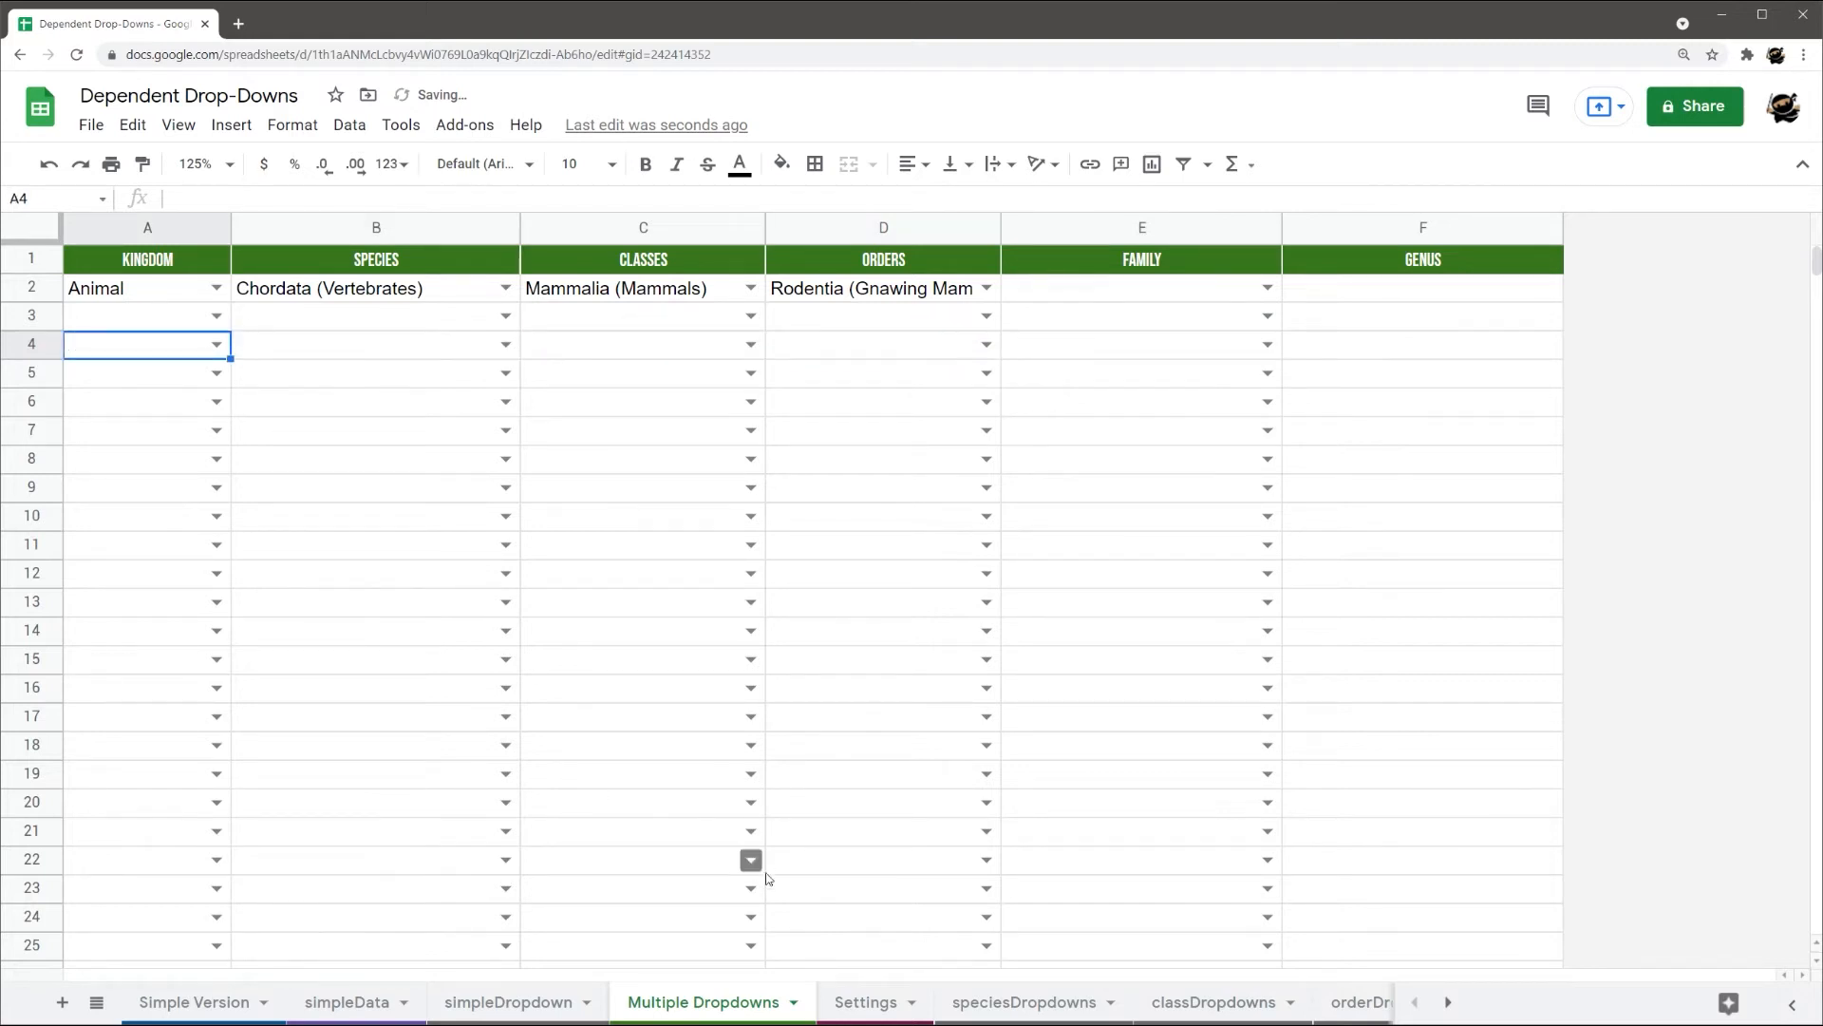
# Review the Kingdom column and the speciesDropdowns FILTER formula against the Settings ranges
pyautogui.click(866, 1001)
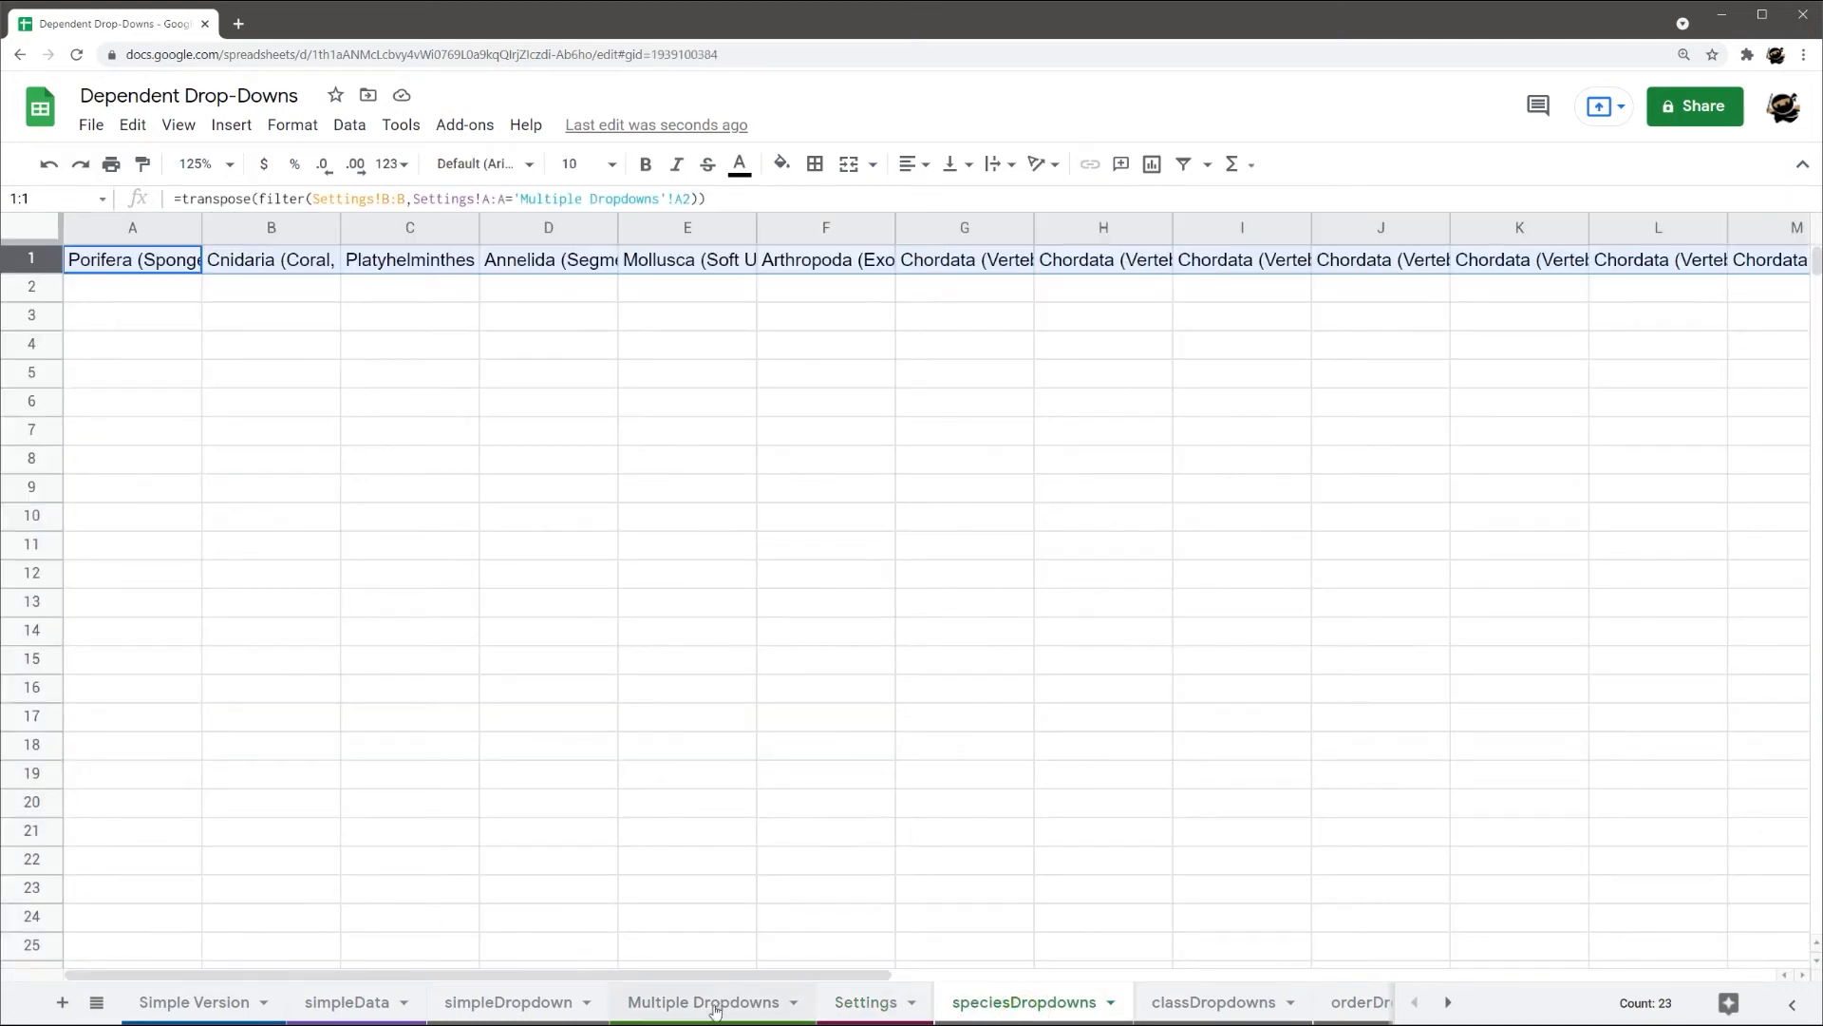
pyautogui.click(703, 1001)
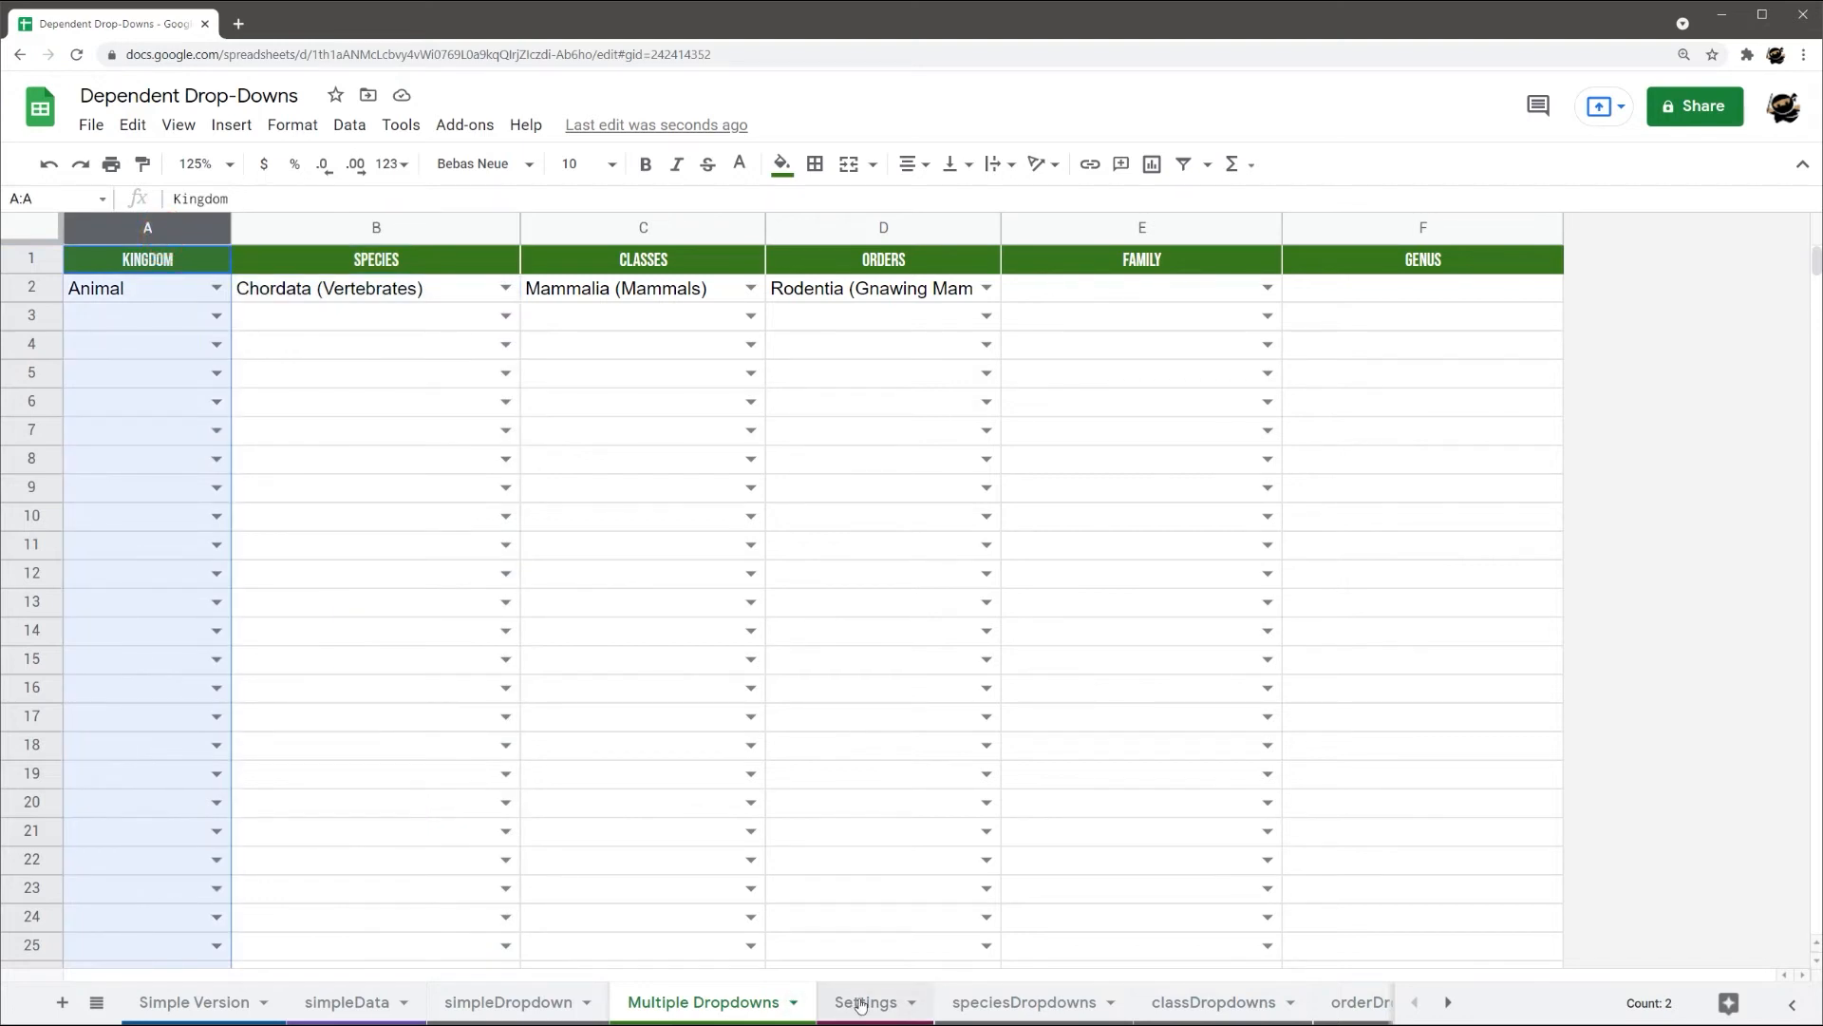
pyautogui.click(866, 1001)
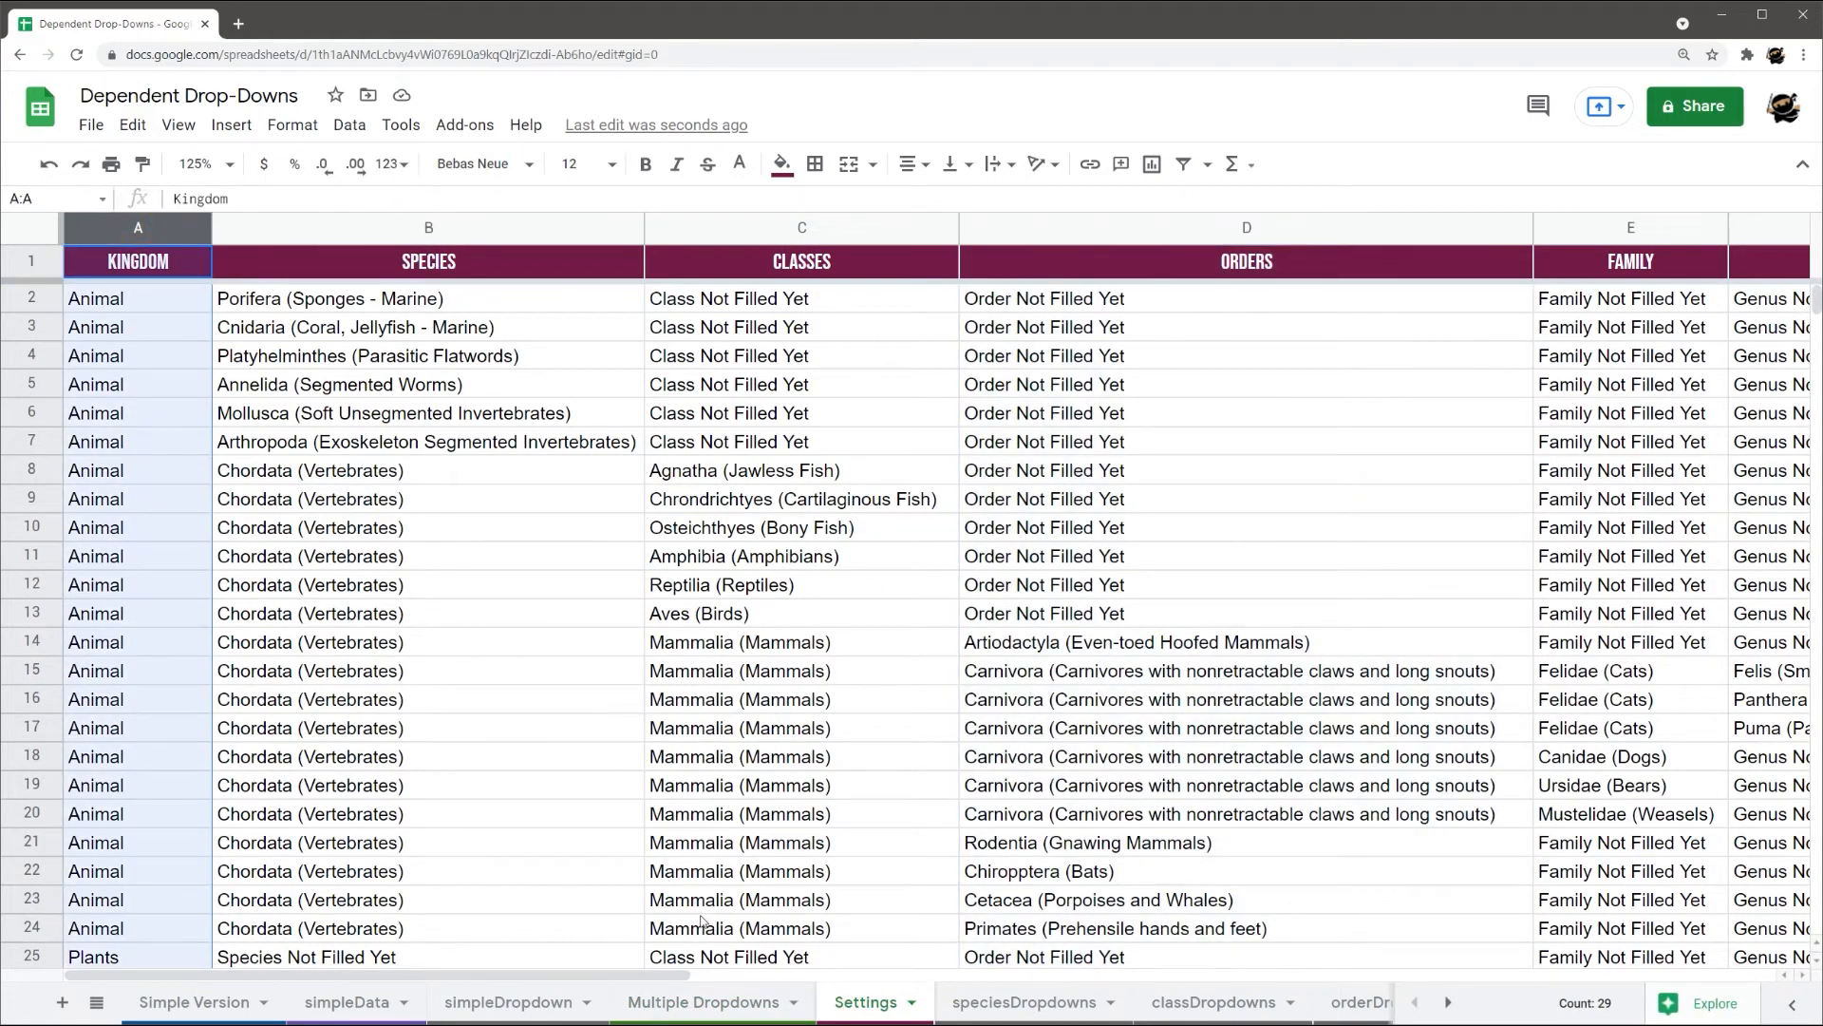
pyautogui.click(701, 1001)
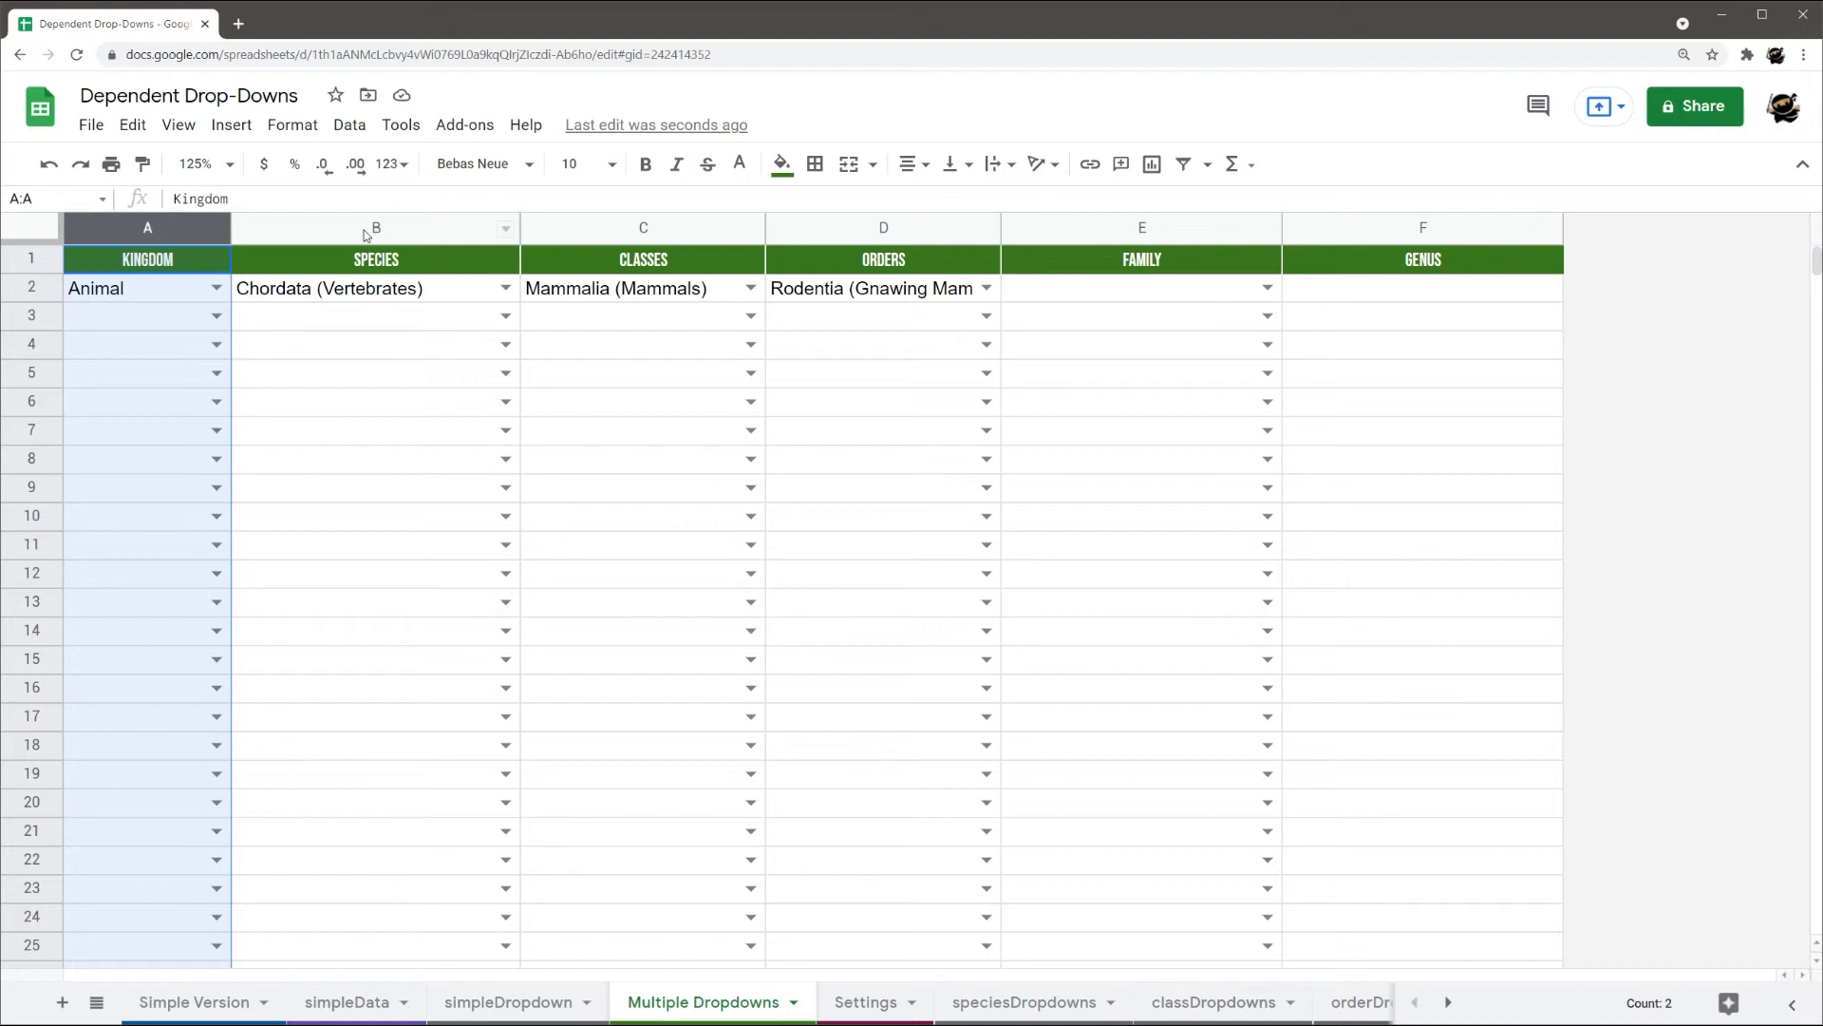
pyautogui.click(376, 226)
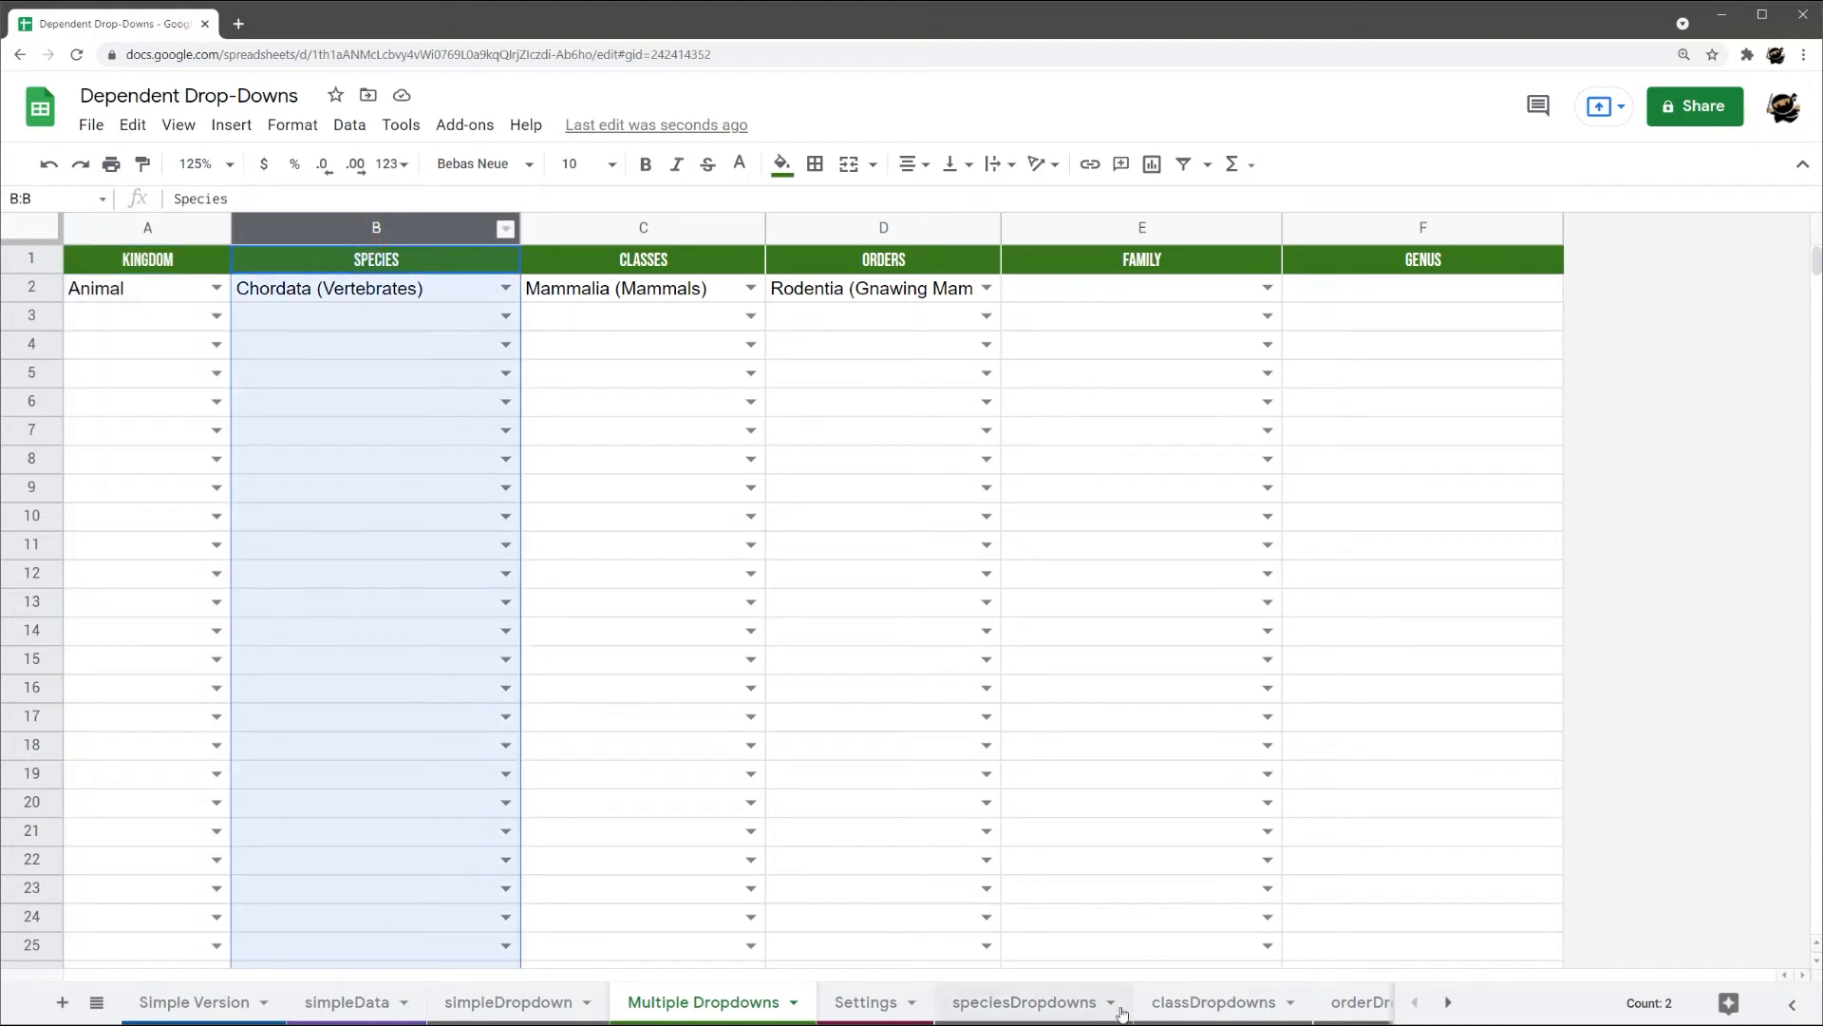
pyautogui.click(1020, 1001)
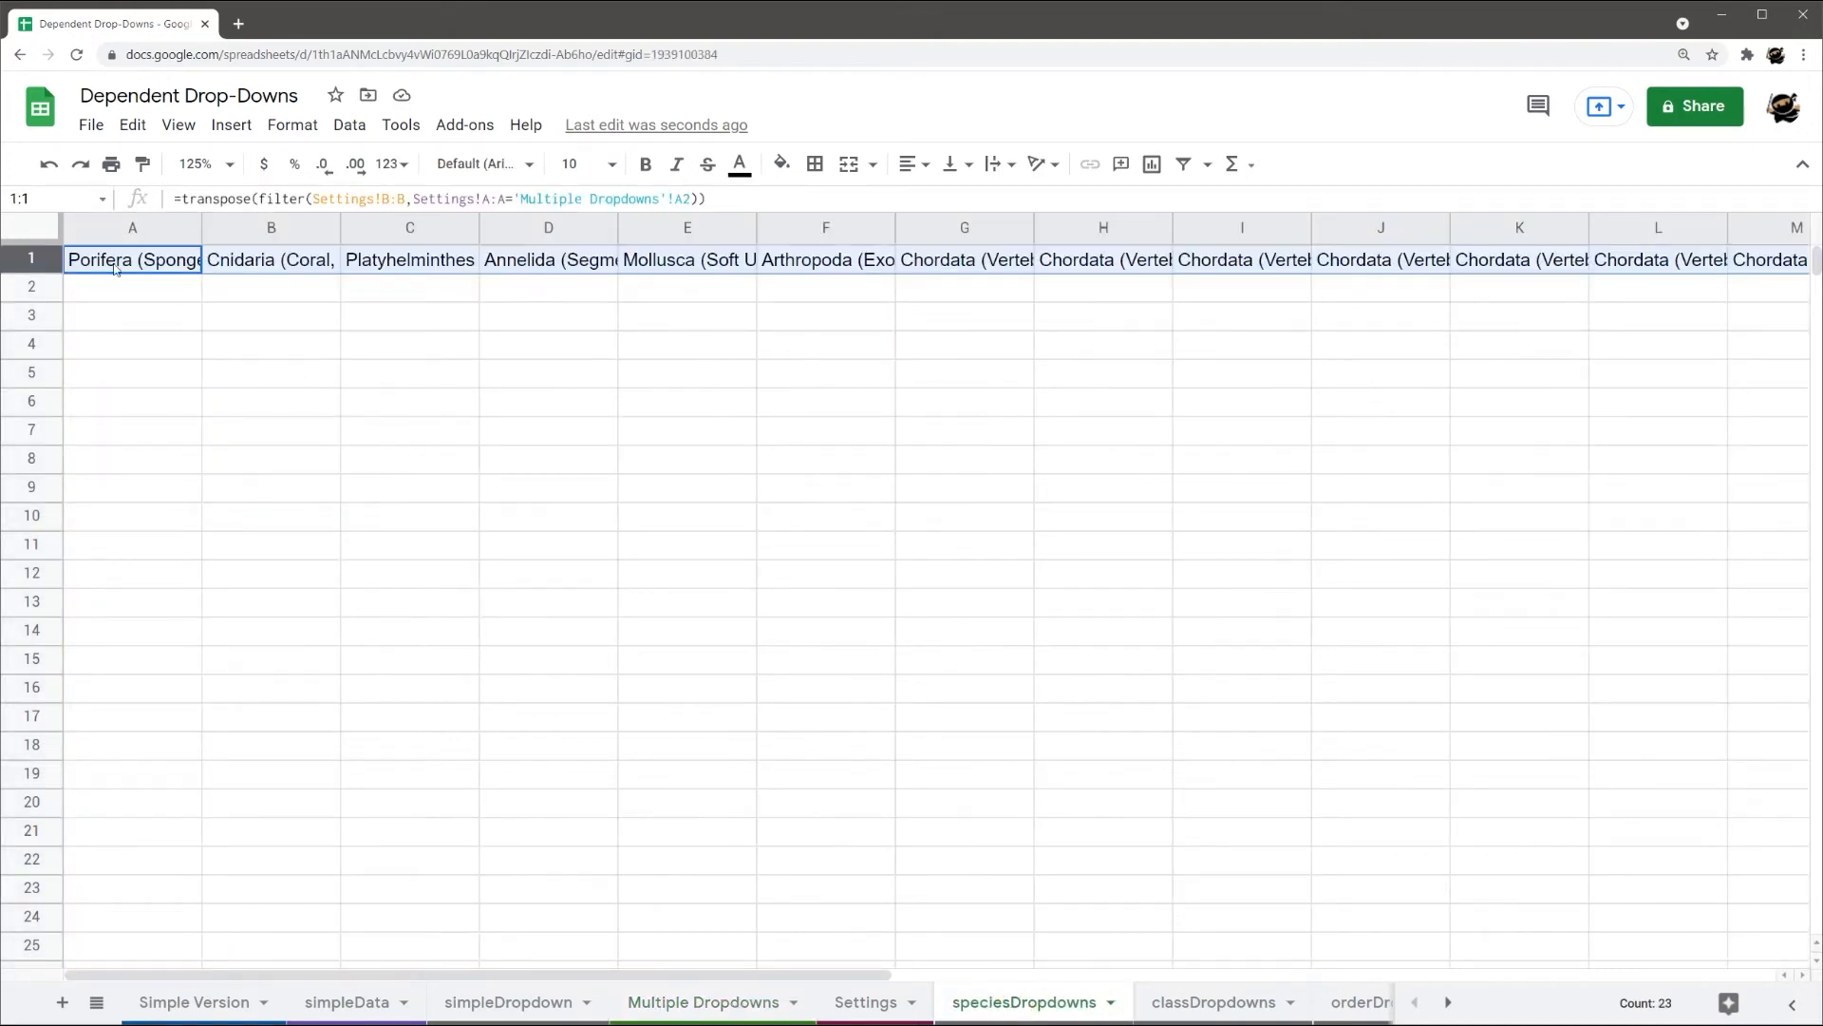
pyautogui.doubleClick(133, 261)
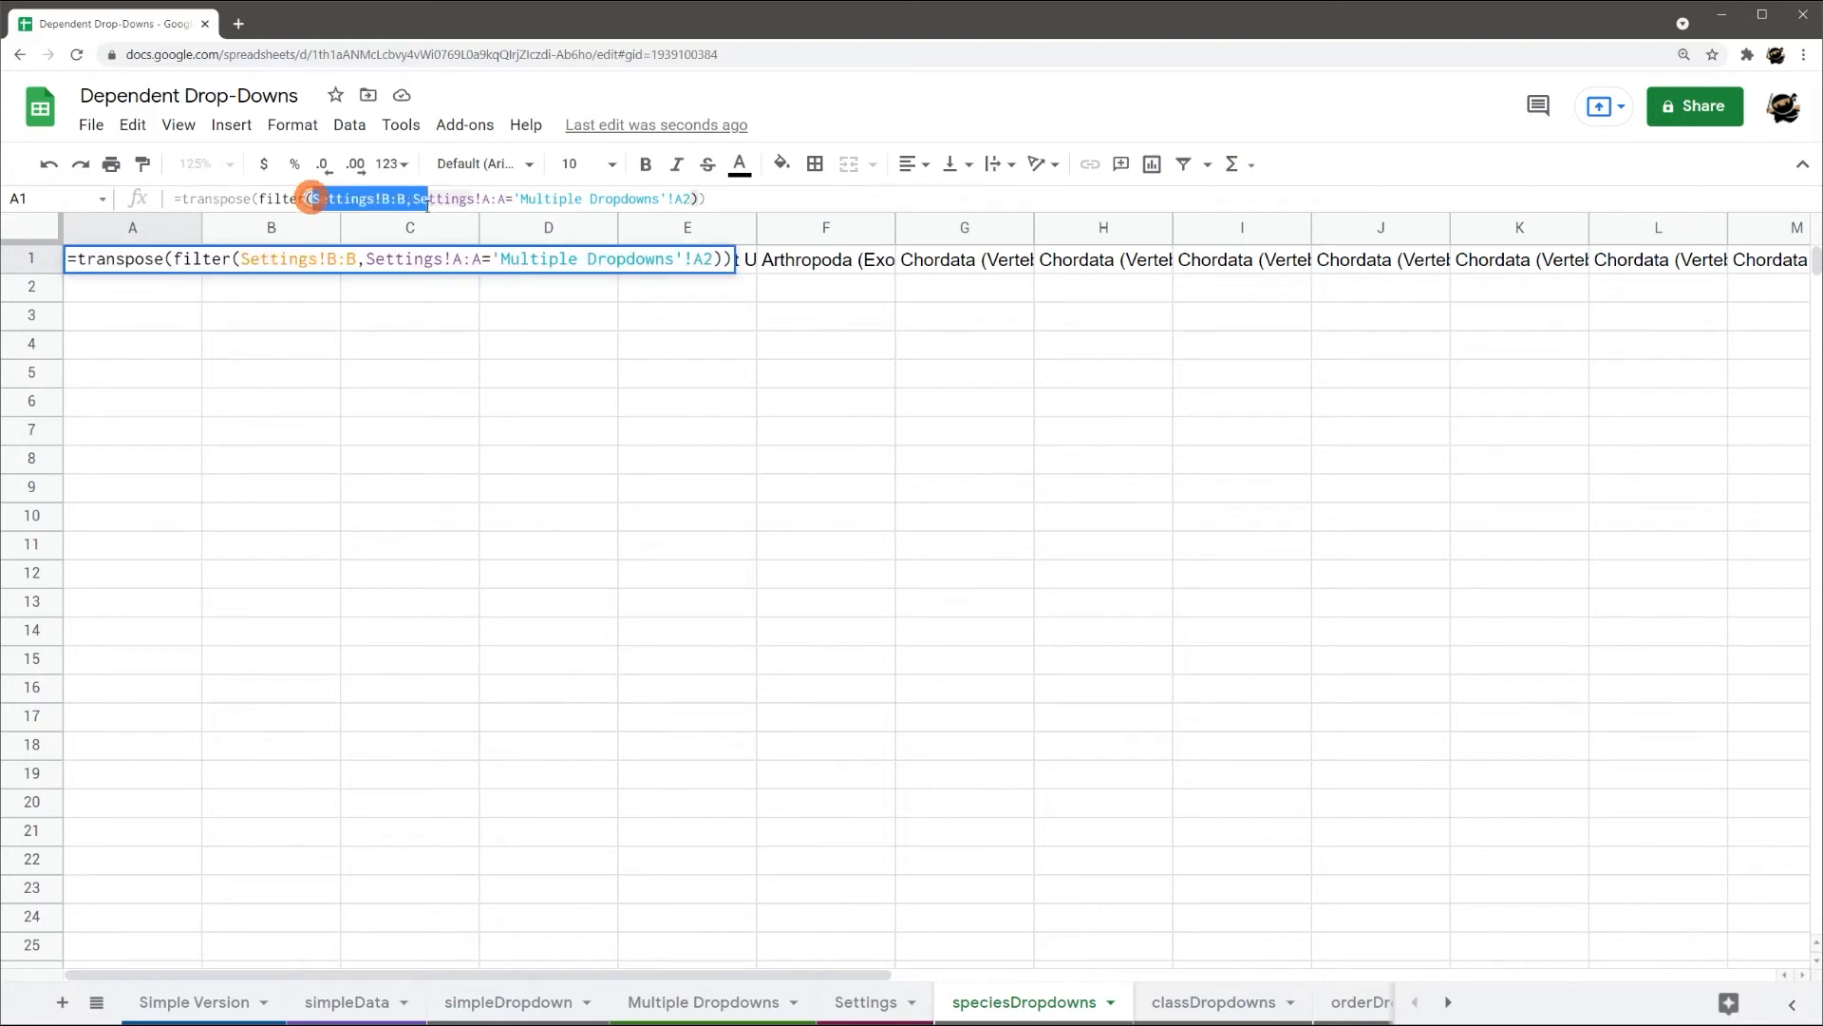
pyautogui.click(866, 1001)
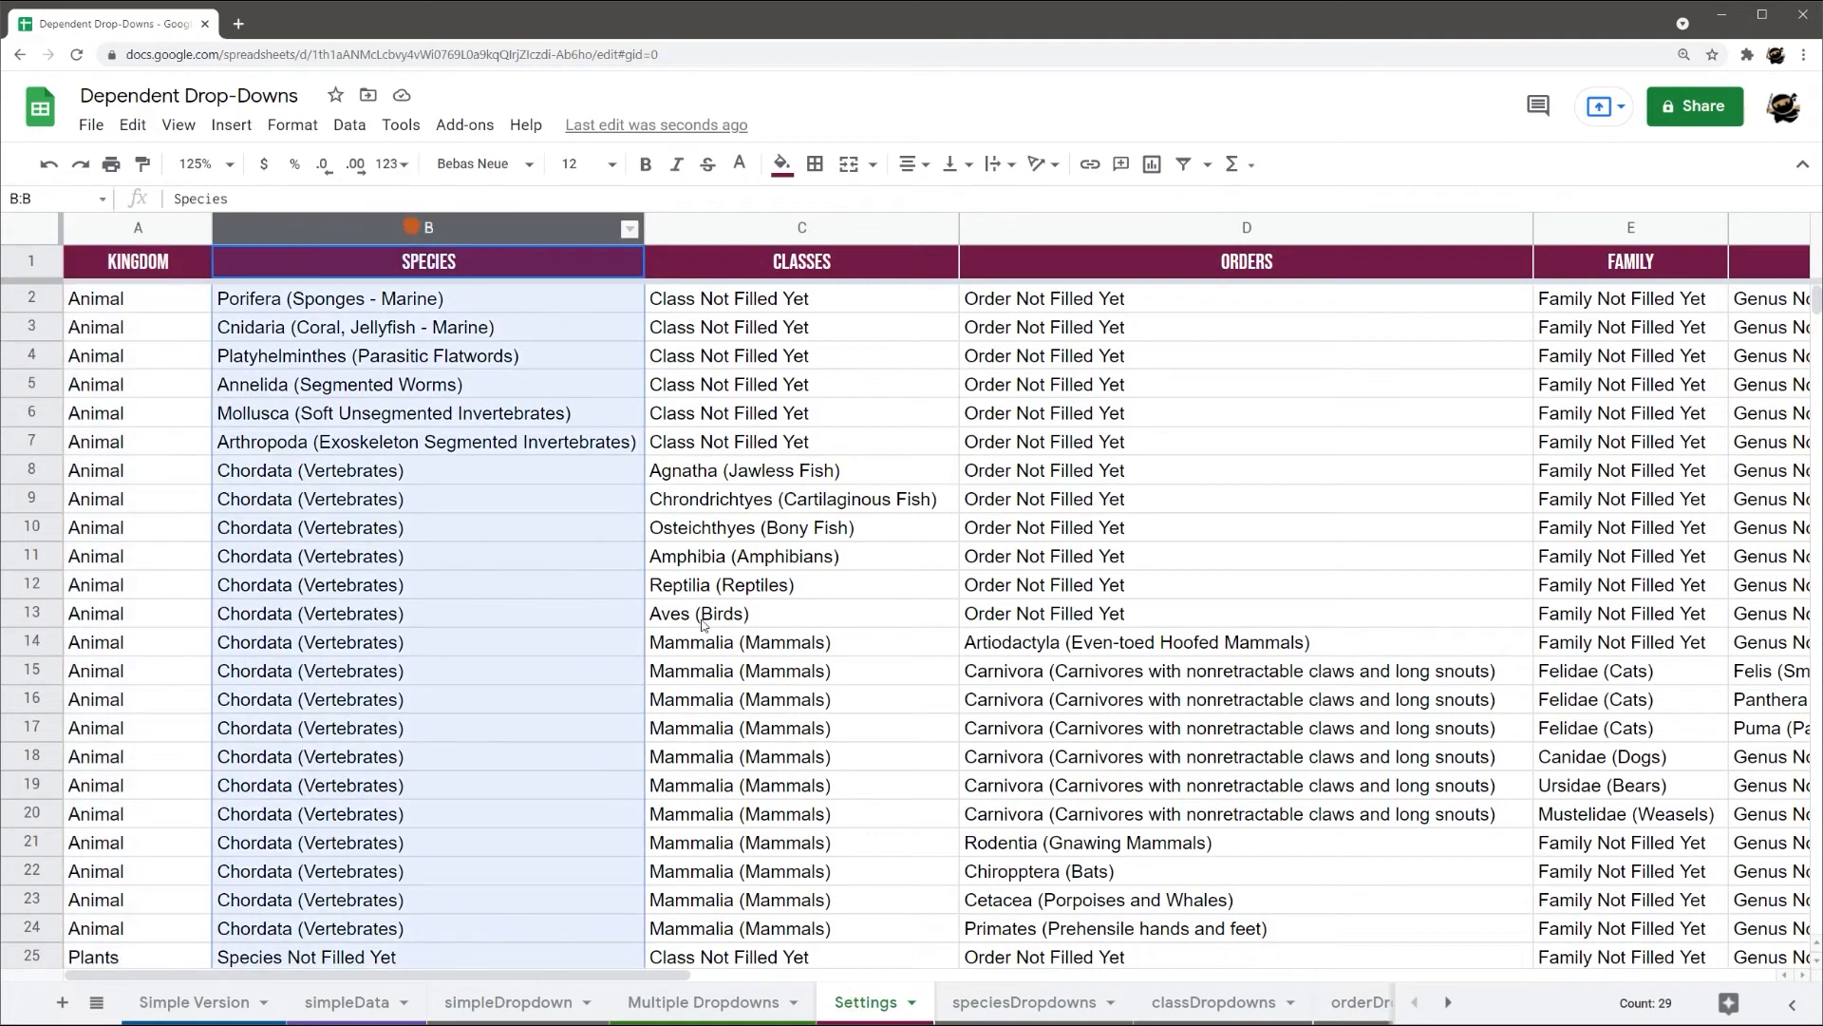
pyautogui.click(1024, 1001)
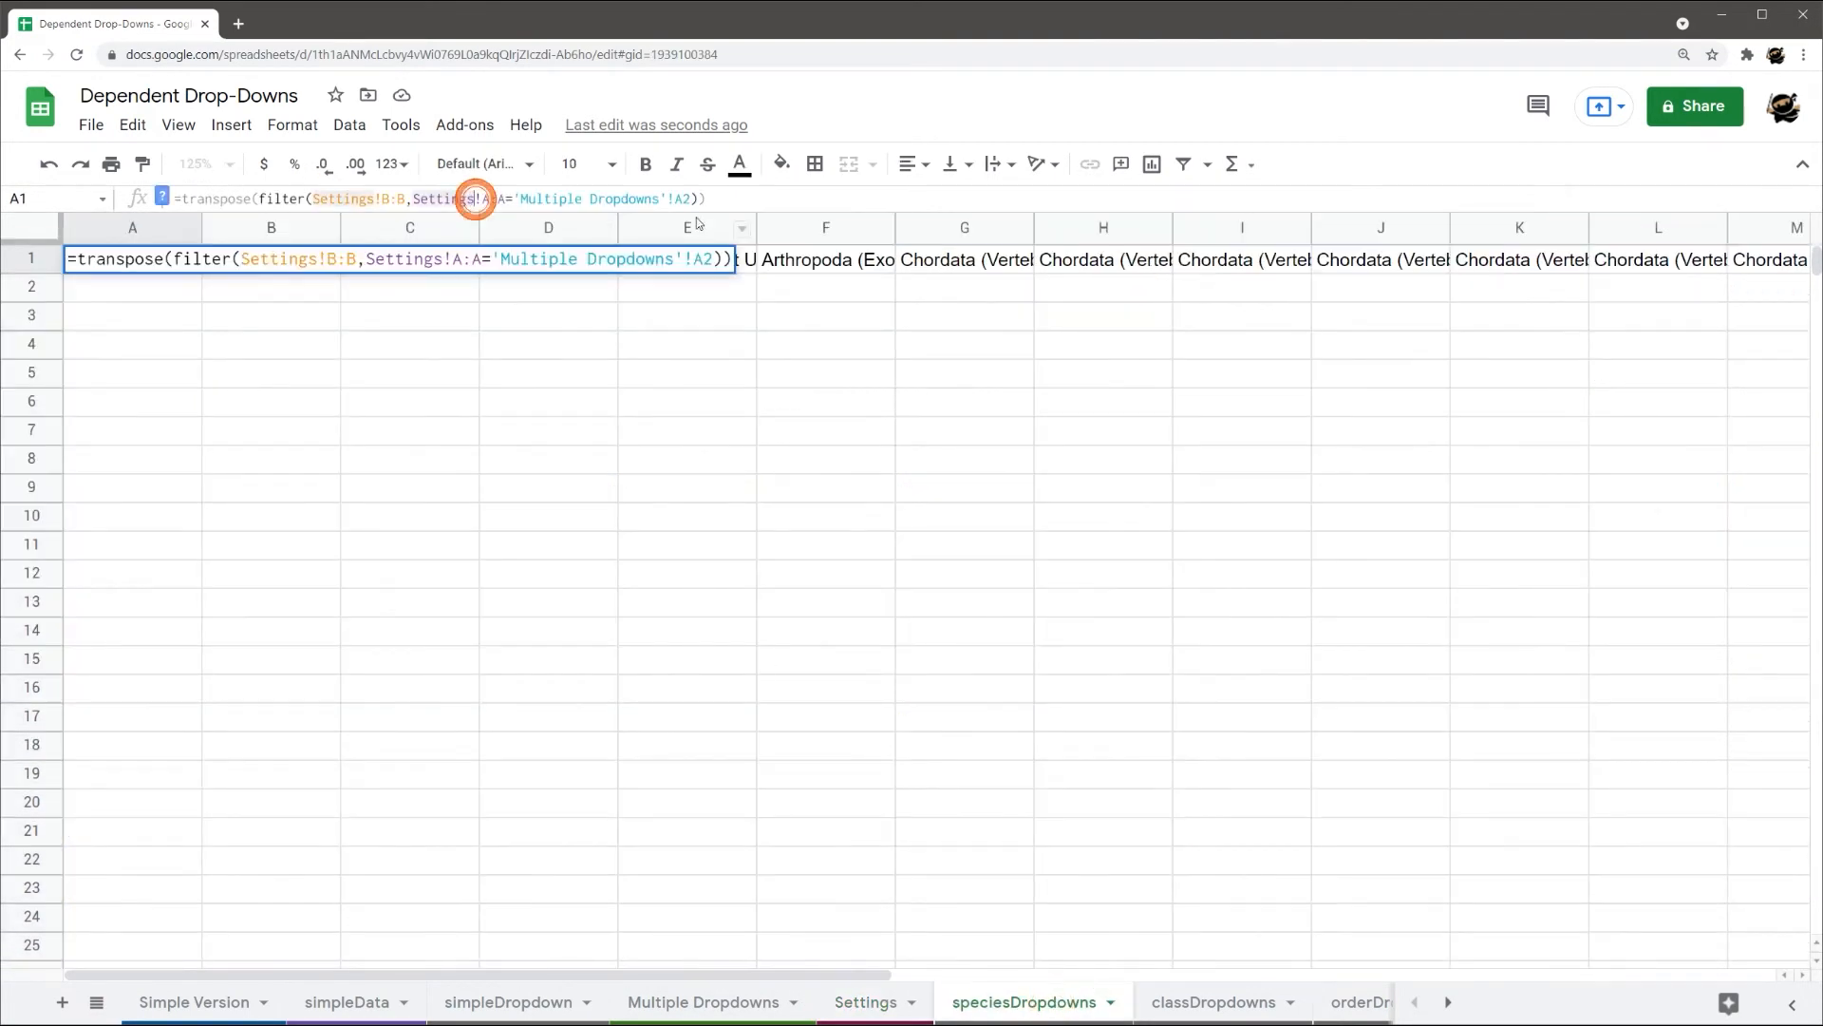
pyautogui.press('enter')
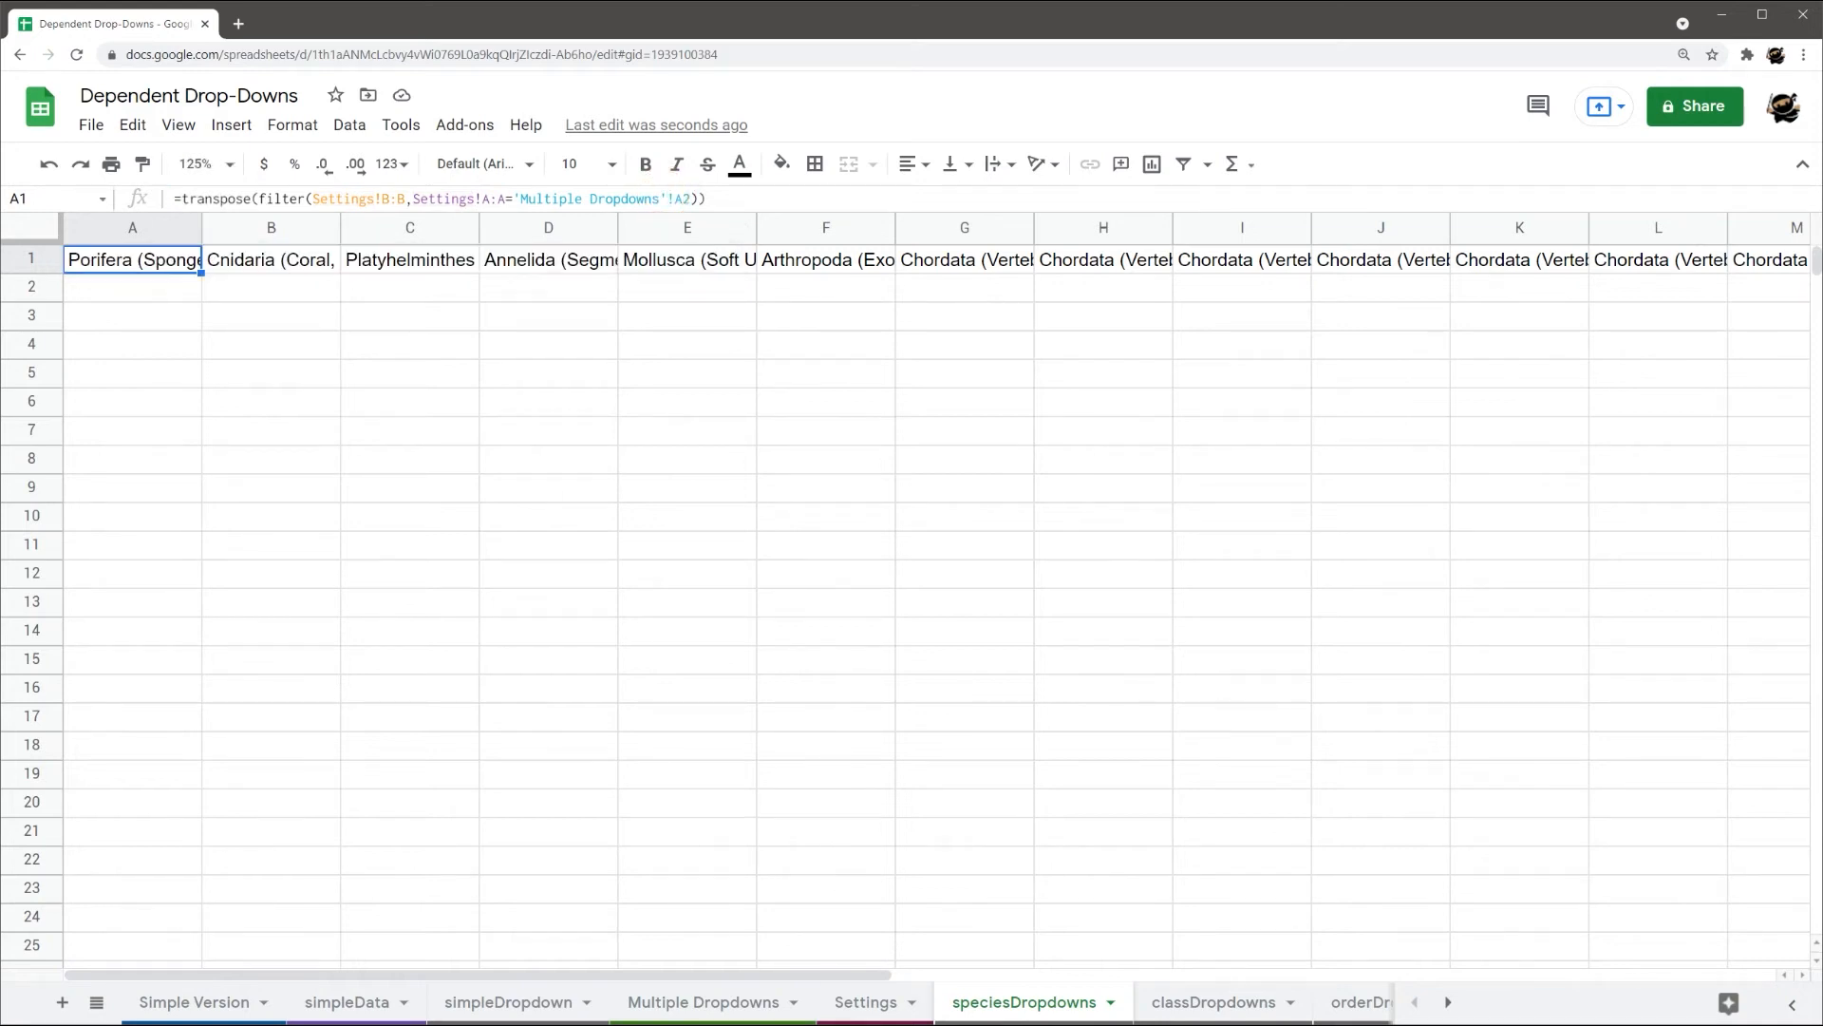
# Review the classDropdowns formula and empty Genus cell, ending on the Settings taxonomy table
pyautogui.click(701, 1001)
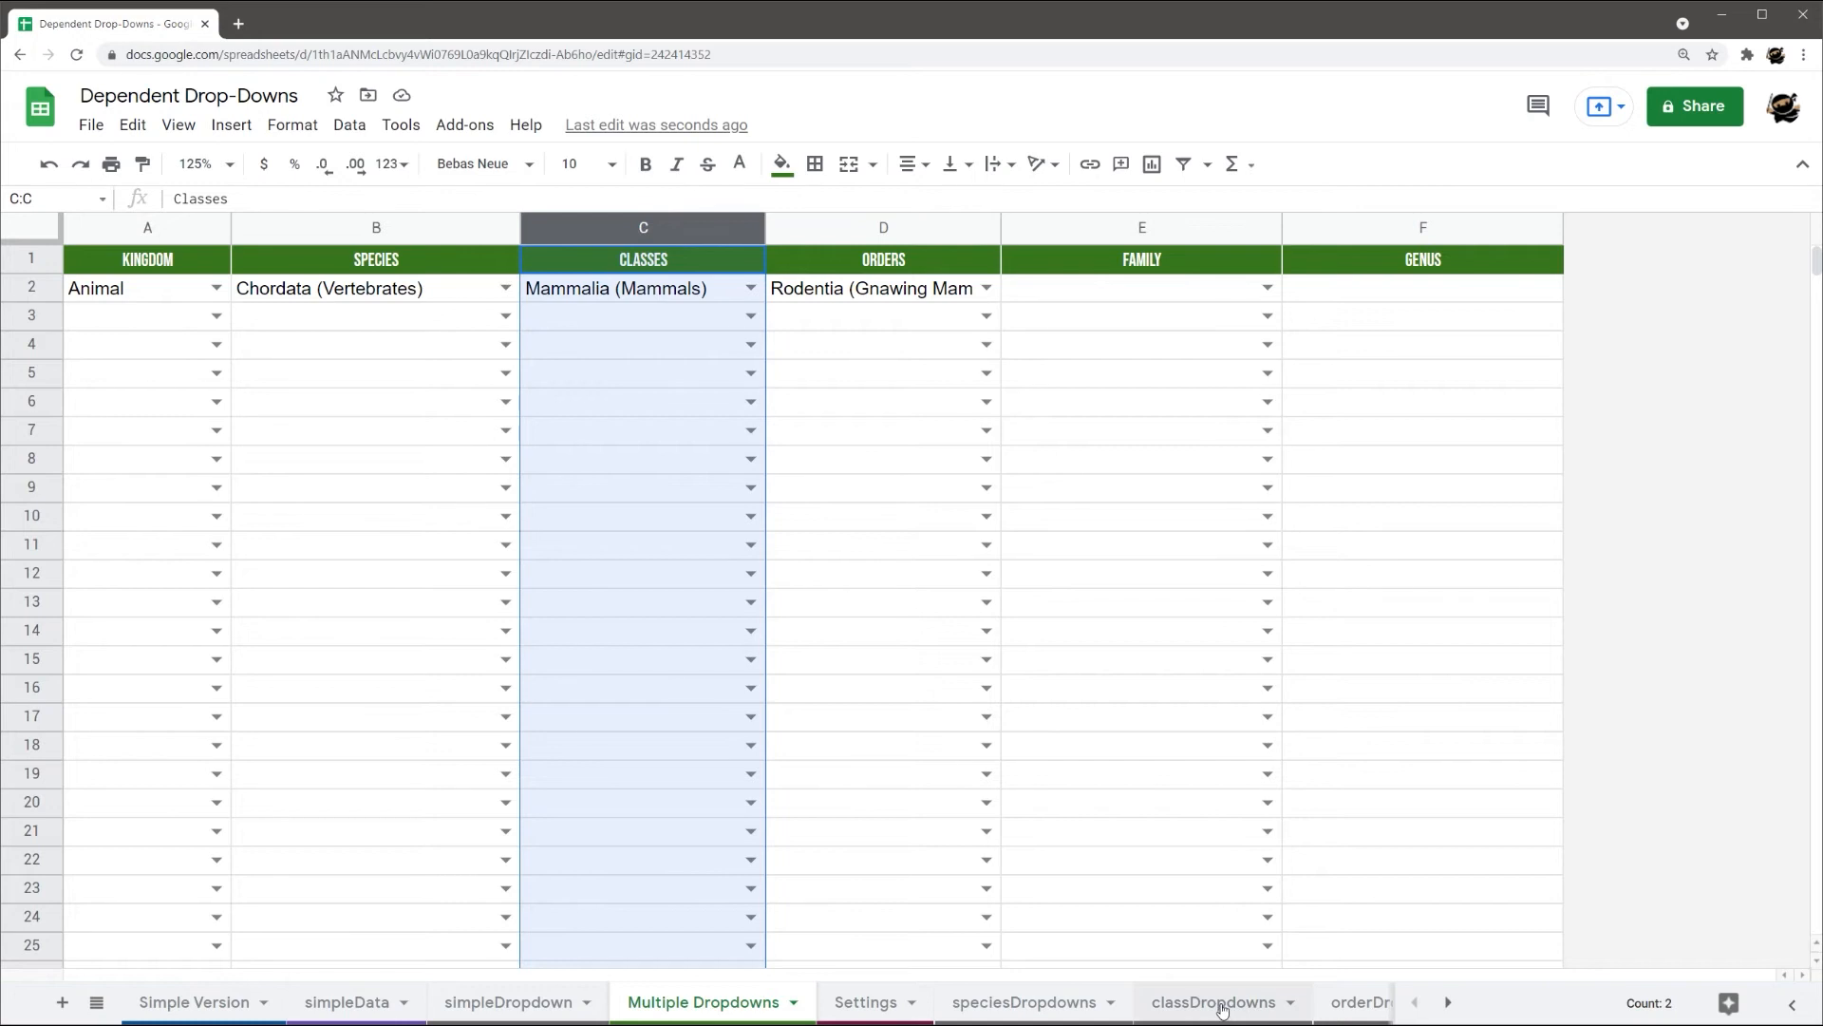
pyautogui.click(1214, 1000)
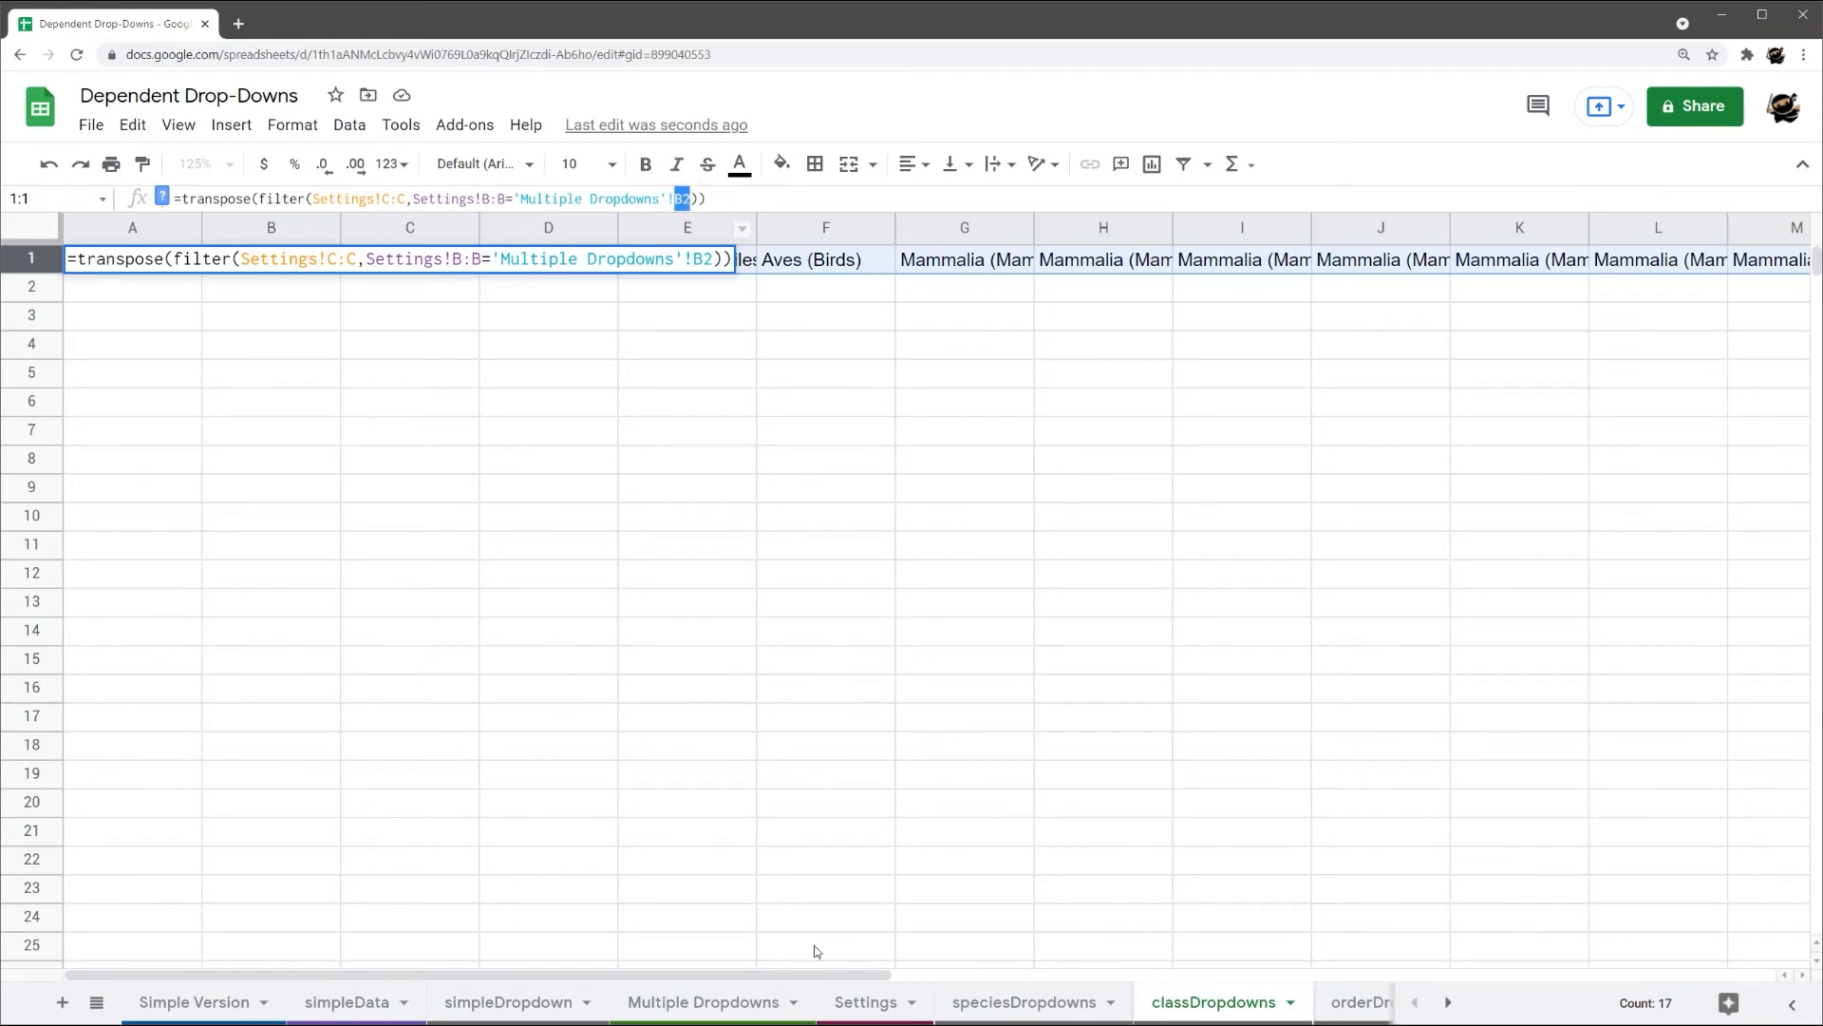
pyautogui.click(702, 1001)
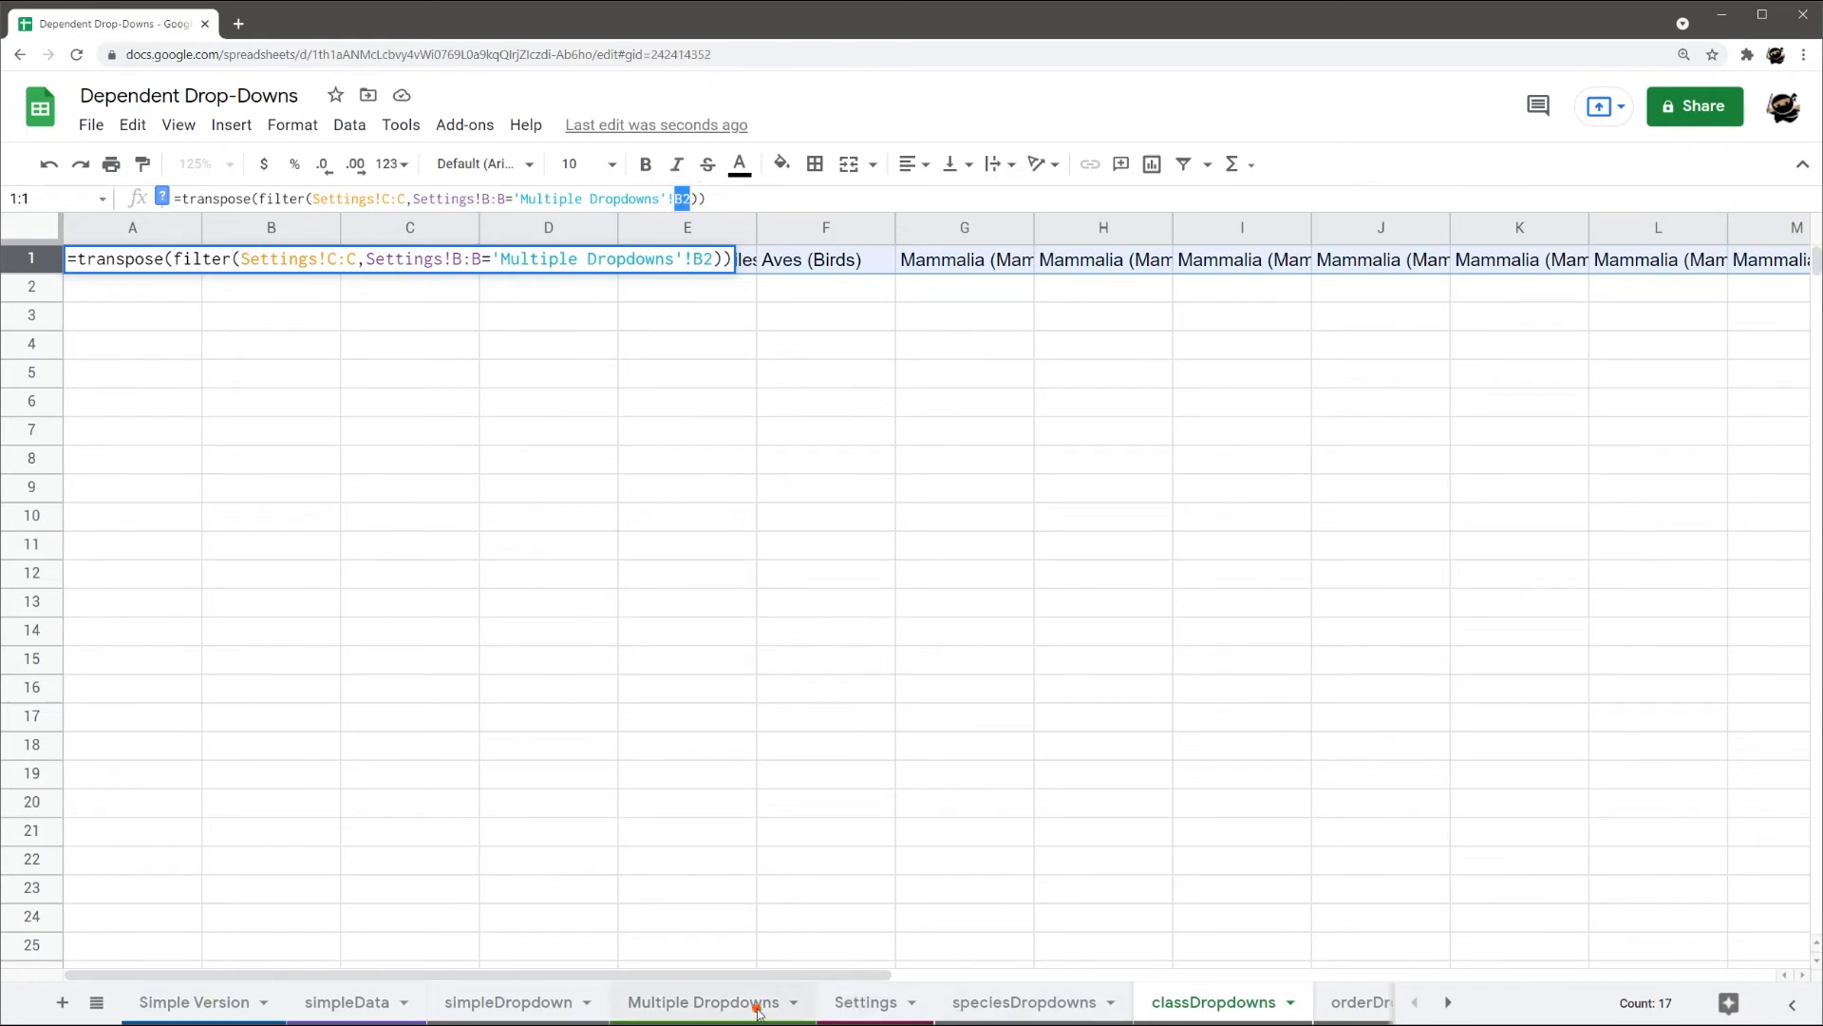
pyautogui.click(867, 1001)
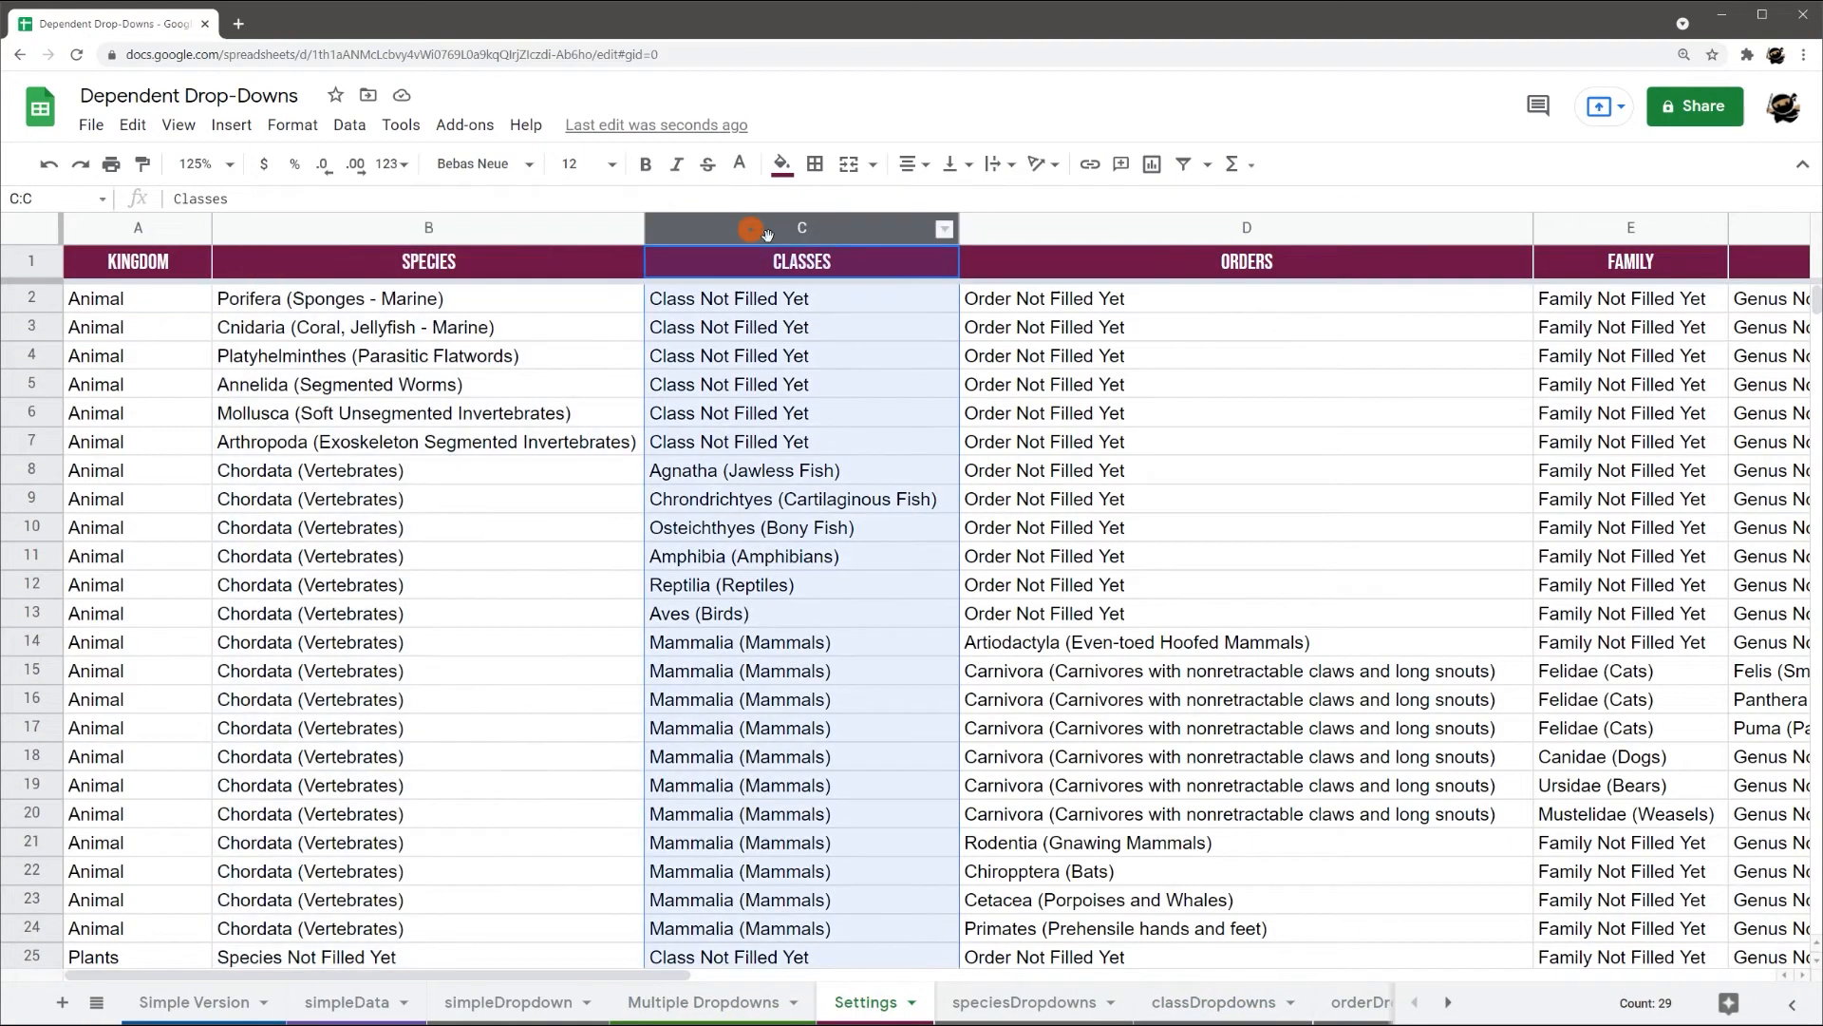
pyautogui.click(702, 1001)
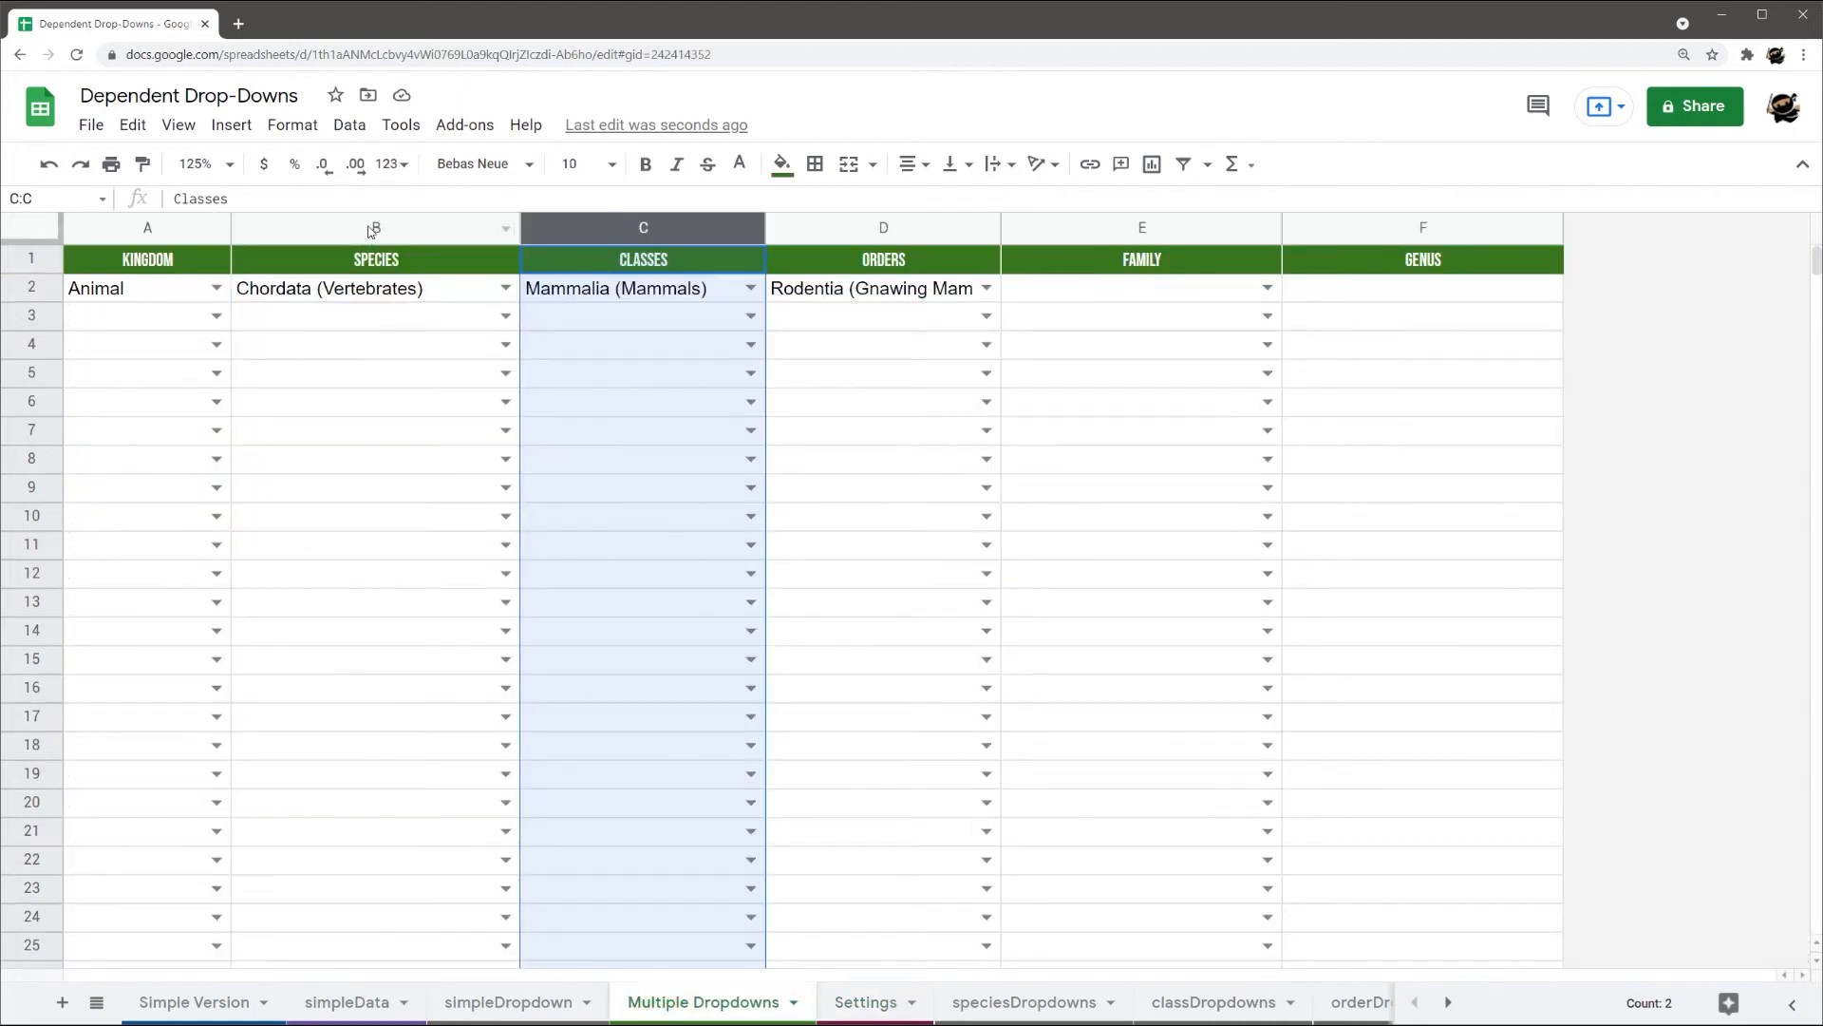
pyautogui.click(374, 226)
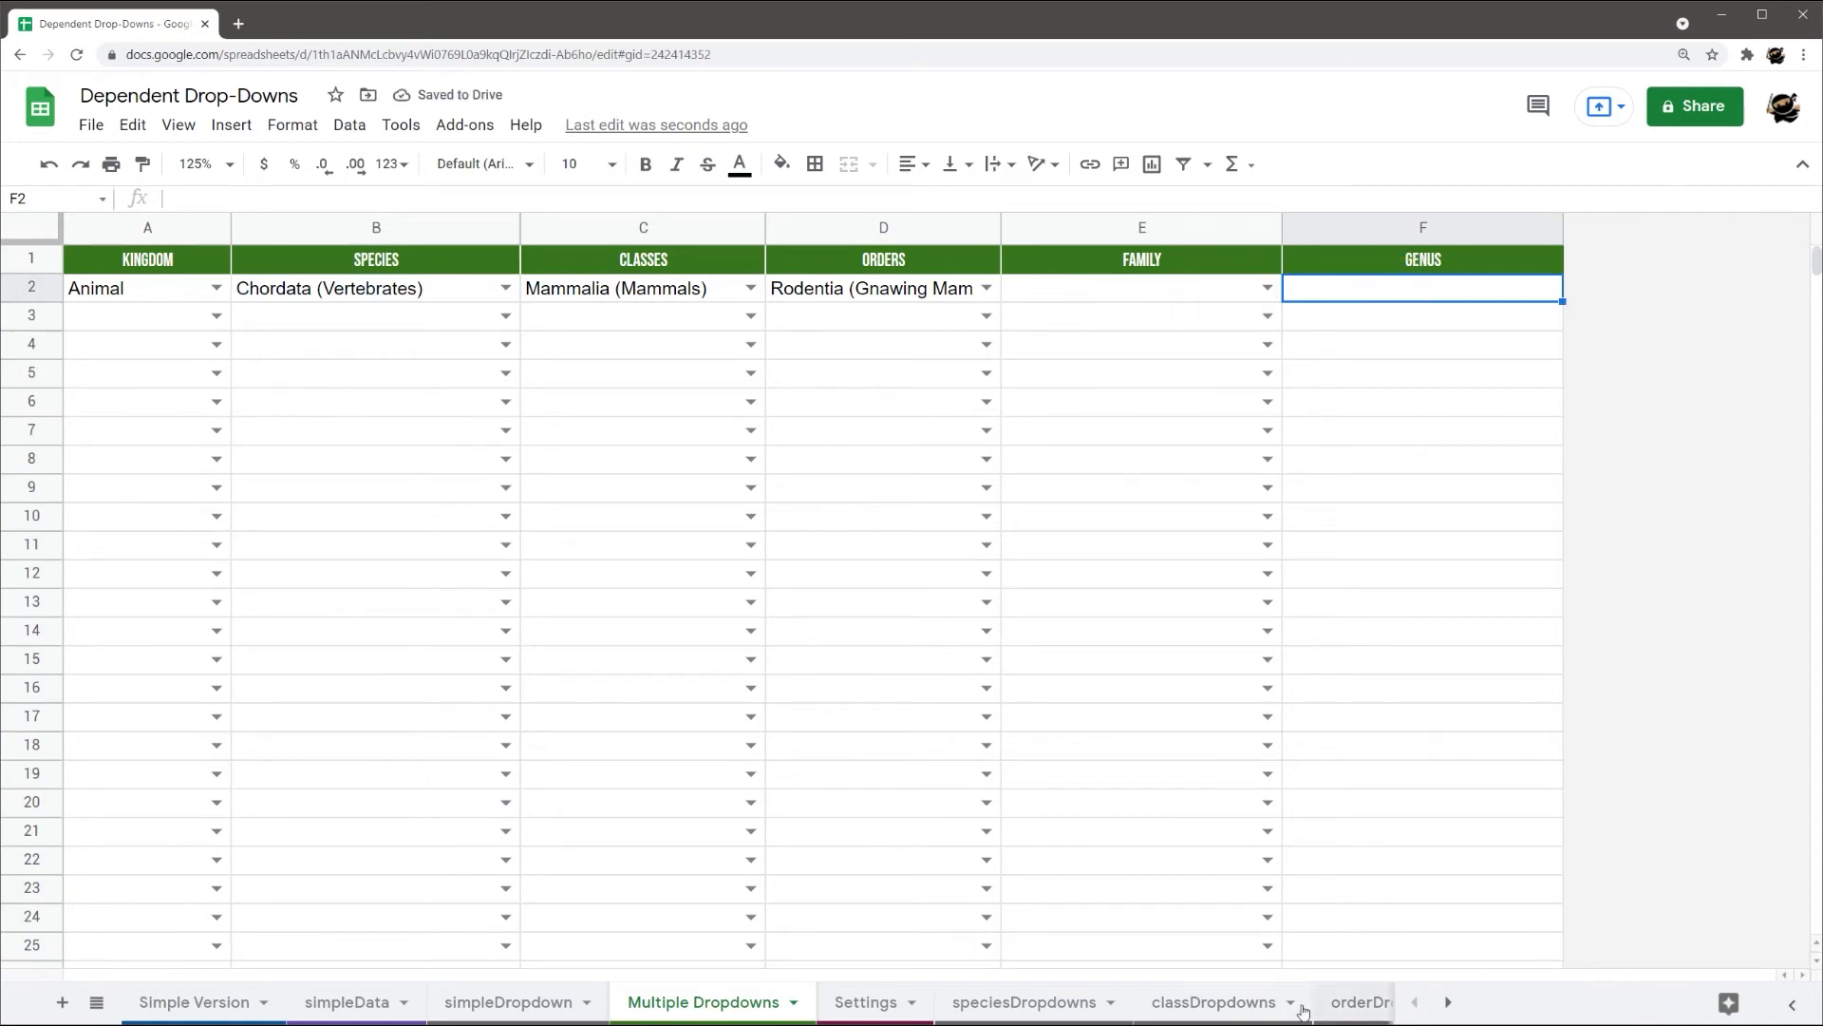
pyautogui.click(866, 1001)
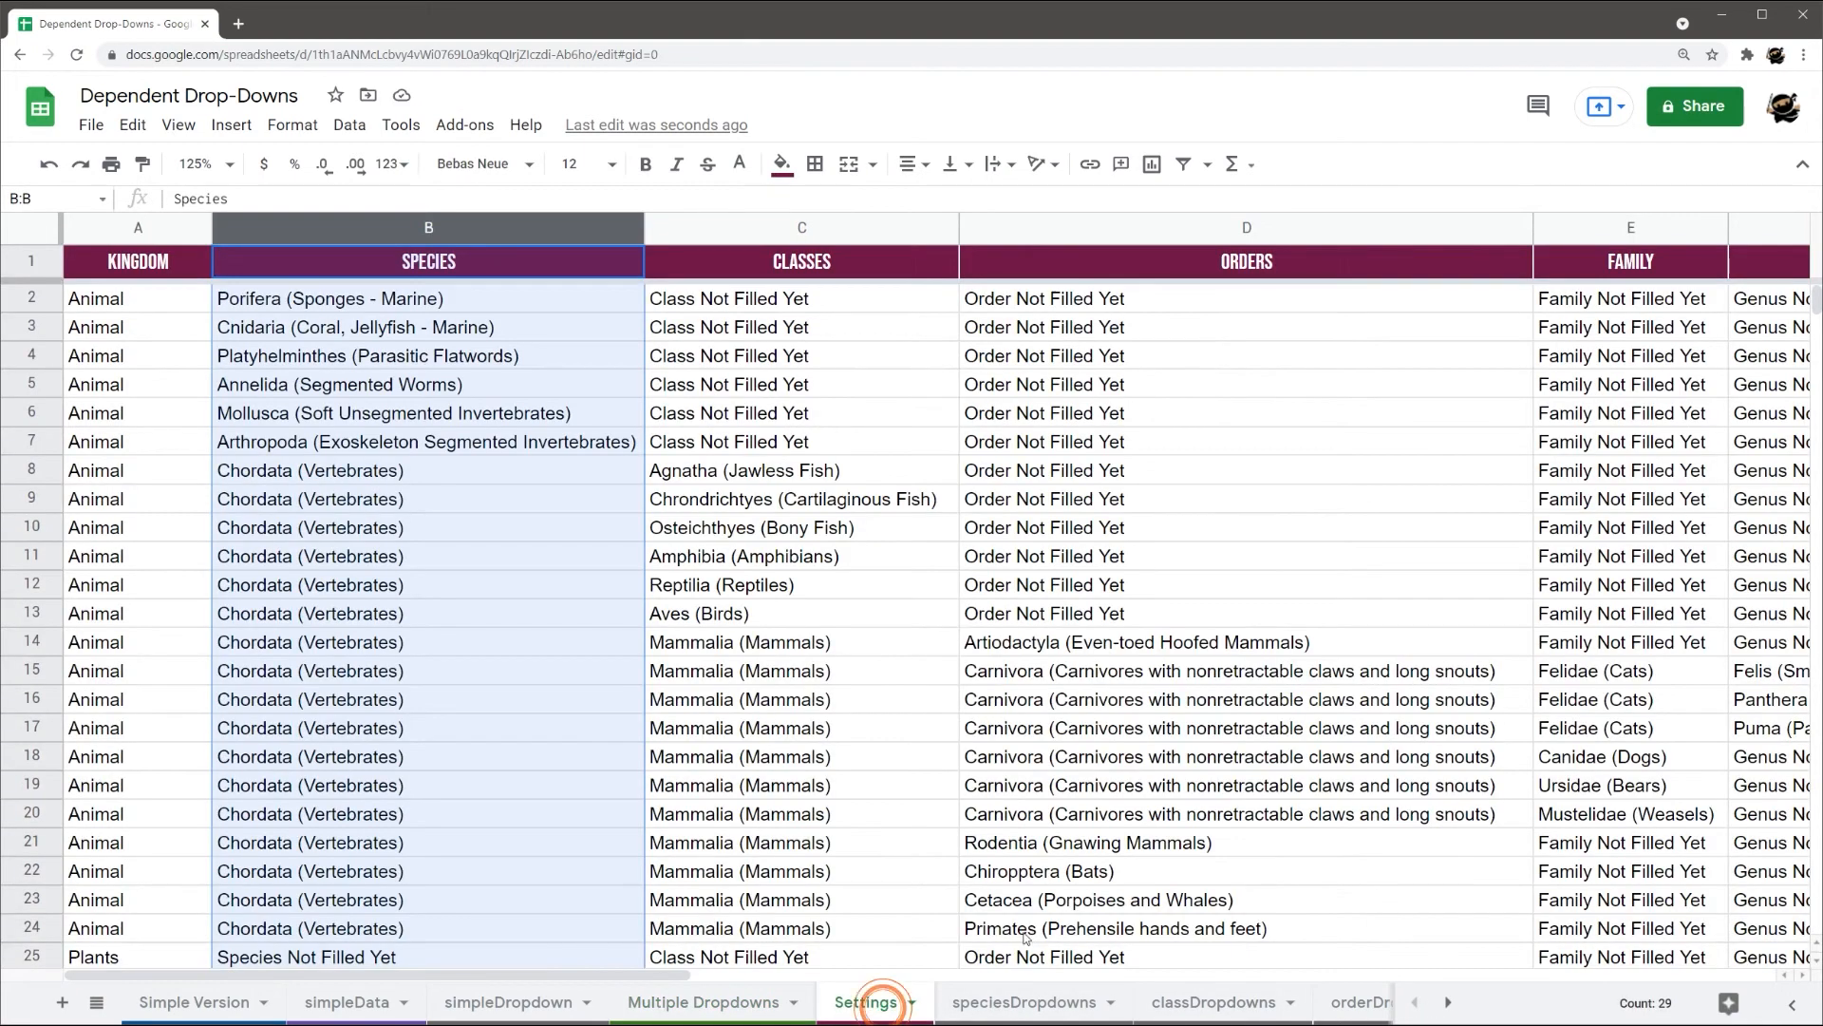
pyautogui.hscroll(3)
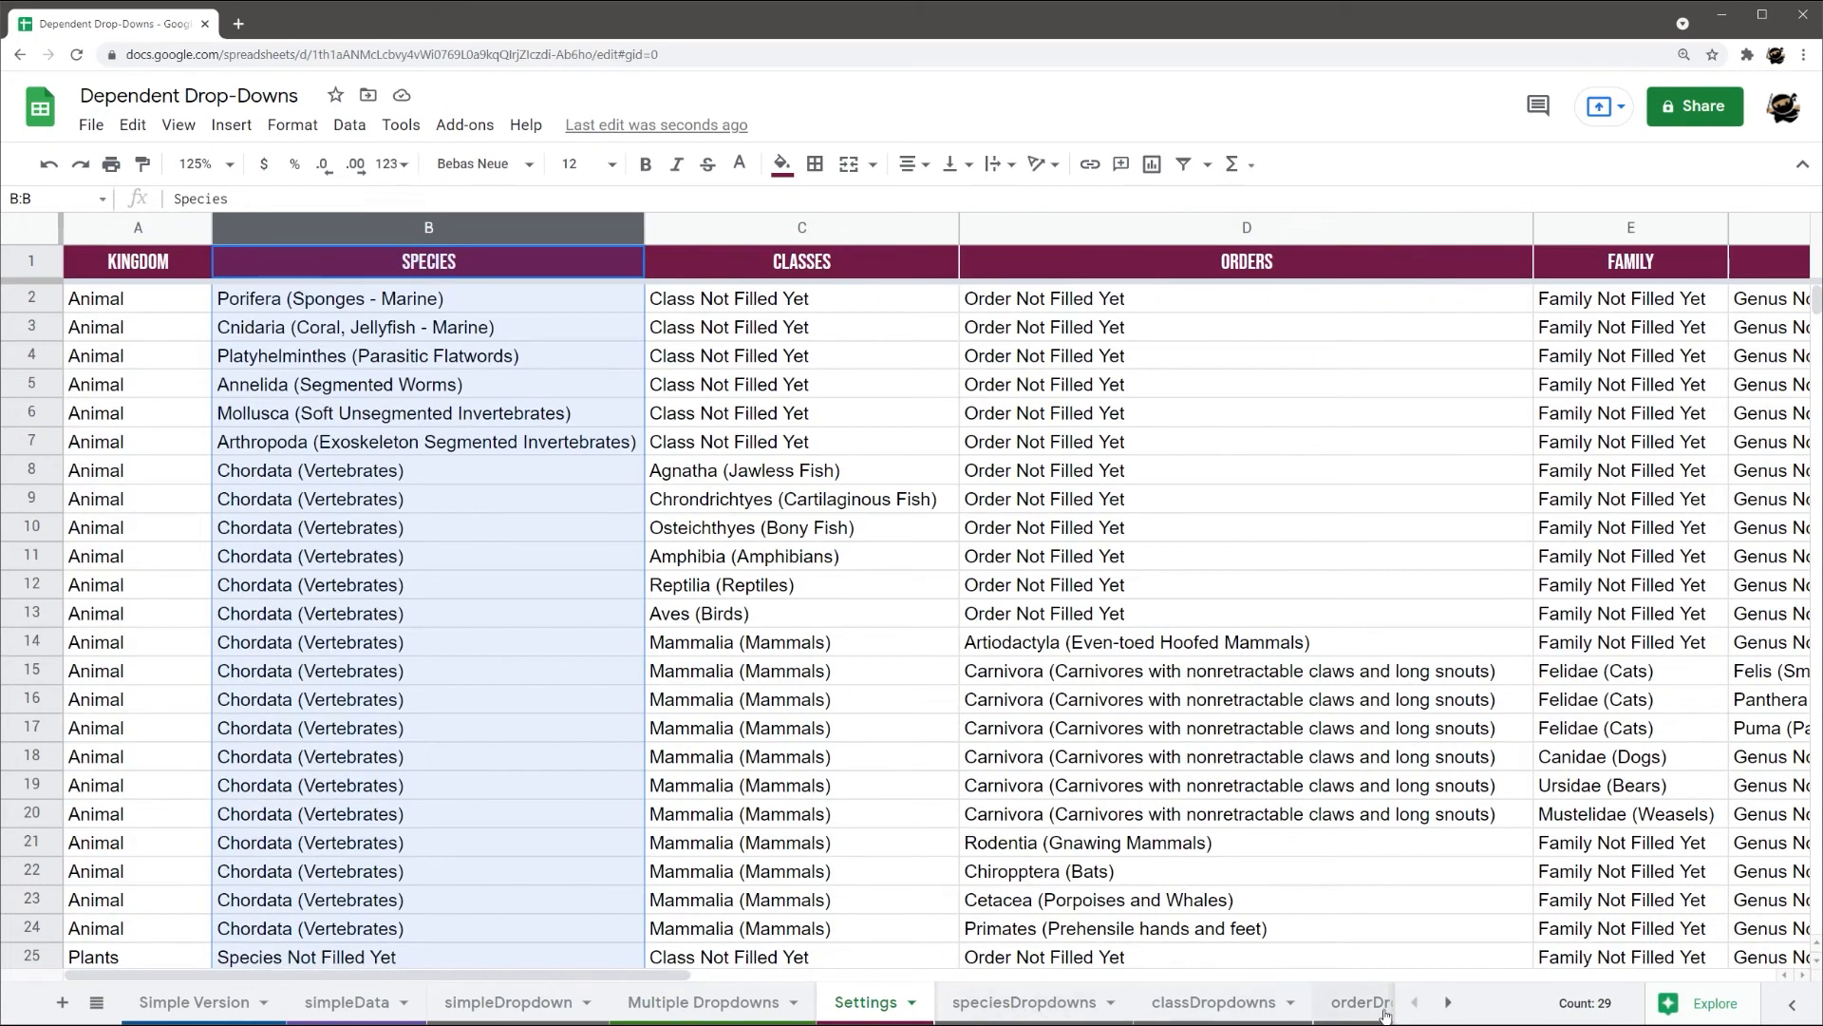
# Duplicate the familyDropdowns sheet and rename the copy genusDropdowns
pyautogui.click(1290, 1001)
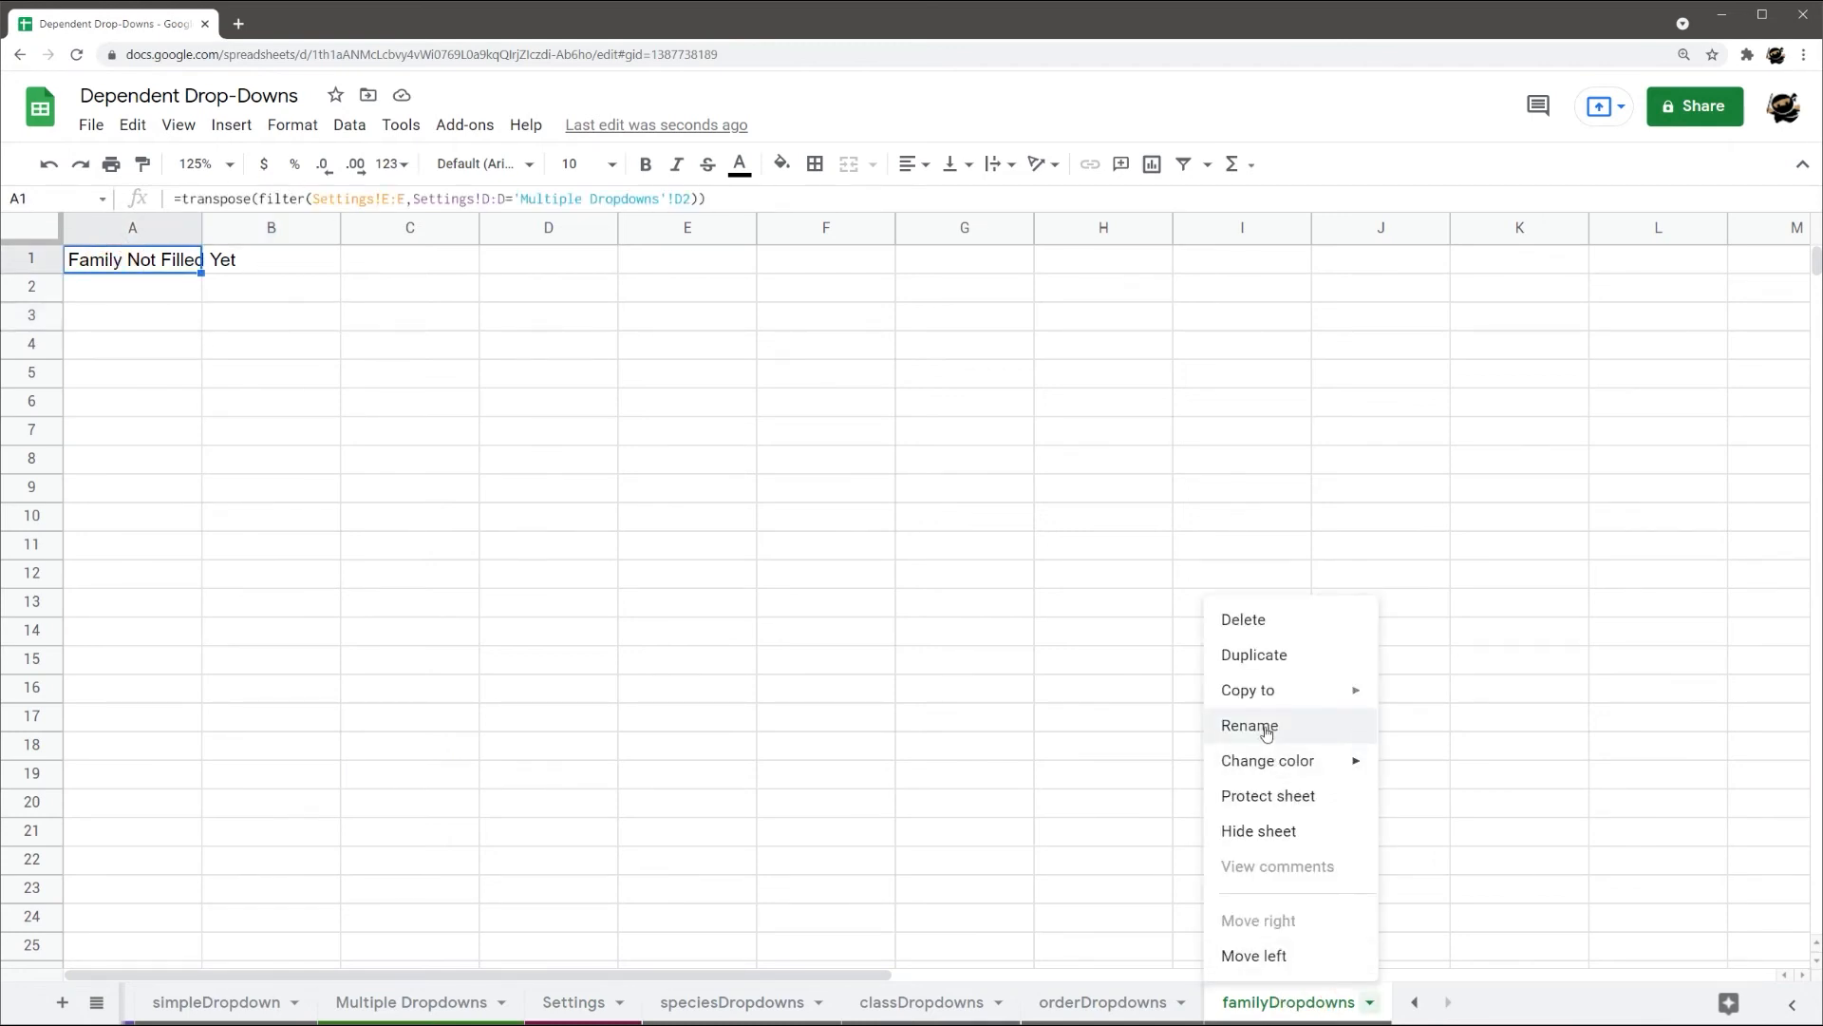
pyautogui.click(1255, 653)
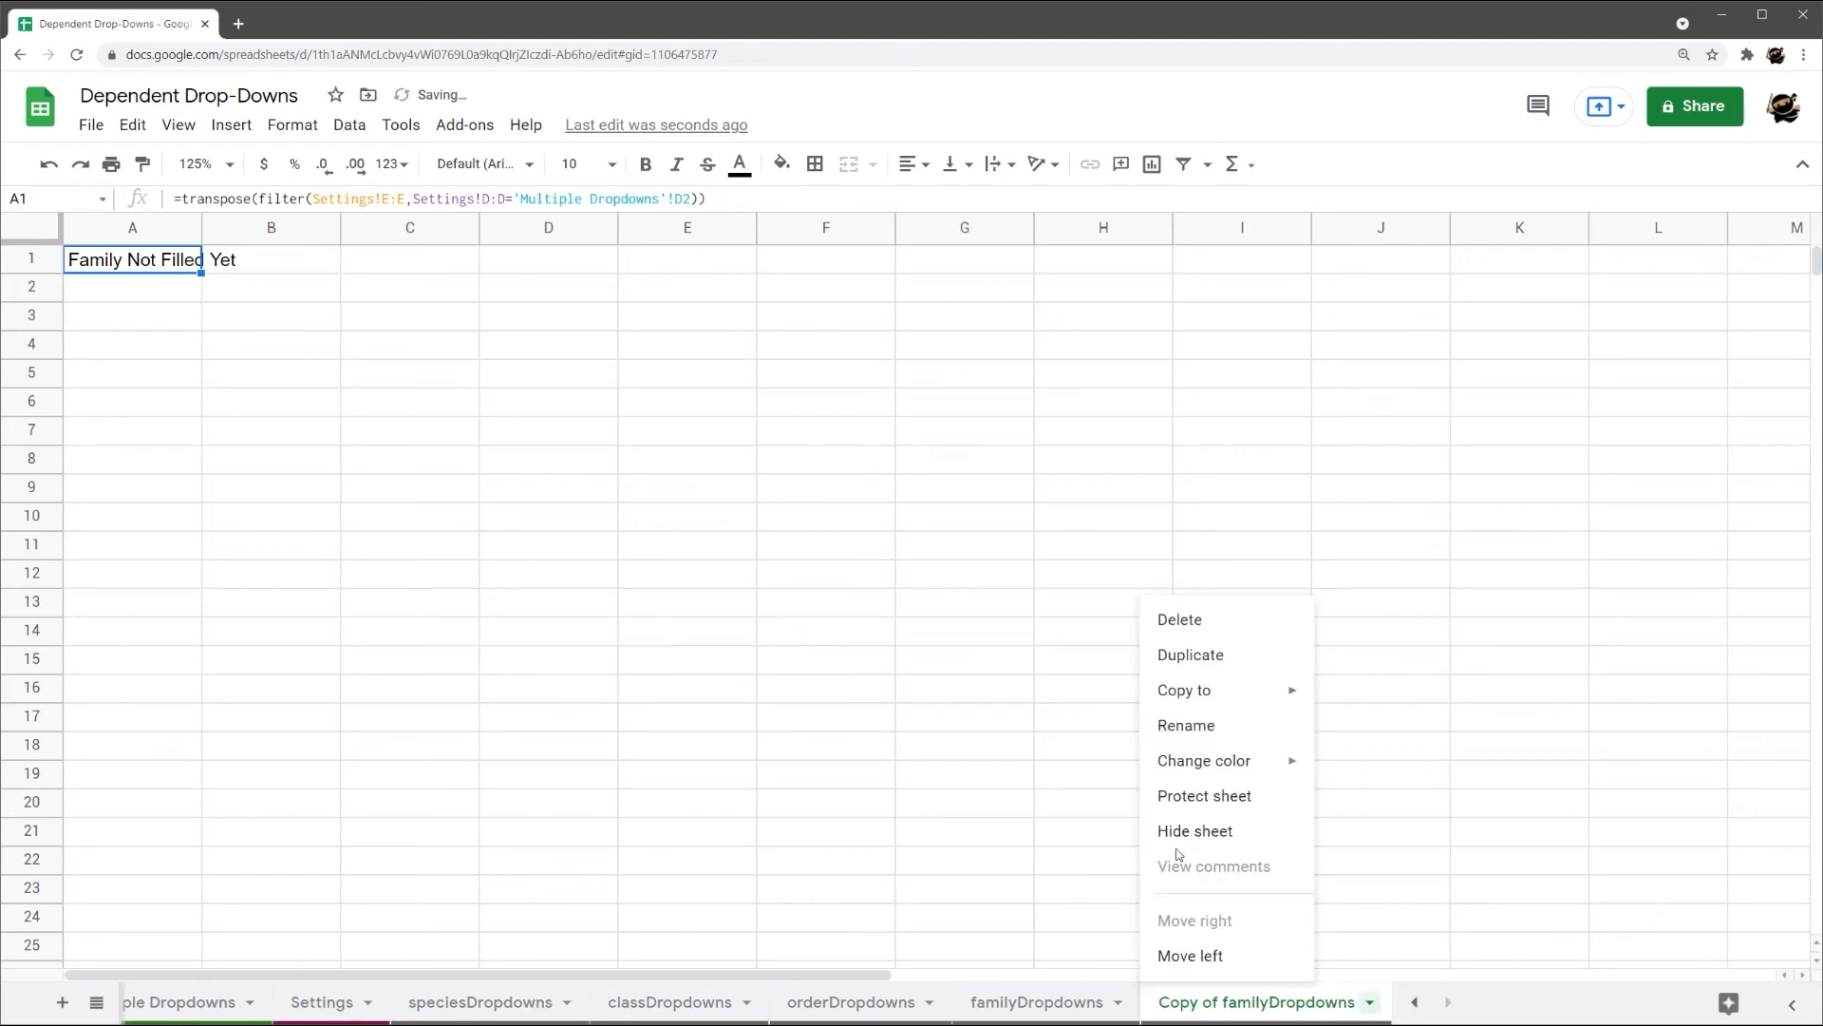
pyautogui.click(1186, 724)
pyautogui.write('genusDropdowns')
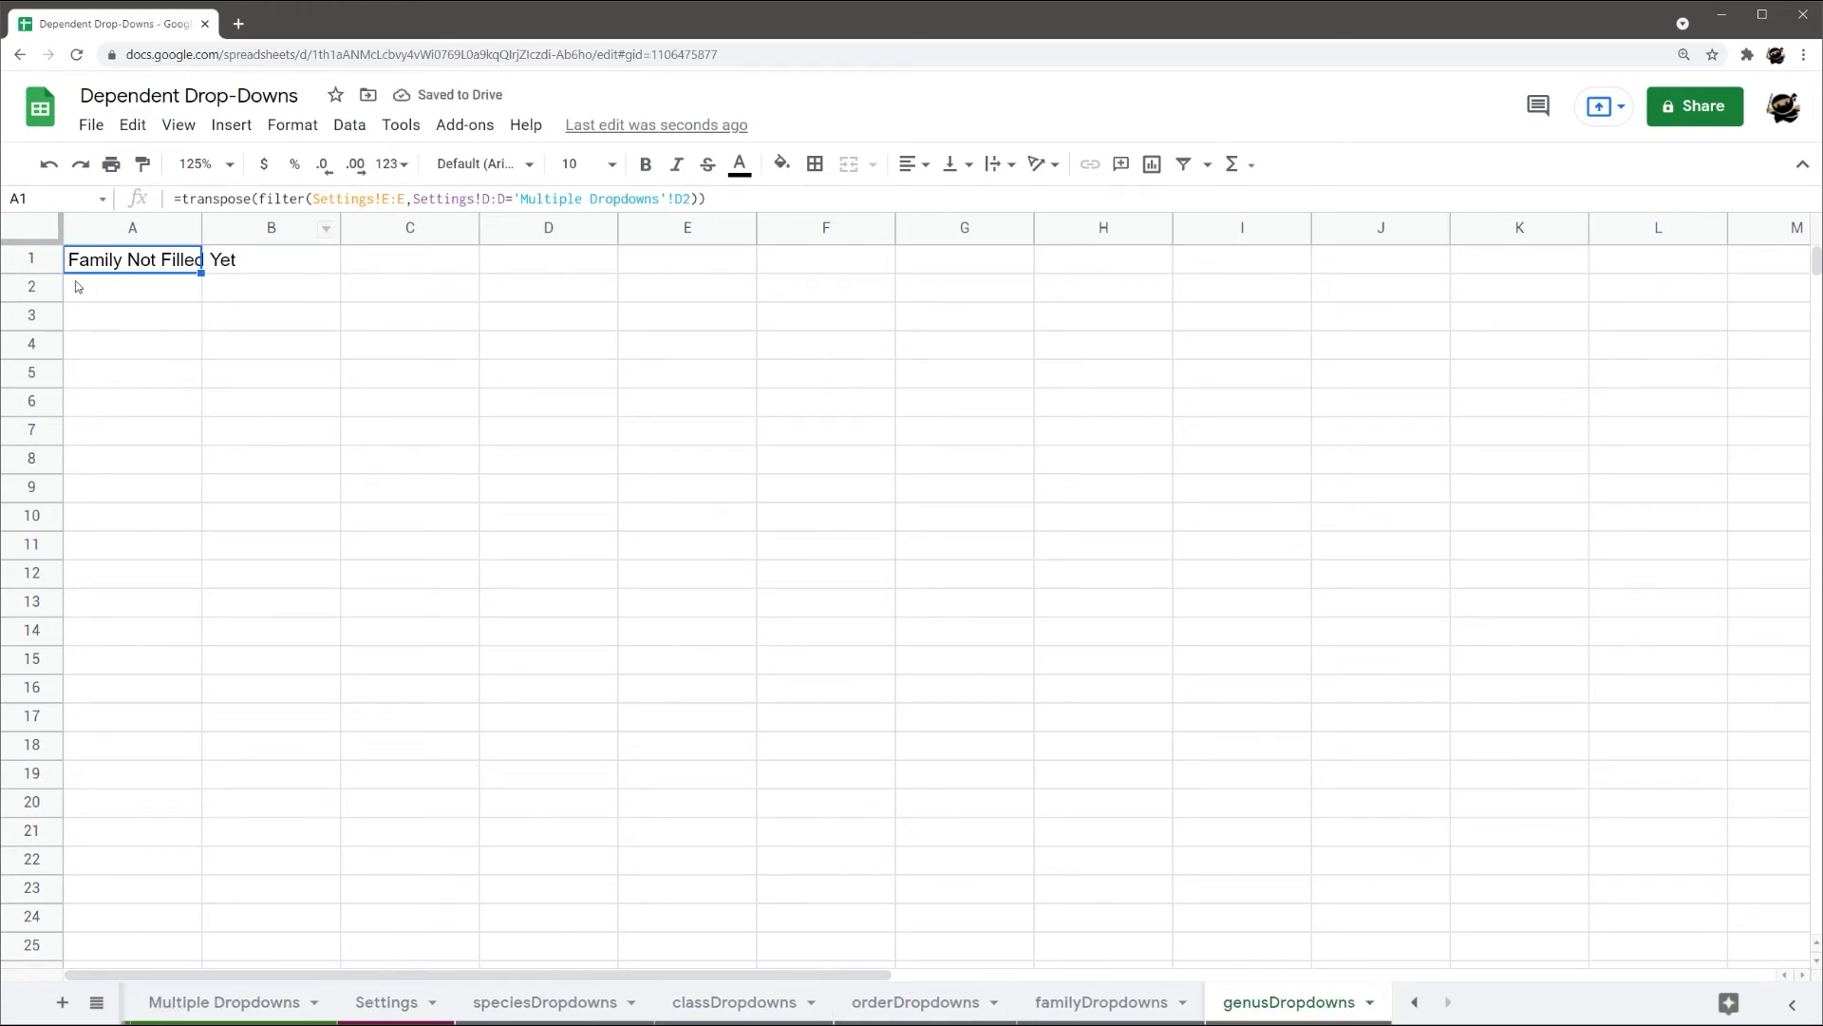
# Change the A1 filter criterion from 'Multiple Dropdowns'!D2 to E2
pyautogui.doubleClick(132, 259)
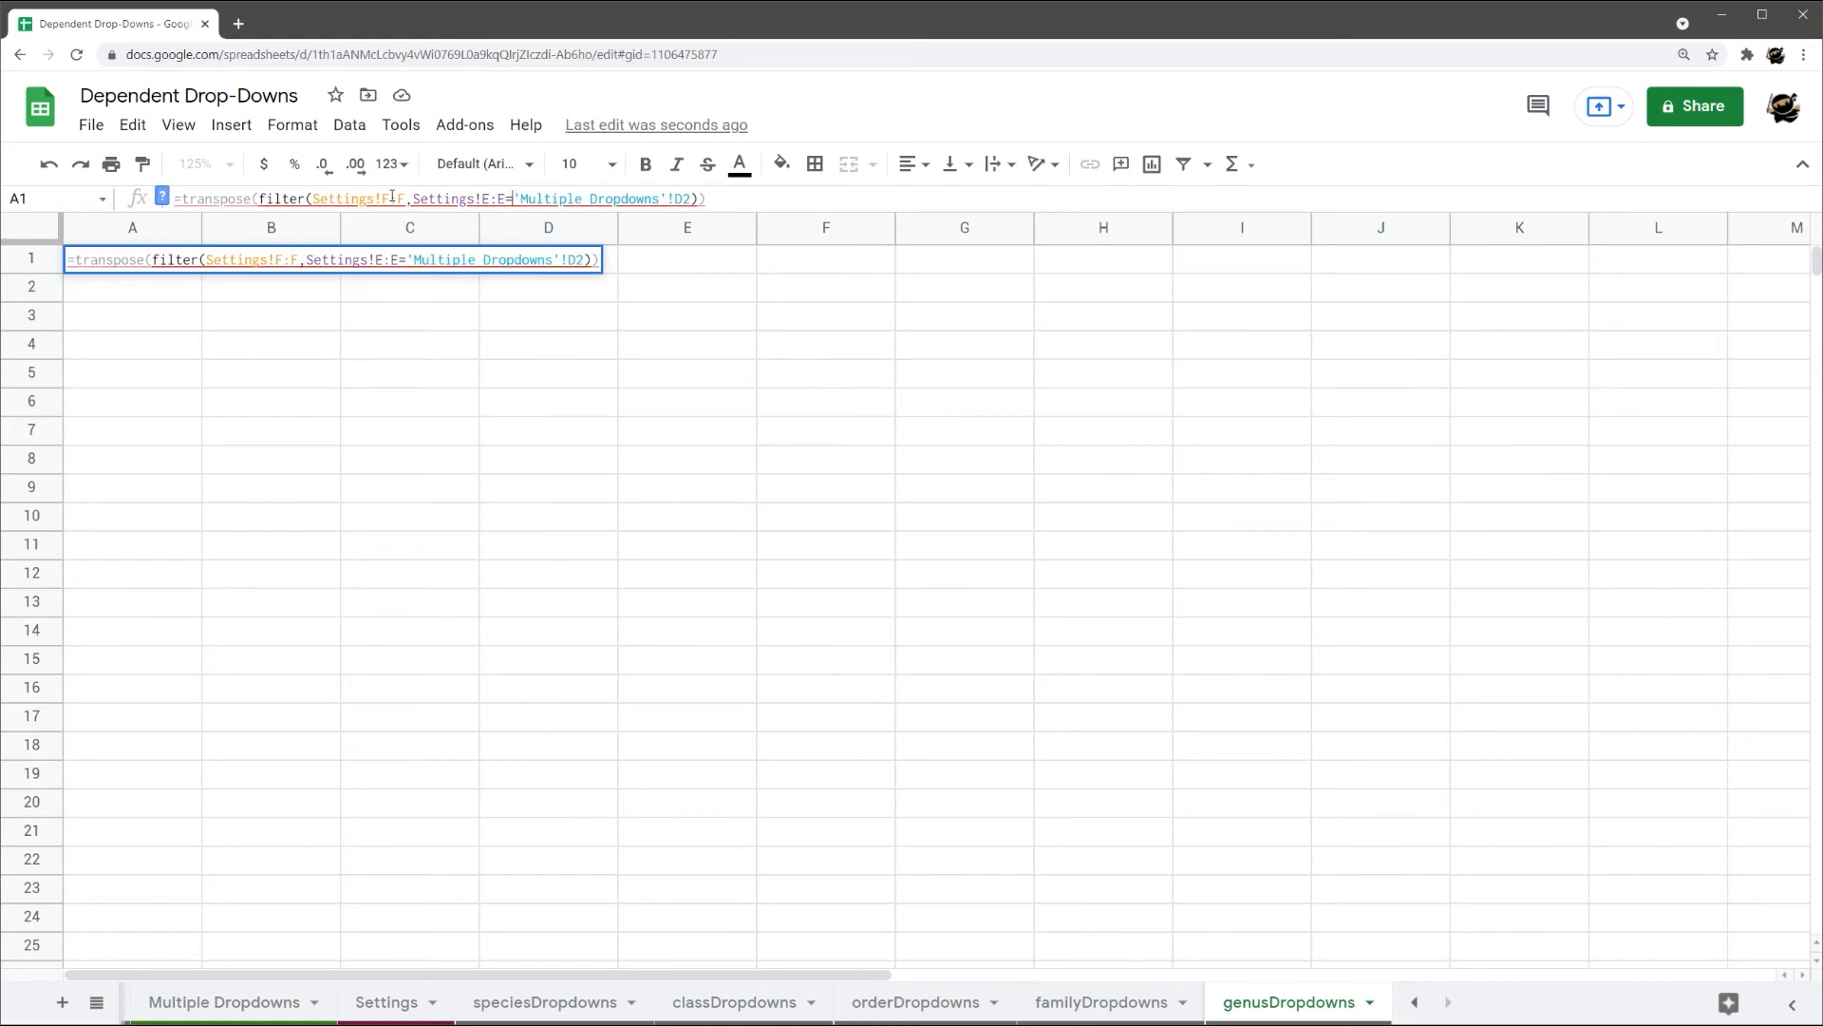
pyautogui.write('E')
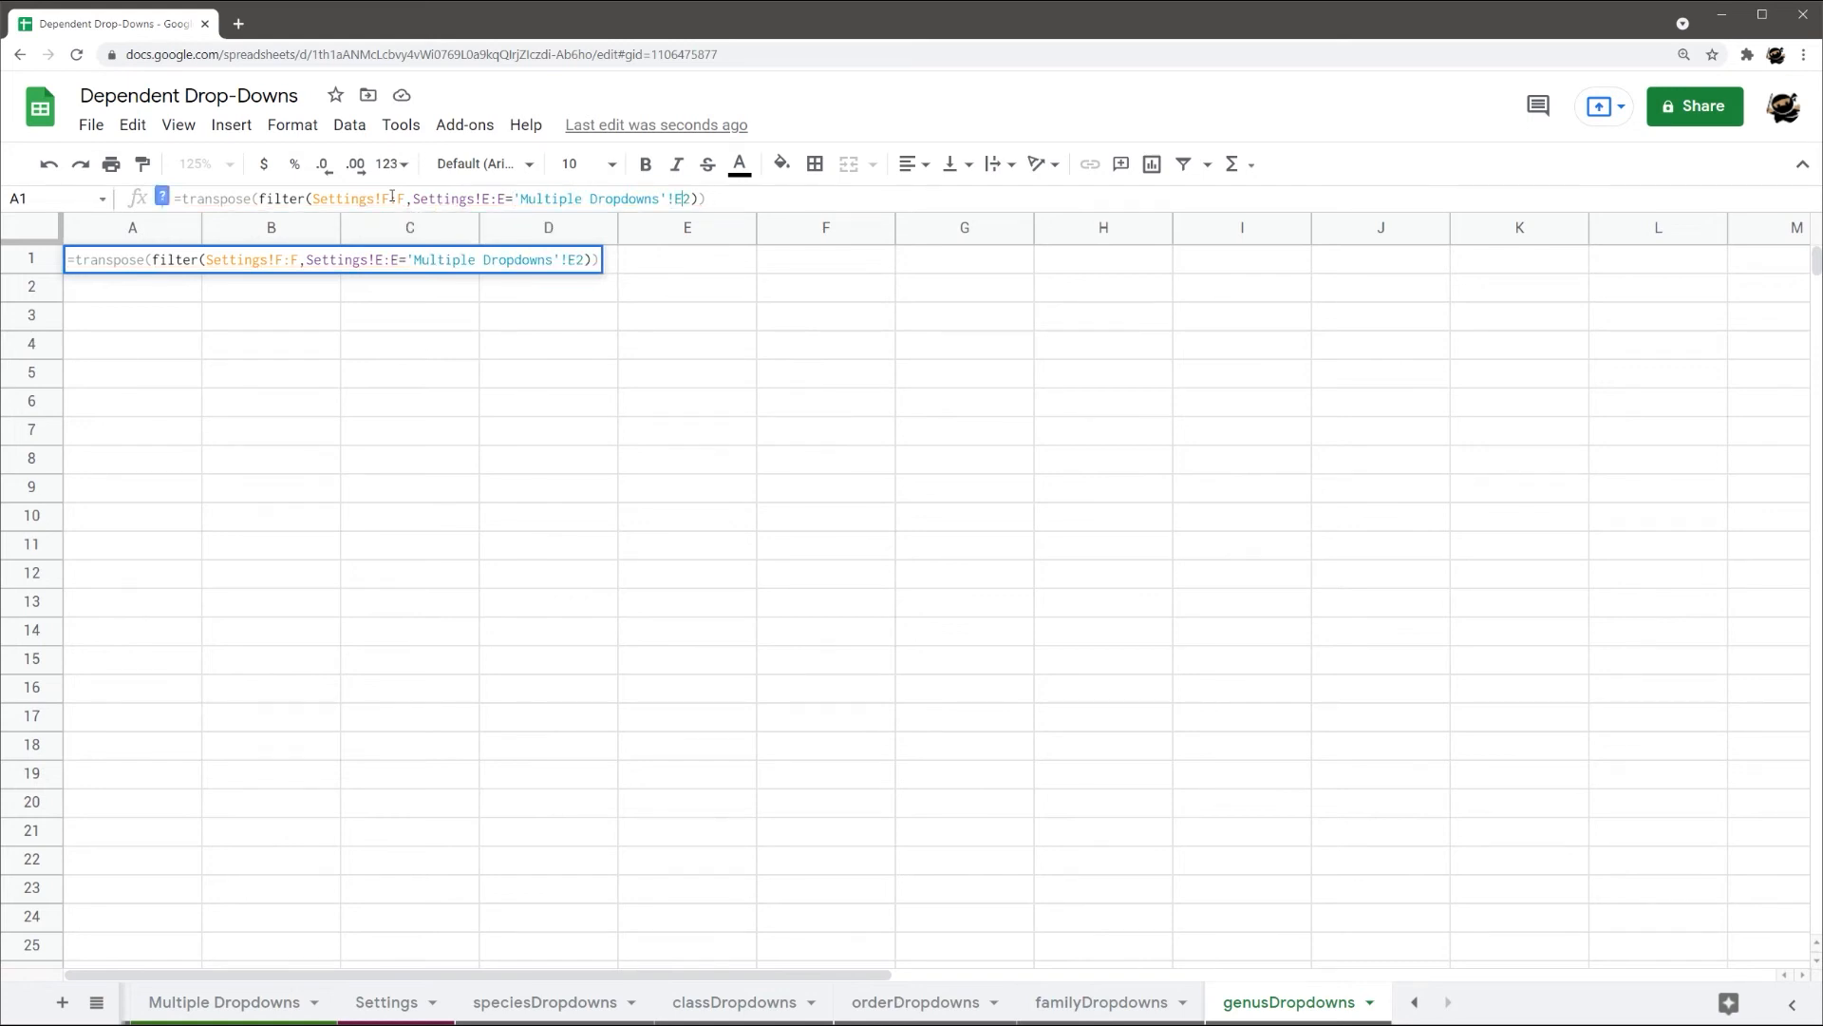
pyautogui.press('Enter')
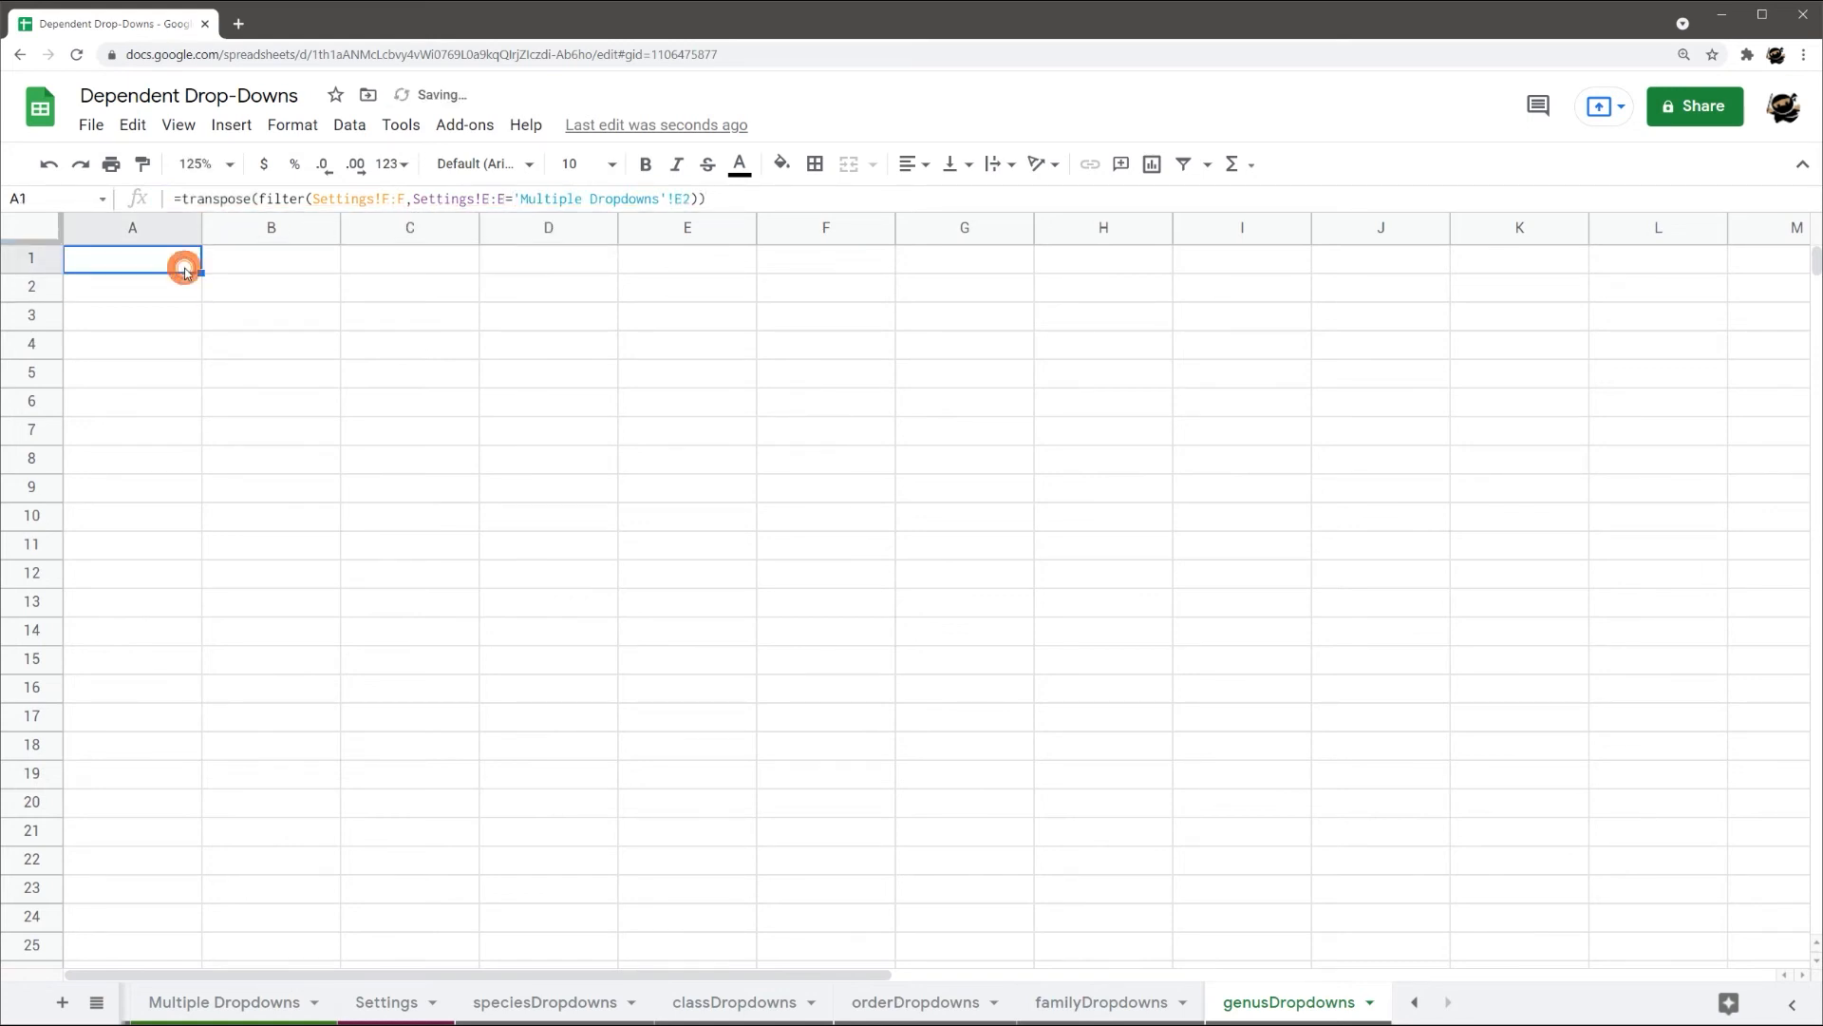
pyautogui.scroll(-3)
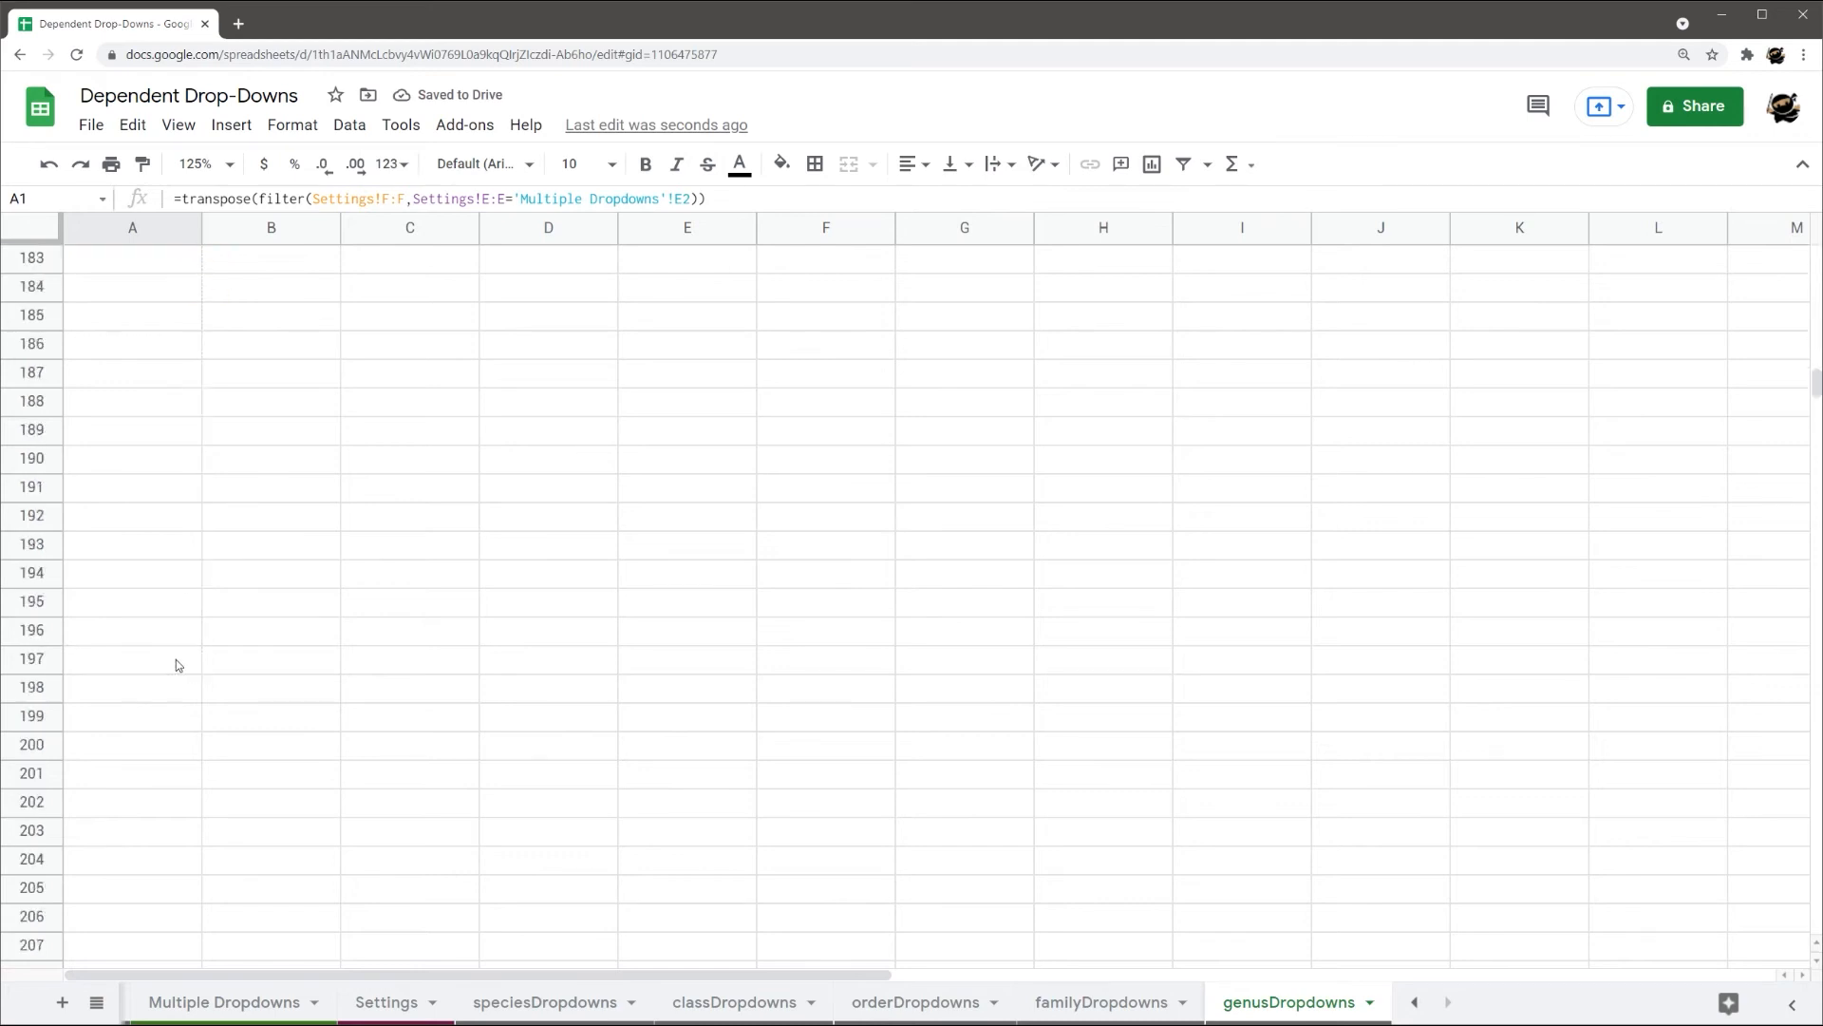
pyautogui.scroll(-3)
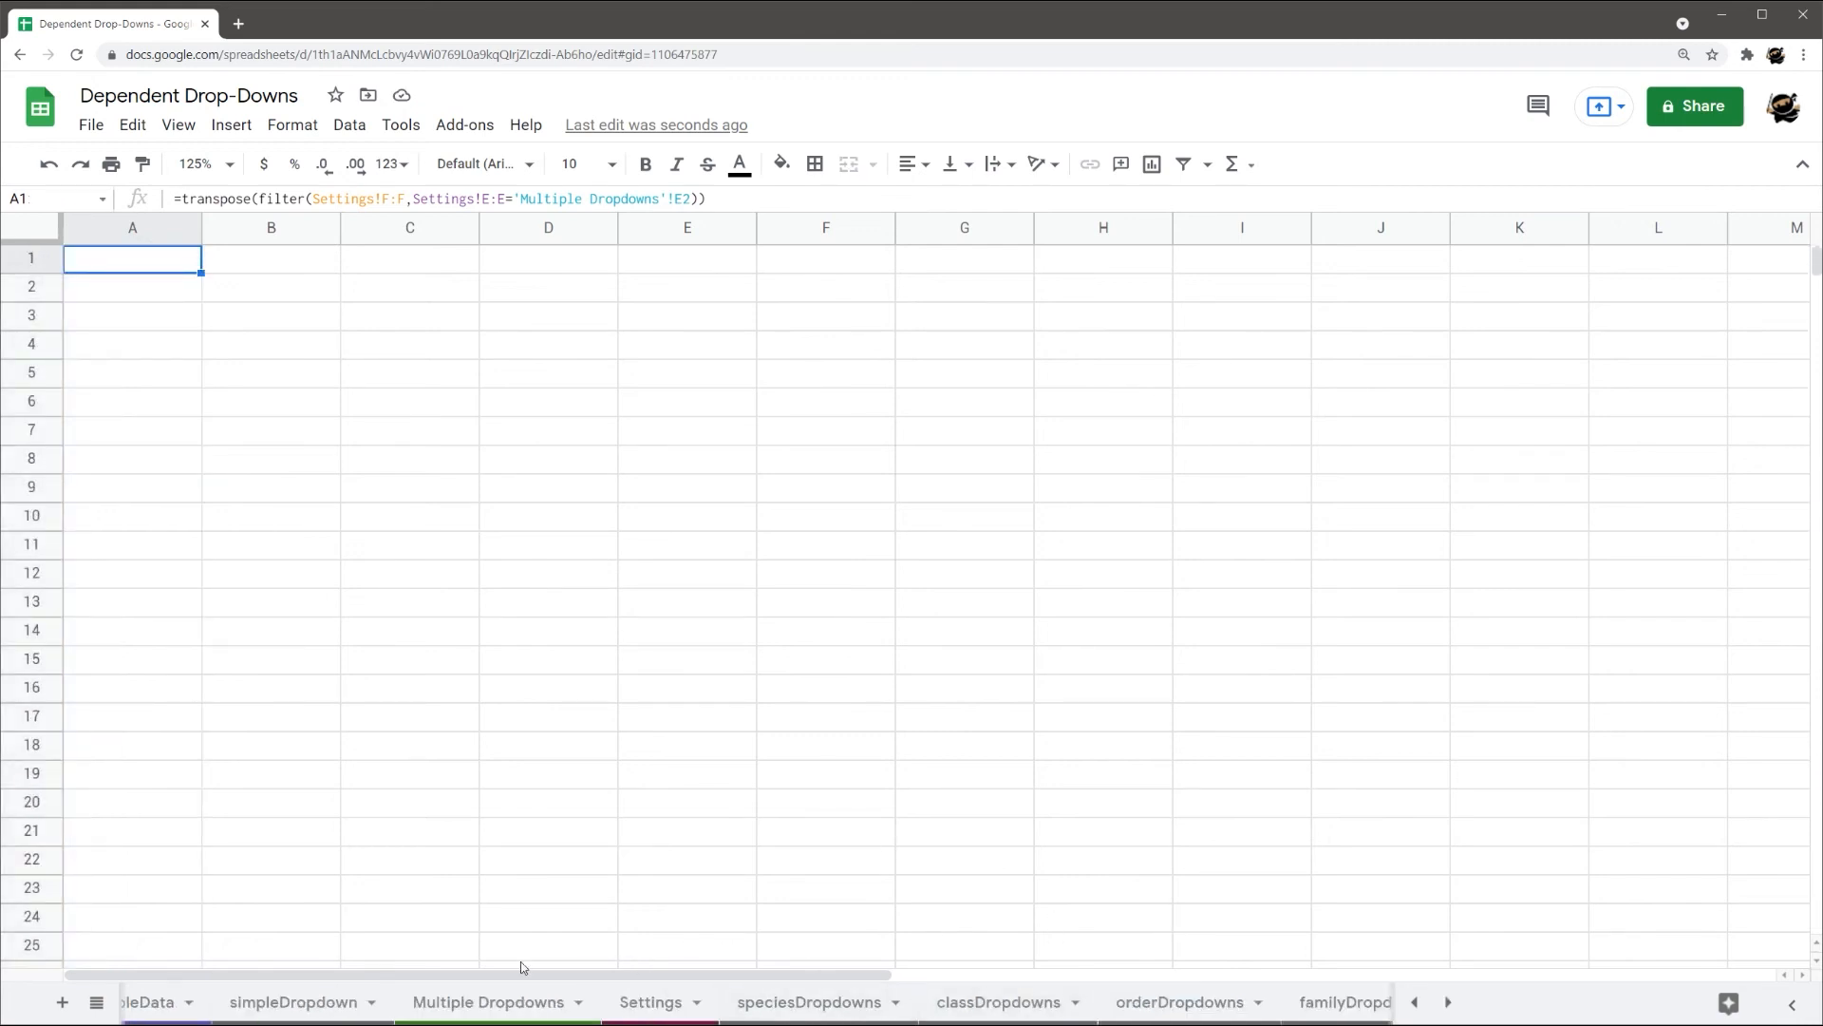
# Set Multiple Dropdowns row 2 to order Carnivora and family Felidae (Cats)
pyautogui.click(488, 1001)
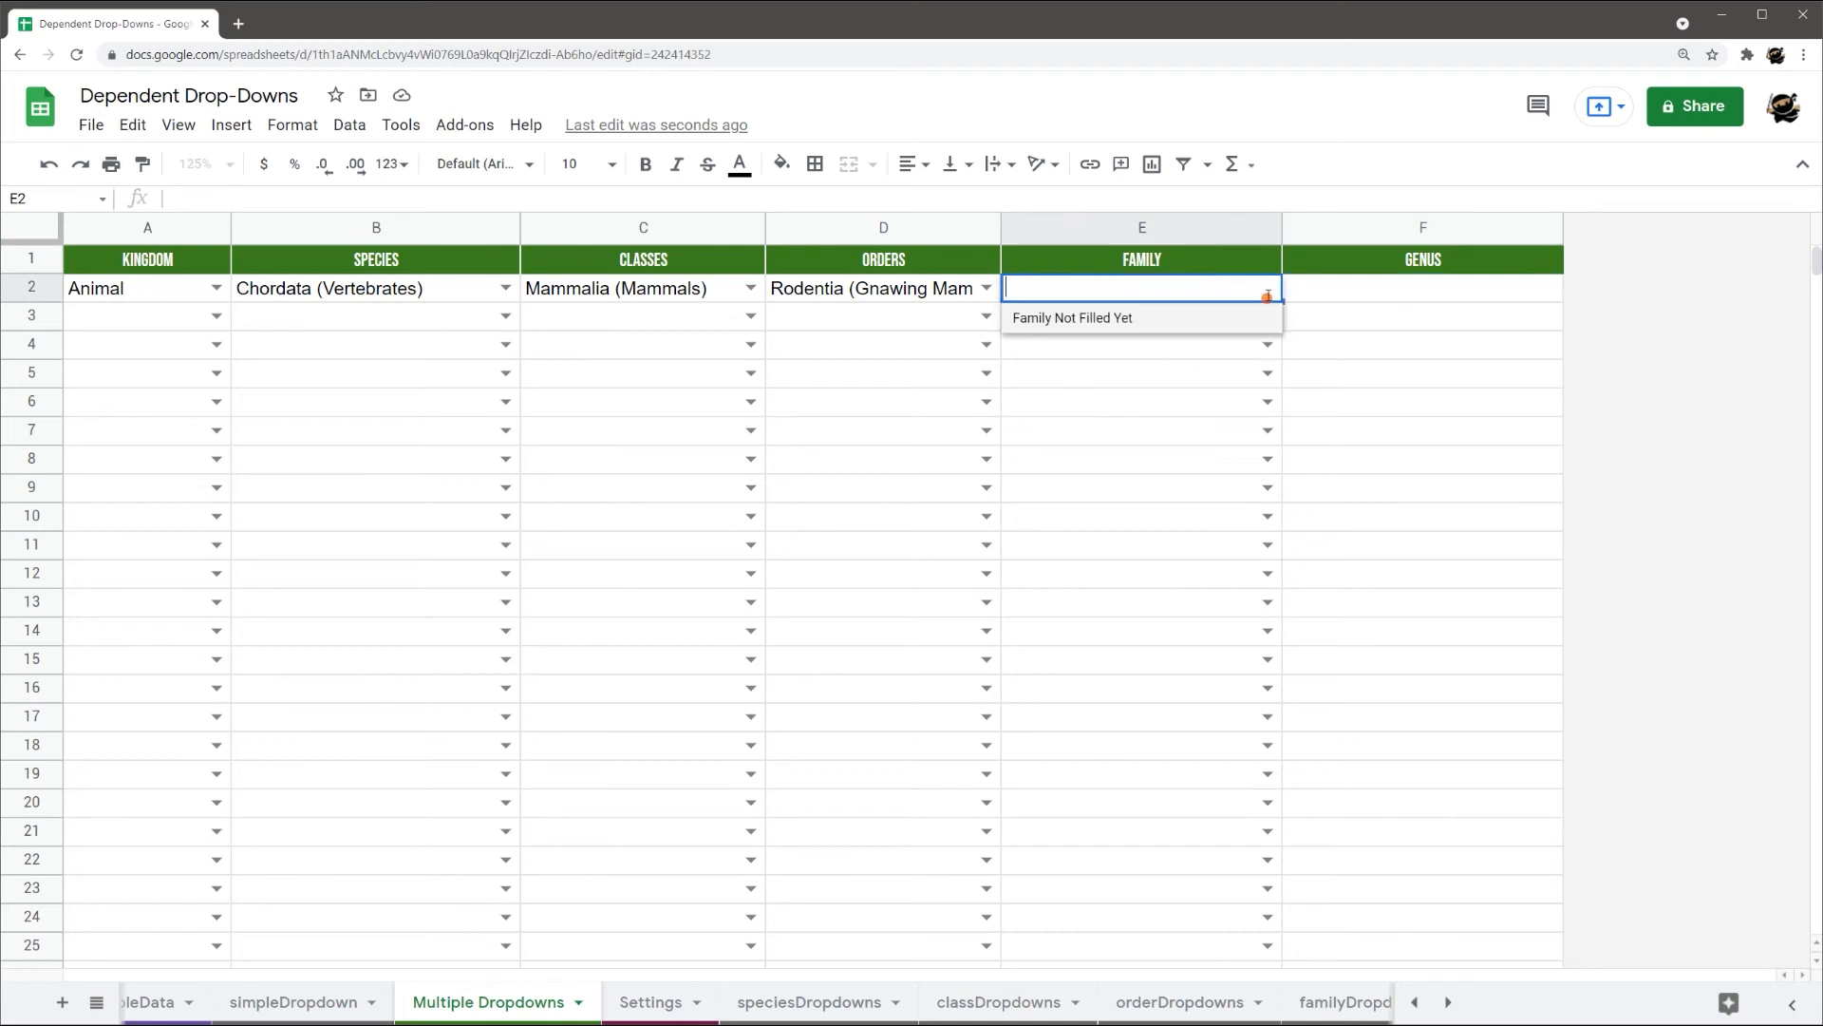
pyautogui.click(883, 315)
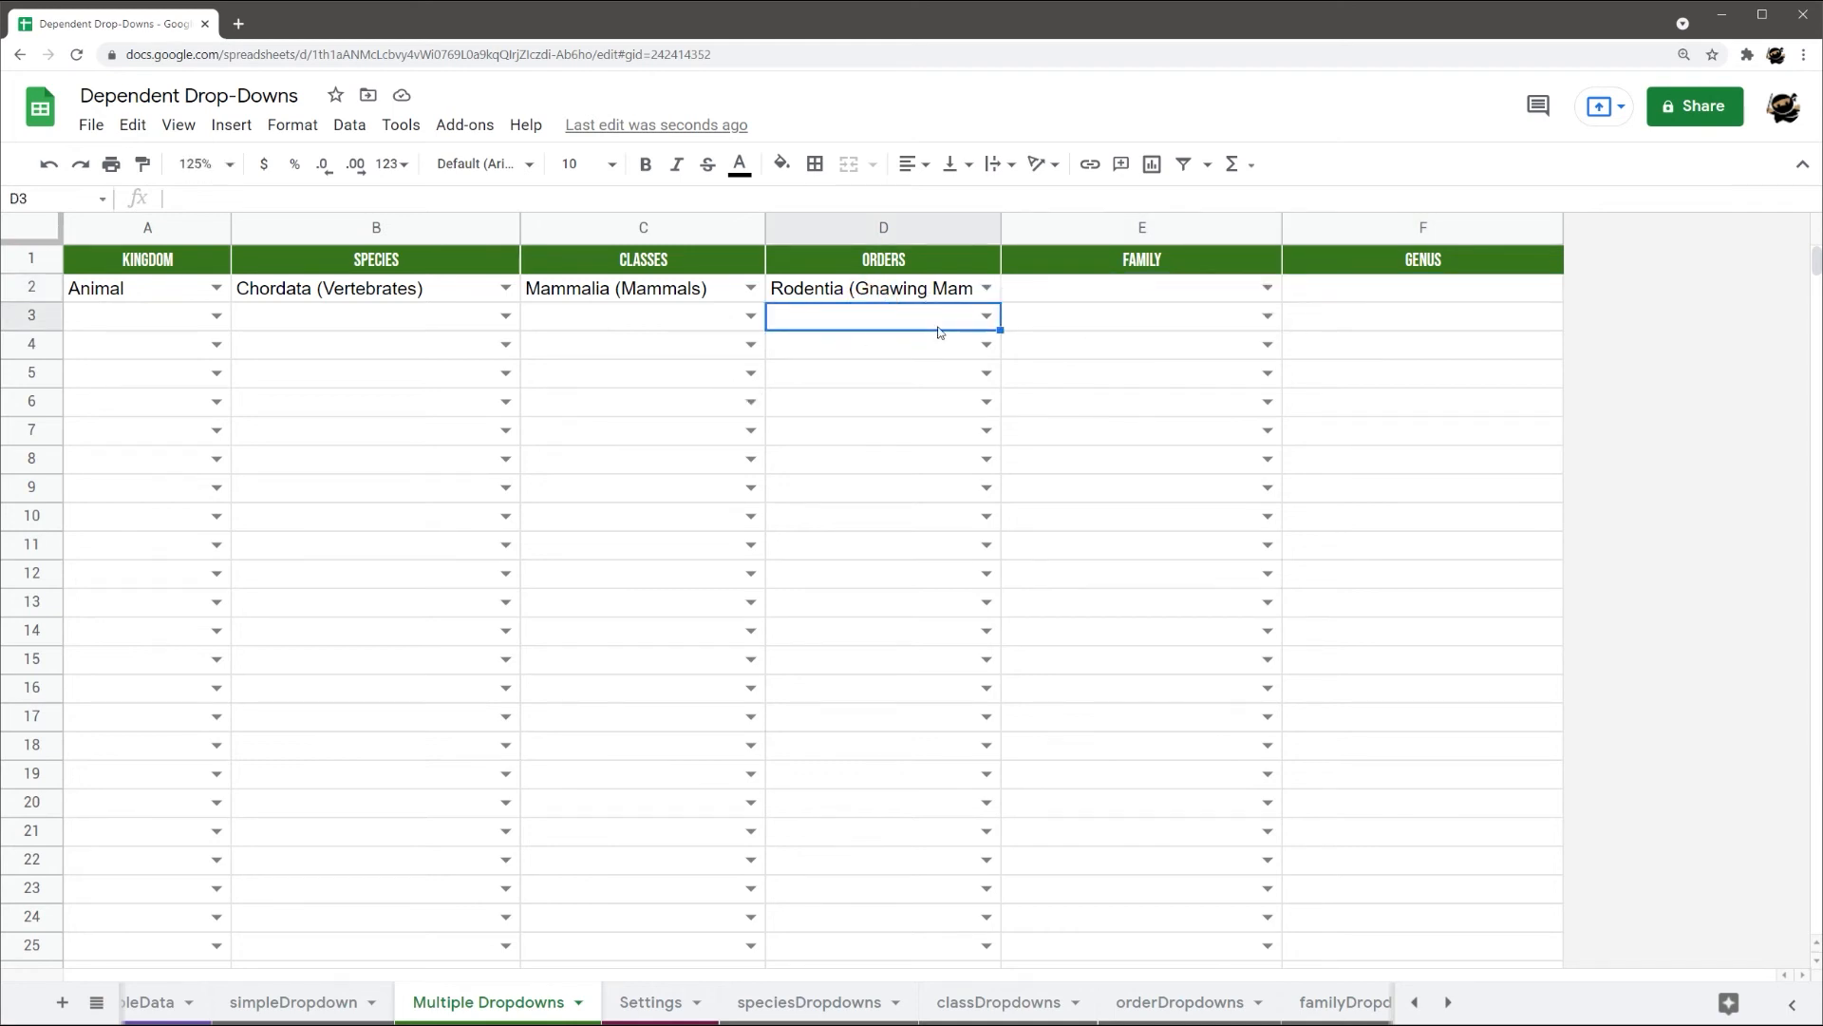
pyautogui.click(985, 287)
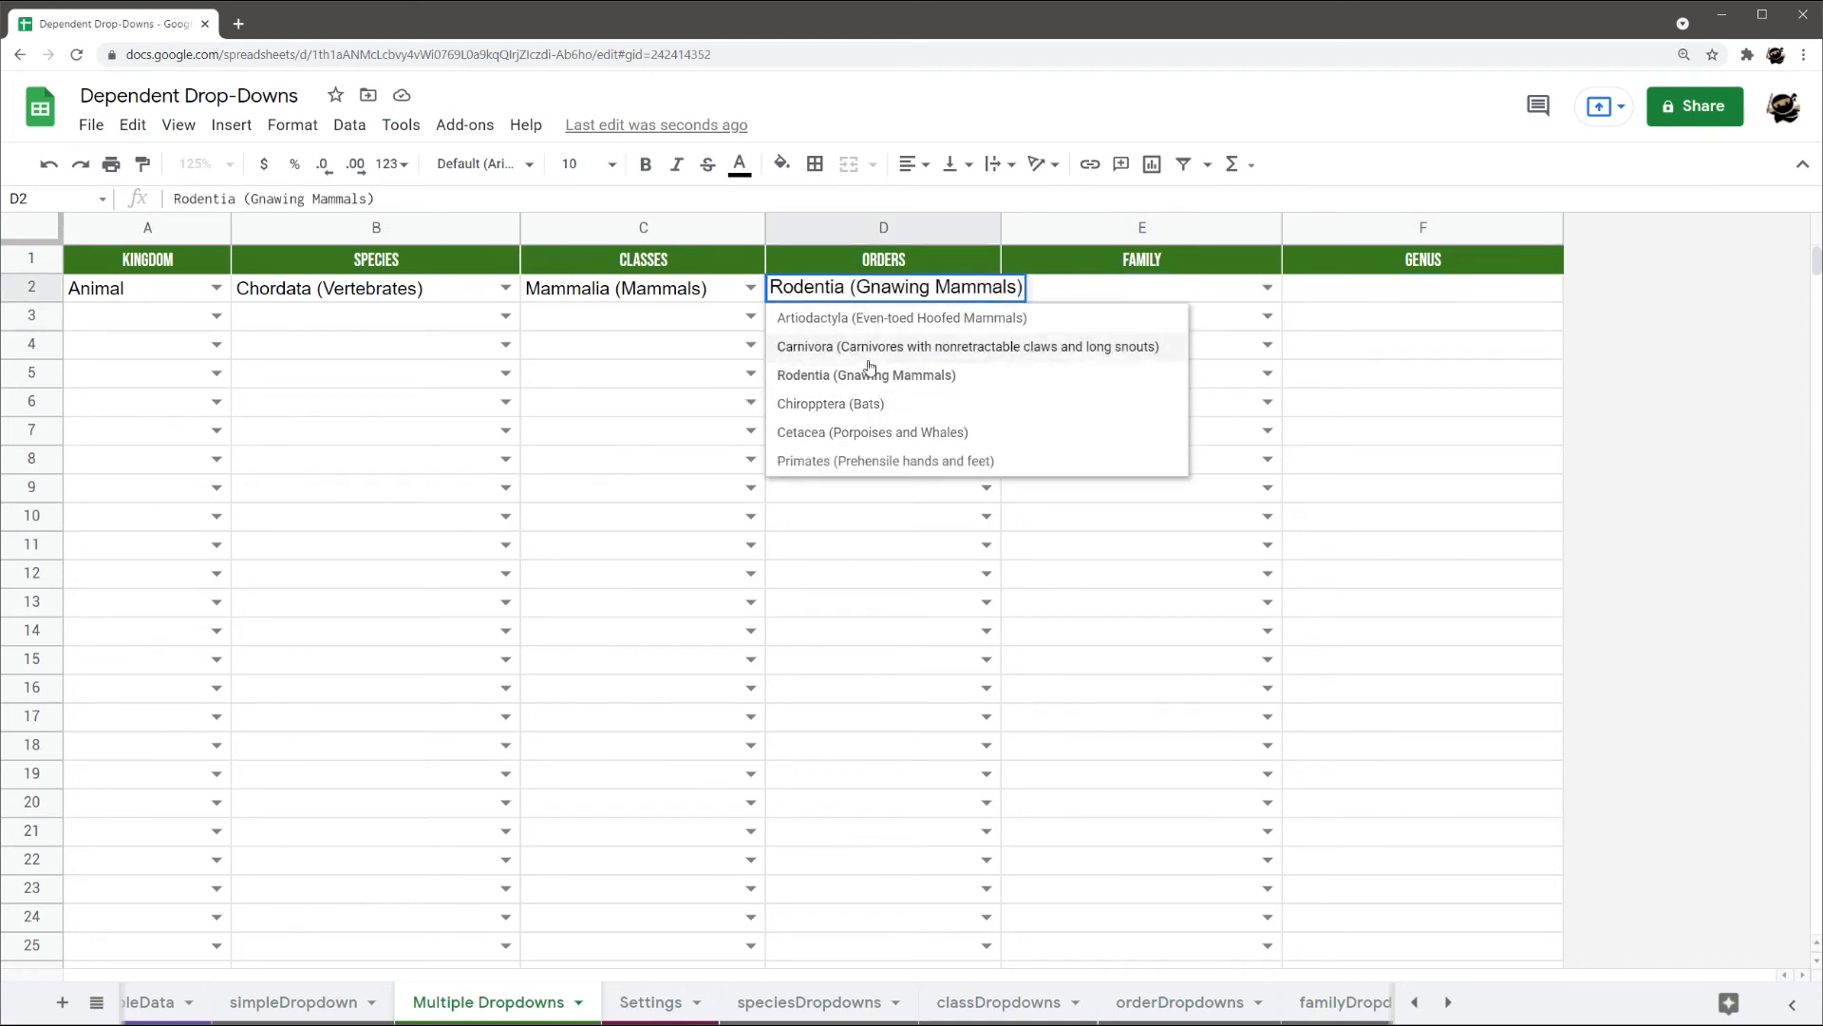
pyautogui.click(967, 346)
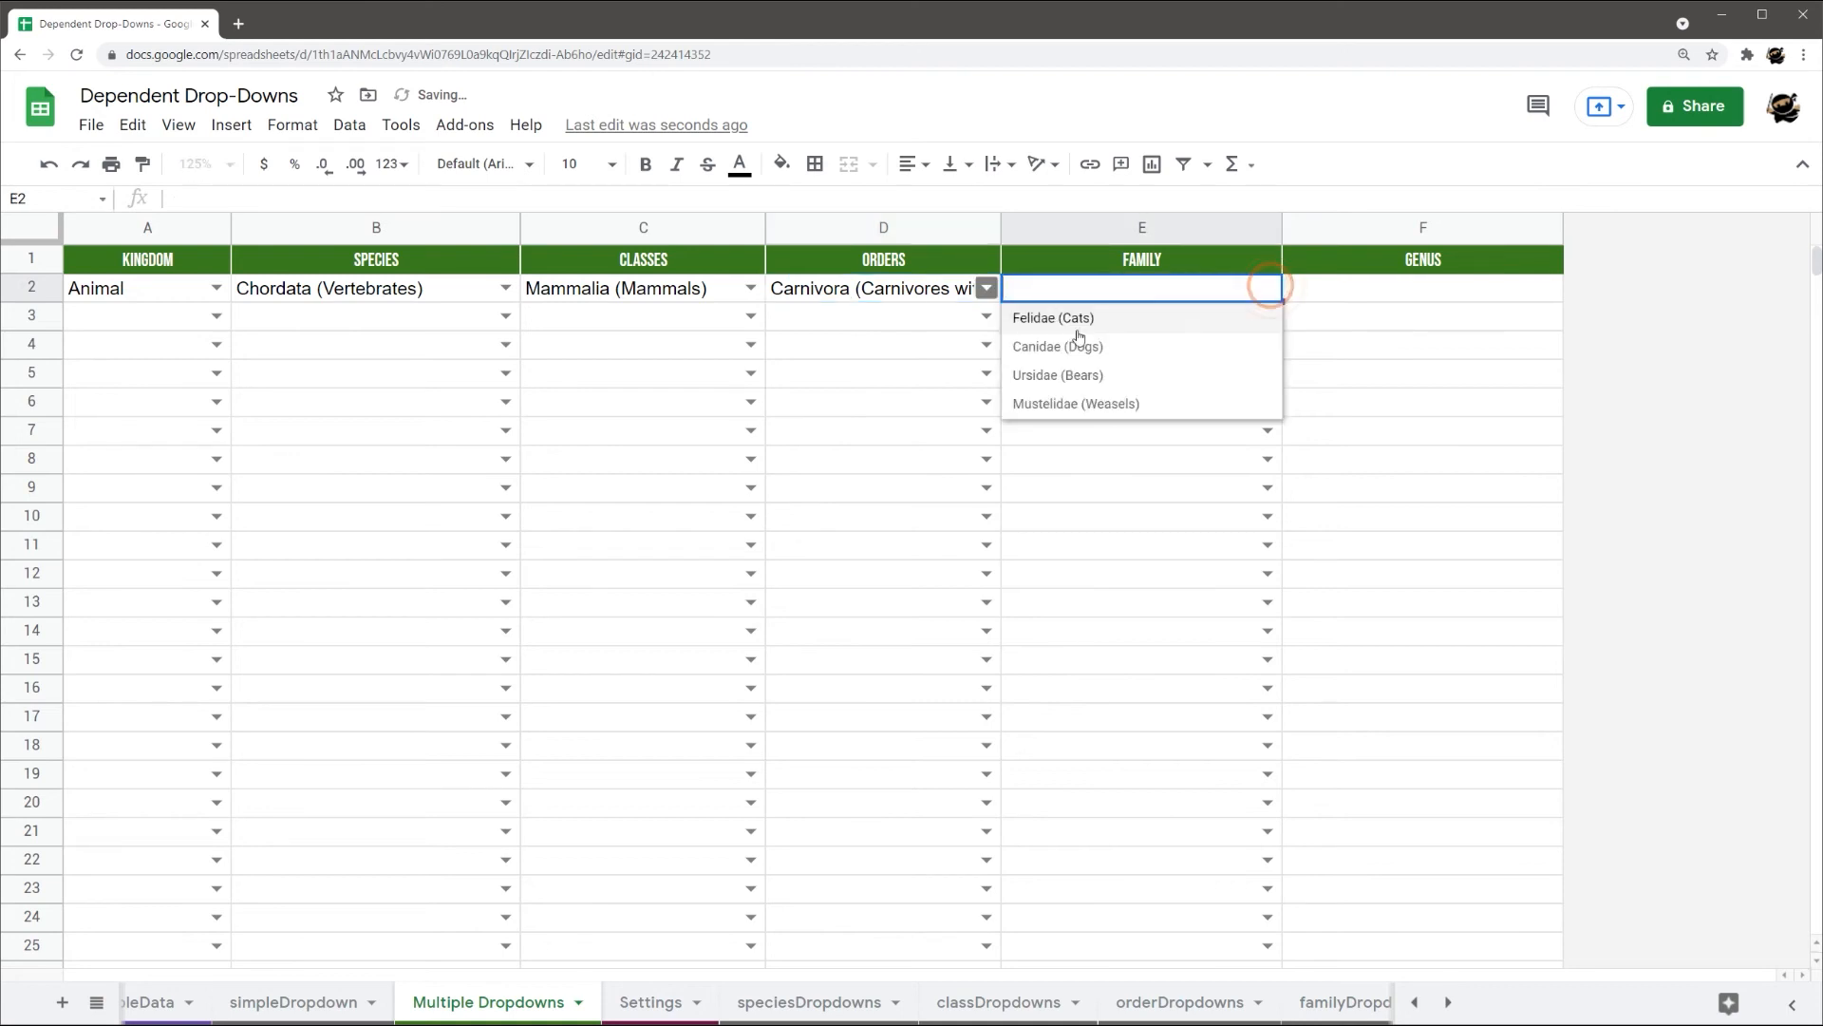
pyautogui.click(1050, 318)
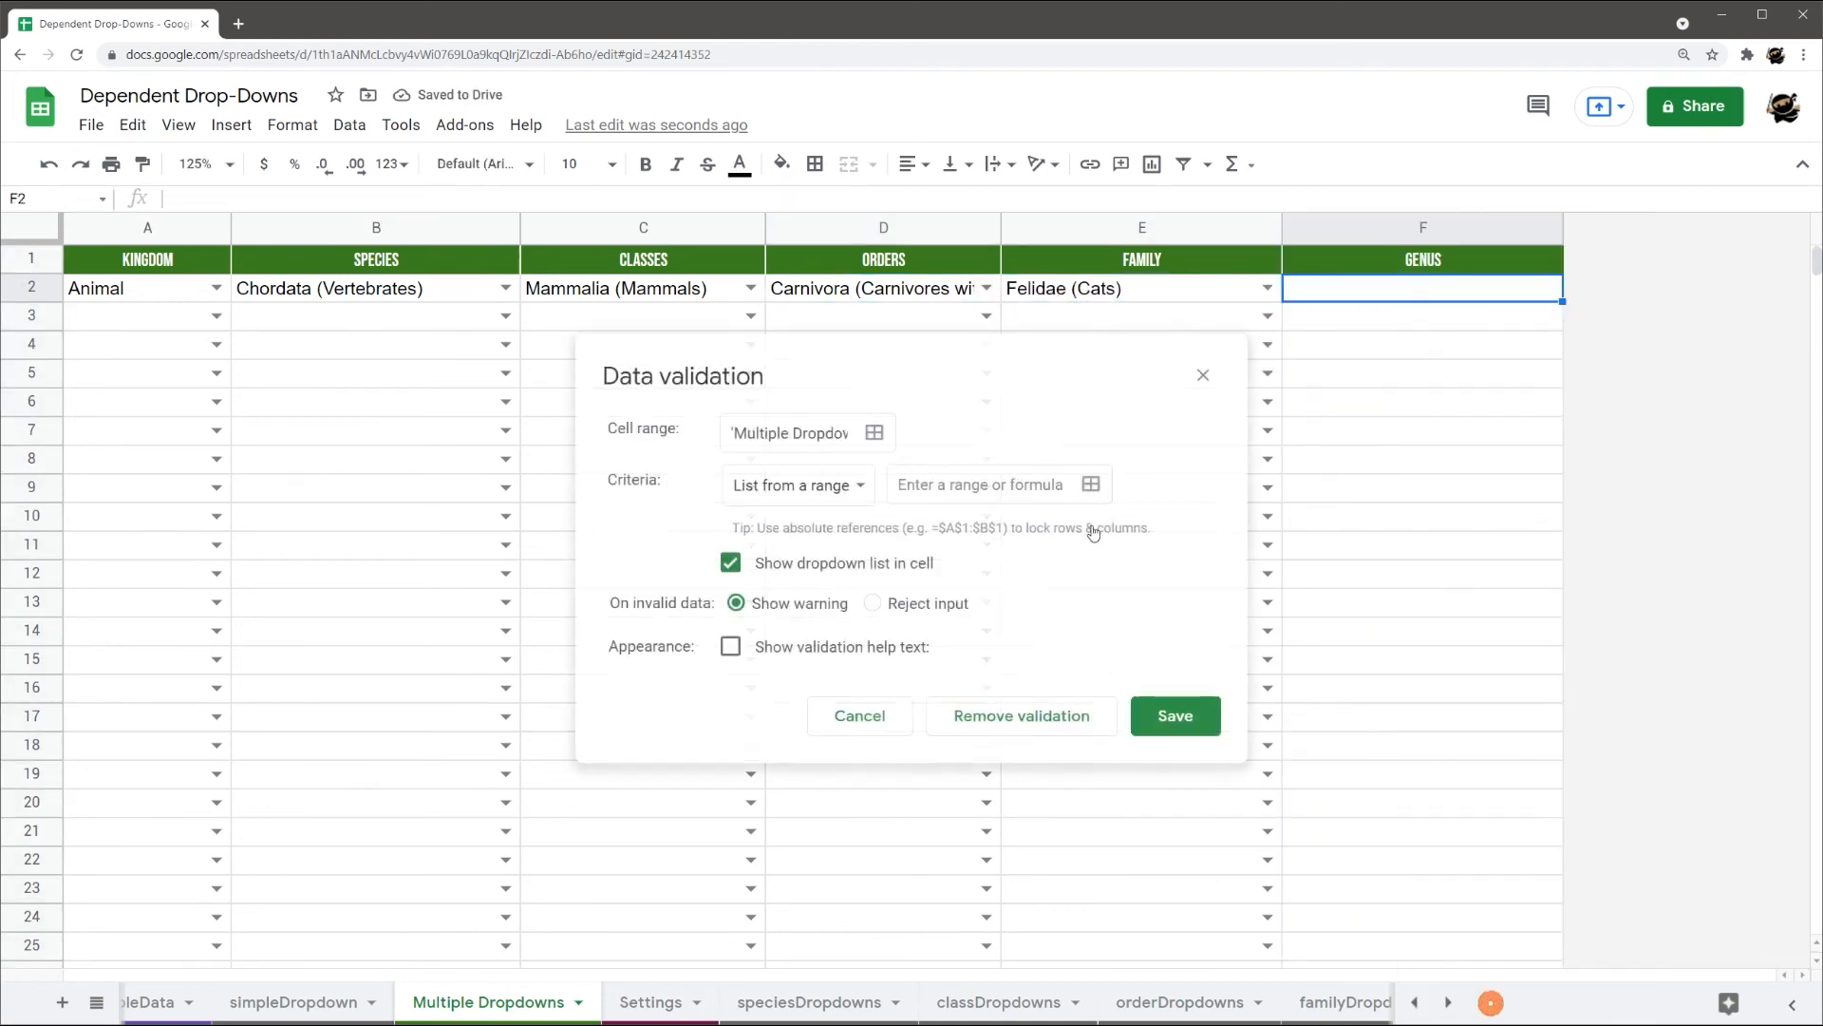
# Point F2's validation at list from range genusDropdowns!1:1
pyautogui.click(1090, 485)
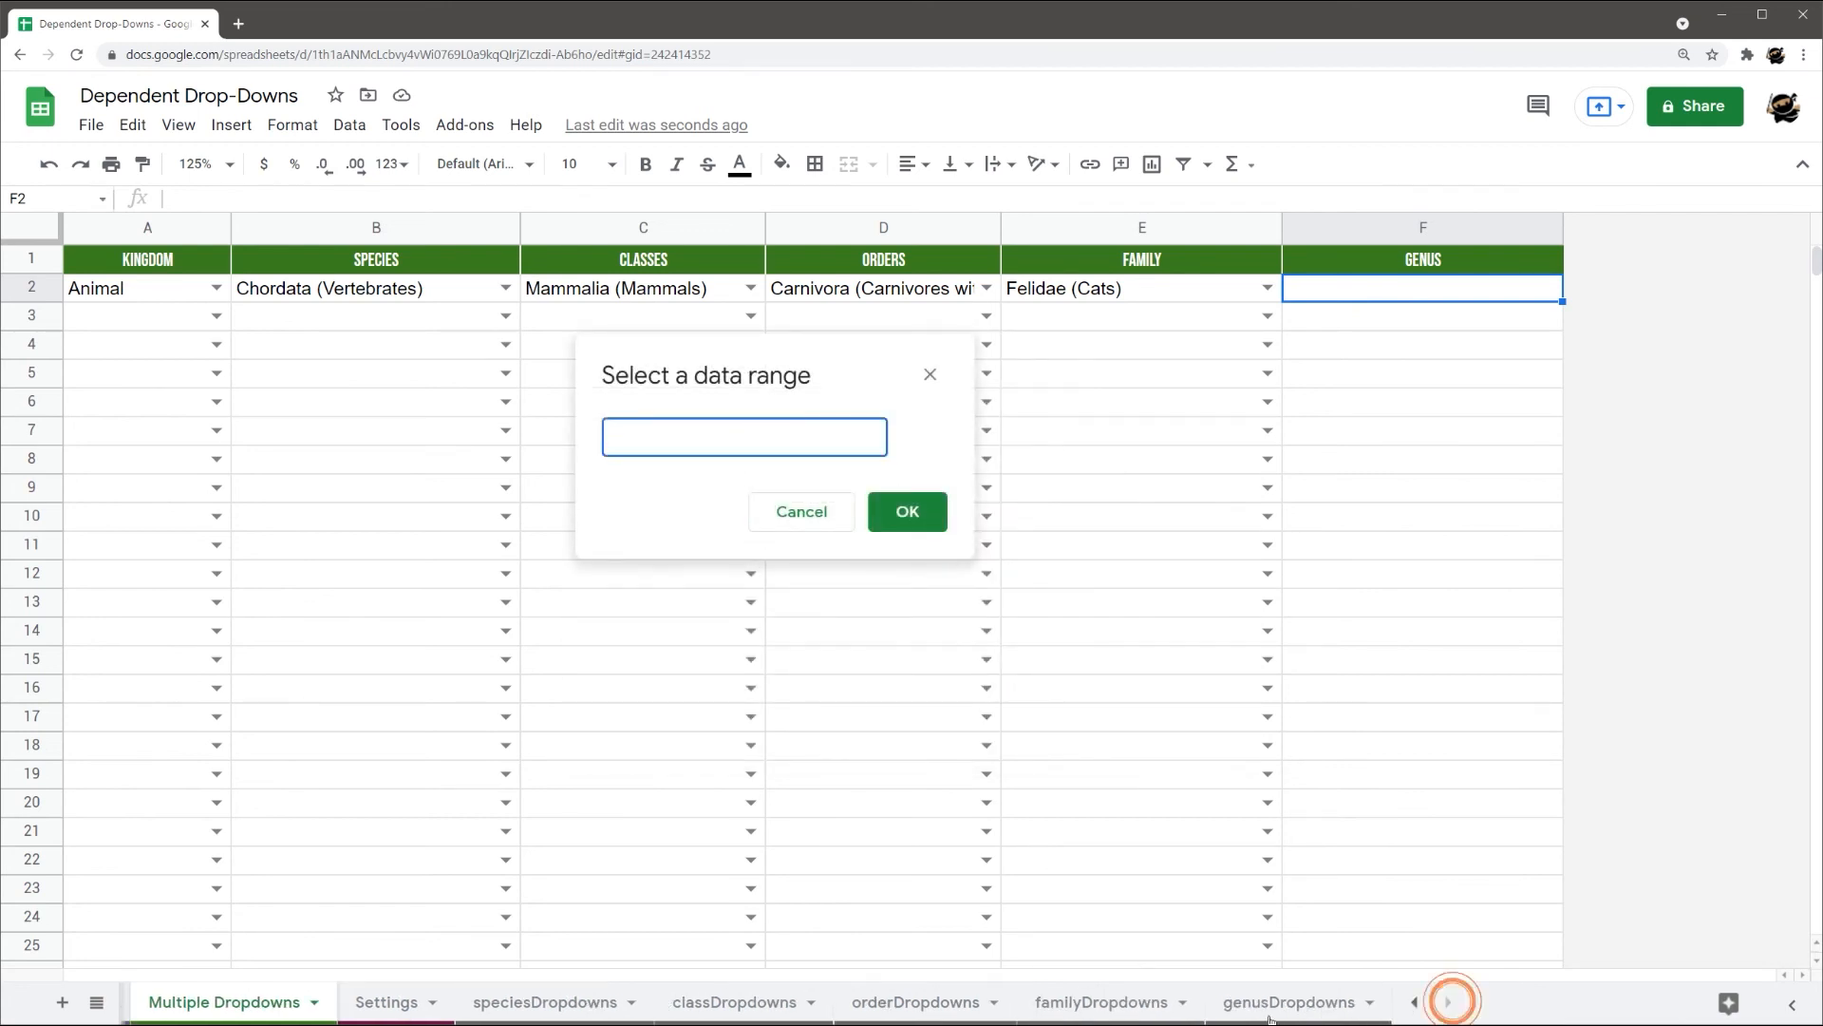
pyautogui.click(1288, 1001)
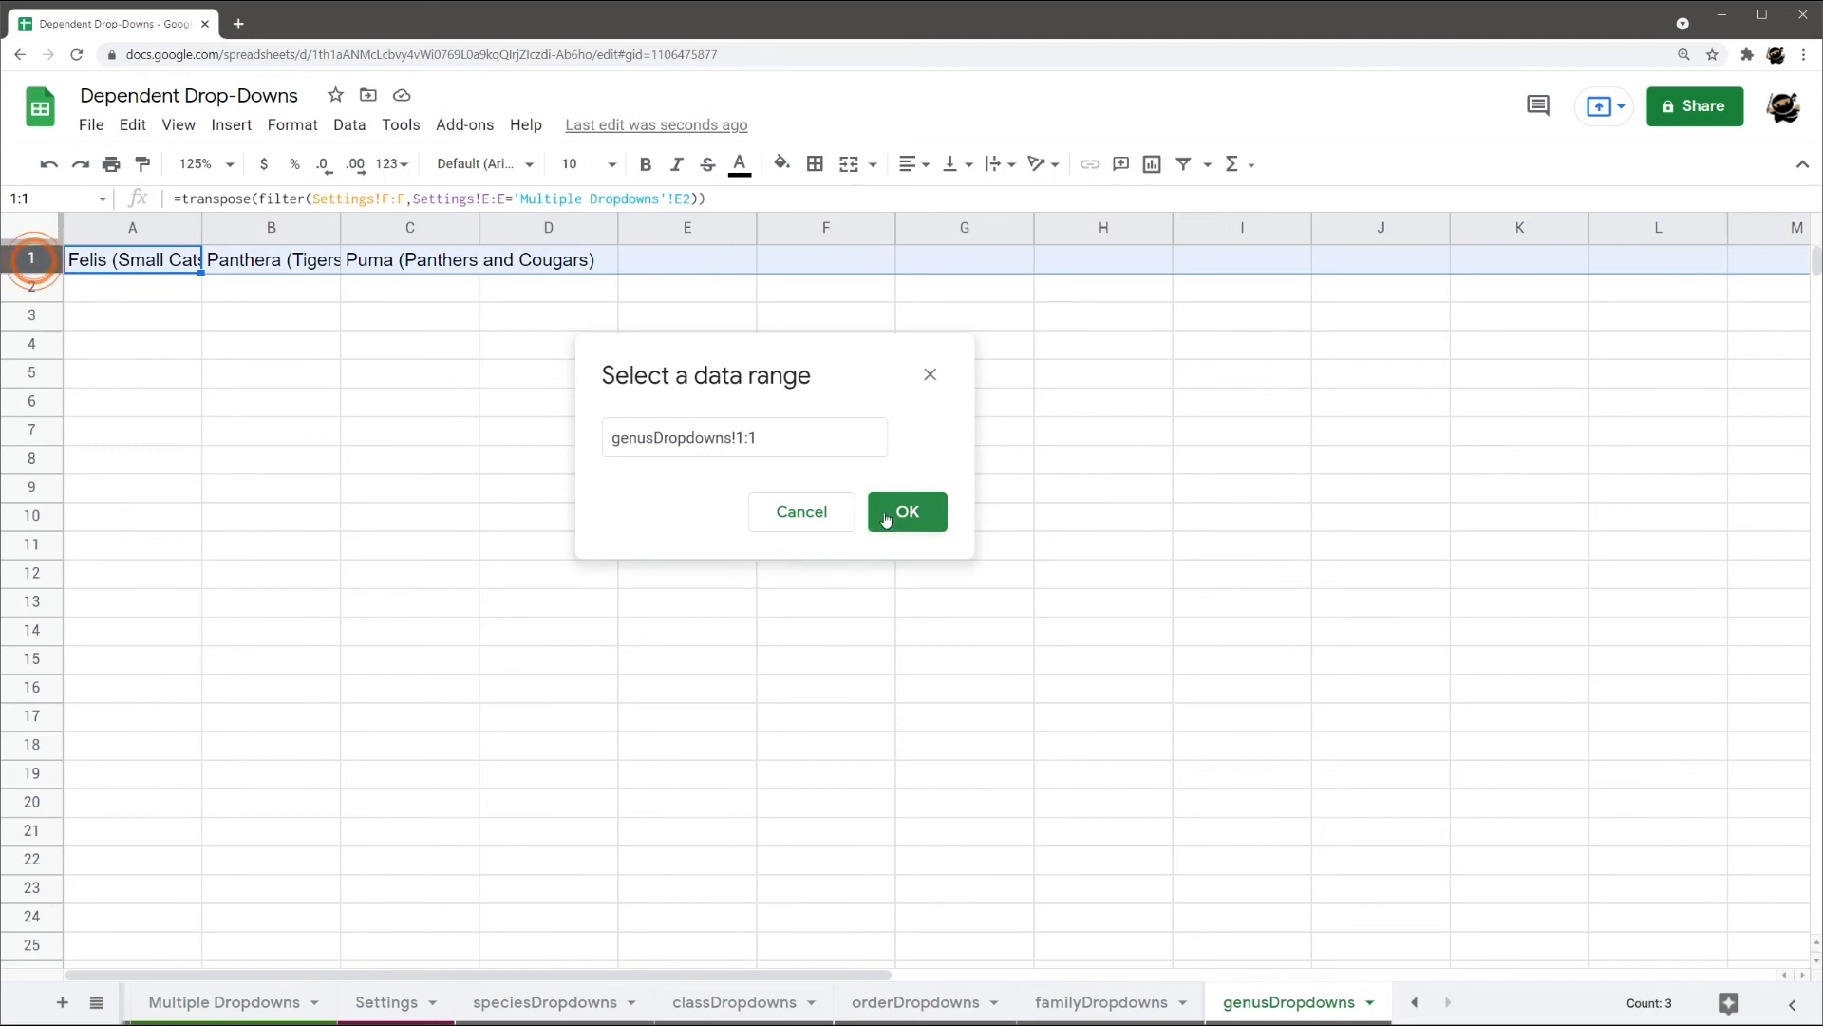
pyautogui.click(906, 511)
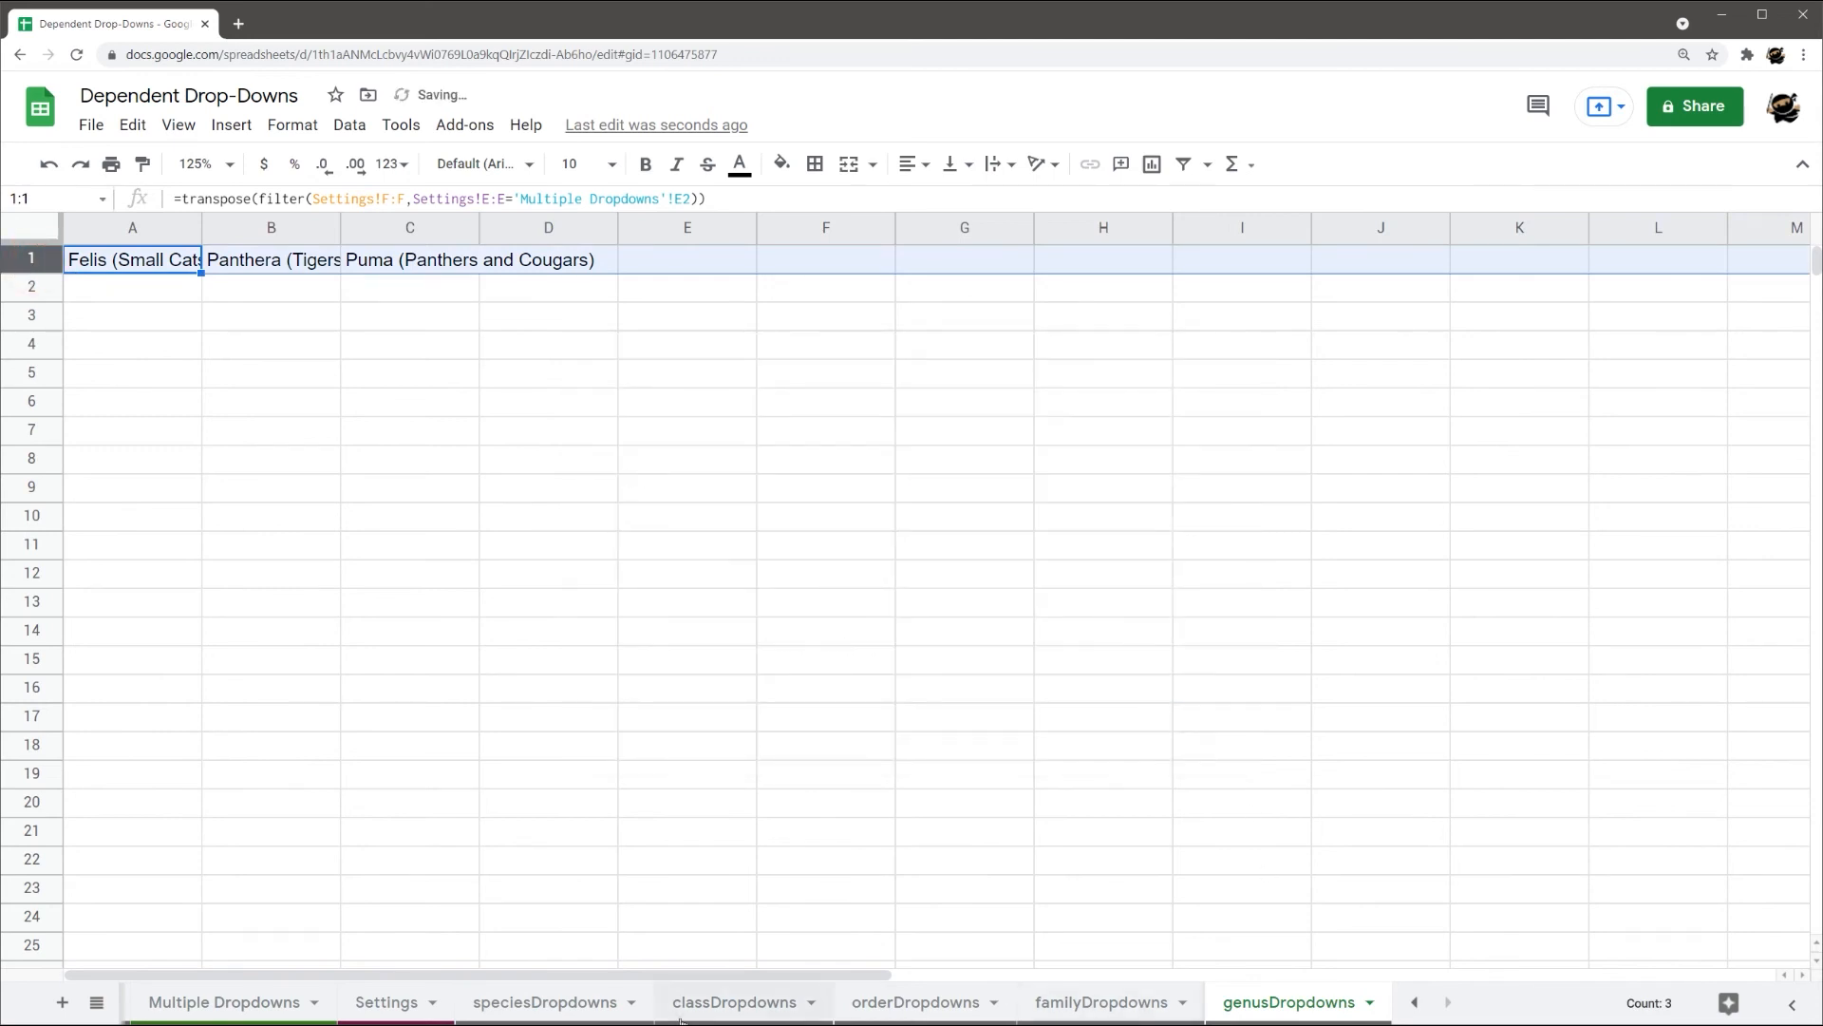
pyautogui.click(224, 1001)
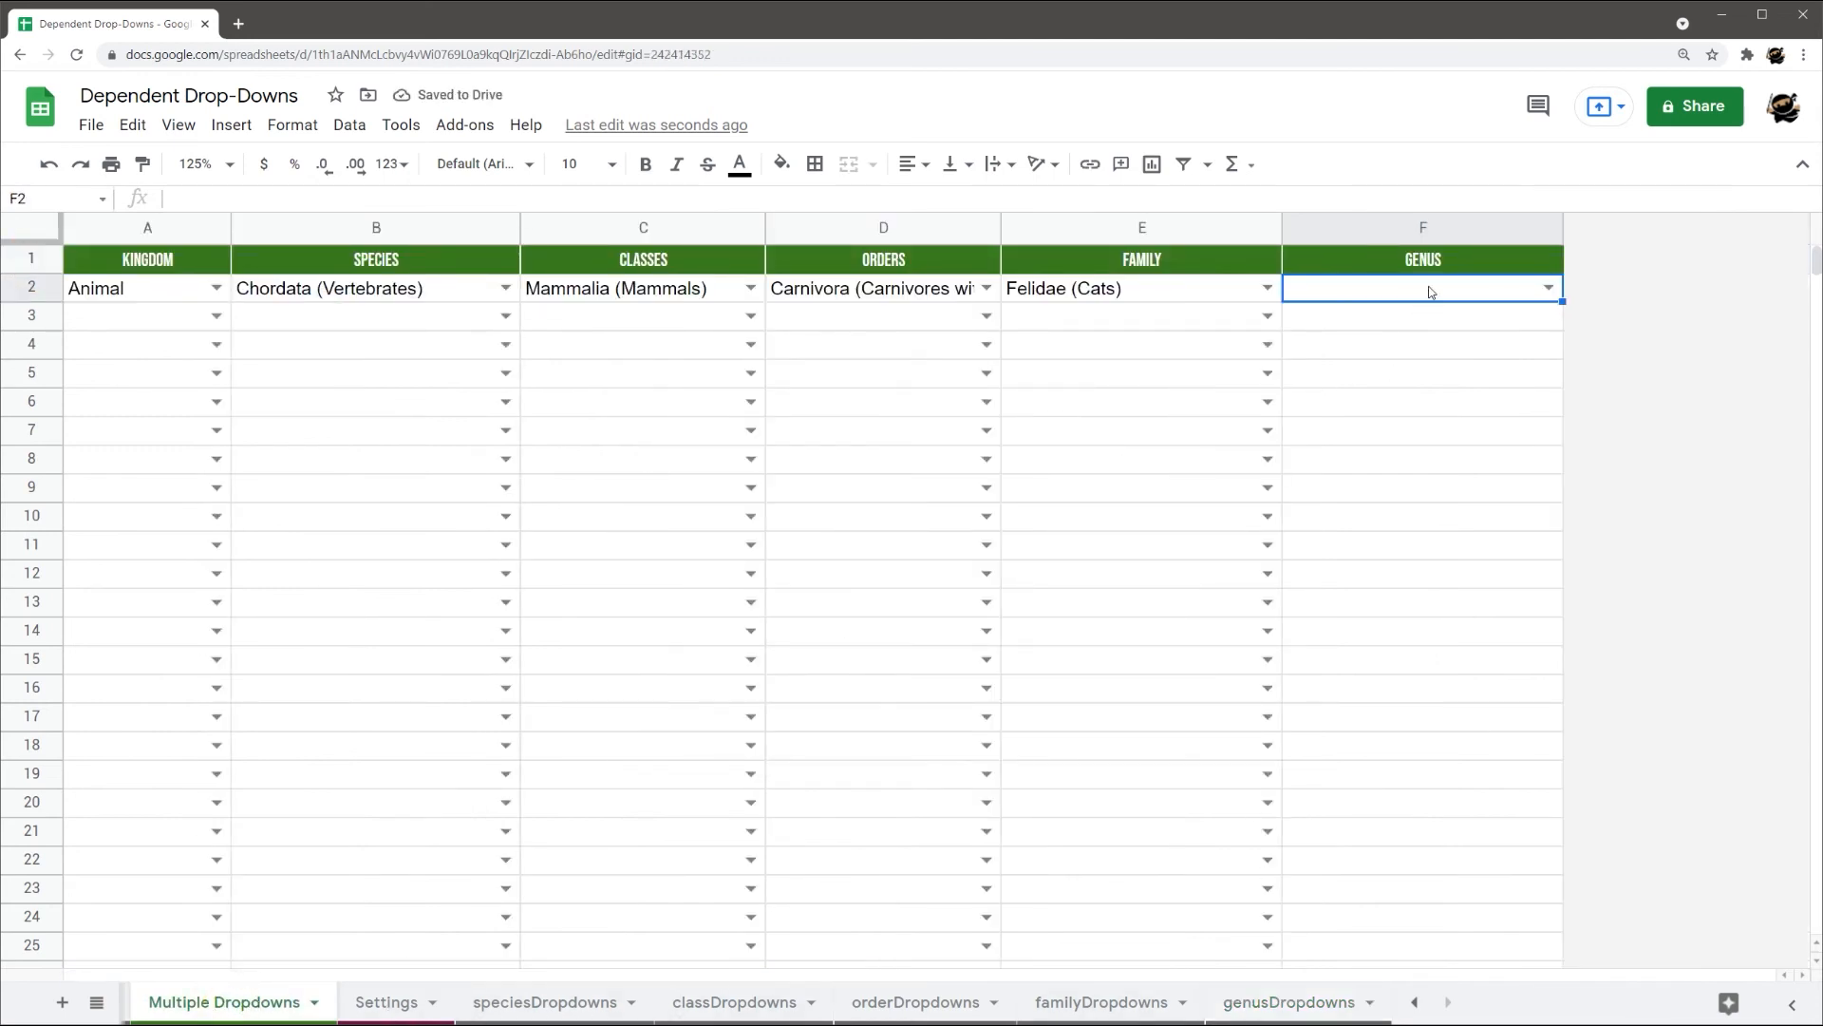
# Save F2's rule with Reject input and give F3 a list from genusDropdowns!2:2
pyautogui.rightClick(1422, 289)
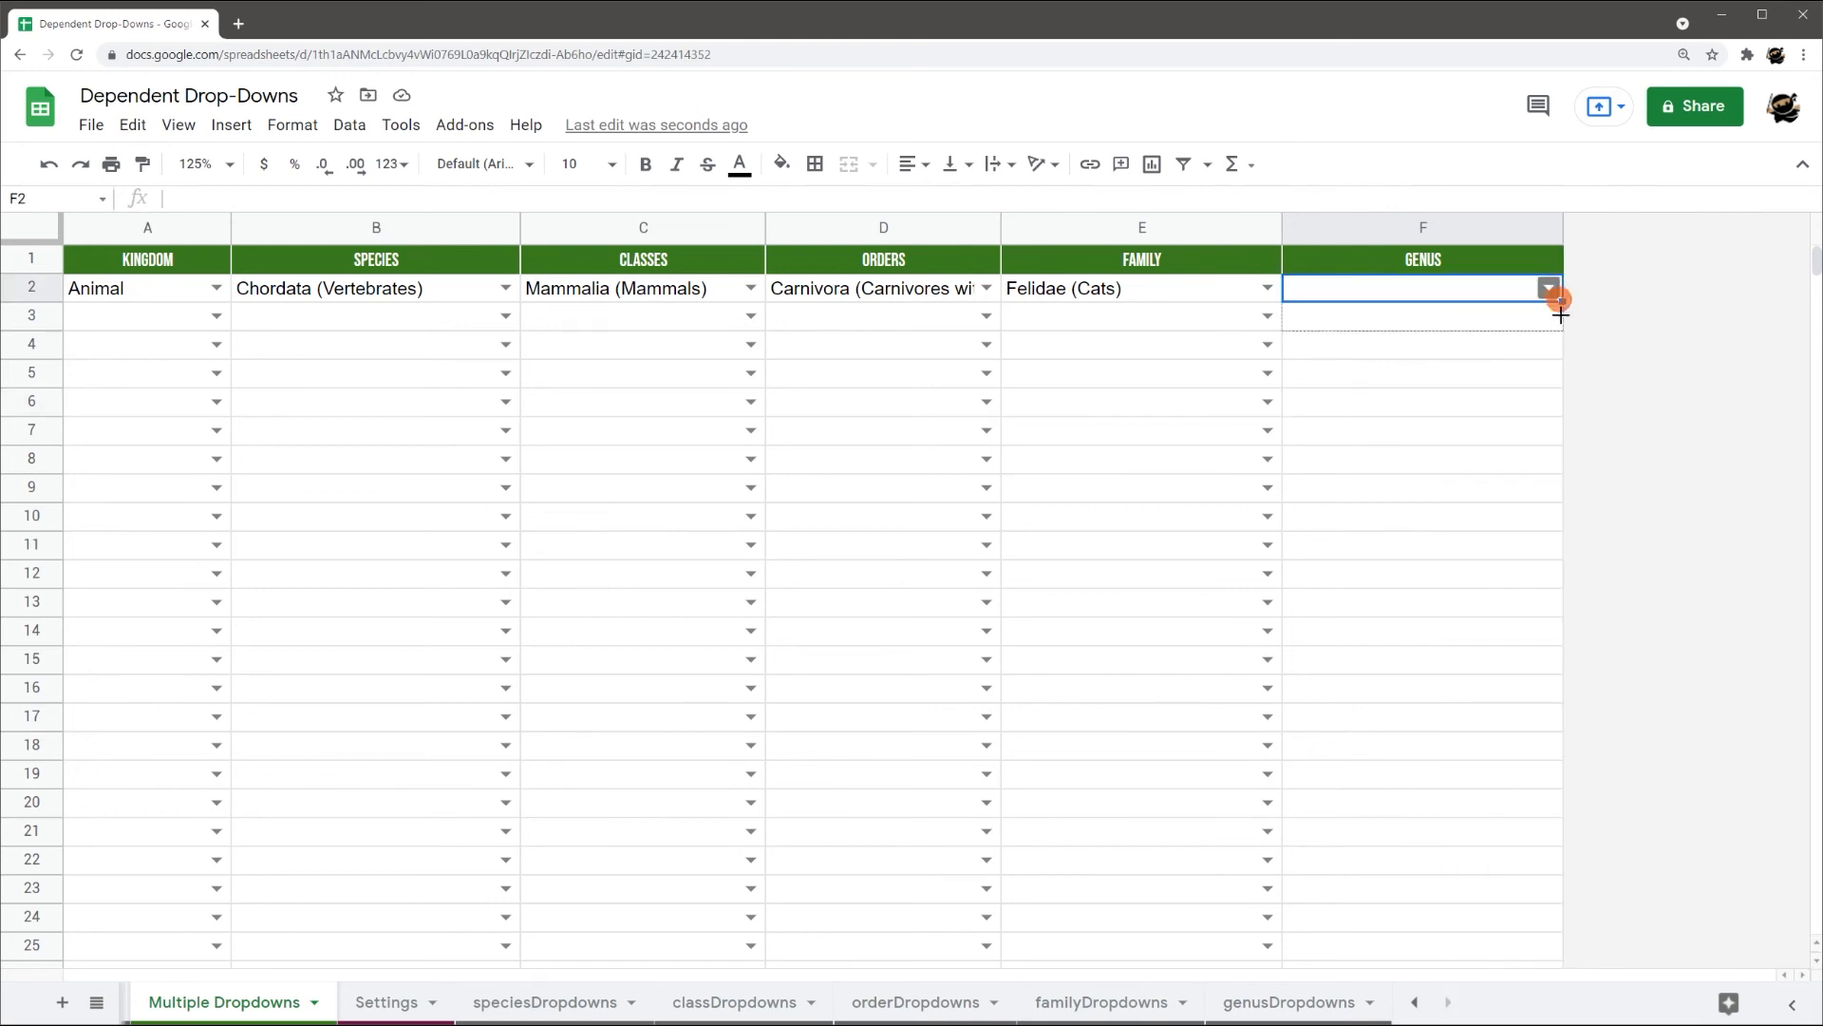
pyautogui.click(1548, 315)
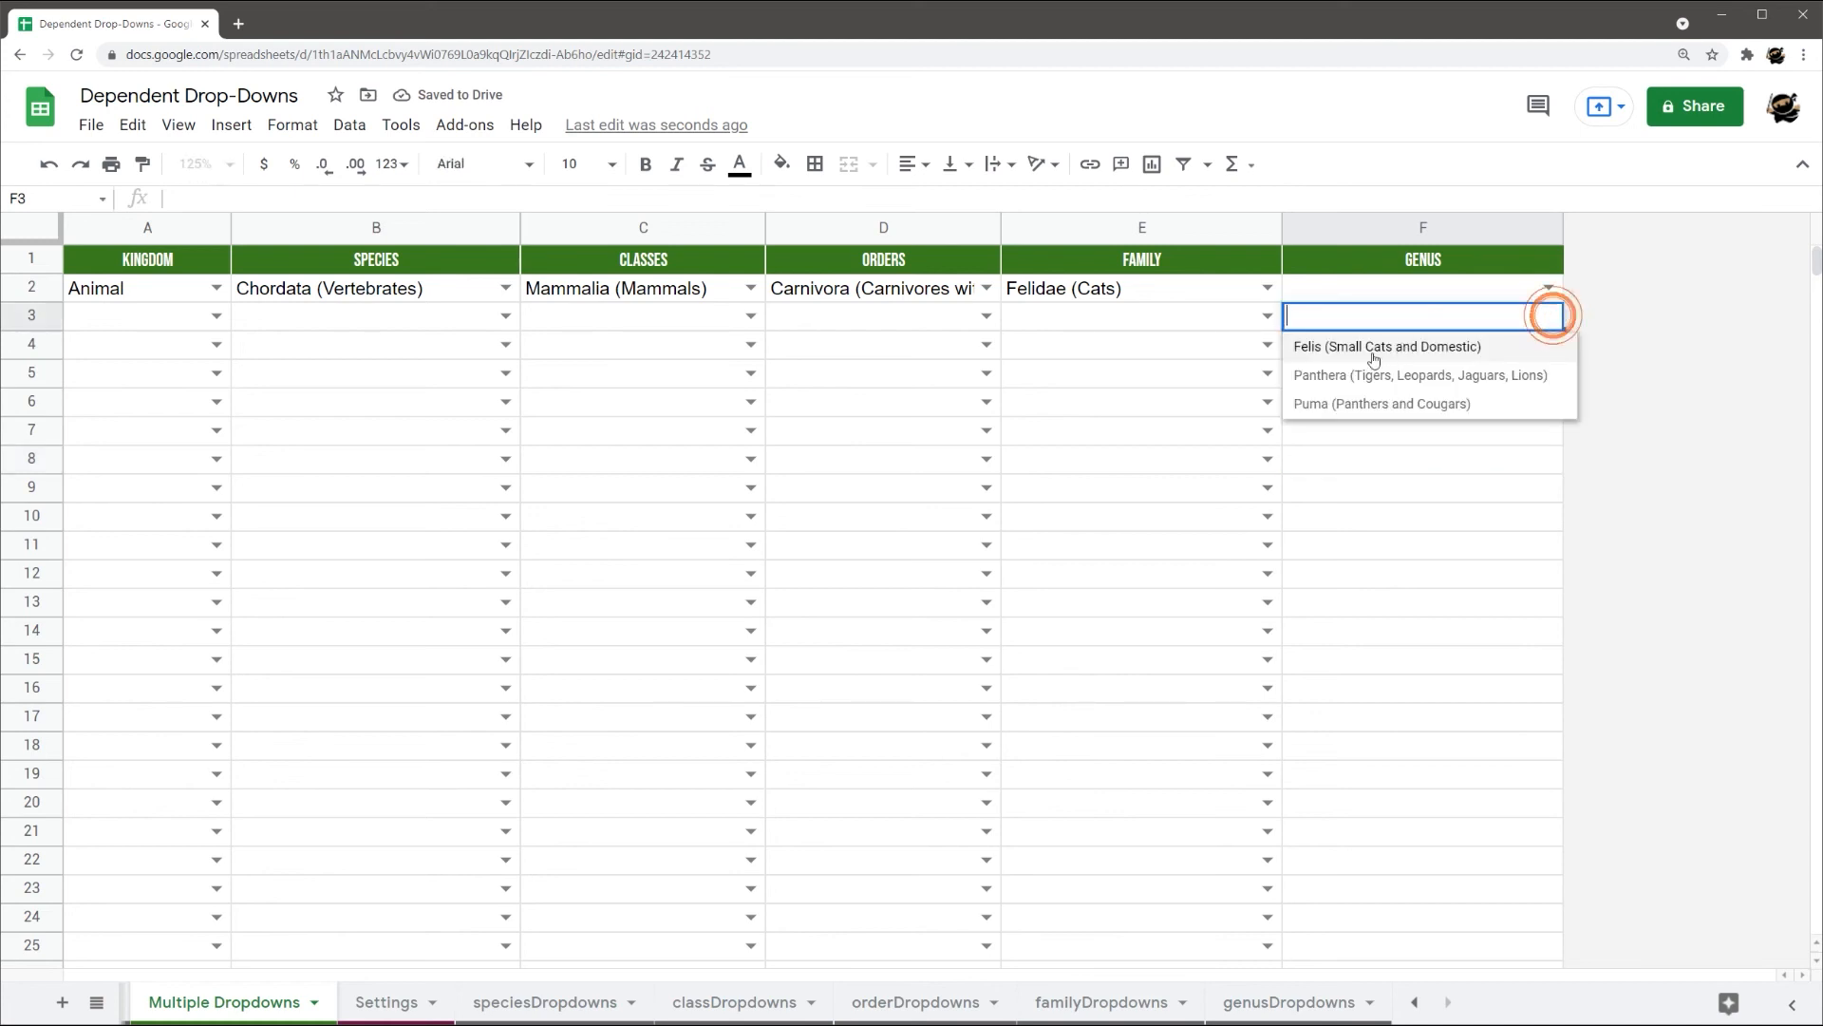
pyautogui.rightClick(1422, 287)
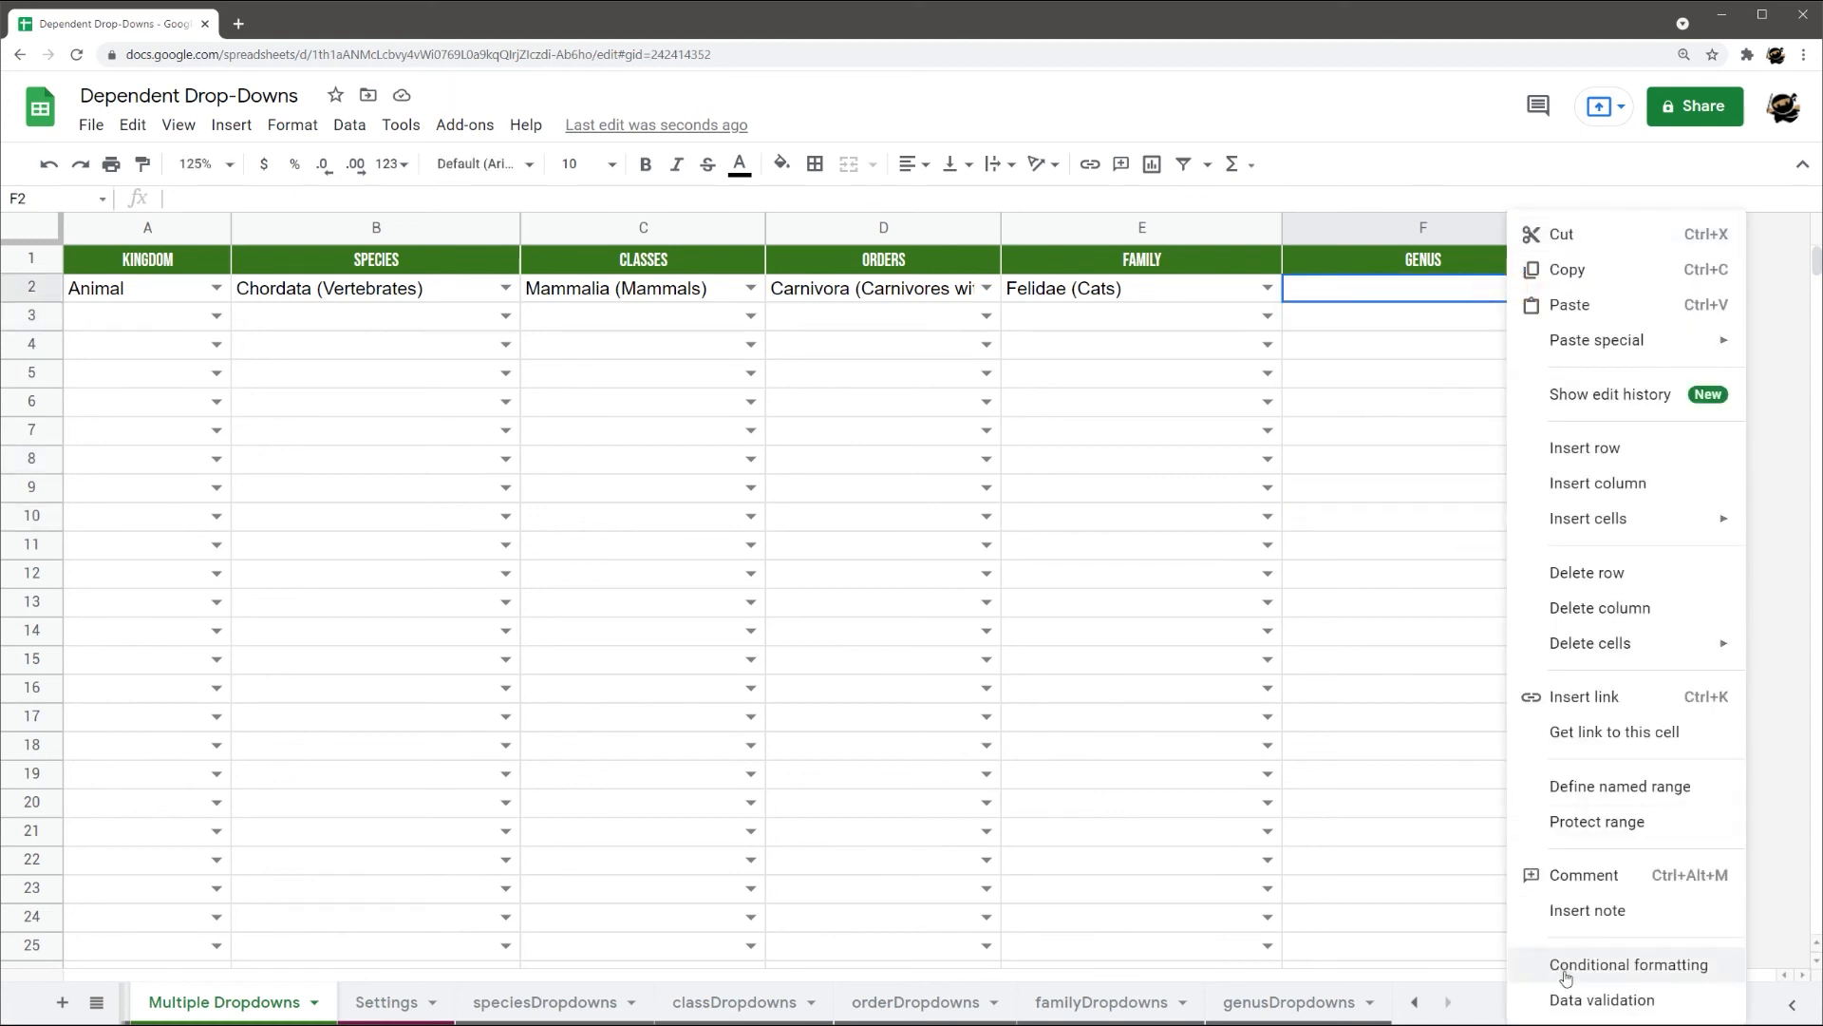
pyautogui.click(1602, 999)
pyautogui.write('=genusDropdowns!1:1')
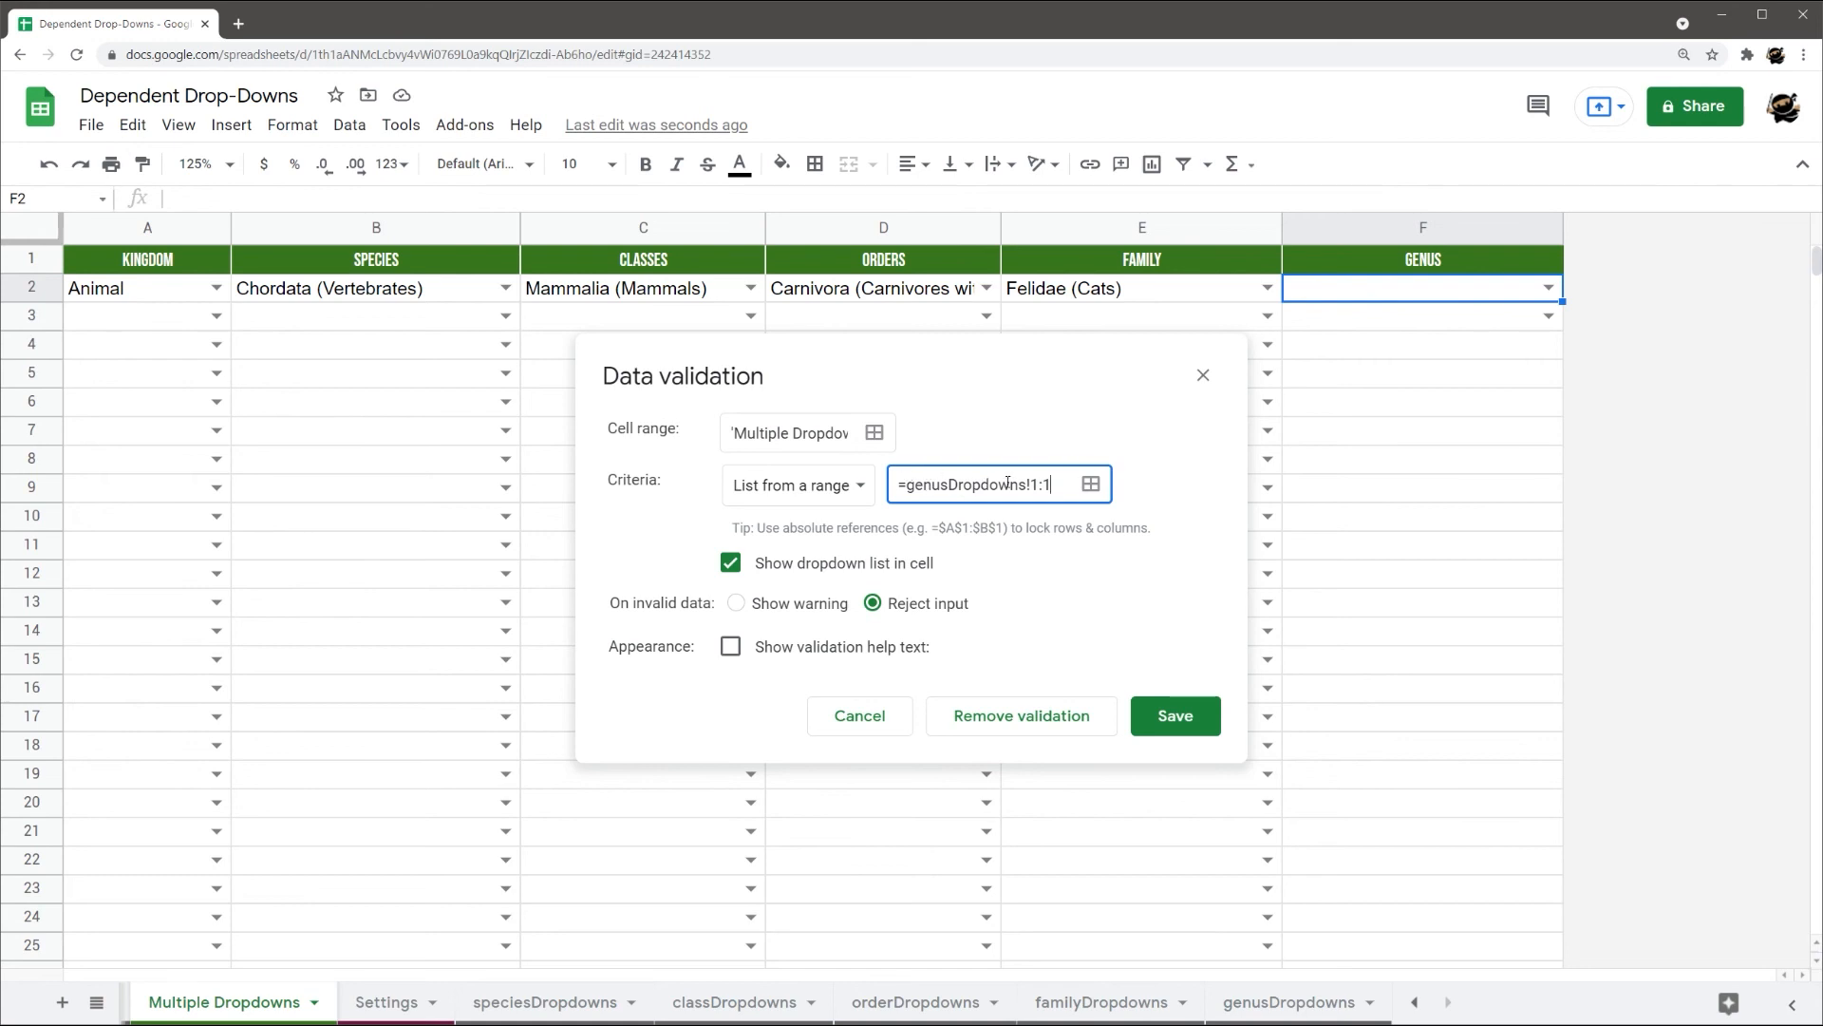
pyautogui.click(1174, 716)
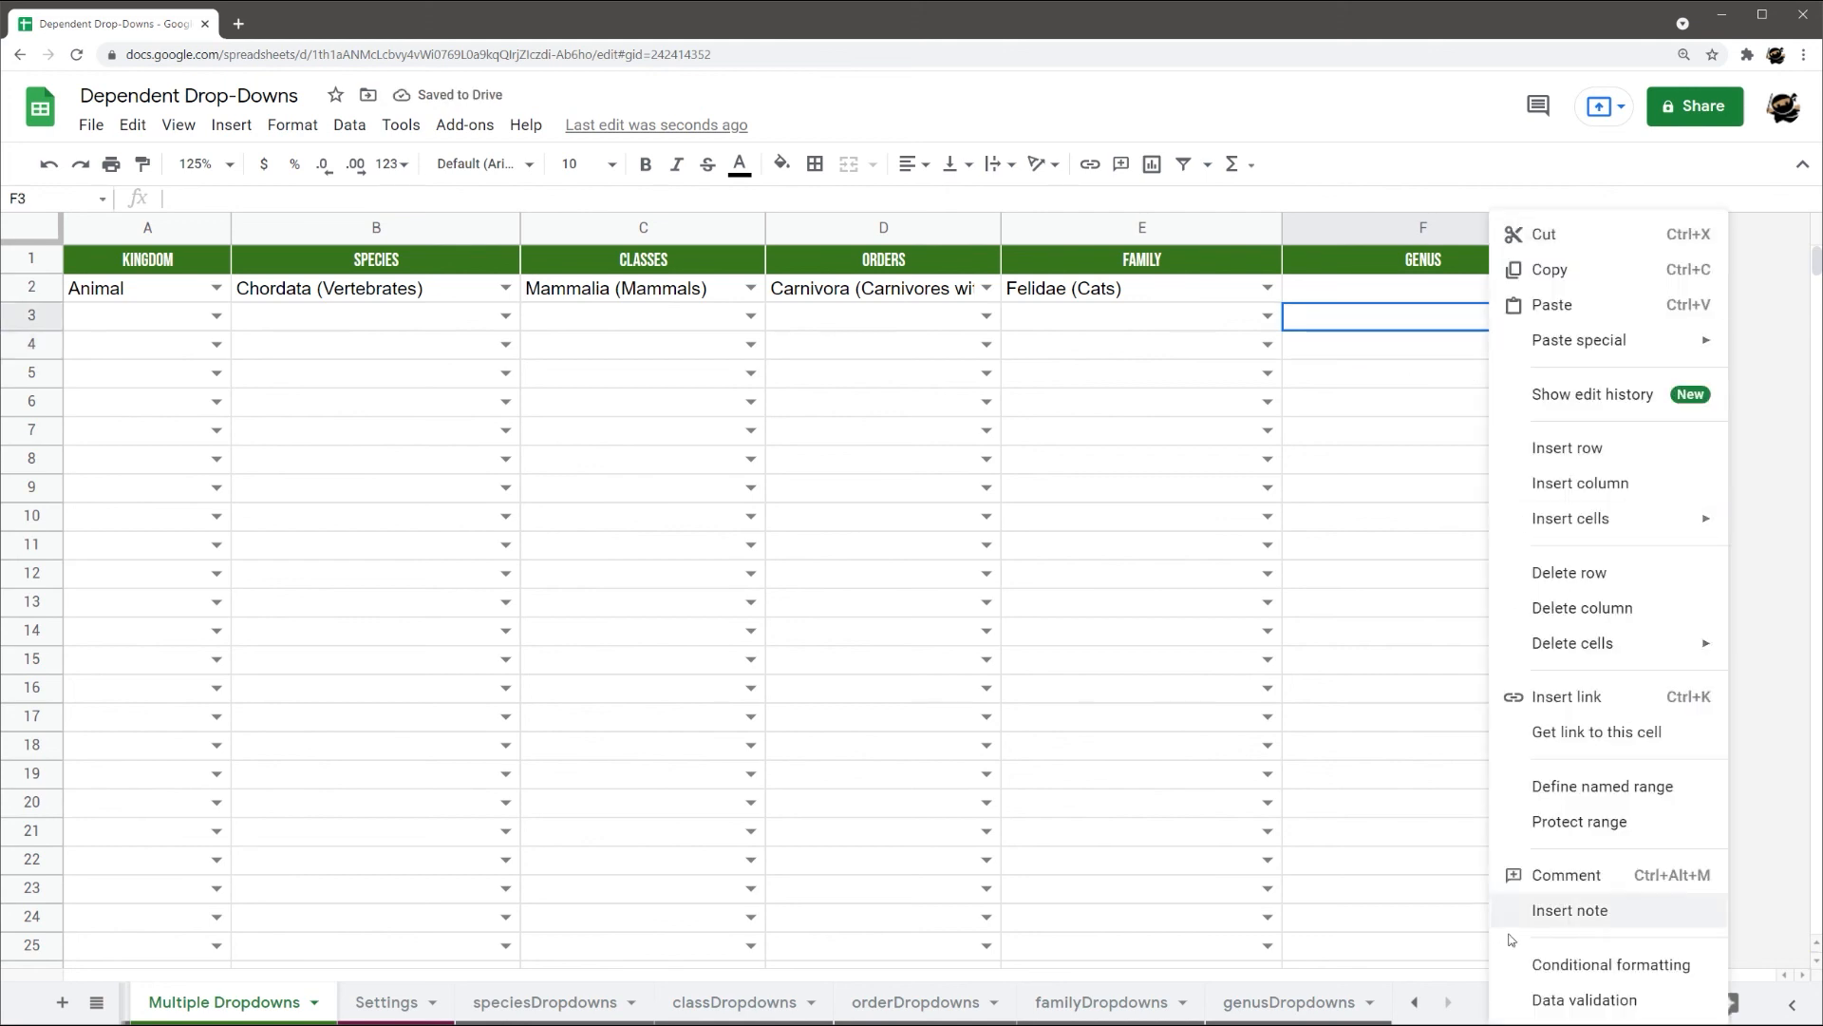
pyautogui.click(1584, 1001)
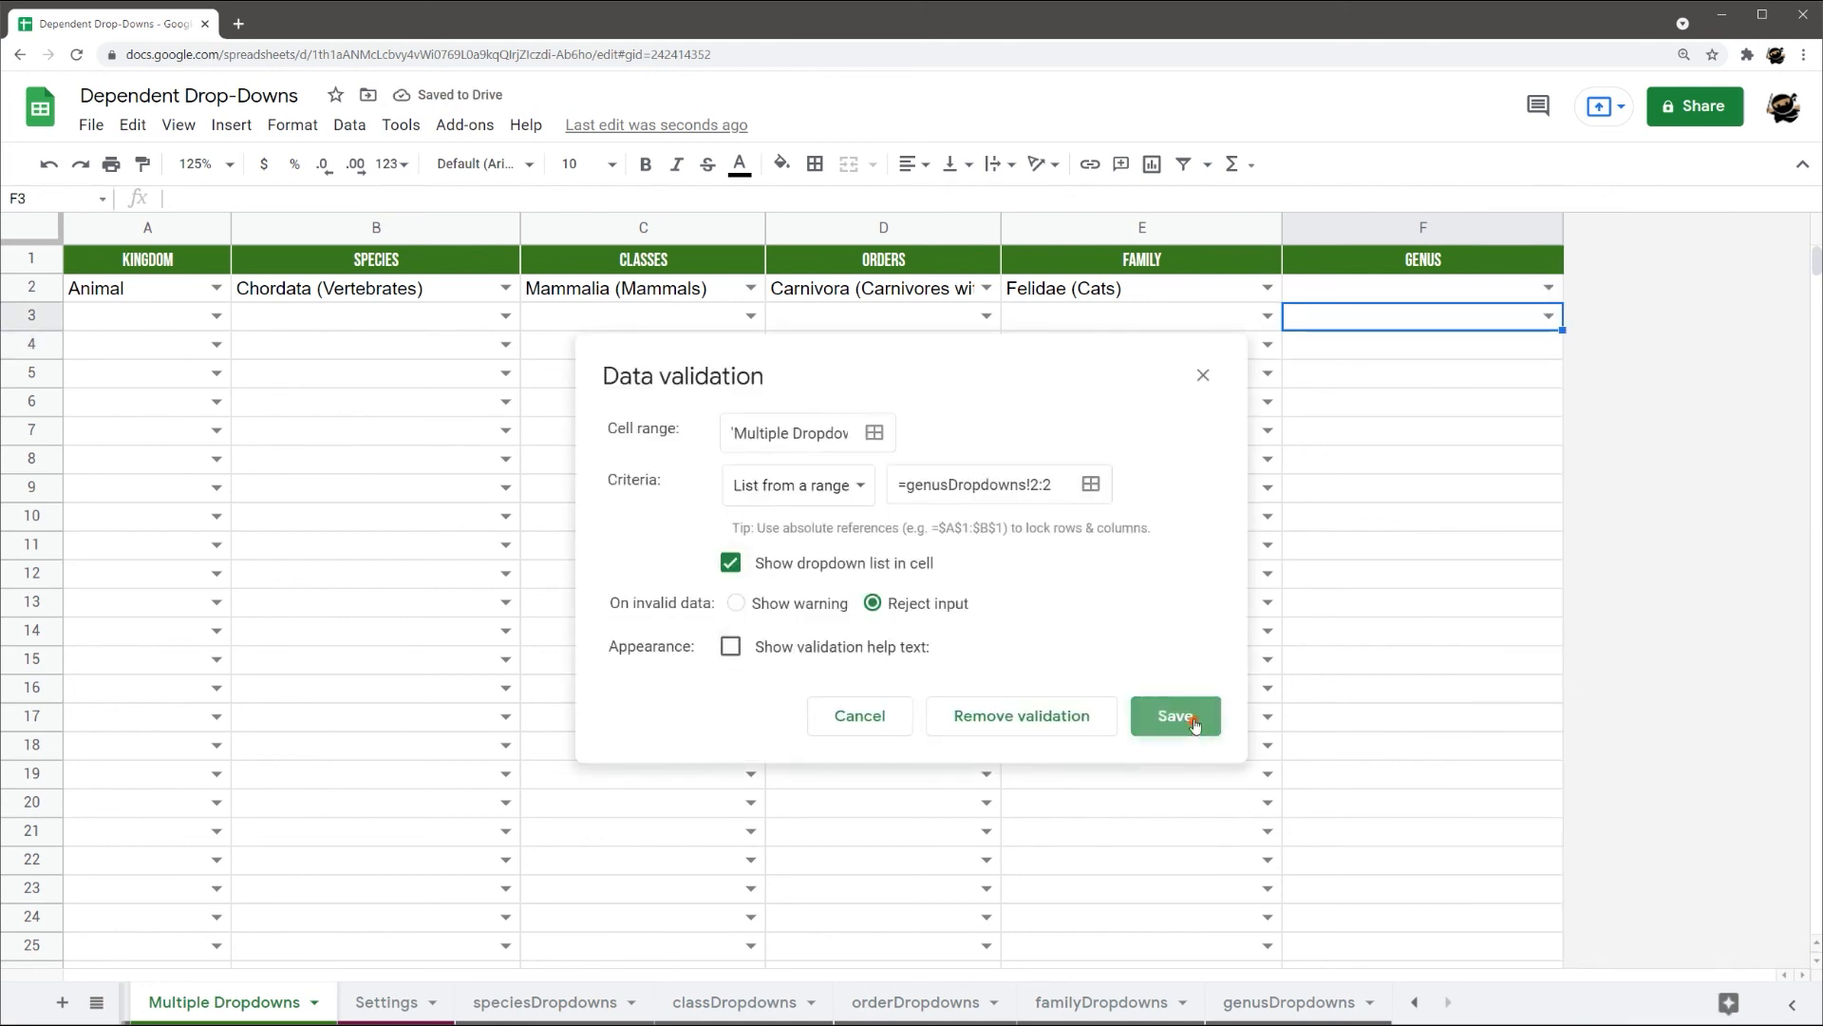
pyautogui.click(1173, 716)
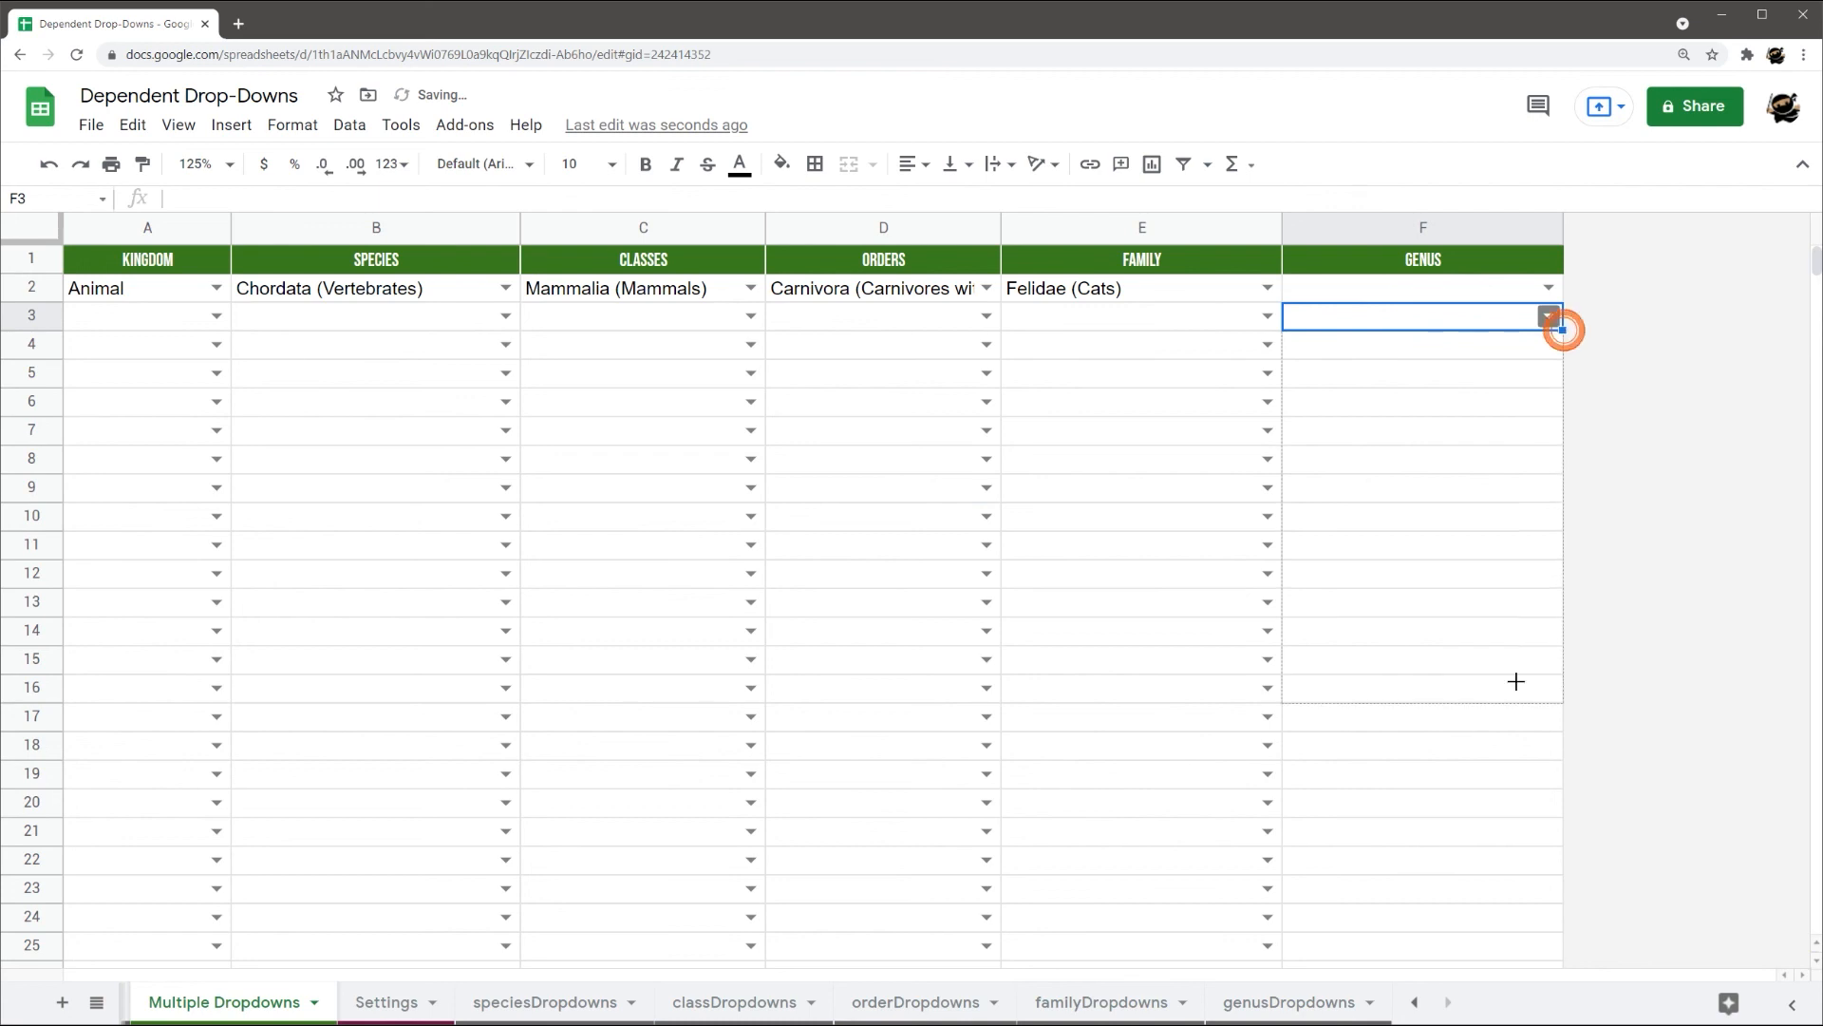
# Set row 2's genus to Panthera and start row 3 with Animal kingdom and Mammalia class
pyautogui.scroll(-3)
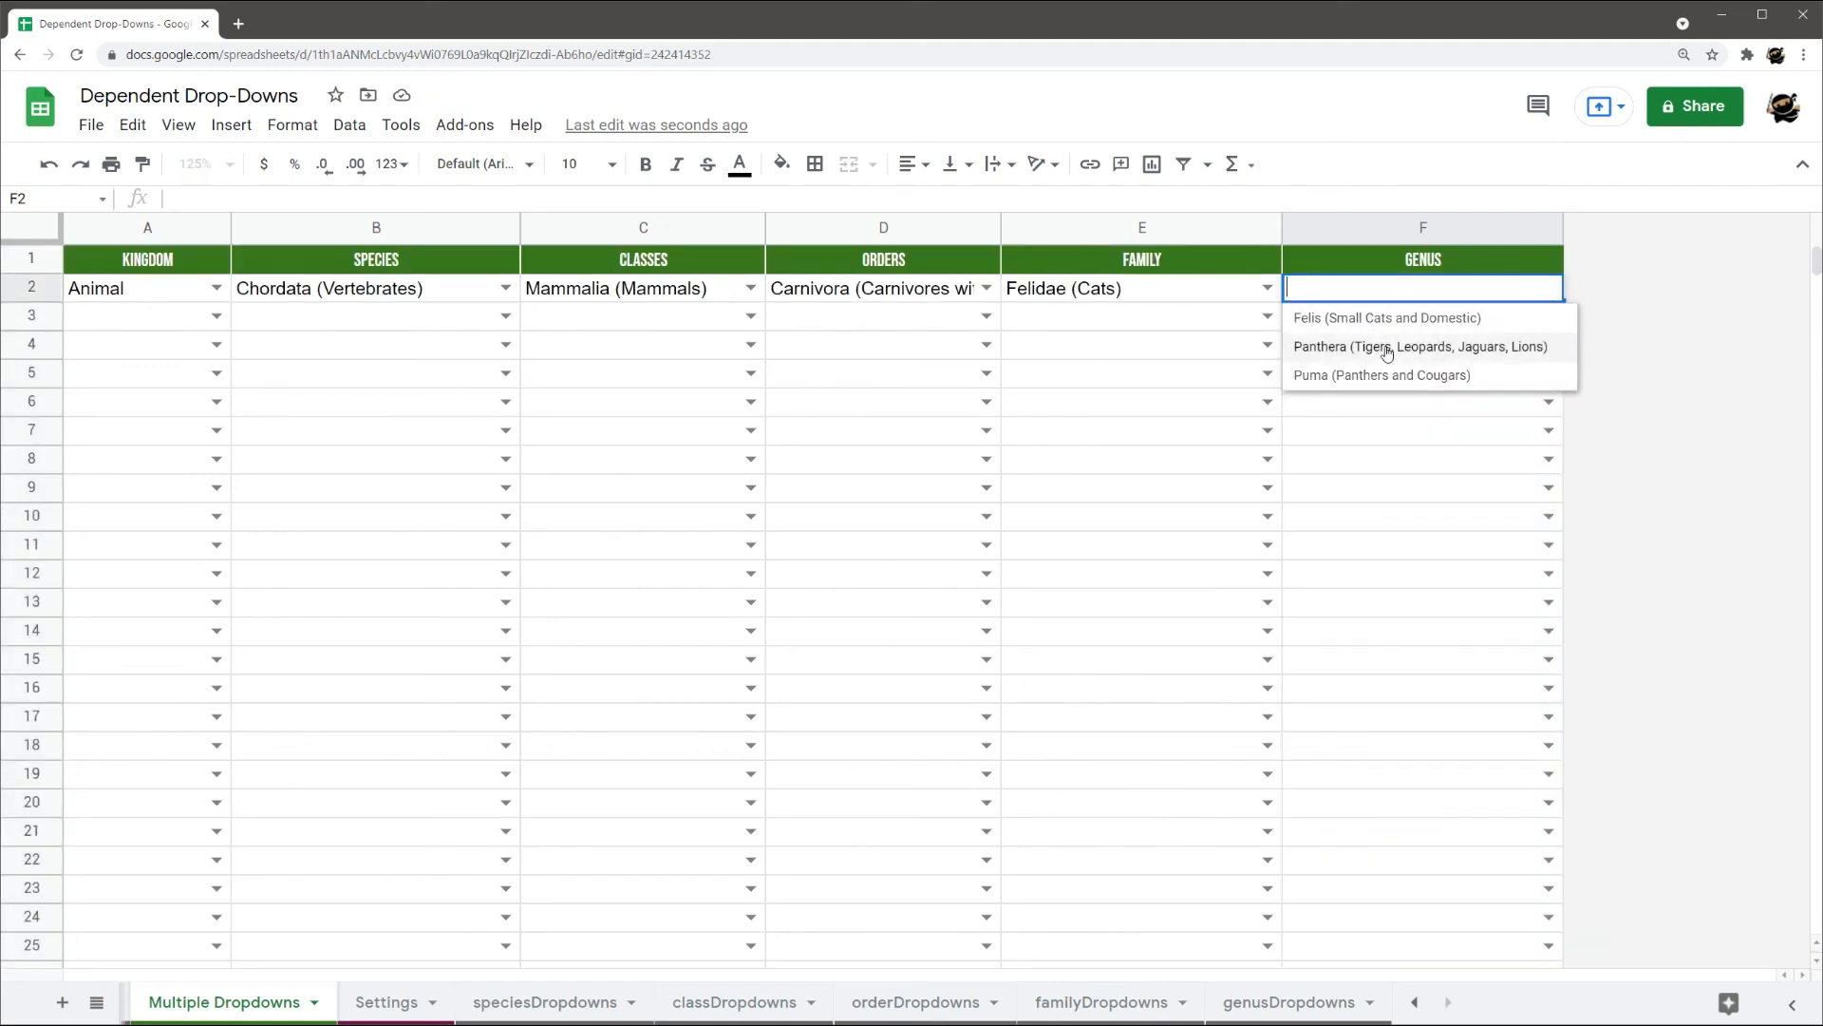
pyautogui.click(1420, 345)
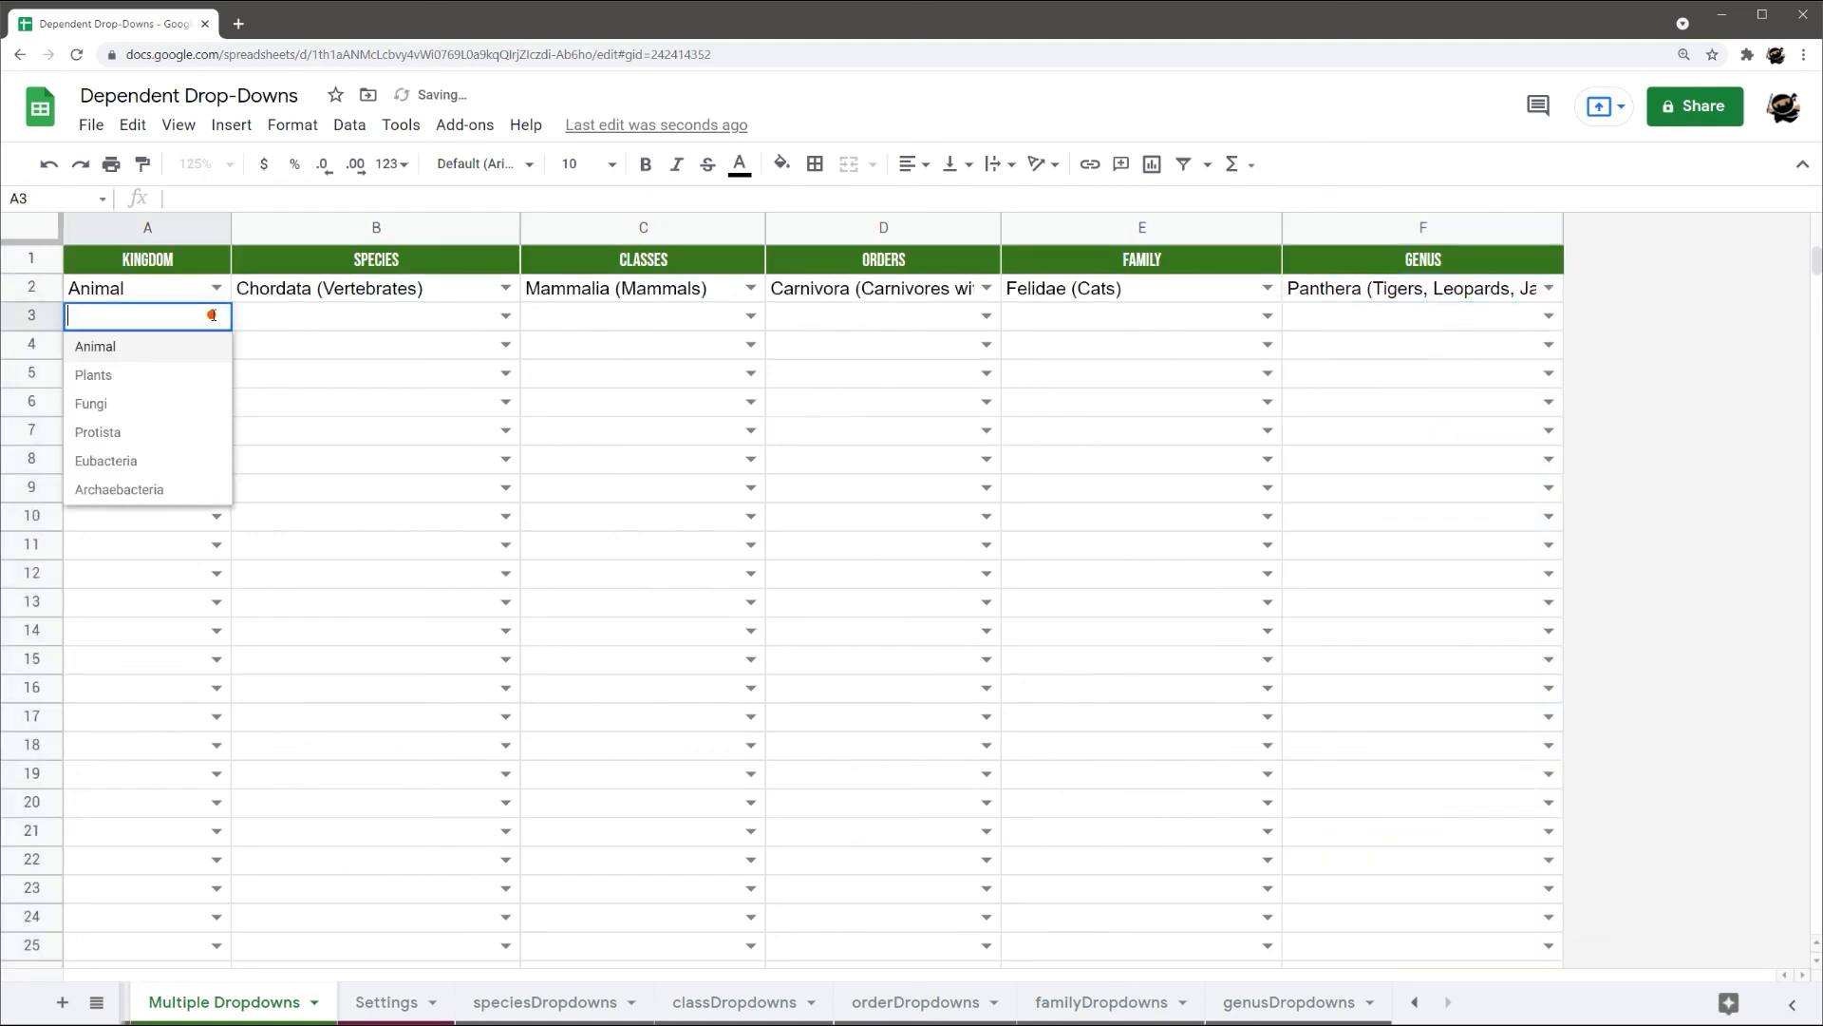
pyautogui.click(94, 345)
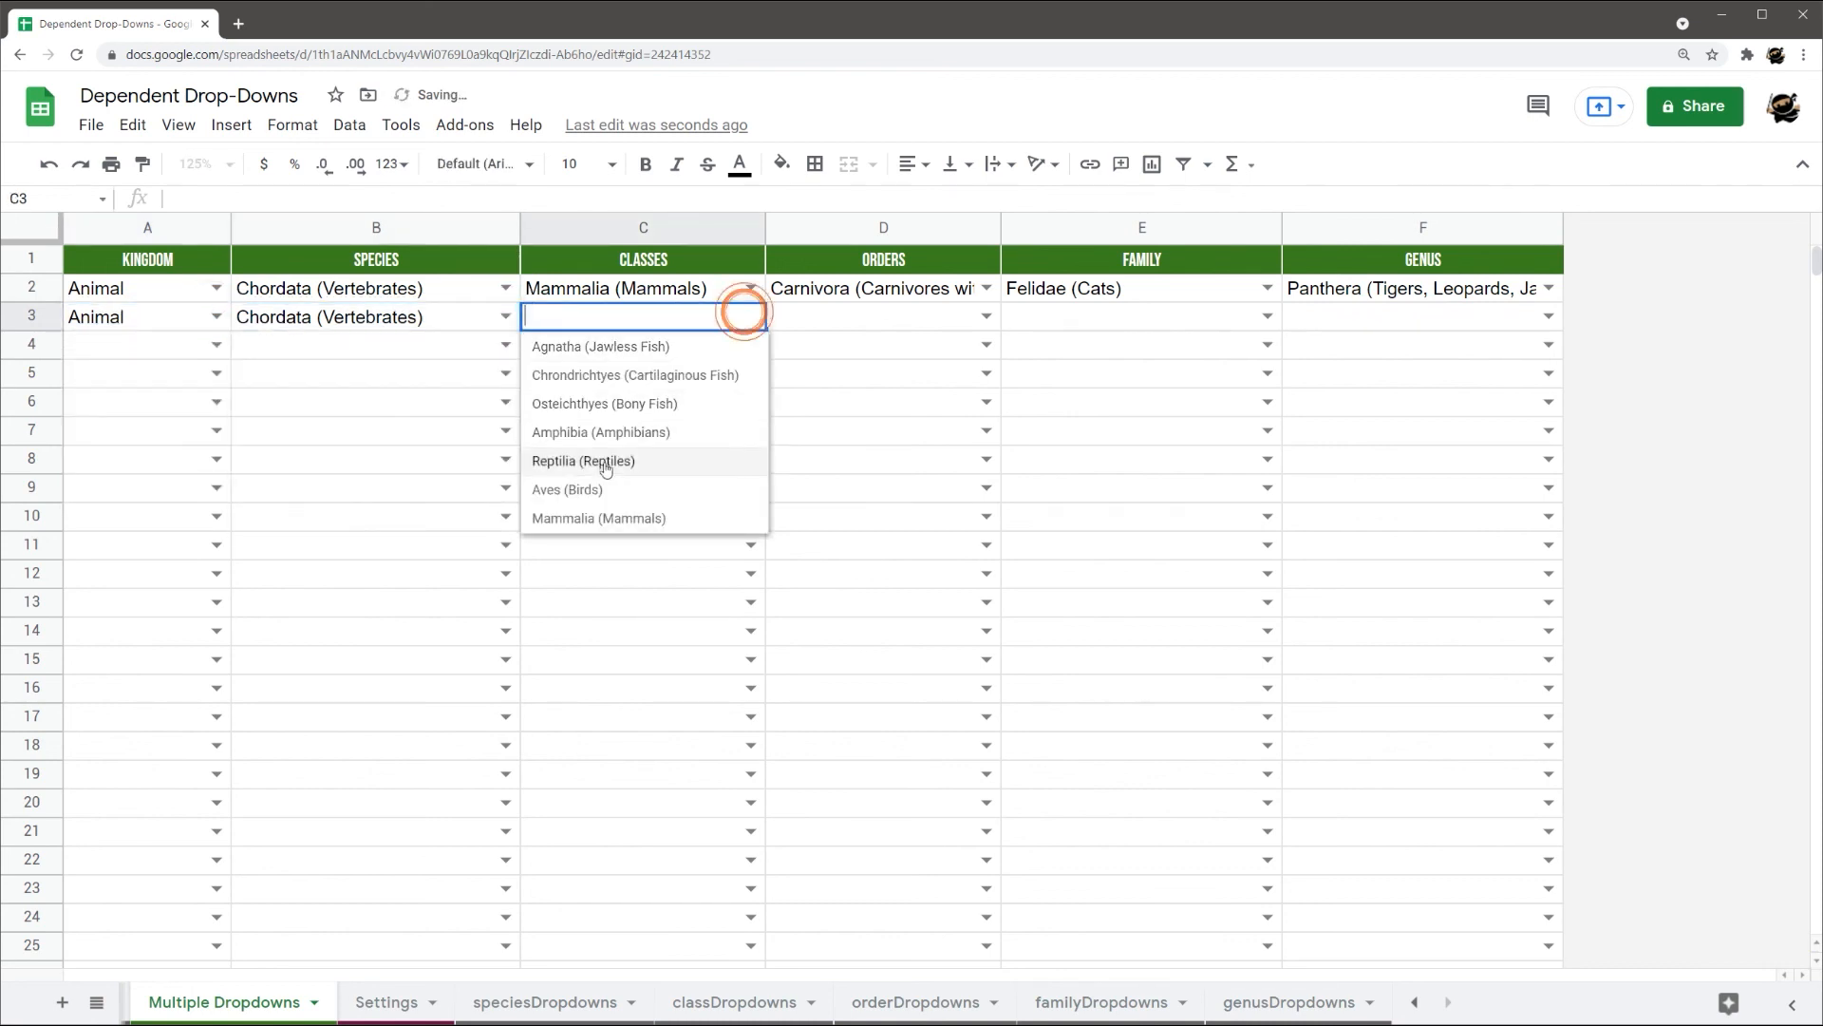
pyautogui.click(598, 516)
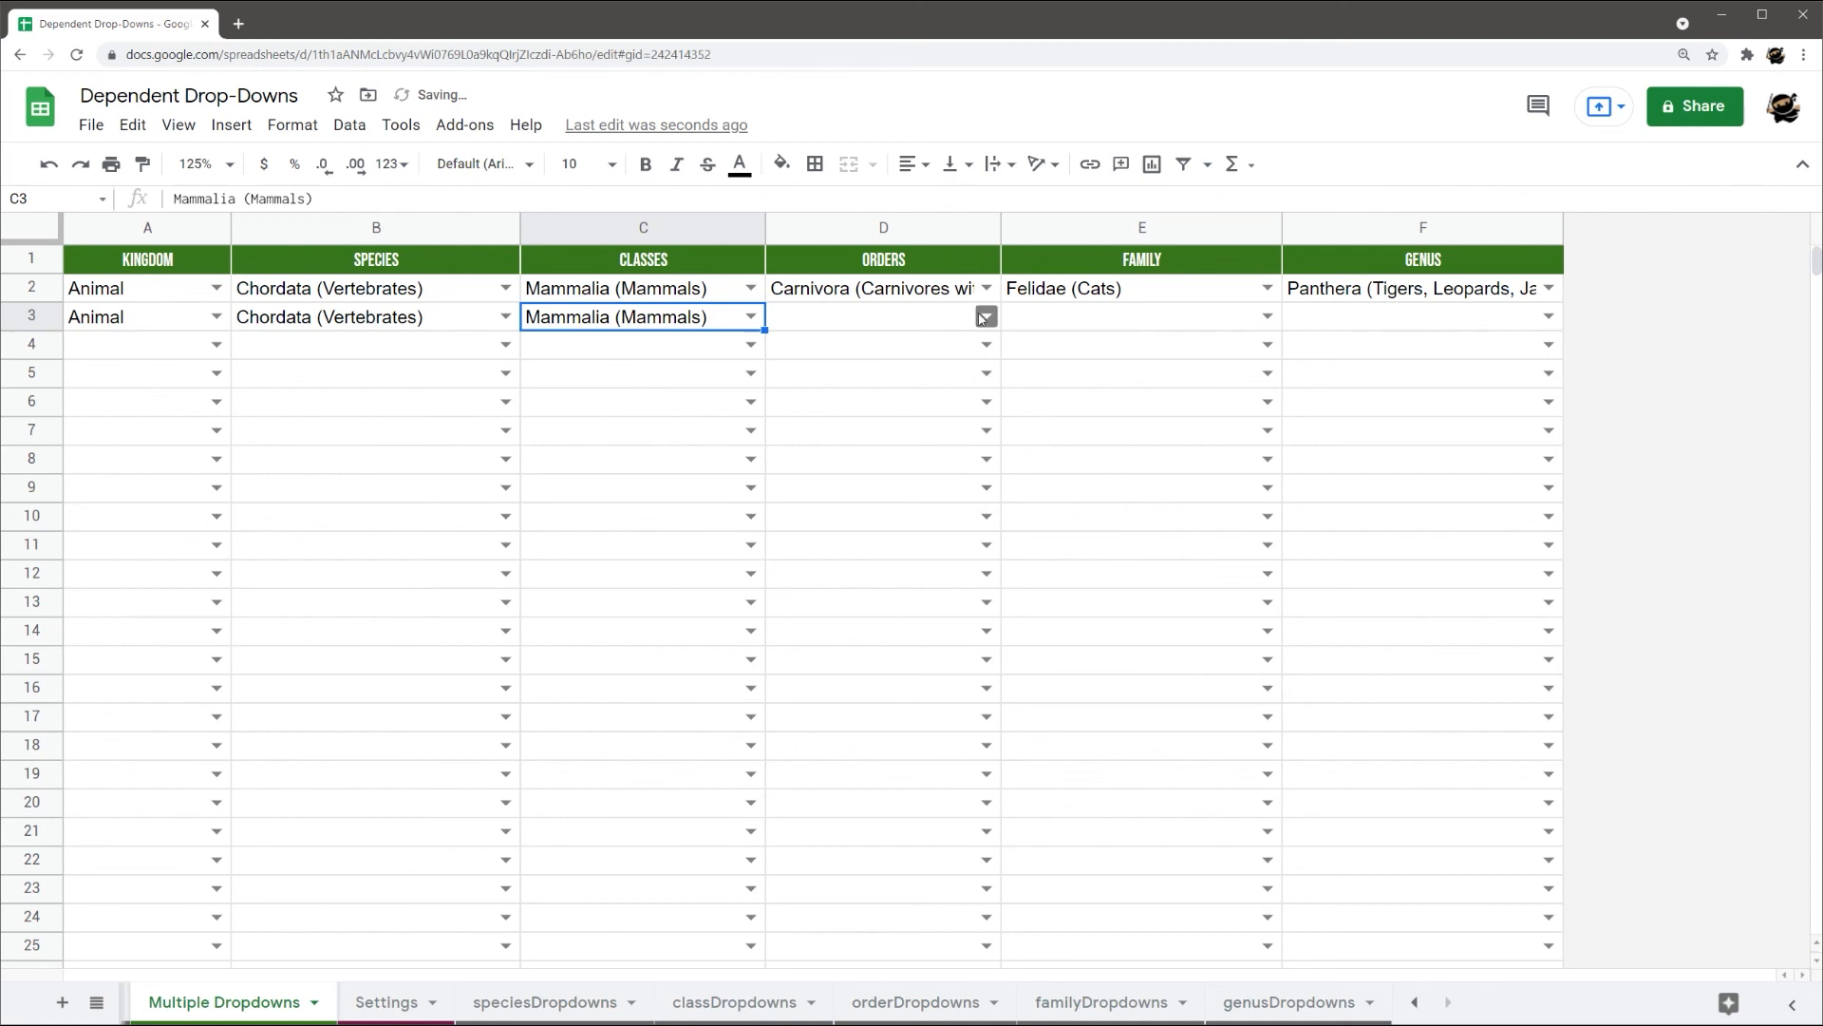
# Complete row 3 with Carnivora order, Felidae (Cats) family and Felis genus
pyautogui.click(984, 317)
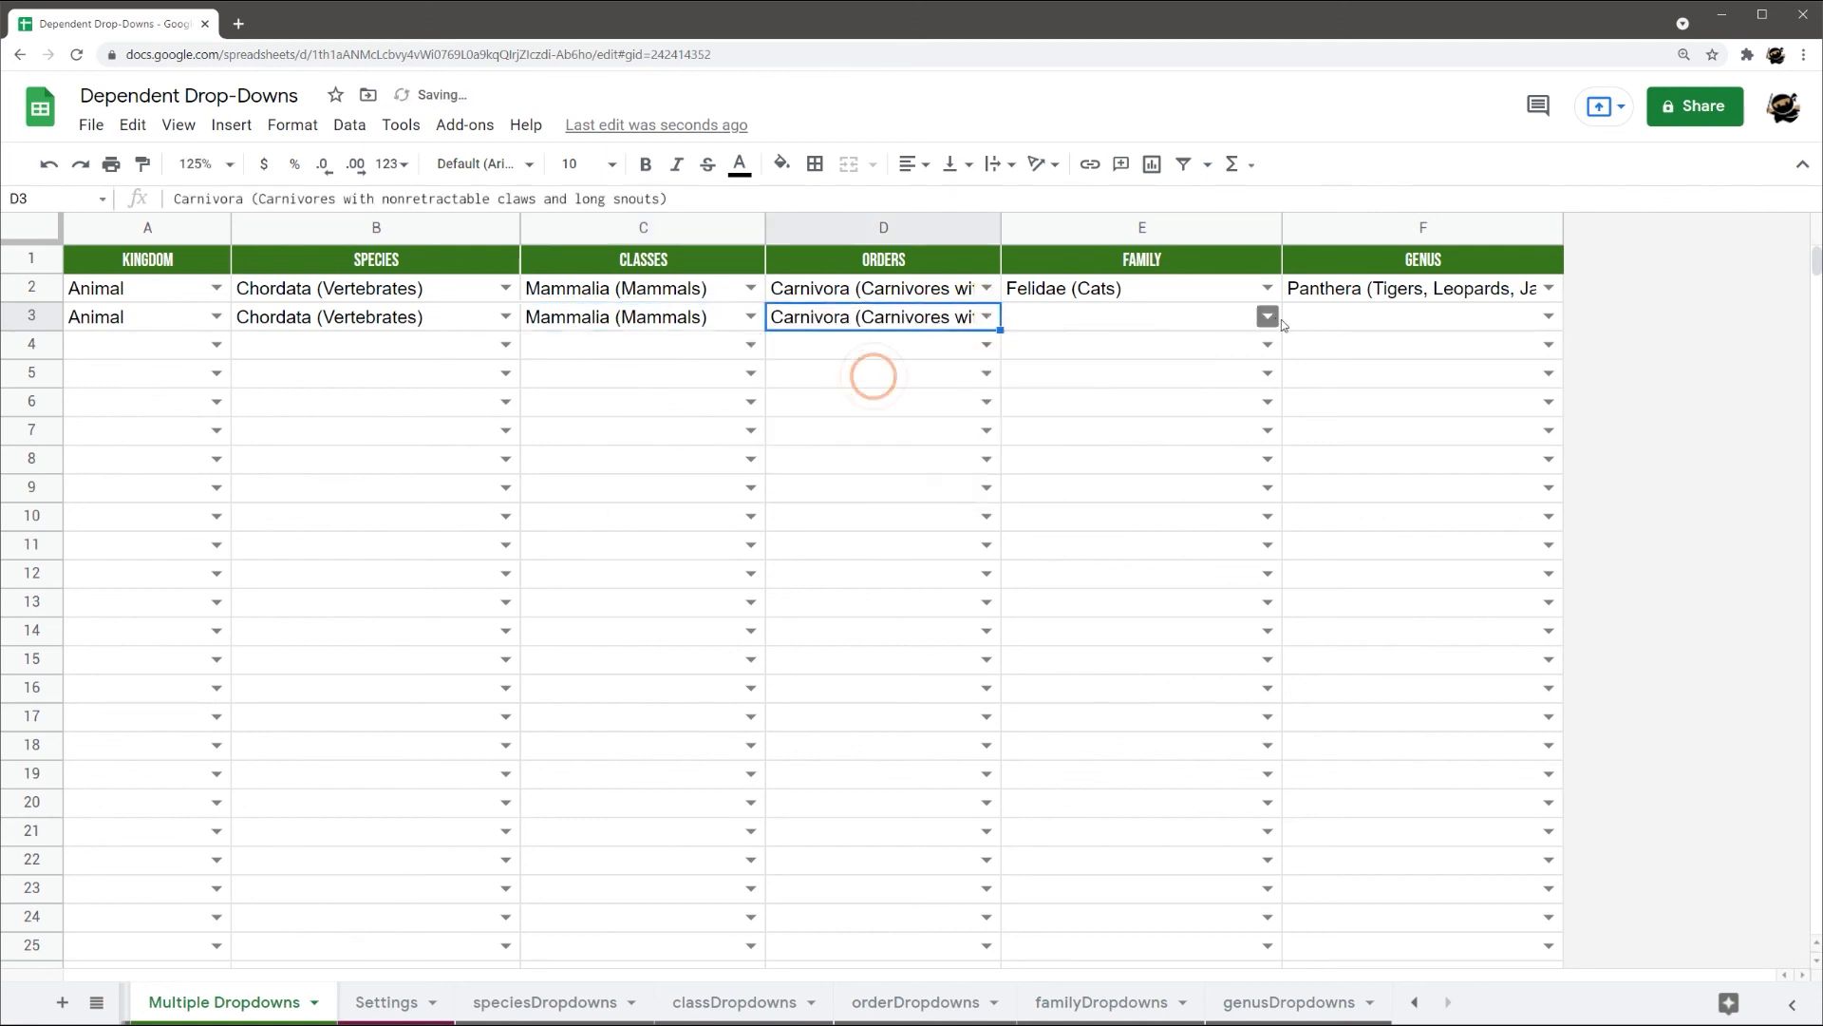
pyautogui.click(1140, 315)
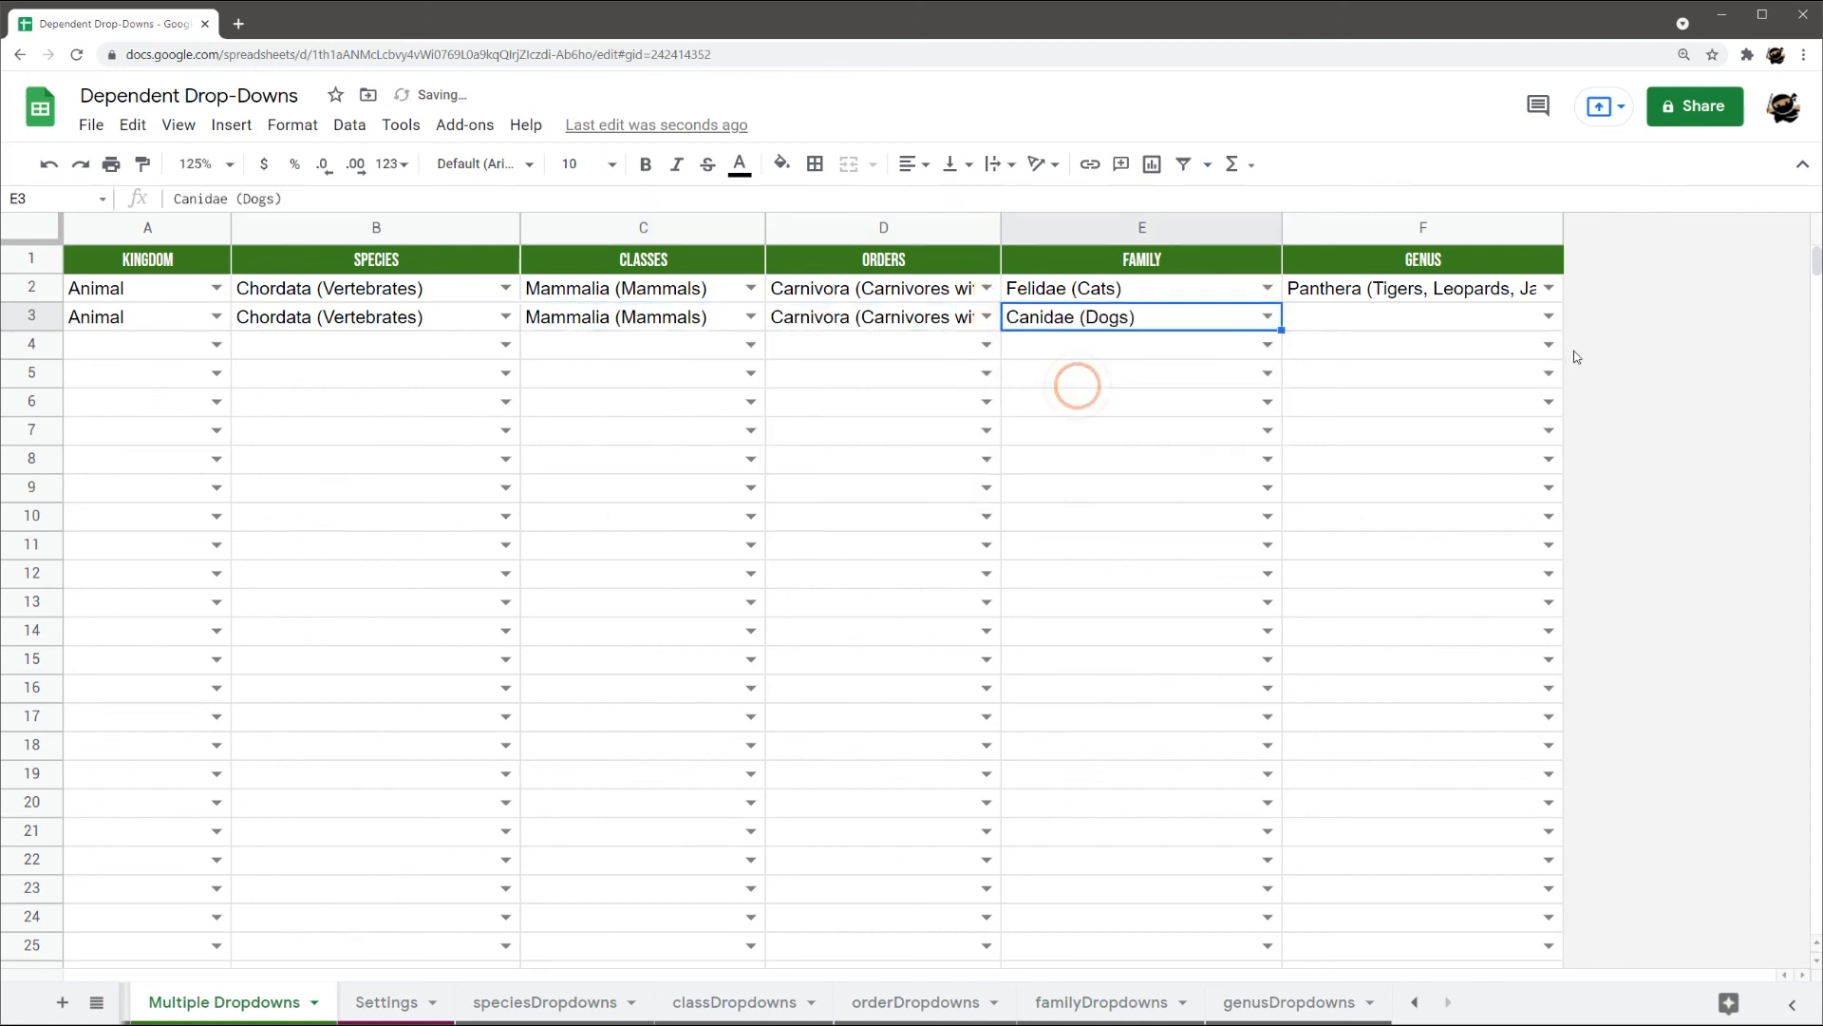
pyautogui.click(1267, 317)
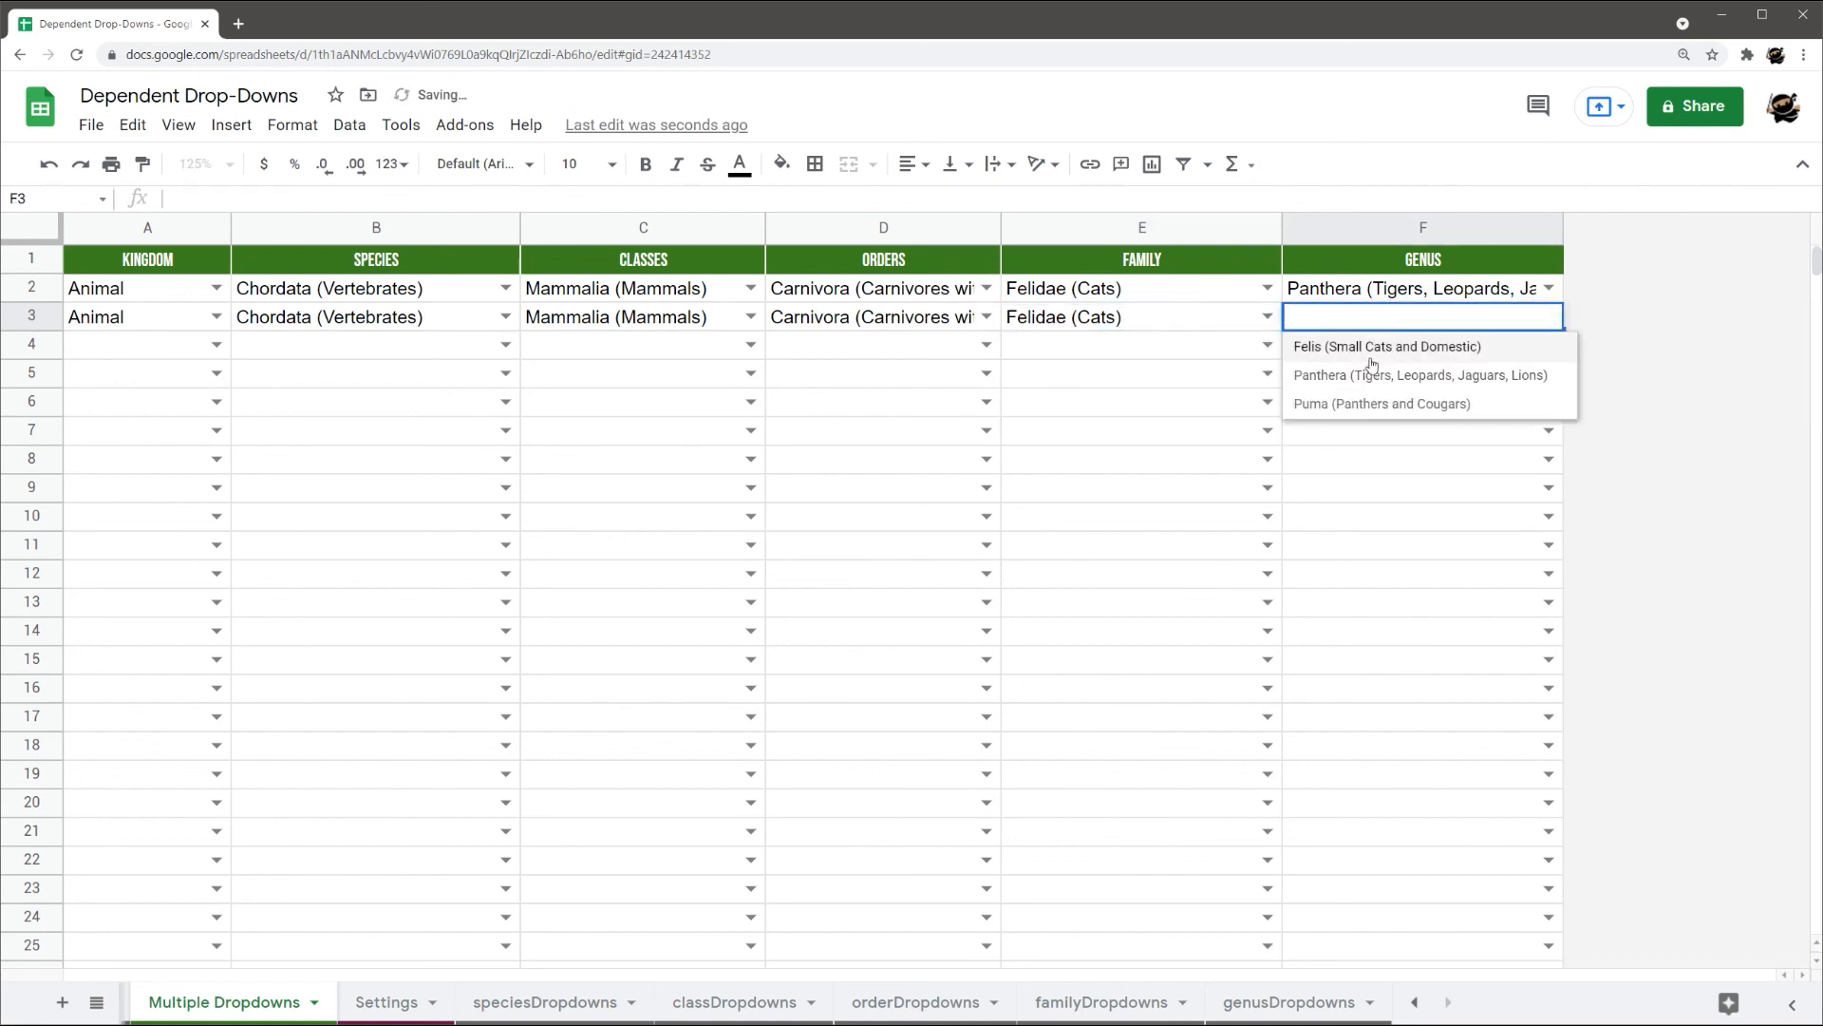
pyautogui.click(1387, 346)
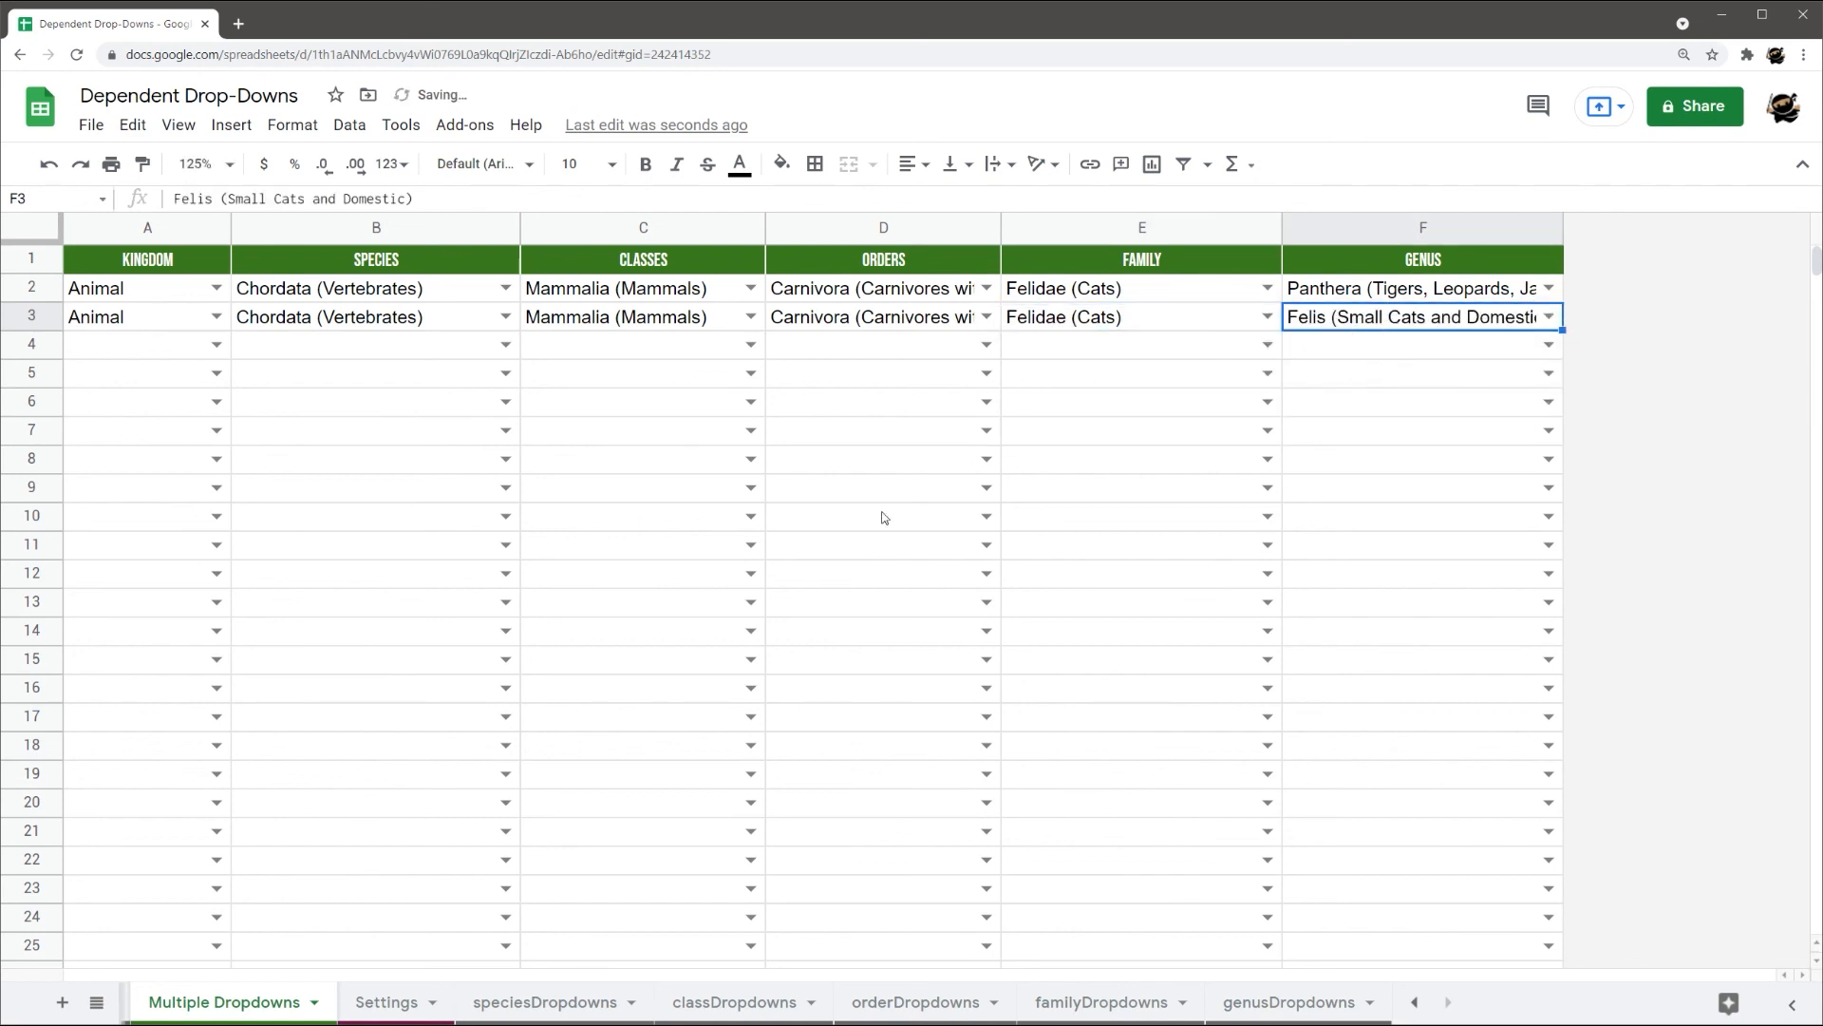